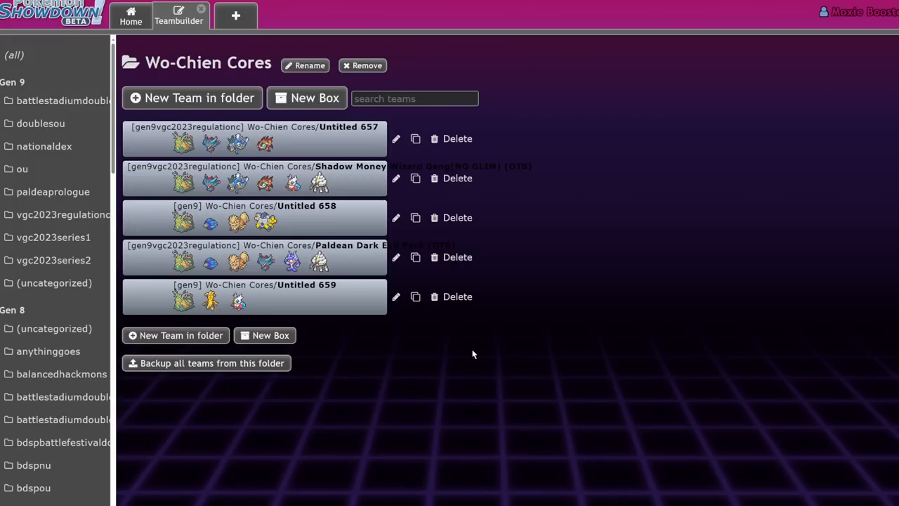
{"action": "mouse_move", "coordinate": [444, 199]}
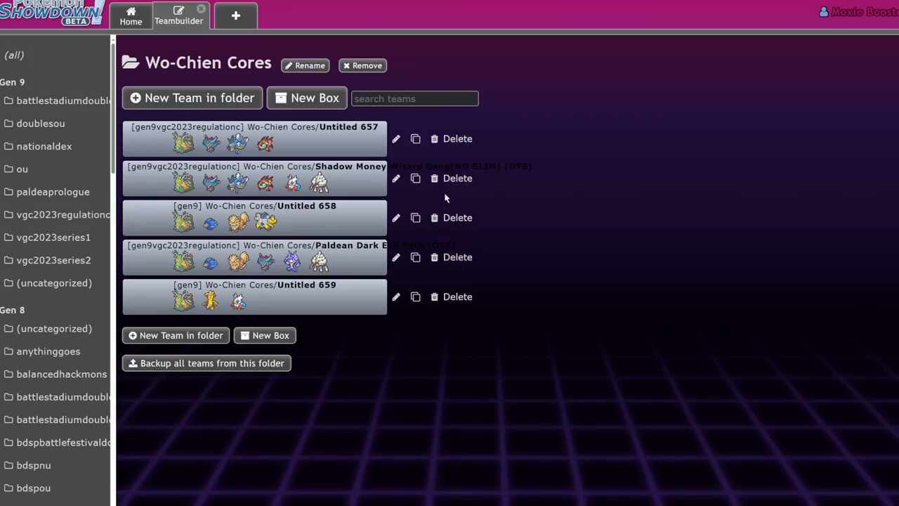
{"action": "mouse_move", "coordinate": [707, 278]}
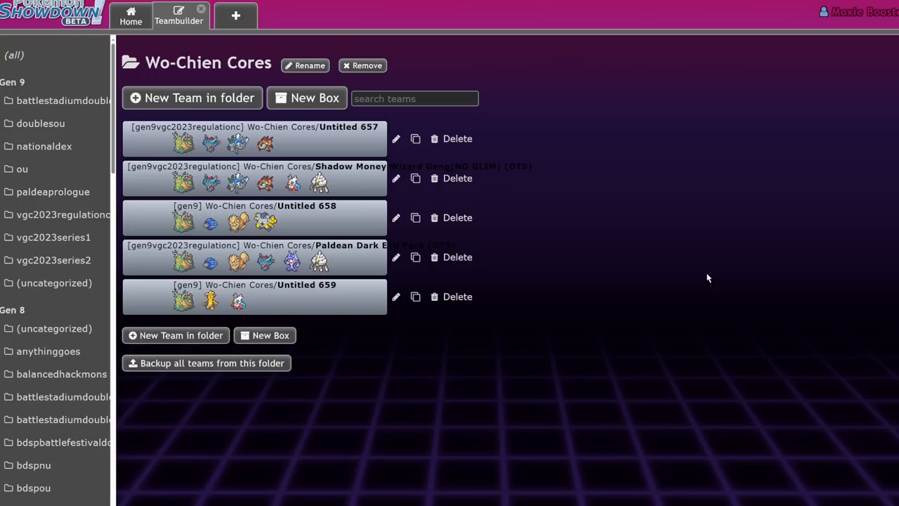
{"action": "mouse_move", "coordinate": [540, 183]}
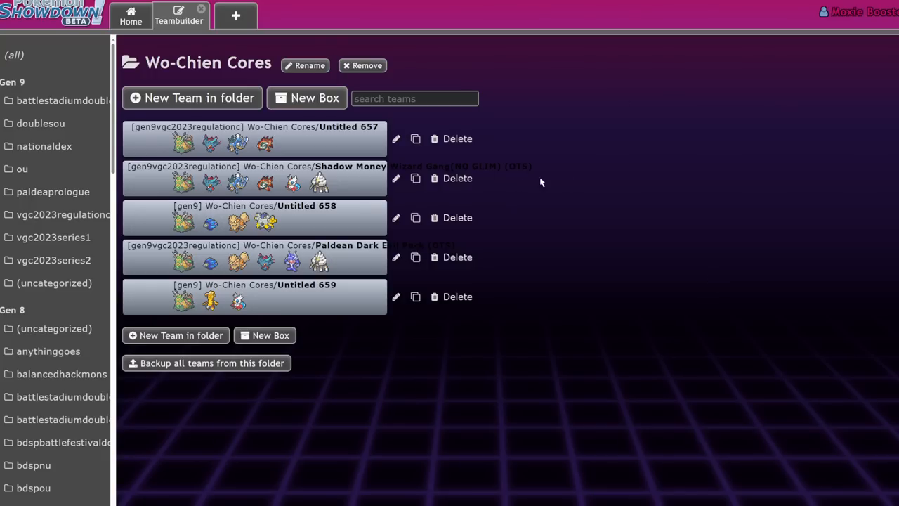
{"action": "mouse_move", "coordinate": [719, 140]}
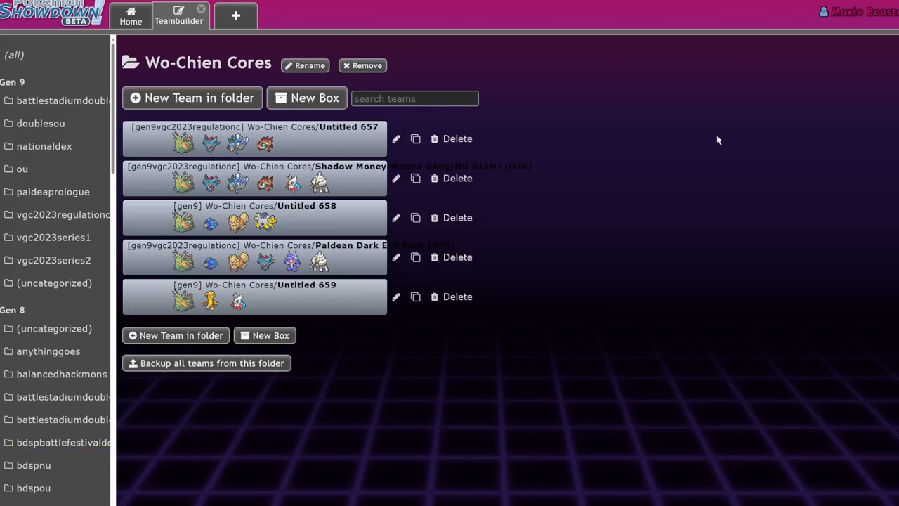
{"action": "mouse_move", "coordinate": [718, 149]}
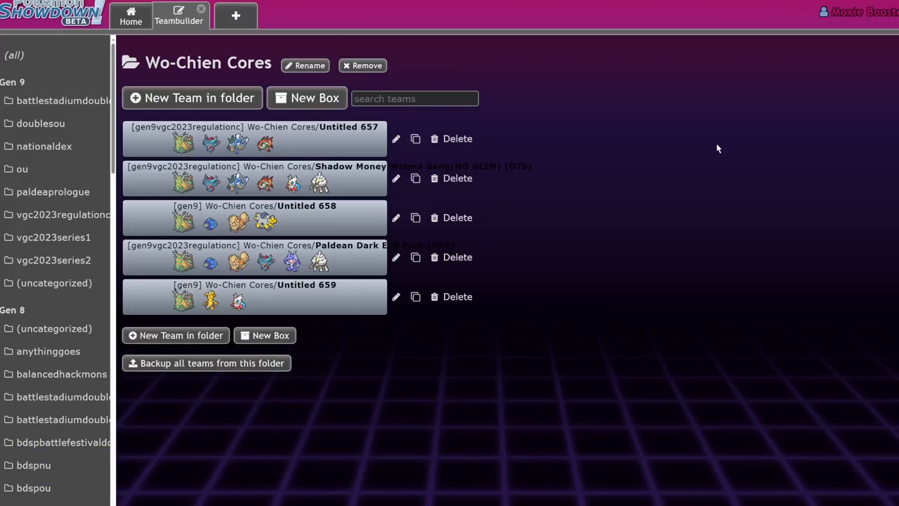
{"action": "mouse_move", "coordinate": [540, 193]}
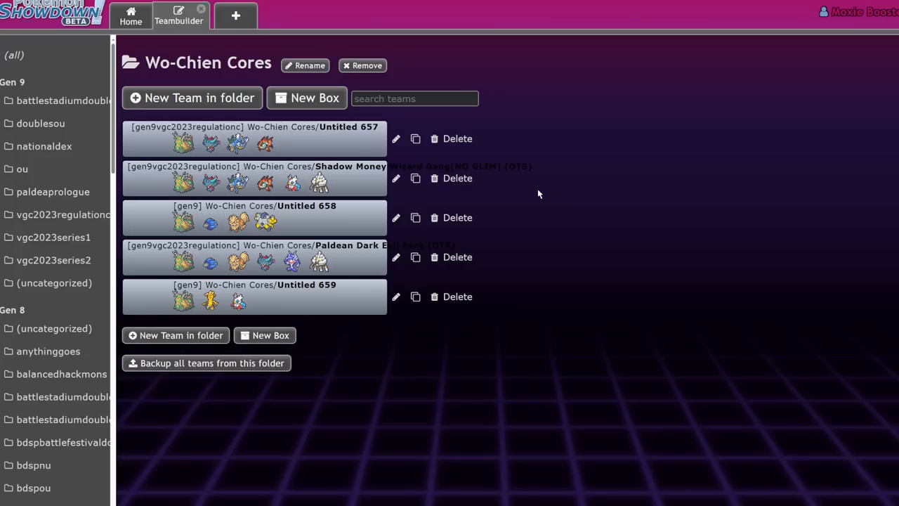
{"action": "mouse_move", "coordinate": [503, 168]}
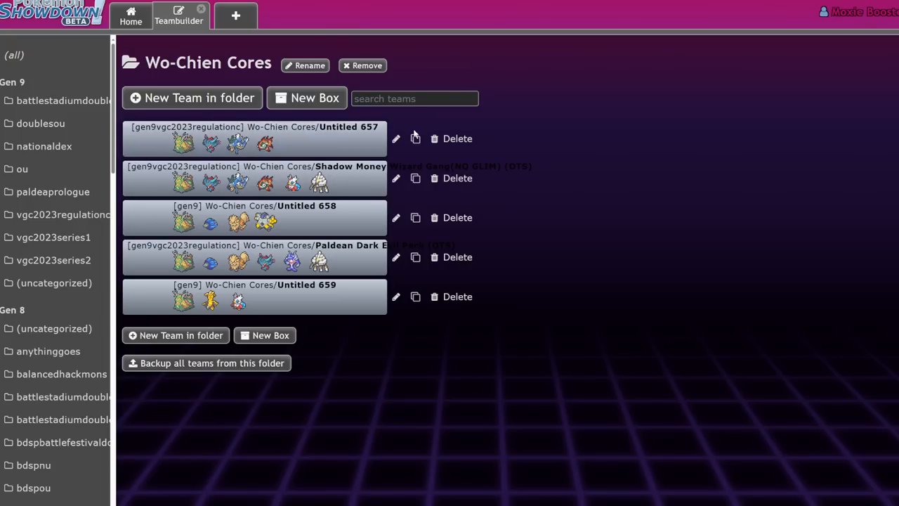
{"action": "mouse_move", "coordinate": [569, 161]}
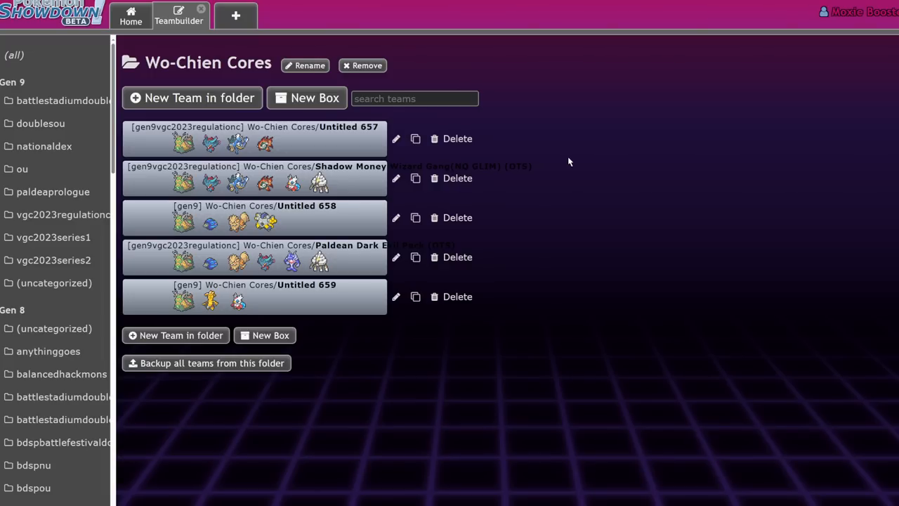
- Add Amoonguss to the Wo-Chien team and start its moves with Rage Powder
{"action": "left_click", "coordinate": [253, 139]}
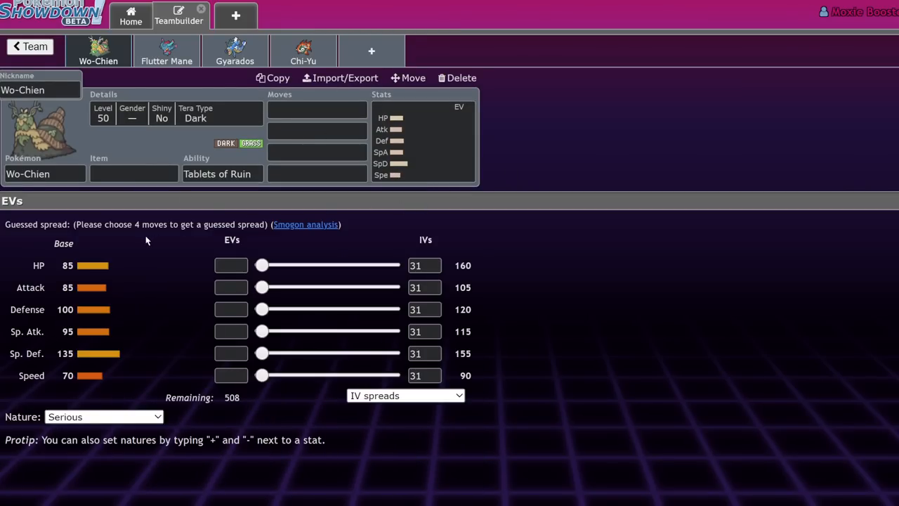
{"action": "left_click", "coordinate": [371, 51]}
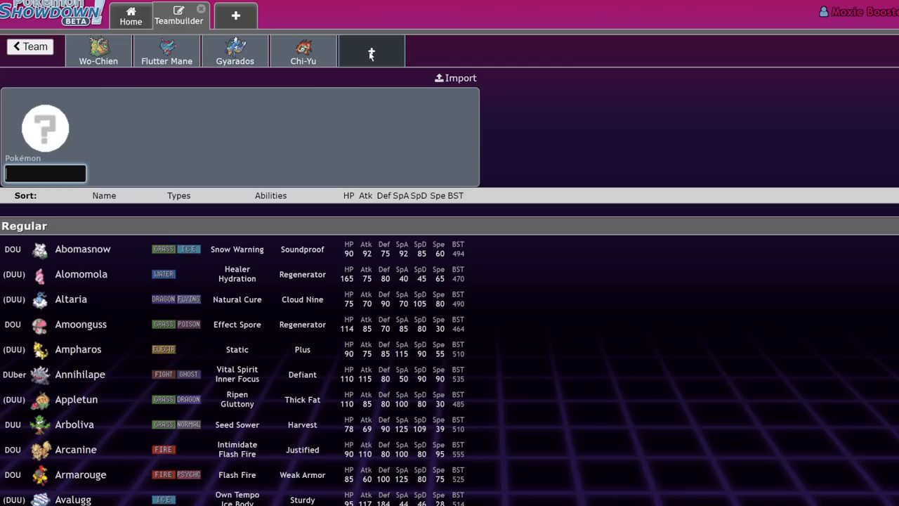
{"action": "left_click", "coordinate": [99, 323]}
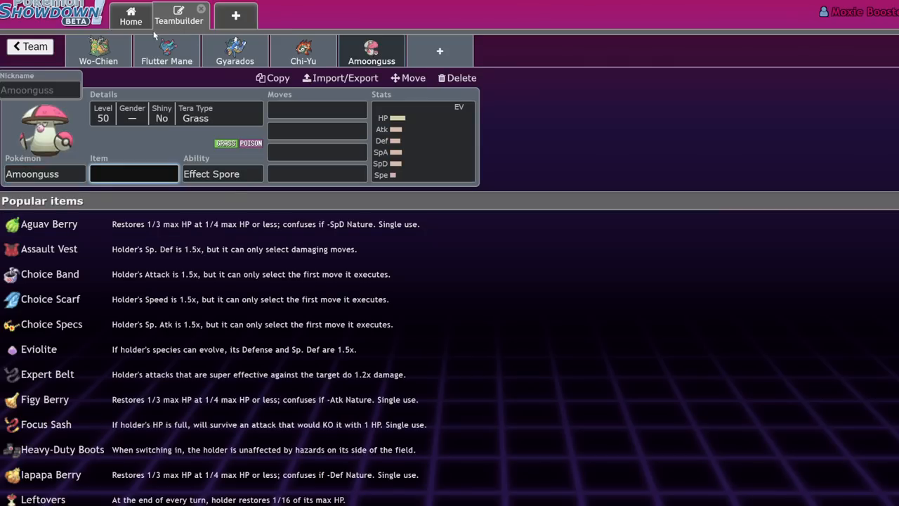
{"action": "mouse_move", "coordinate": [364, 55]}
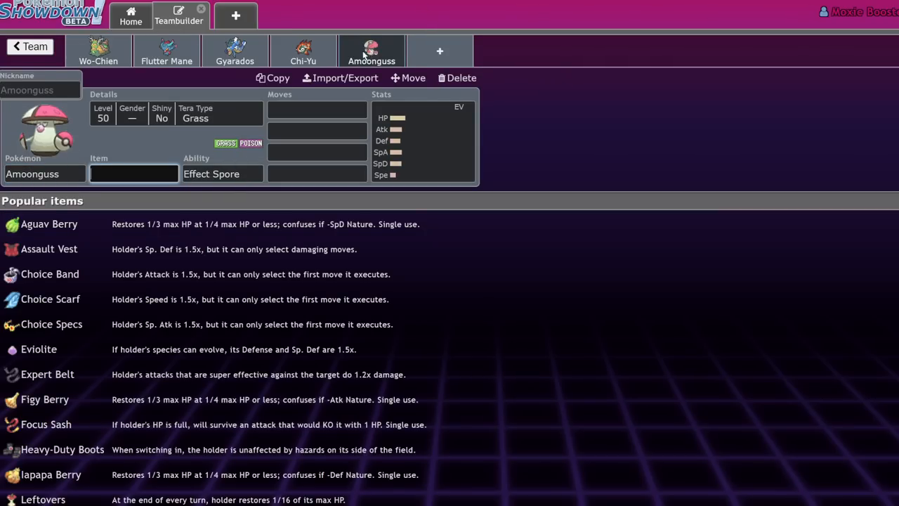
{"action": "left_click", "coordinate": [99, 50]}
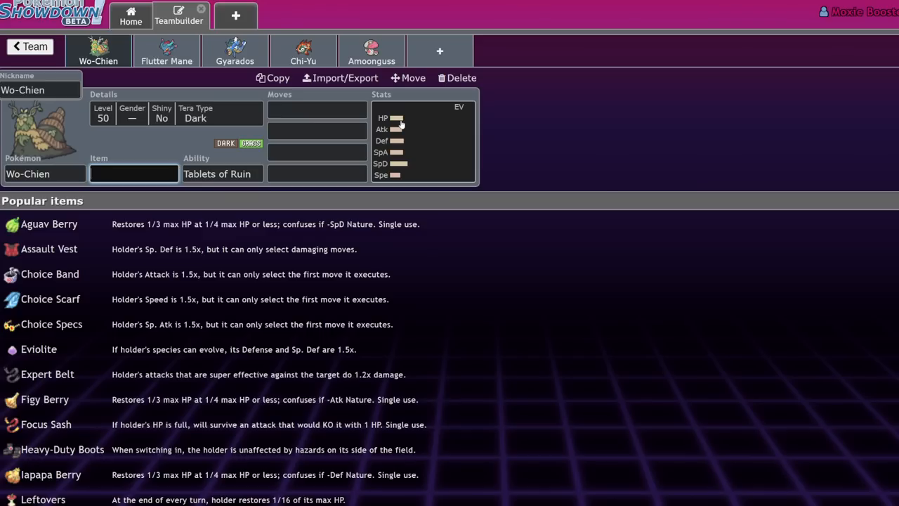
{"action": "left_click", "coordinate": [371, 50]}
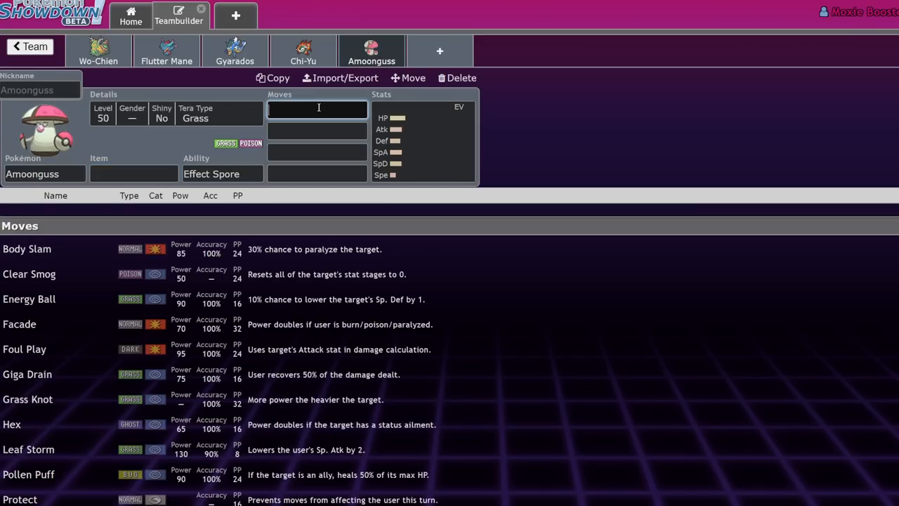
{"action": "type", "text": "rta"}
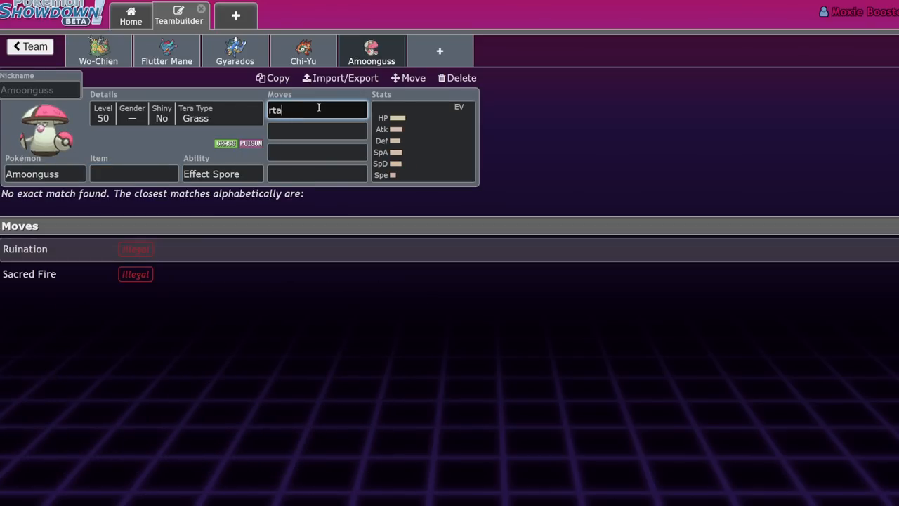
{"action": "type", "text": "Rage Powder"}
{"action": "left_click", "coordinate": [317, 131]}
{"action": "type", "text": "Spore"}
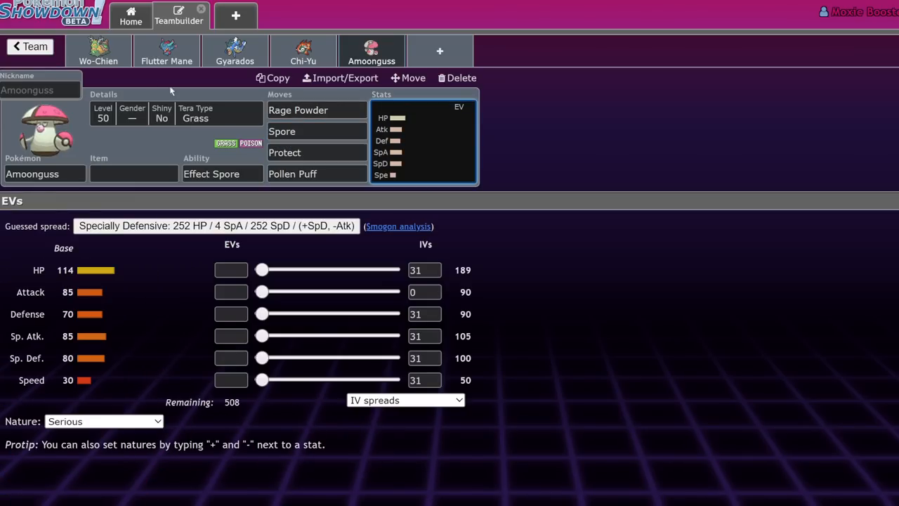
- Give Wo-Chien Leftovers with Pollen Puff and Protect, comparing against Amoonguss's set
{"action": "left_click", "coordinate": [98, 51]}
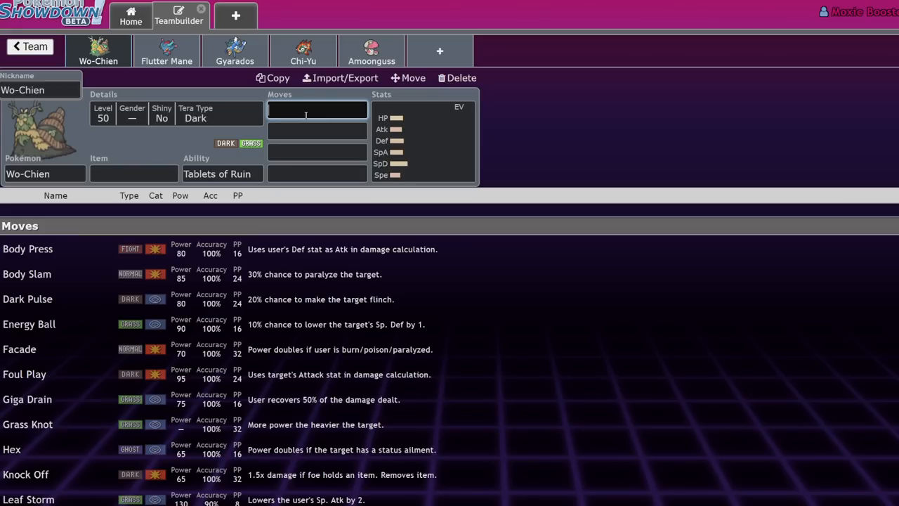
{"action": "type", "text": "pro"}
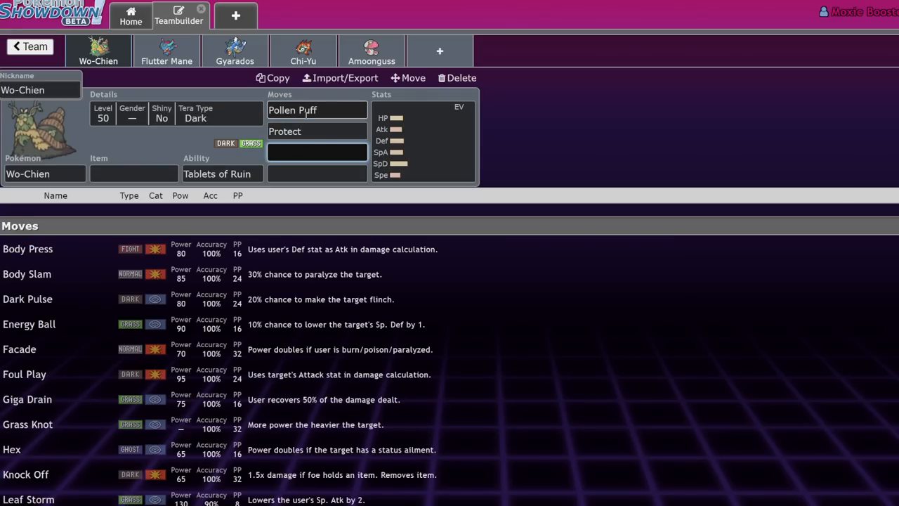
{"action": "left_click", "coordinate": [316, 132]}
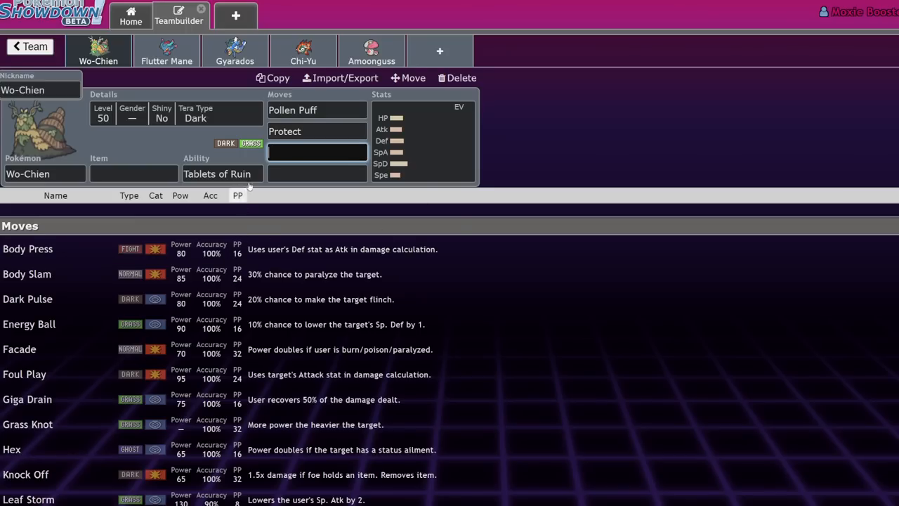
{"action": "left_click", "coordinate": [134, 175]}
{"action": "type", "text": "Leftovers"}
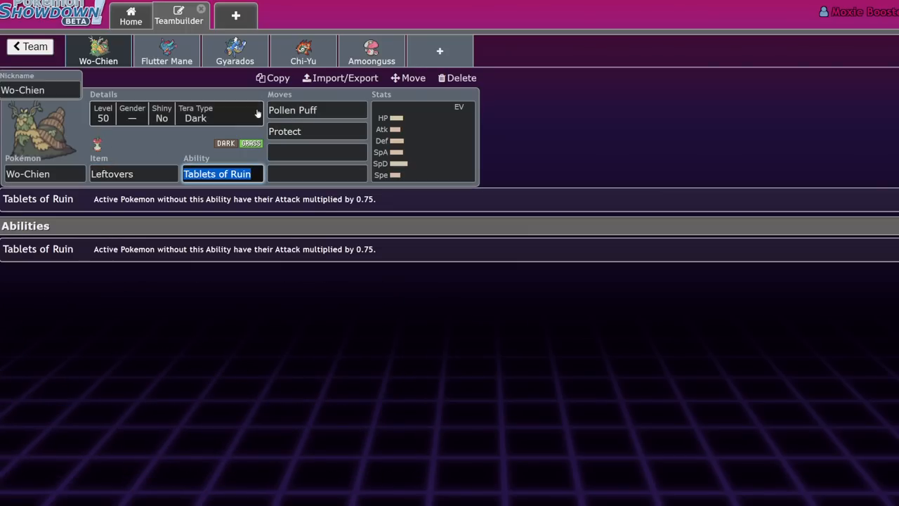
{"action": "left_click", "coordinate": [317, 151]}
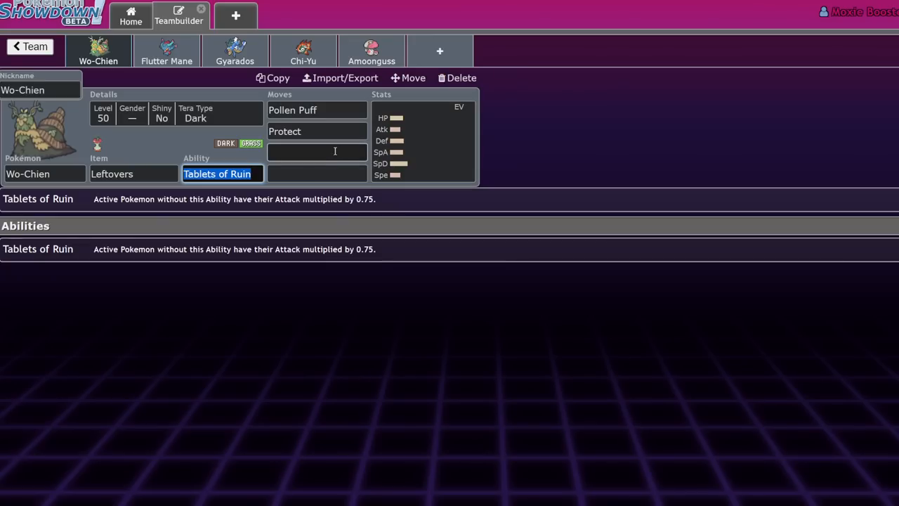
{"action": "left_click", "coordinate": [370, 50]}
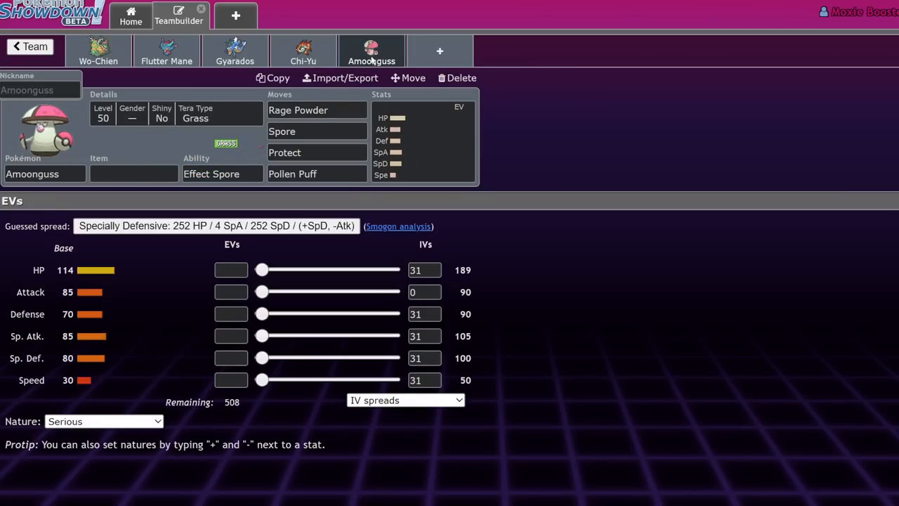
{"action": "left_click", "coordinate": [98, 51]}
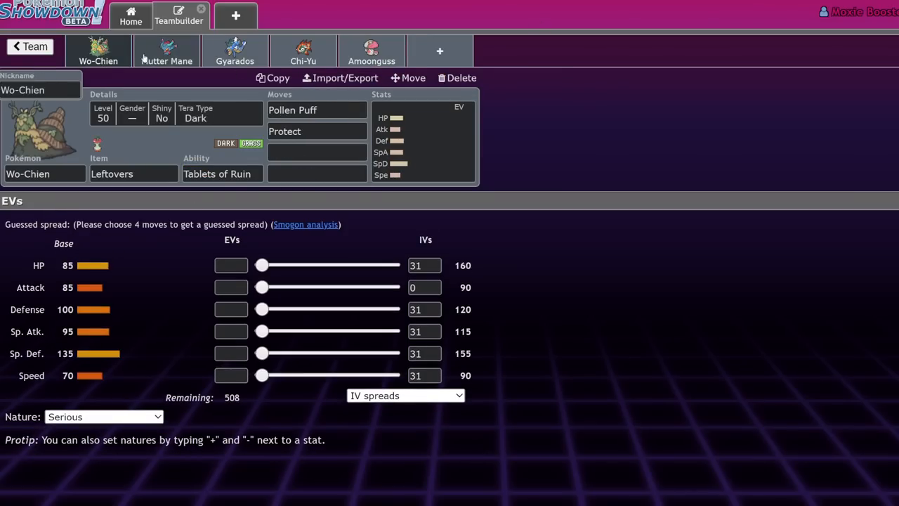
{"action": "left_click", "coordinate": [371, 51]}
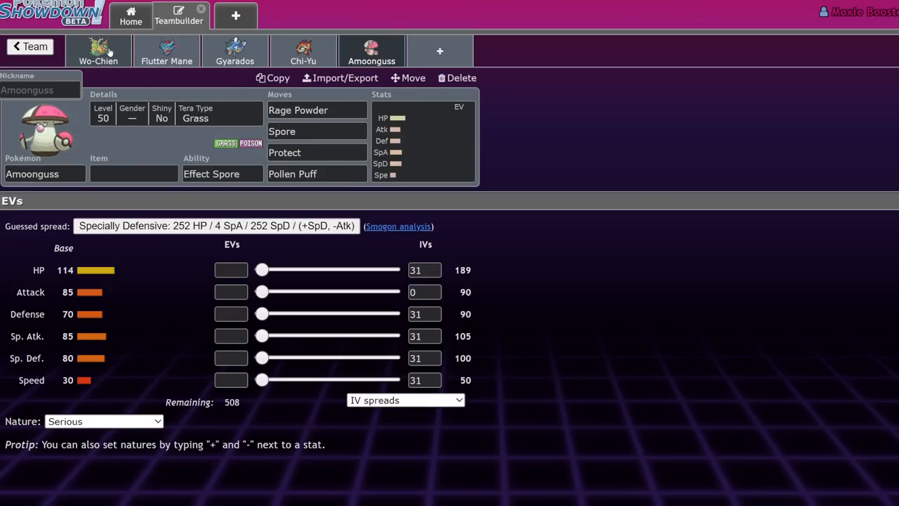
{"action": "left_click", "coordinate": [99, 50]}
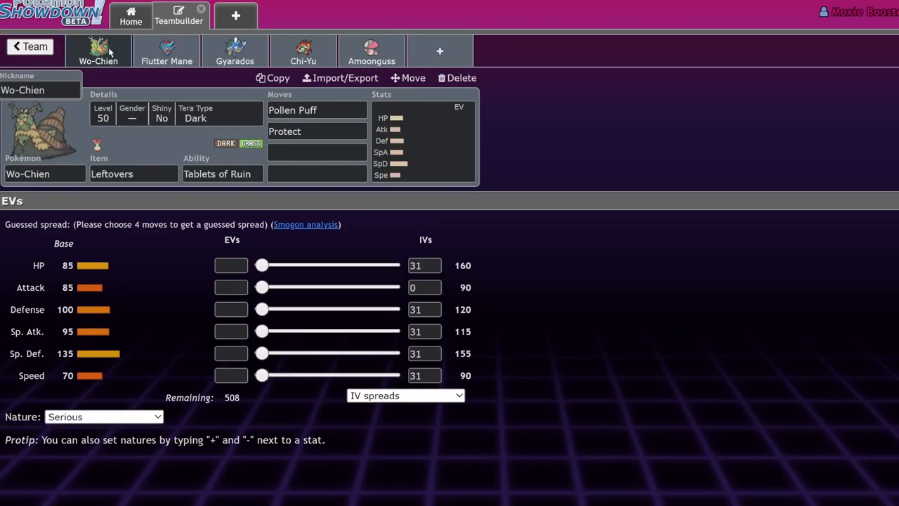
- Review Wo-Chien's stats and Tablets of Ruin, then enter Foul Play as its third move
{"action": "left_click", "coordinate": [222, 174]}
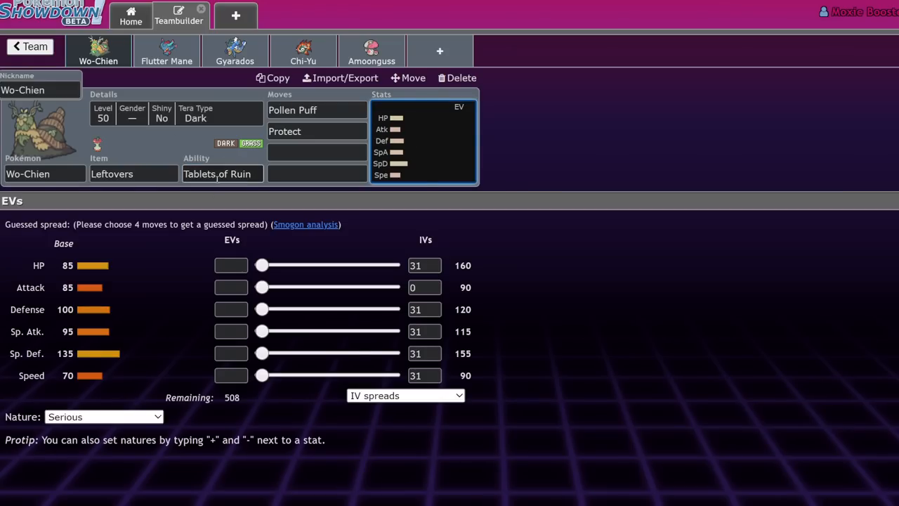
{"action": "left_click", "coordinate": [222, 174]}
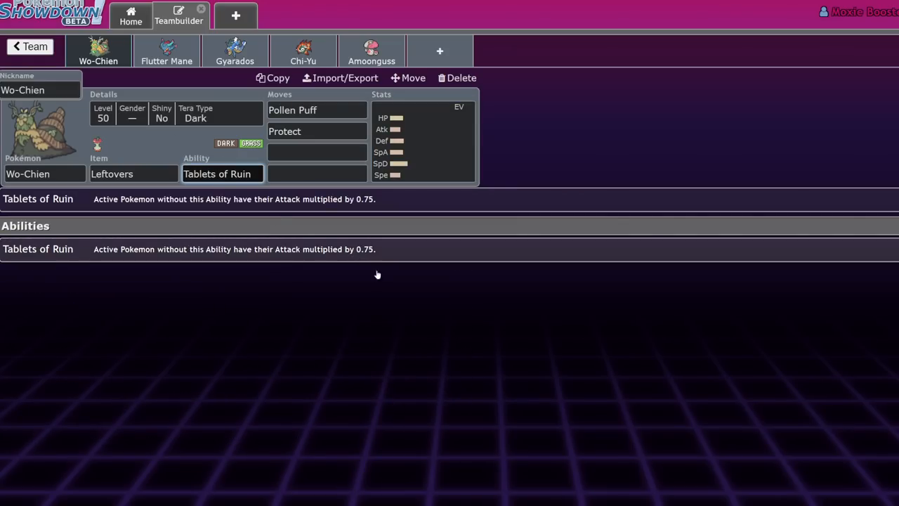
{"action": "left_click", "coordinate": [317, 151]}
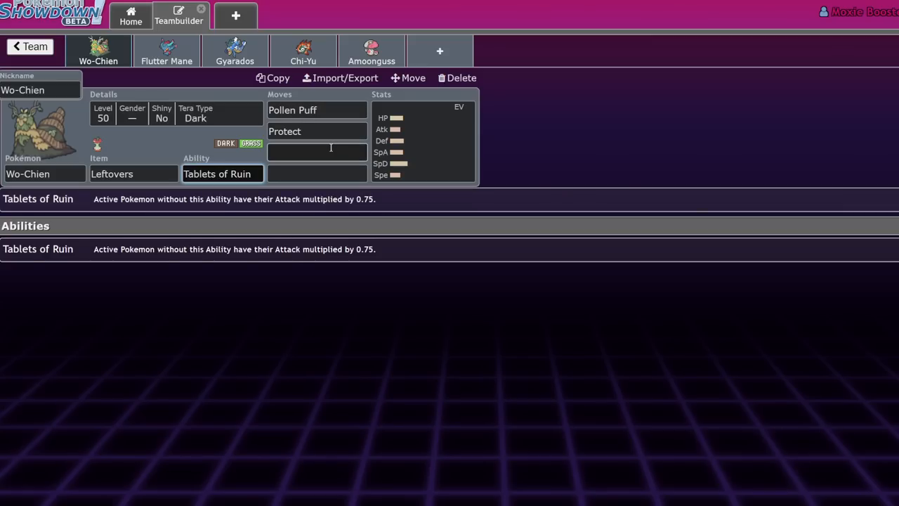
{"action": "type", "text": "foul"}
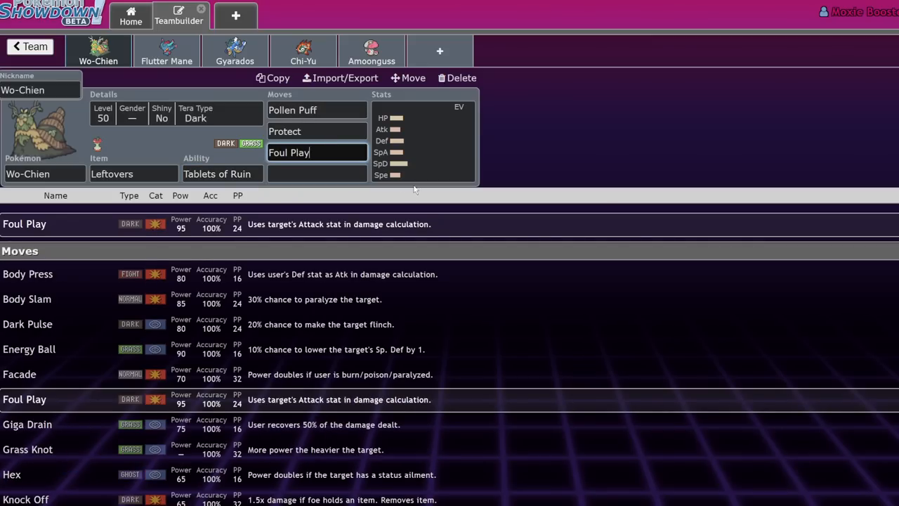
- Add Palafin-Hero as sixth member with 252 Attack EVs and an Adamant nature
{"action": "left_click", "coordinate": [439, 51]}
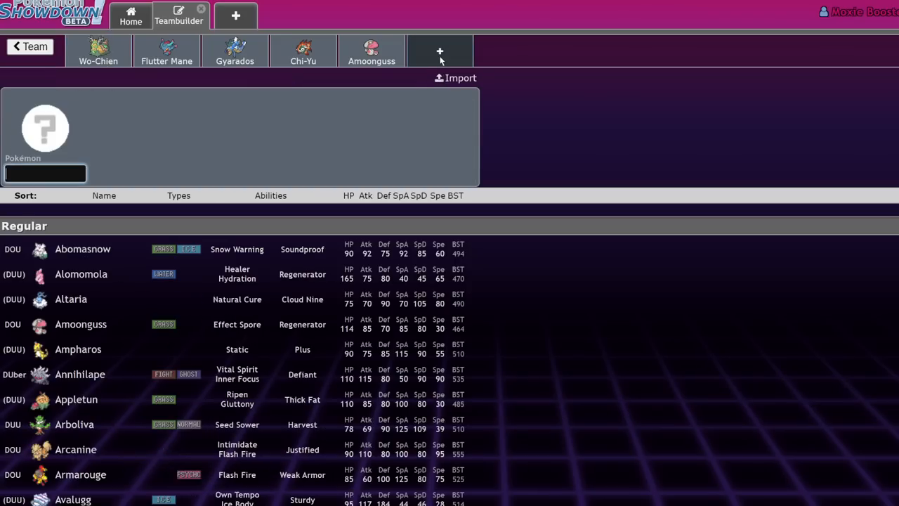
{"action": "type", "text": "pala"}
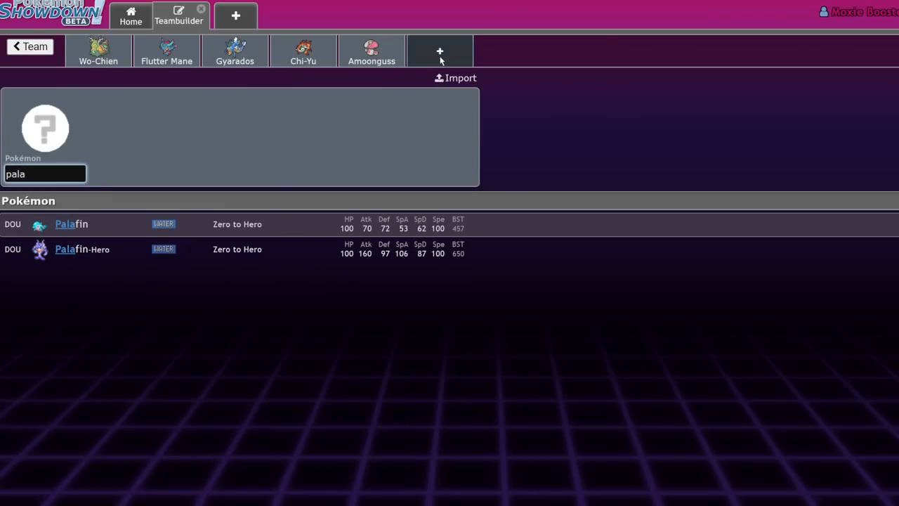
{"action": "left_click", "coordinate": [81, 249]}
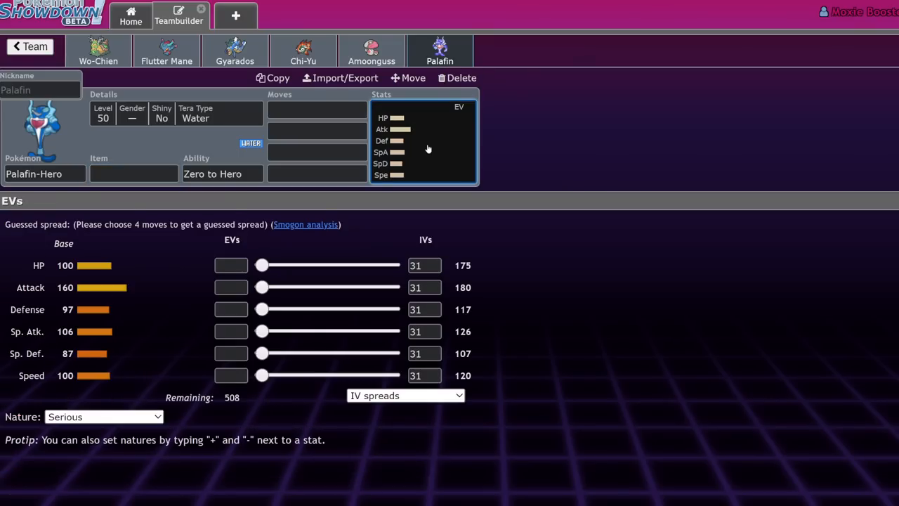
{"action": "left_click_drag", "start_coordinate": [261, 287], "coordinate": [392, 286]}
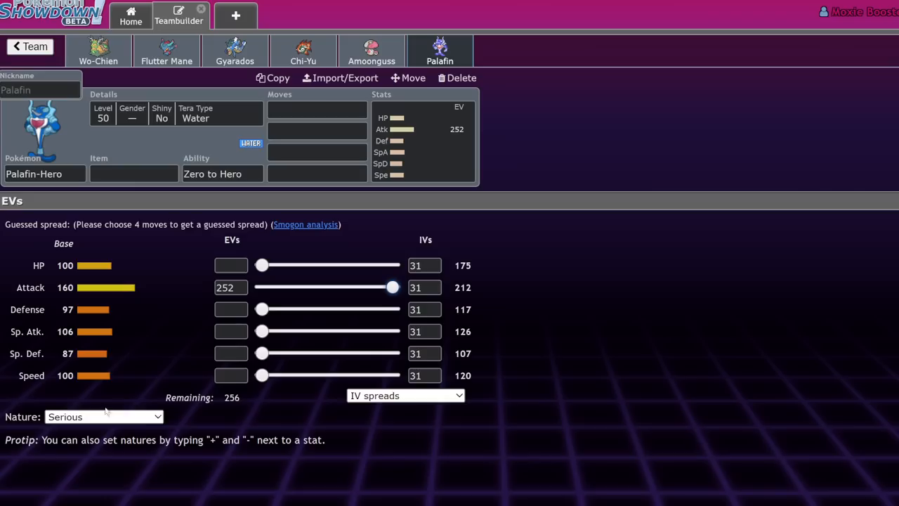
{"action": "left_click", "coordinate": [104, 416]}
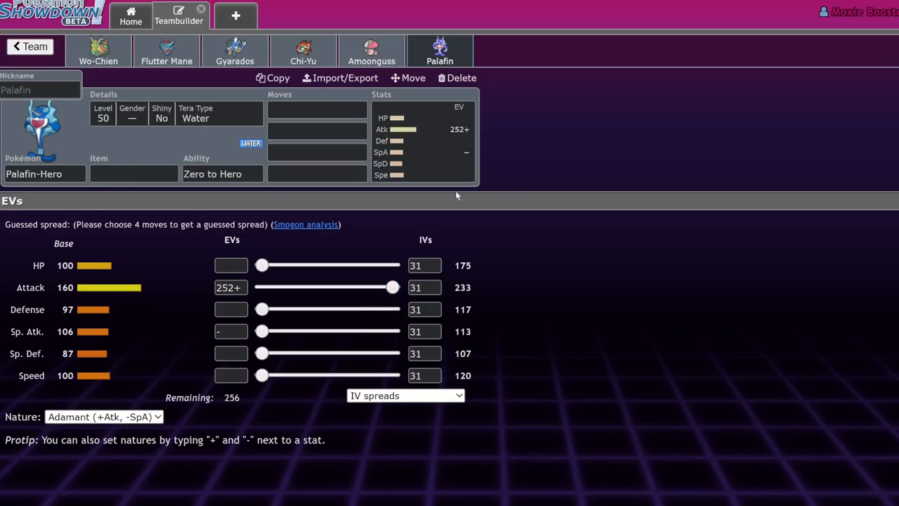
{"action": "left_click", "coordinate": [98, 50]}
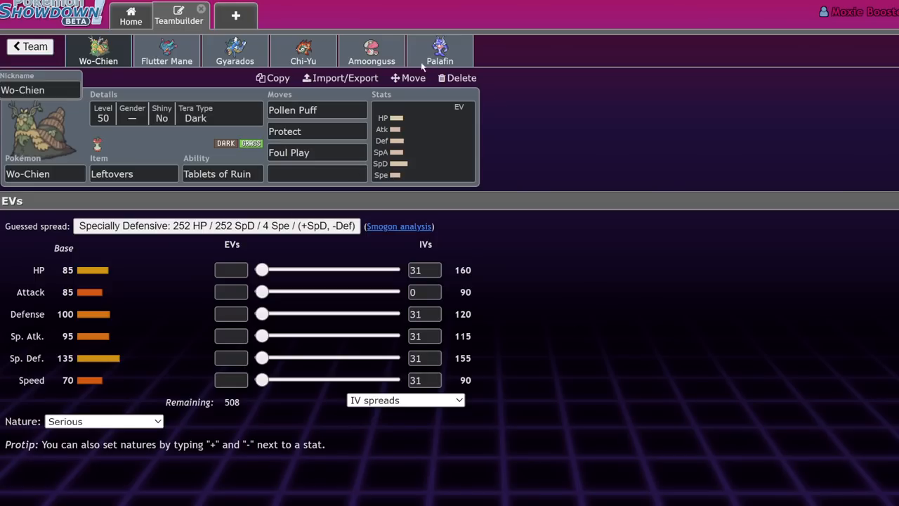
{"action": "left_click", "coordinate": [439, 51]}
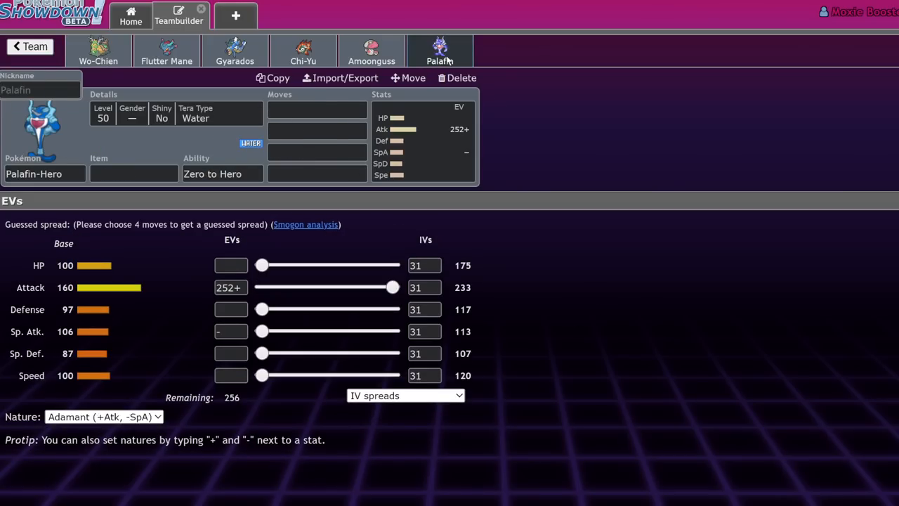
{"action": "mouse_move", "coordinate": [450, 60]}
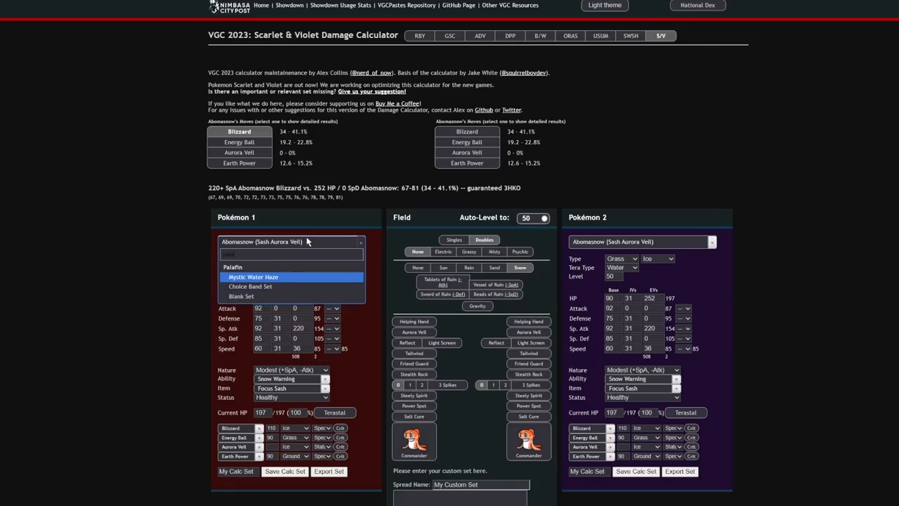
- Test Tera-Water Palafin's Wave Crash against defensive Leftovers Wo-Chien (35.9–42.7%)
{"action": "left_click", "coordinate": [252, 275]}
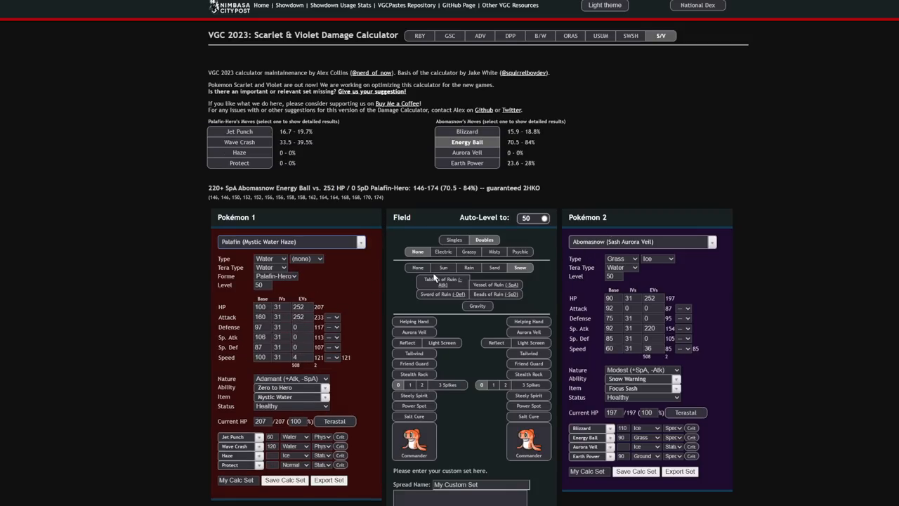
{"action": "left_click", "coordinate": [639, 241]}
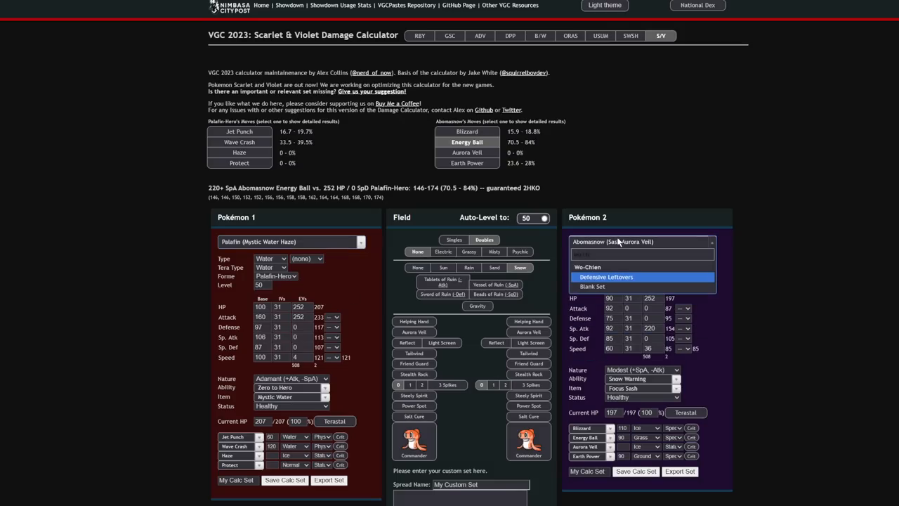
{"action": "left_click", "coordinate": [587, 267]}
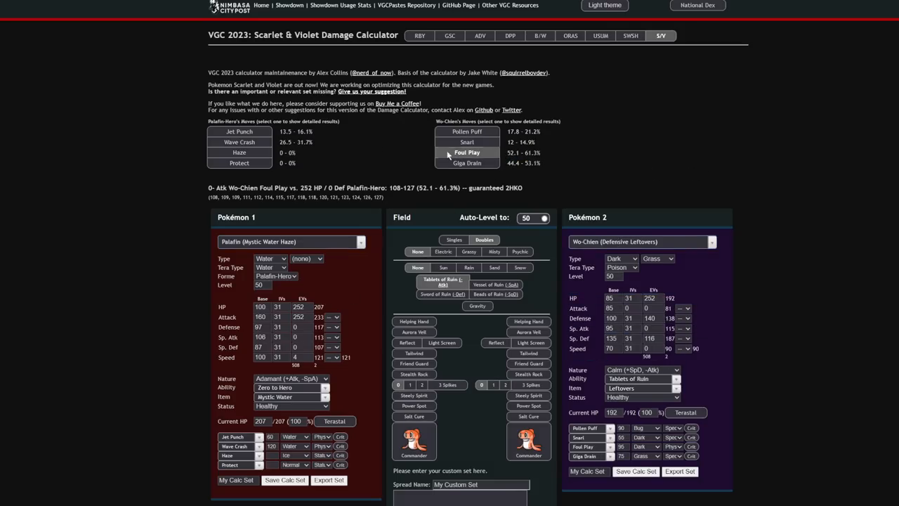
{"action": "left_click", "coordinate": [239, 142]}
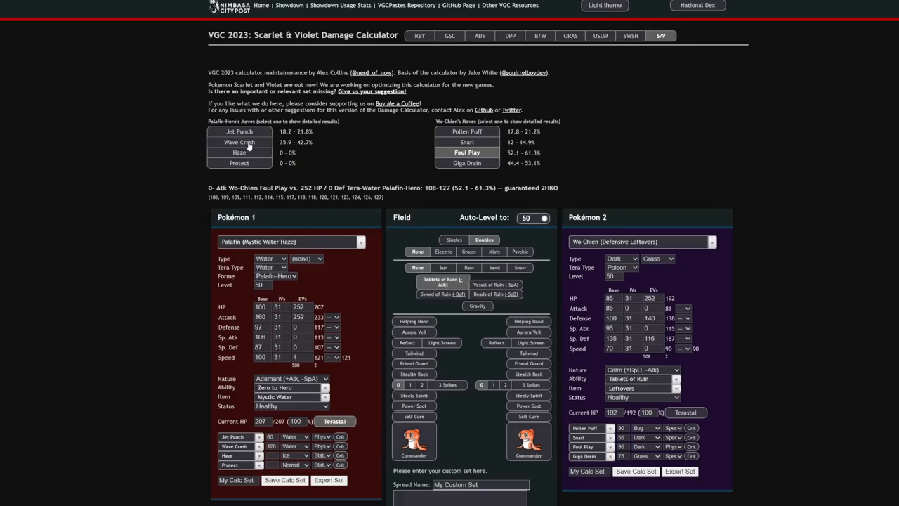
{"action": "left_click", "coordinate": [239, 142]}
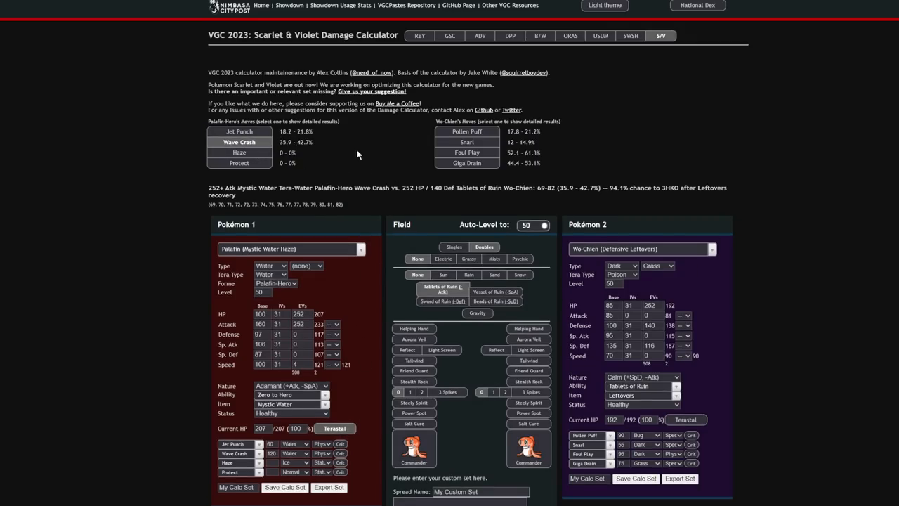
{"action": "mouse_move", "coordinate": [680, 256]}
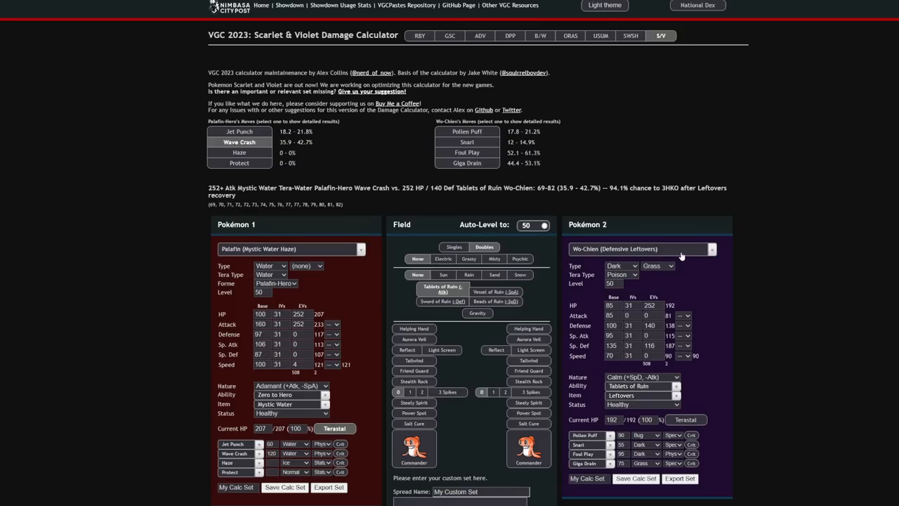
- Switch the defender to Amoonguss's Pinch Berry set and adjust its held item (47.9–56.6%)
{"action": "left_click", "coordinate": [639, 249]}
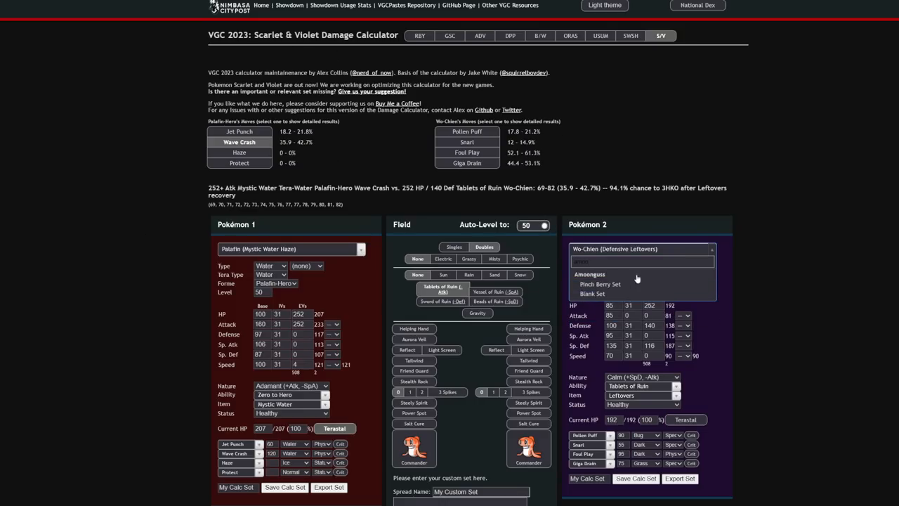
{"action": "left_click", "coordinate": [590, 274]}
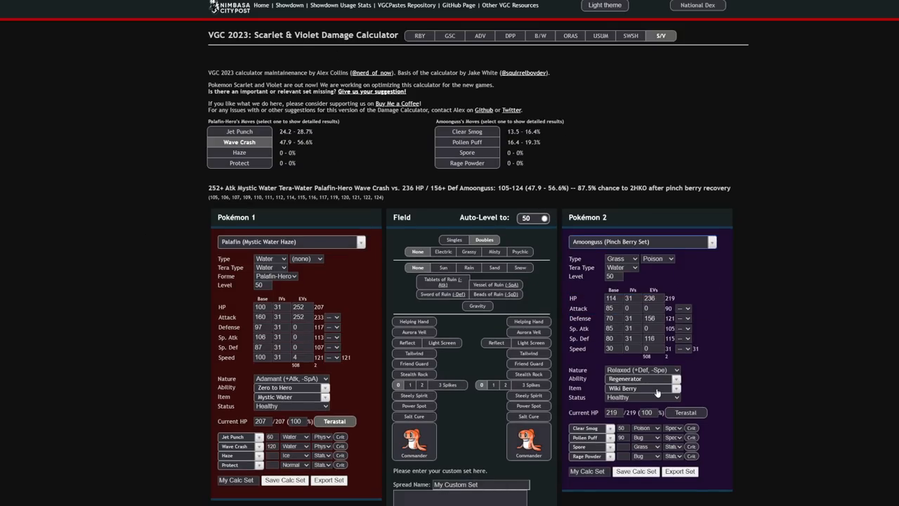
{"action": "left_click", "coordinate": [640, 387]}
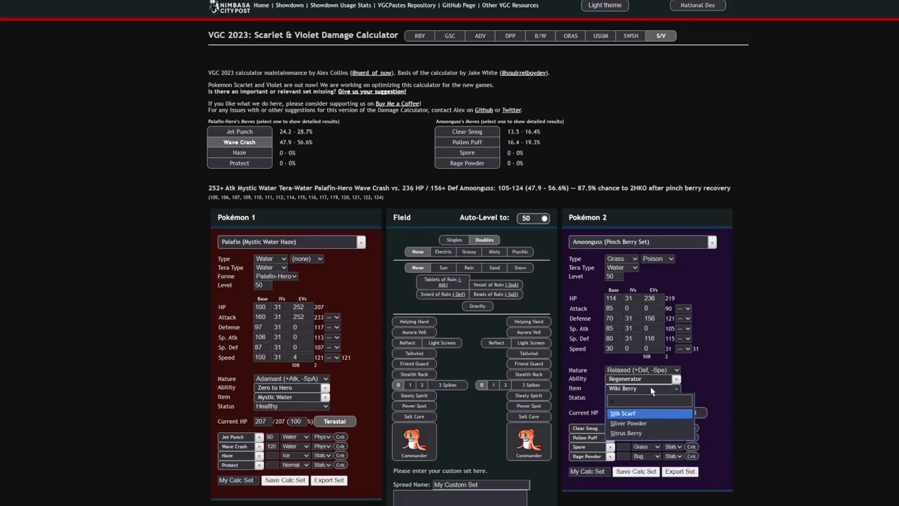
{"action": "left_click", "coordinate": [627, 432]}
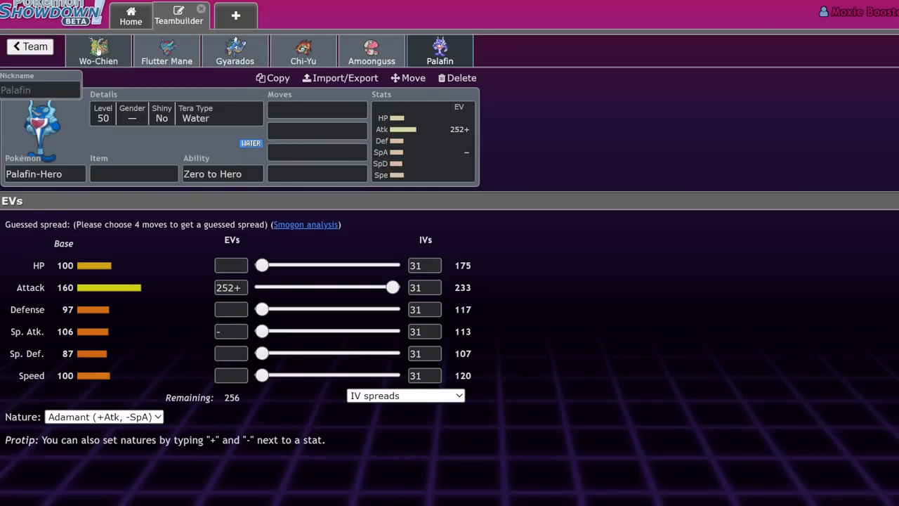
- Replace Amoonguss with Annihilape and add Kingambit, checking Kingambit's abilities
{"action": "left_click", "coordinate": [98, 51]}
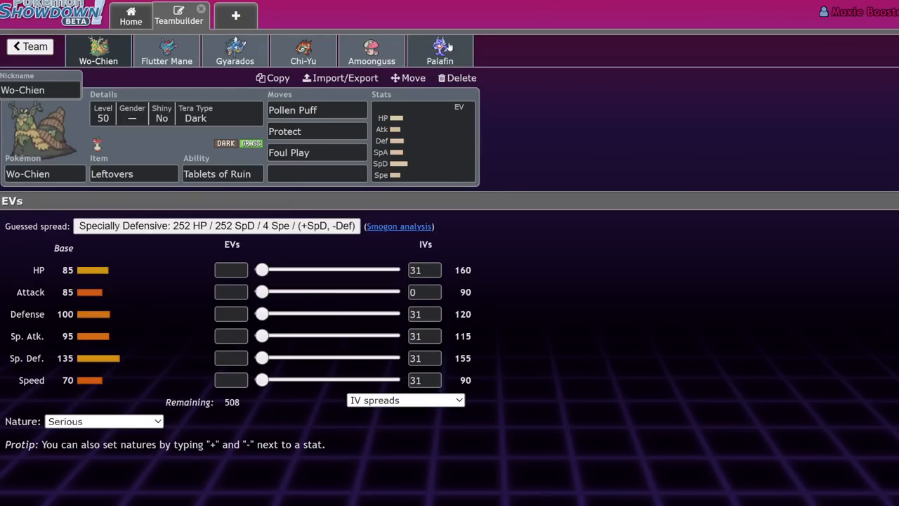
{"action": "mouse_move", "coordinate": [545, 45]}
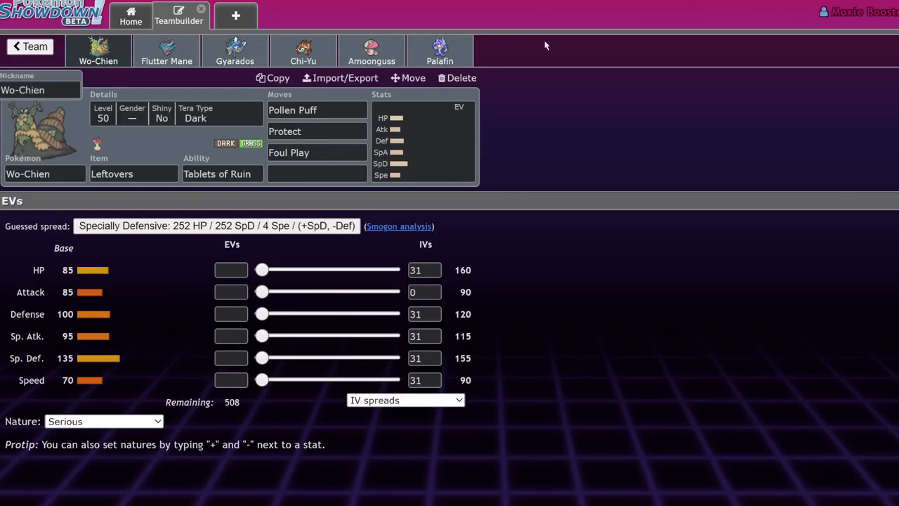
{"action": "left_click", "coordinate": [460, 79]}
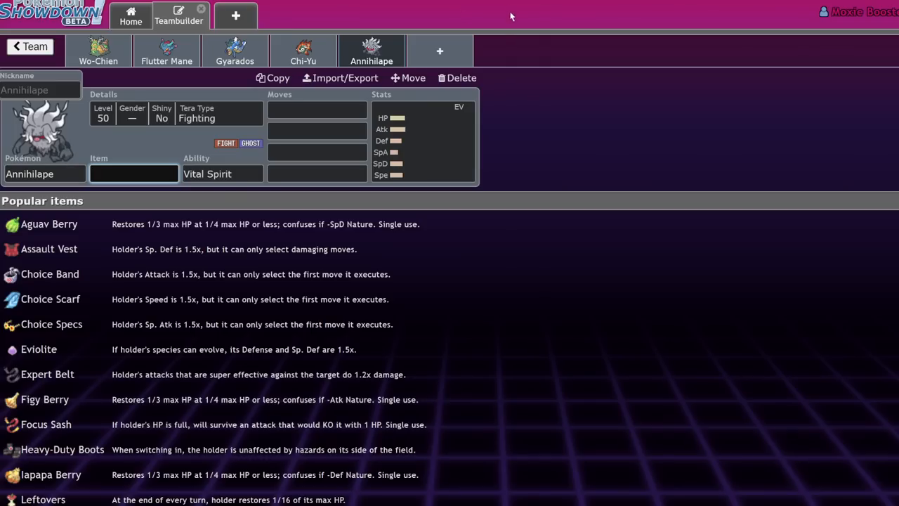
{"action": "left_click", "coordinate": [439, 51]}
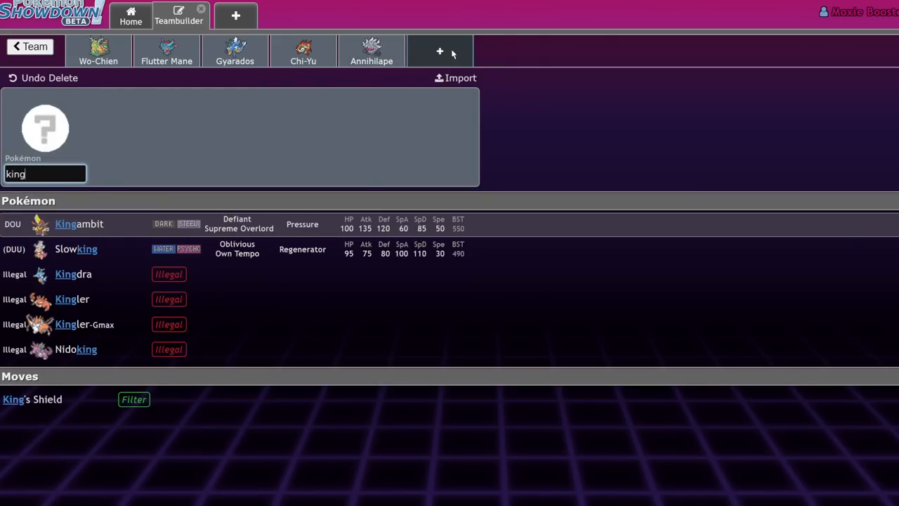
{"action": "left_click", "coordinate": [79, 223]}
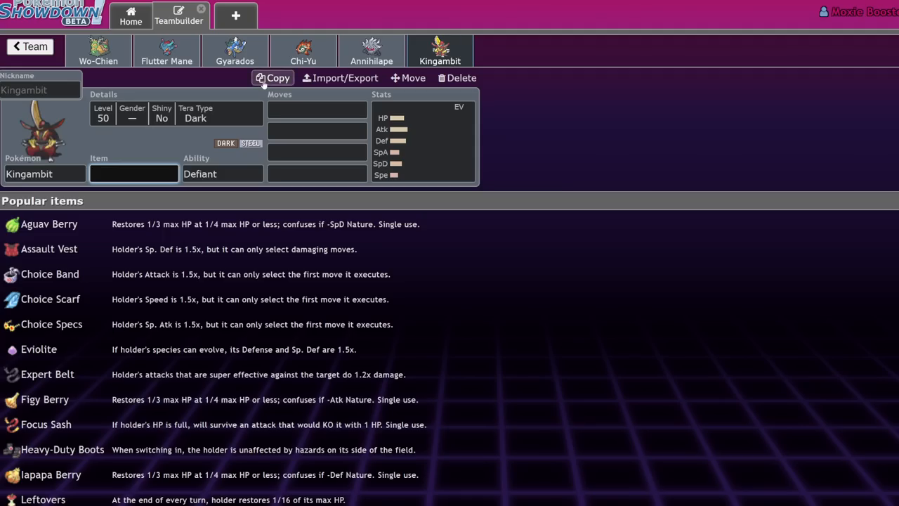
{"action": "left_click", "coordinate": [222, 174]}
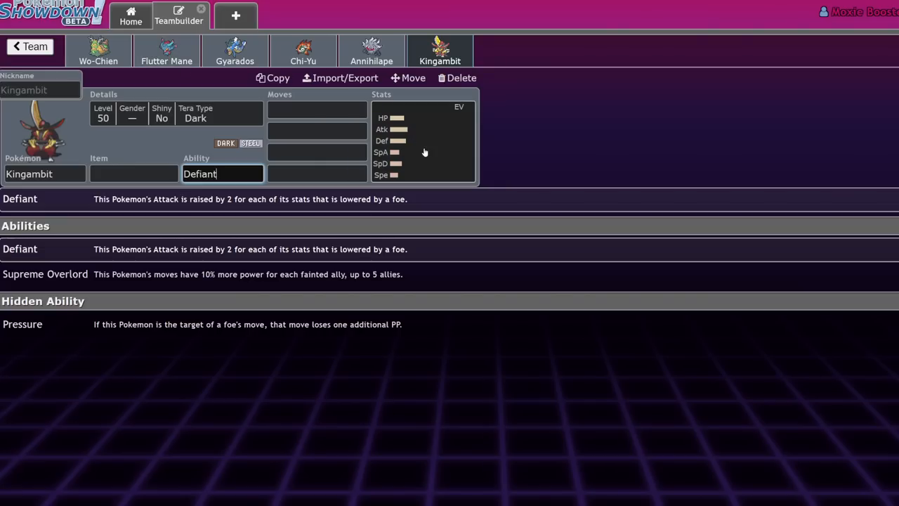
- Give Annihilape an Adamant nature with 252 HP and 196 Attack EVs
{"action": "left_click", "coordinate": [371, 51]}
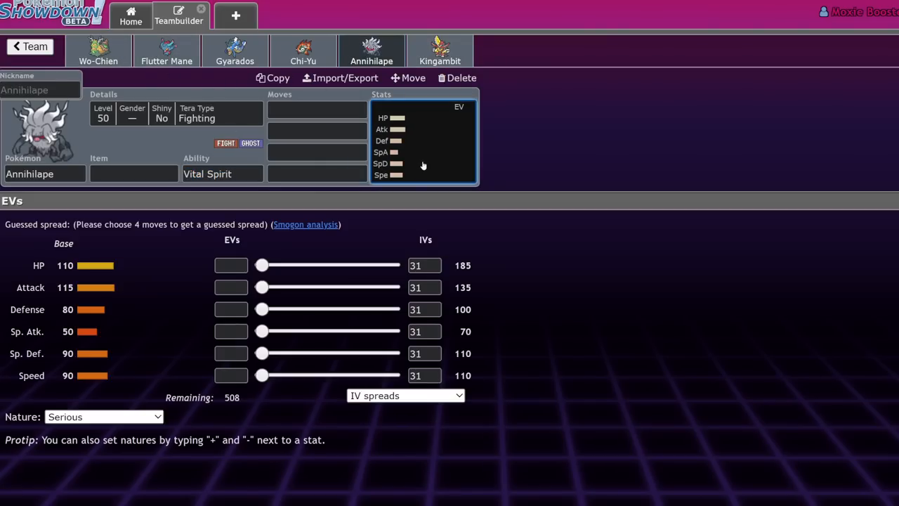
{"action": "mouse_move", "coordinate": [266, 281]}
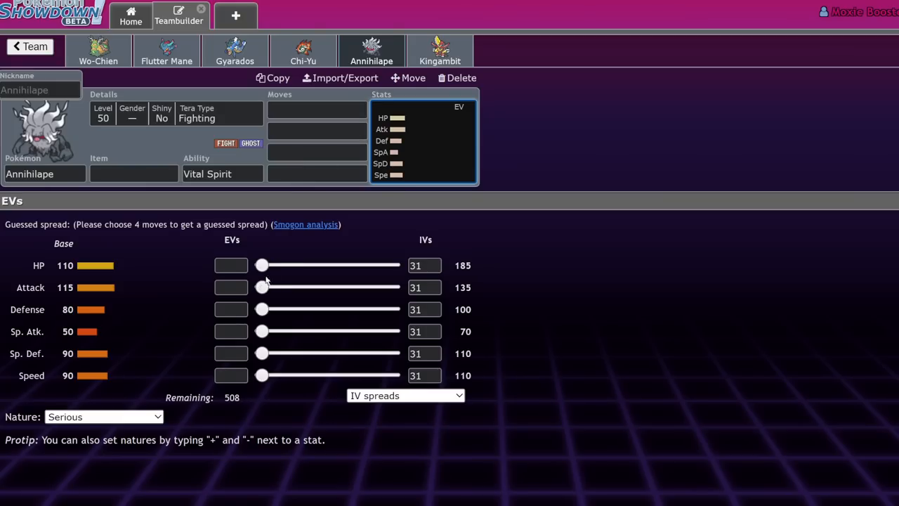
{"action": "left_click_drag", "start_coordinate": [261, 287], "coordinate": [370, 286]}
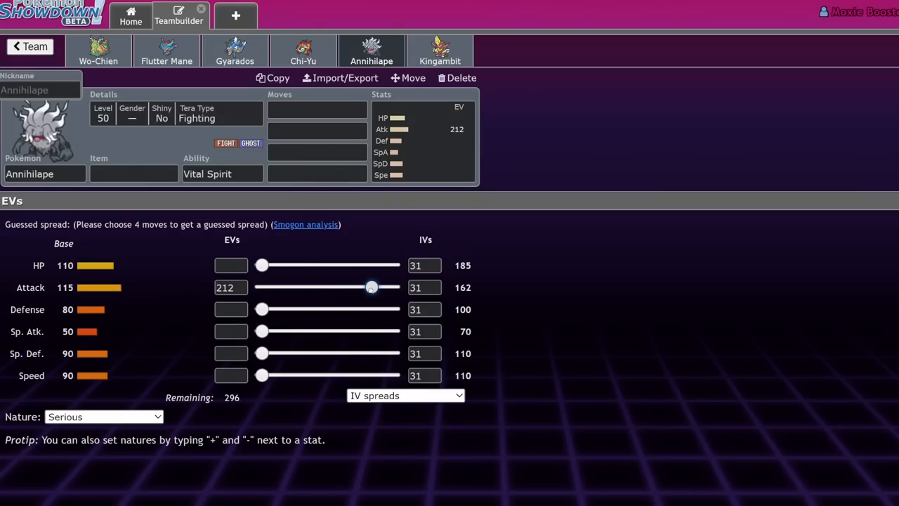
{"action": "left_click_drag", "start_coordinate": [371, 286], "coordinate": [383, 287]}
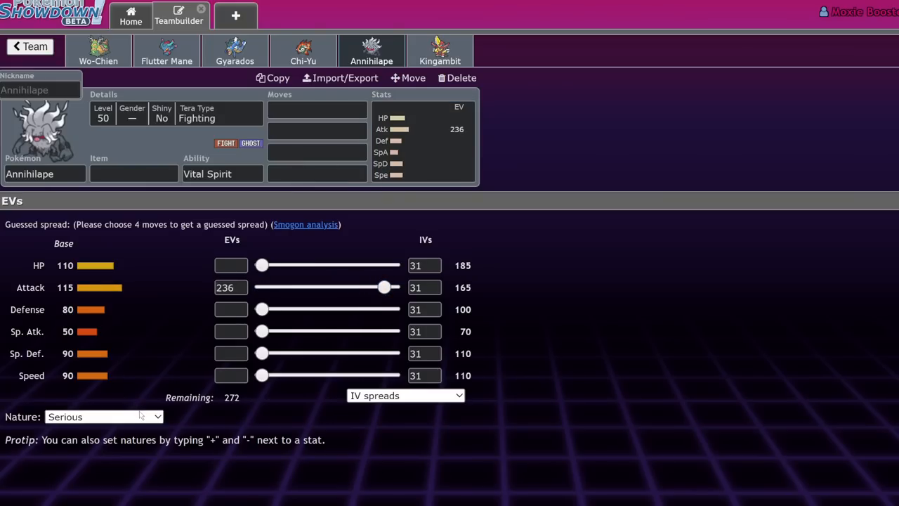
{"action": "left_click", "coordinate": [104, 416]}
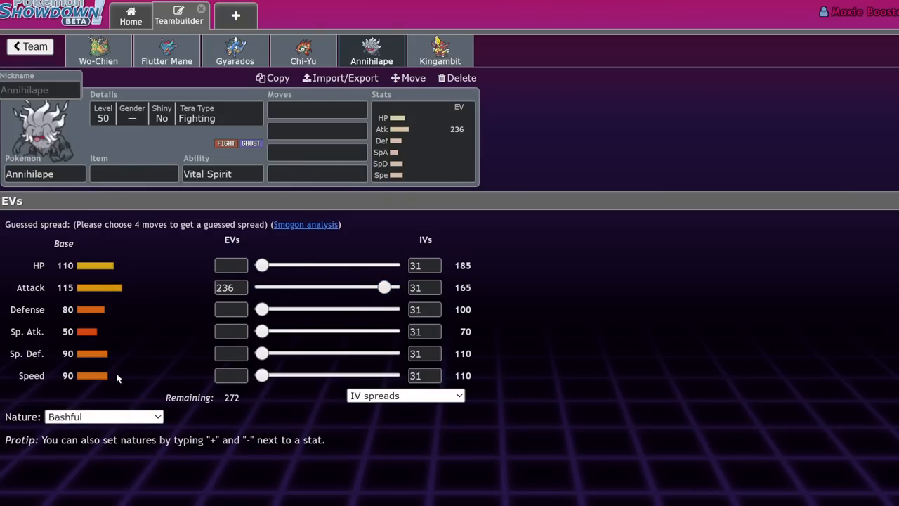
{"action": "left_click", "coordinate": [104, 416]}
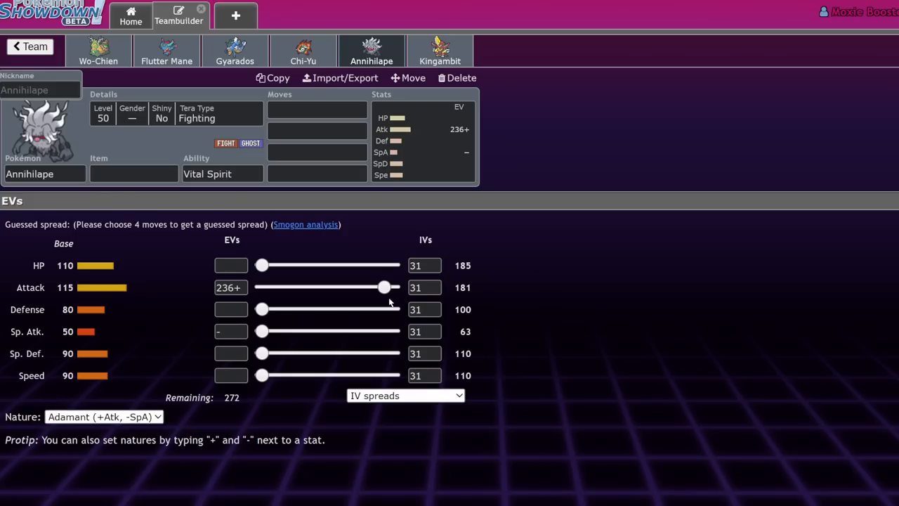
{"action": "left_click_drag", "start_coordinate": [383, 286], "coordinate": [393, 286]}
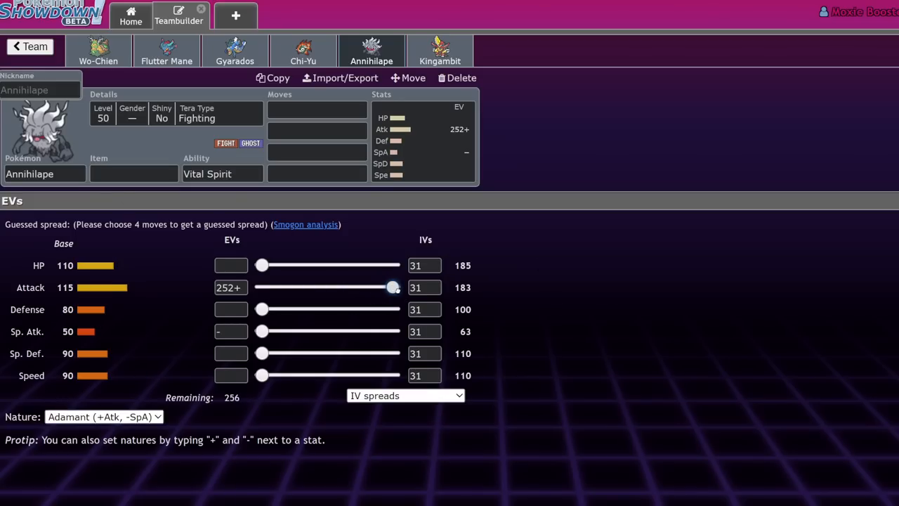
{"action": "left_click_drag", "start_coordinate": [392, 286], "coordinate": [368, 287]}
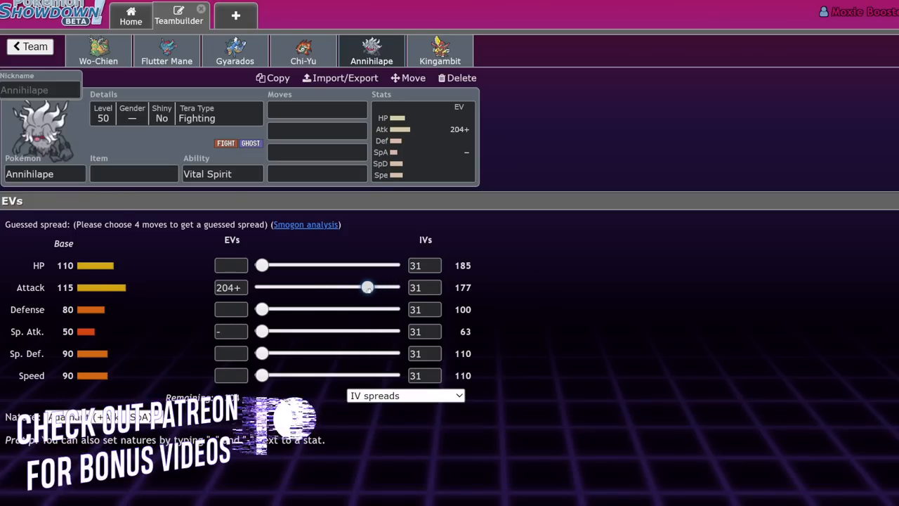
{"action": "left_click_drag", "start_coordinate": [368, 286], "coordinate": [362, 287]}
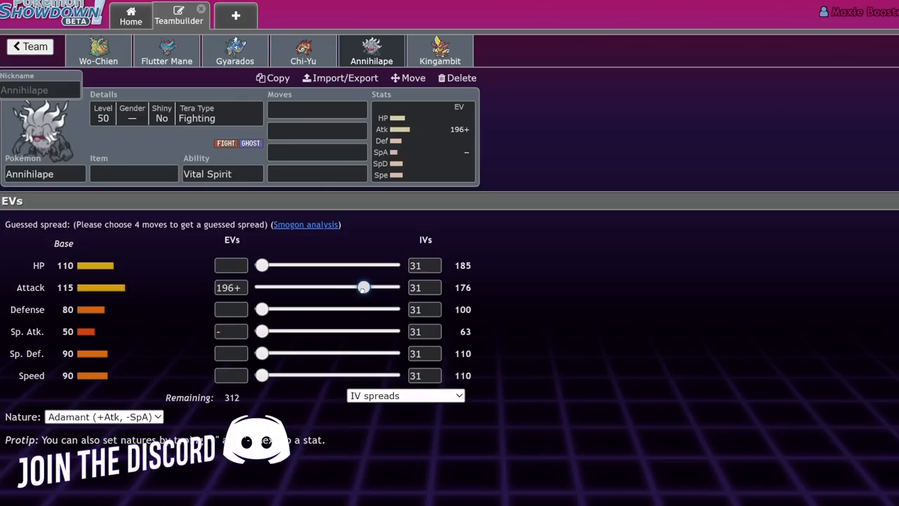
{"action": "left_click_drag", "start_coordinate": [261, 264], "coordinate": [392, 264]}
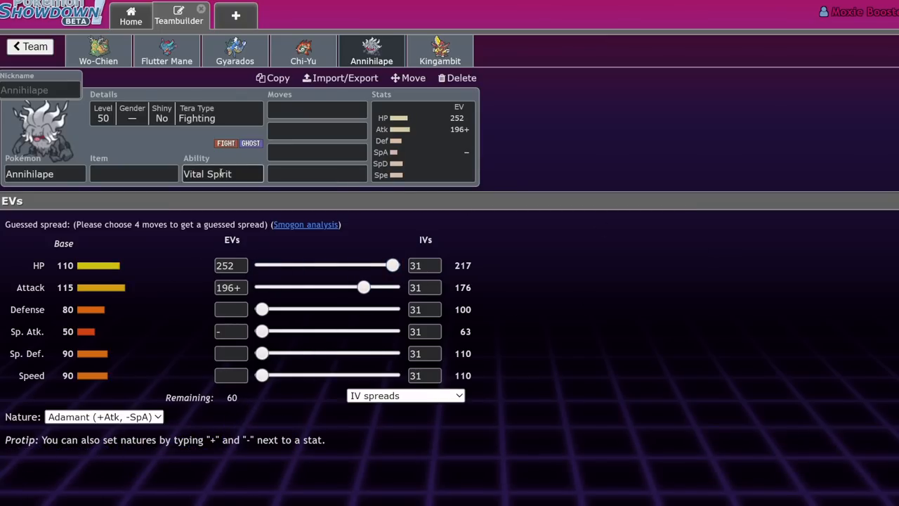
- Set Rage Fist as Annihilape's first move
{"action": "left_click", "coordinate": [317, 110]}
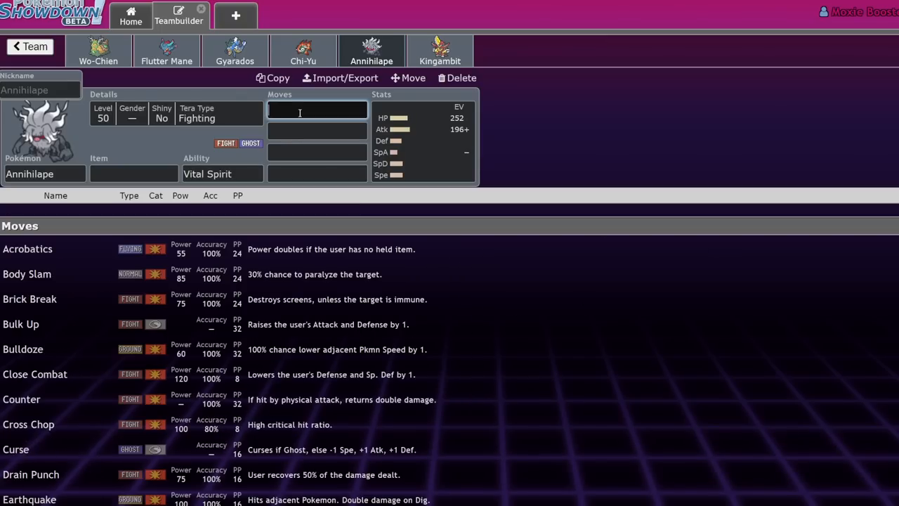
{"action": "type", "text": "rage"}
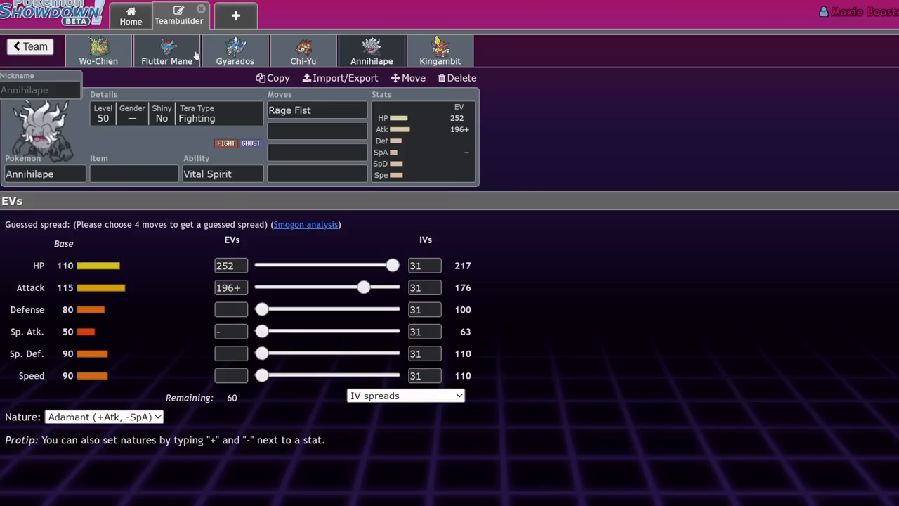
{"action": "mouse_move", "coordinate": [386, 53]}
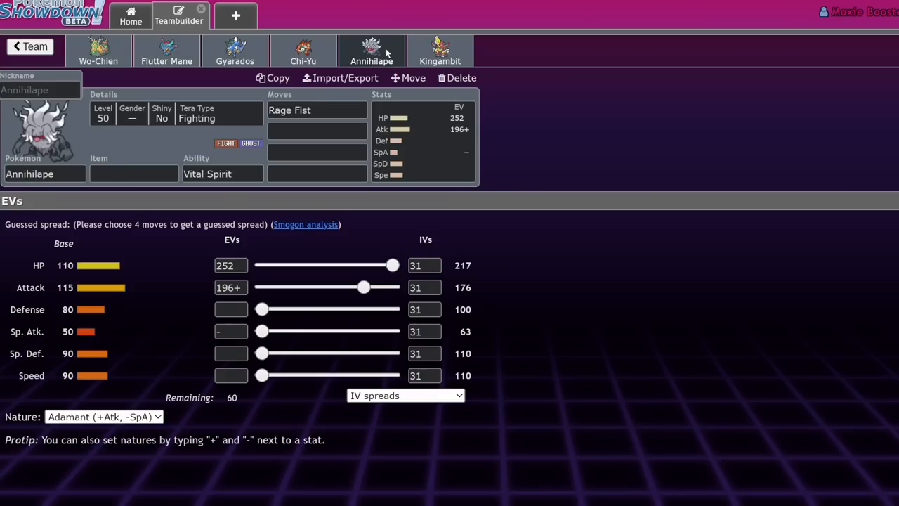
{"action": "mouse_move", "coordinate": [556, 164]}
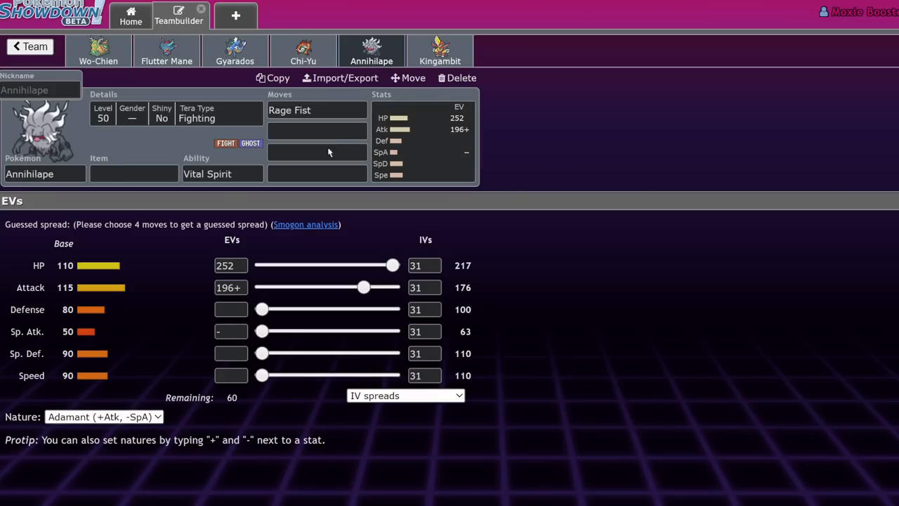
{"action": "left_click", "coordinate": [316, 109]}
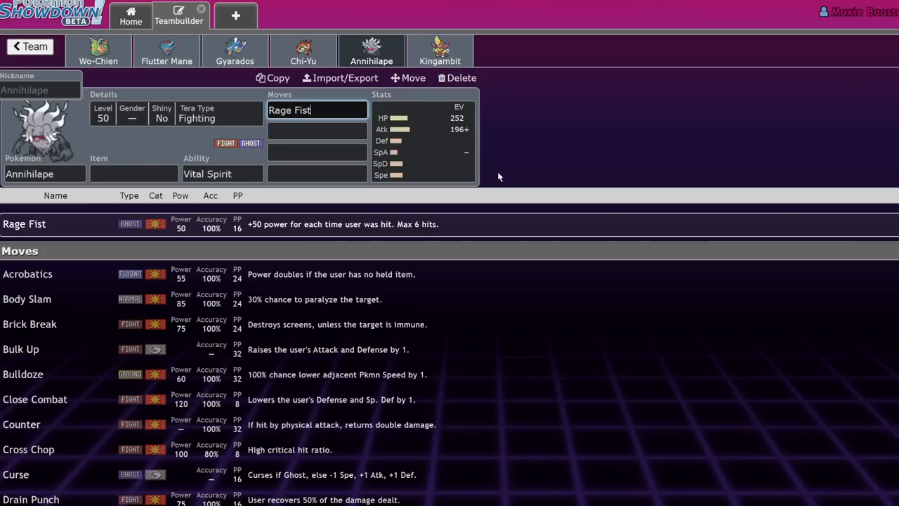
{"action": "mouse_move", "coordinate": [511, 120]}
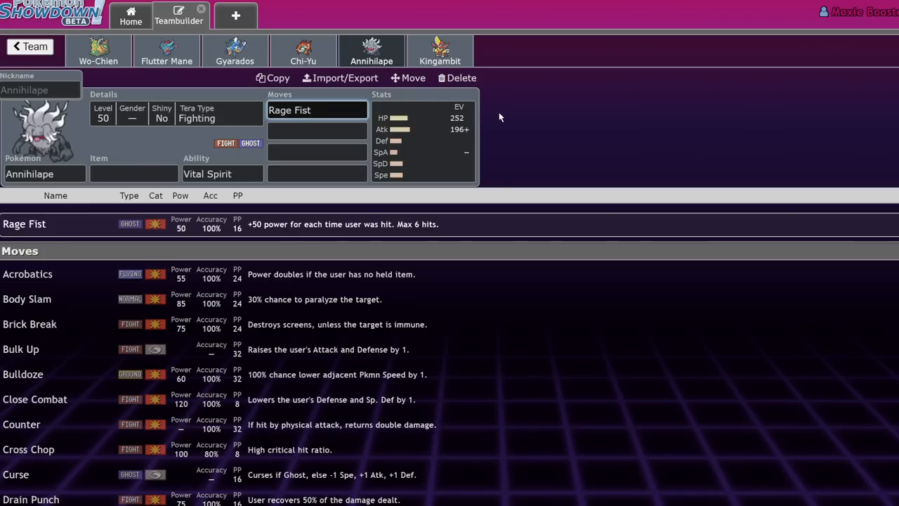
{"action": "mouse_move", "coordinate": [125, 69]}
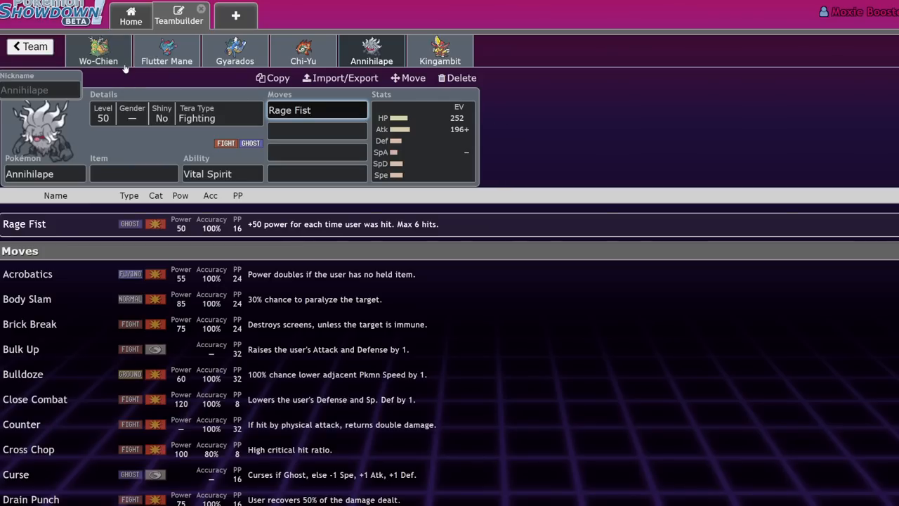
- Review Wo-Chien's item and ability options
{"action": "left_click", "coordinate": [98, 50]}
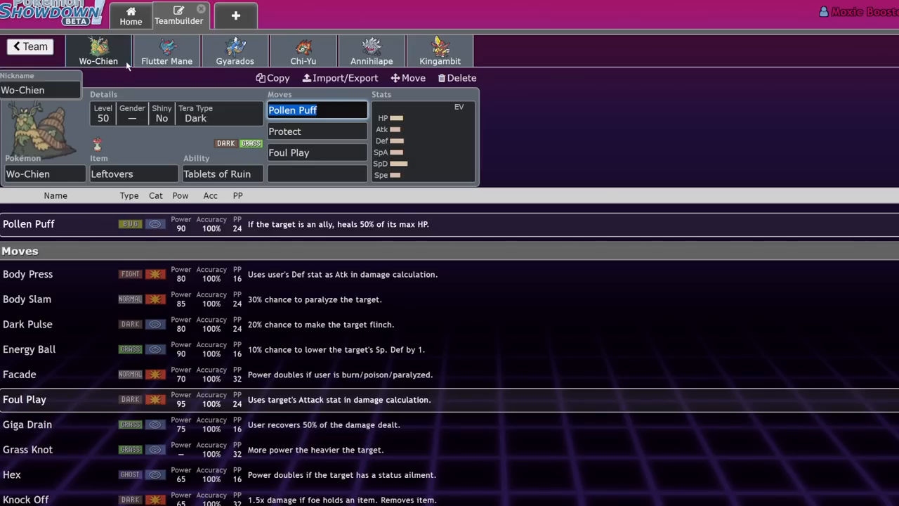
{"action": "left_click", "coordinate": [132, 174]}
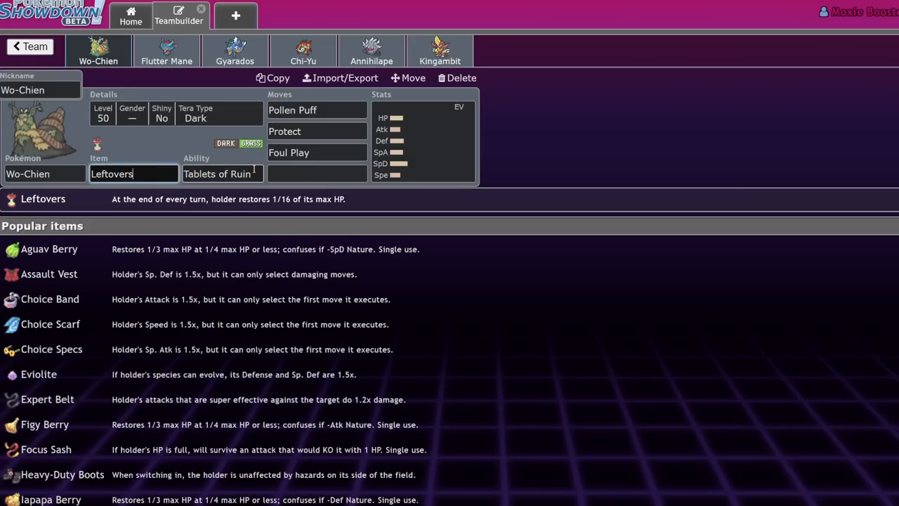
{"action": "left_click", "coordinate": [222, 174]}
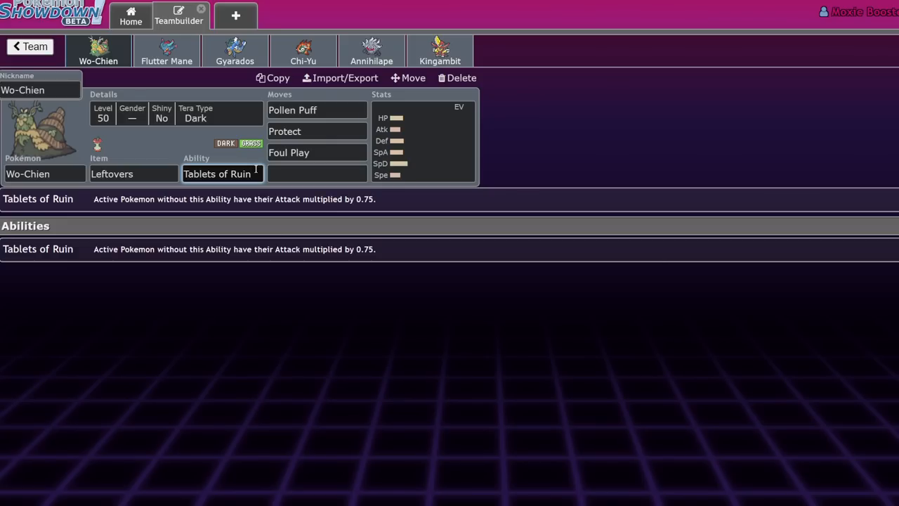
{"action": "mouse_move", "coordinate": [425, 148]}
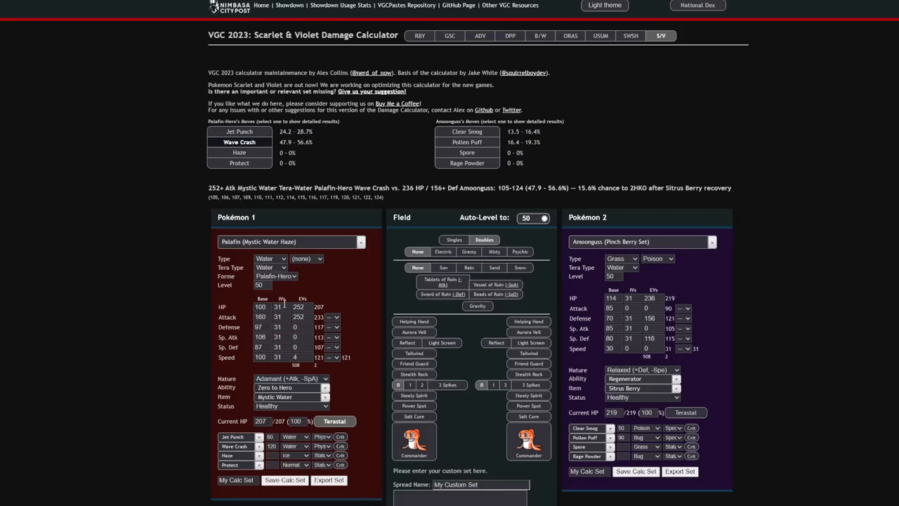
- Load Glimmora's Tera Grass Assault Vest set against Annihilape's Bulk Up set
{"action": "left_click", "coordinate": [289, 242]}
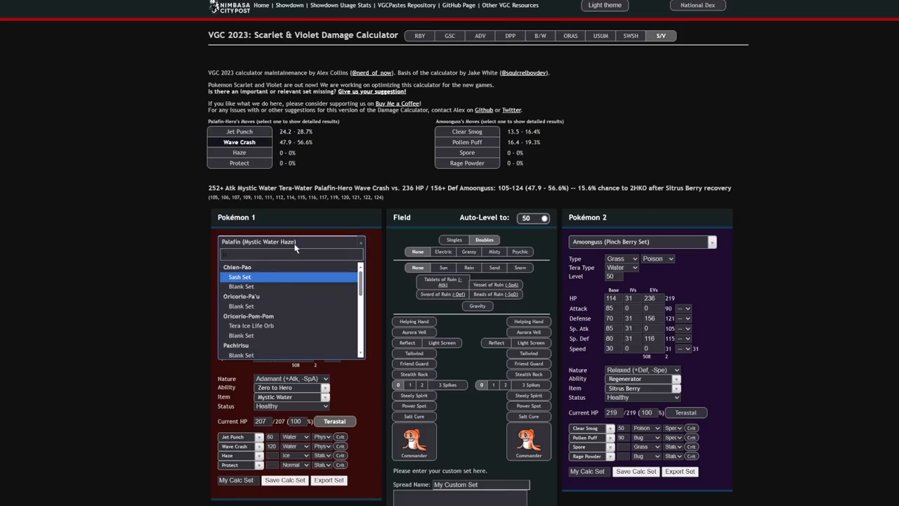
{"action": "type", "text": "pala"}
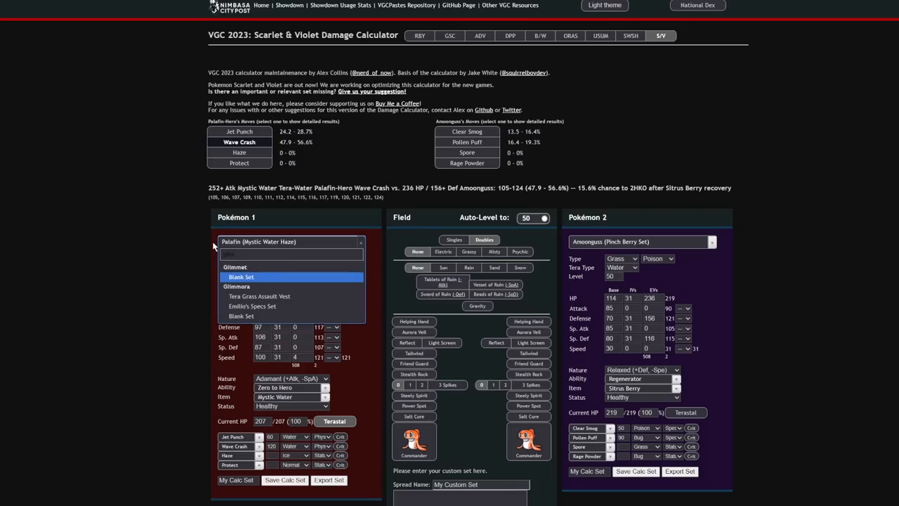
{"action": "left_click", "coordinate": [258, 295]}
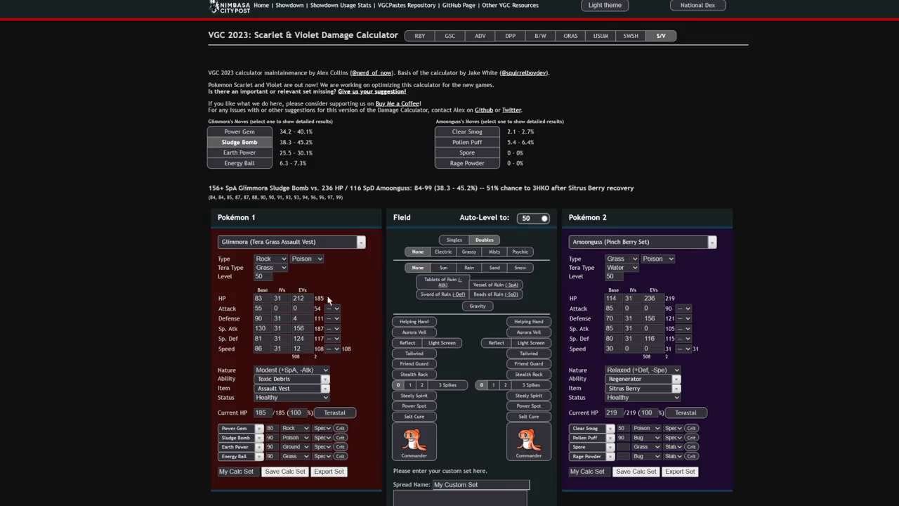
{"action": "left_click", "coordinate": [639, 241]}
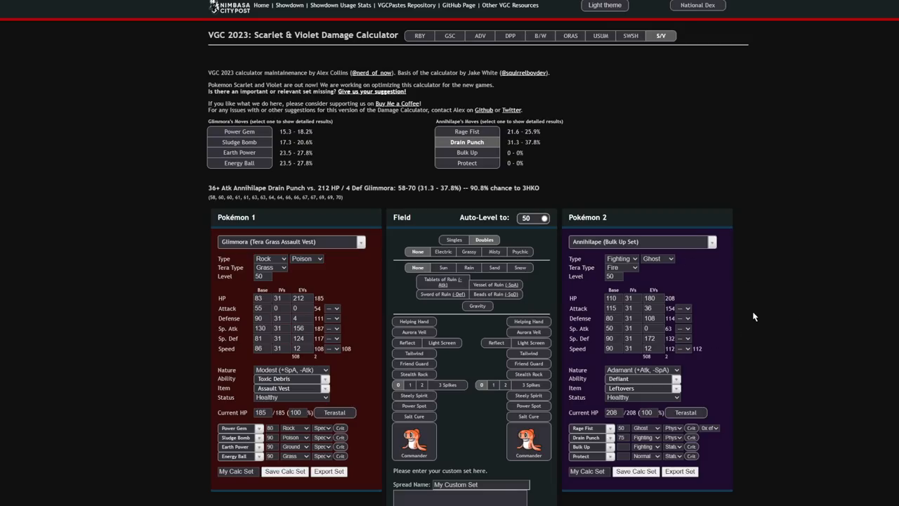
- Show Annihilape's 350 BP Rage Fist as a guaranteed OHKO on Glimmora (105.4–124.8%)
{"action": "left_click", "coordinate": [630, 307]}
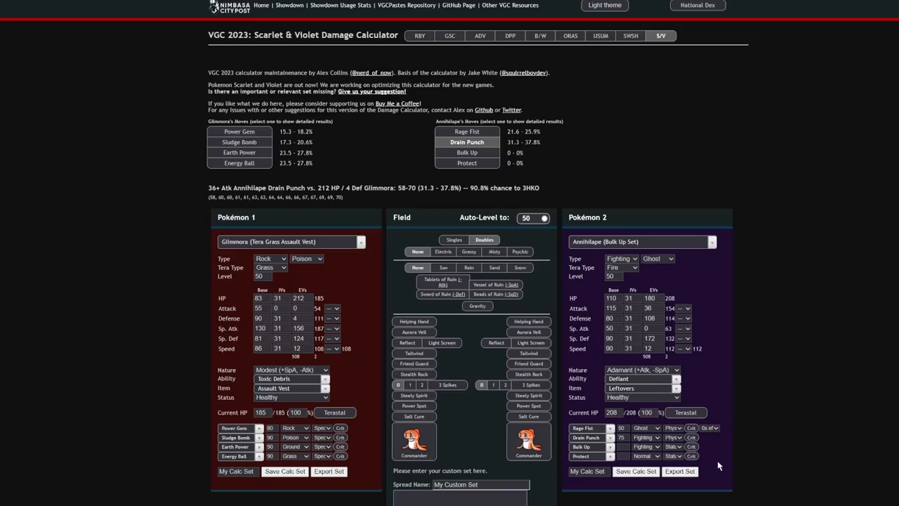
{"action": "left_click", "coordinate": [466, 132]}
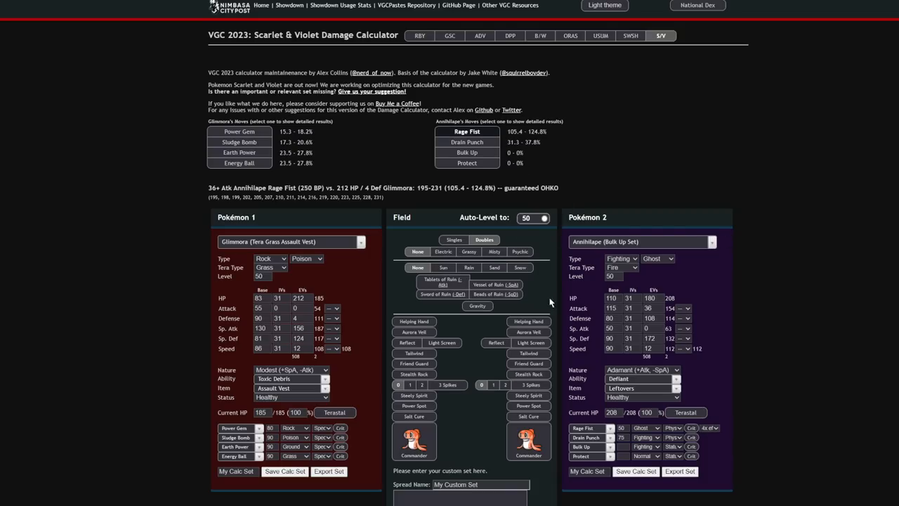
{"action": "mouse_move", "coordinate": [559, 93]}
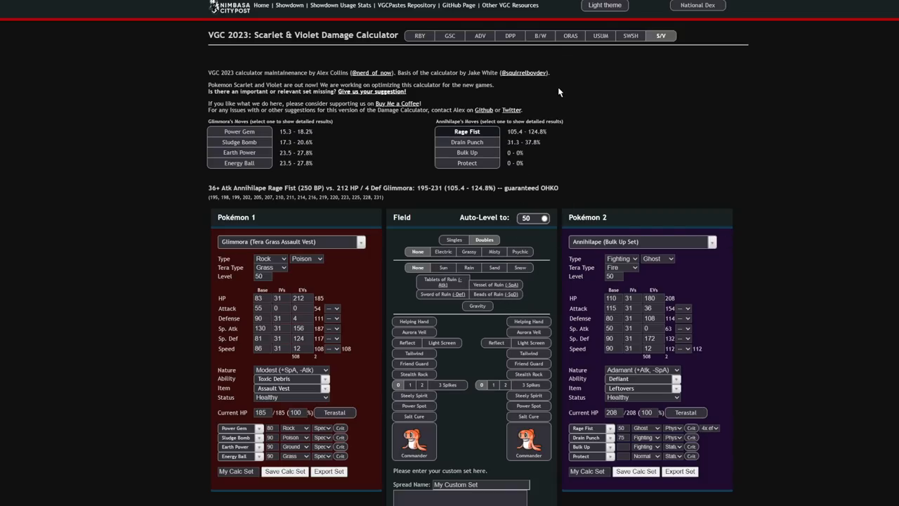
{"action": "mouse_move", "coordinate": [497, 199]}
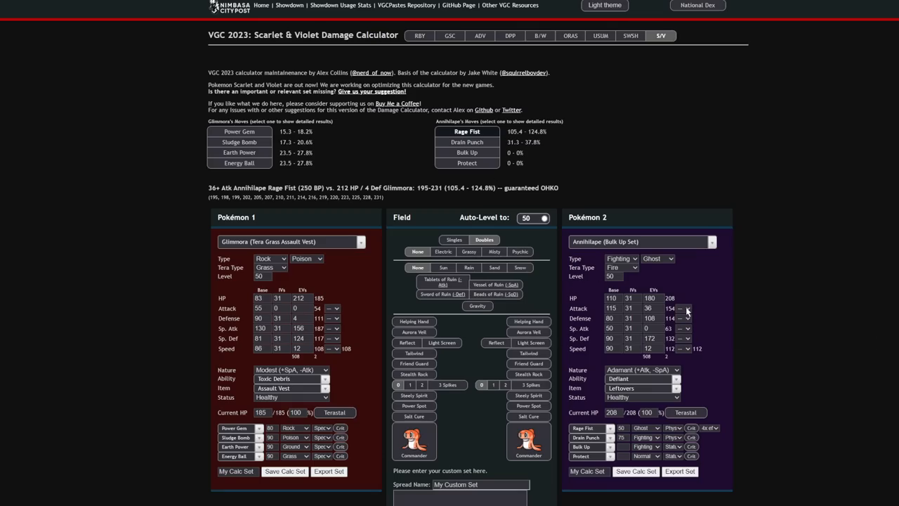
{"action": "mouse_move", "coordinate": [688, 366]}
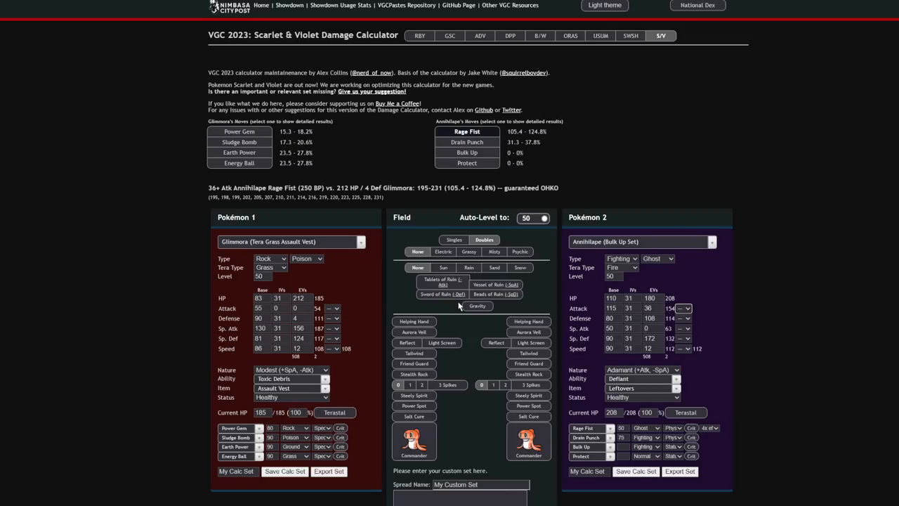
{"action": "left_click", "coordinate": [441, 281]}
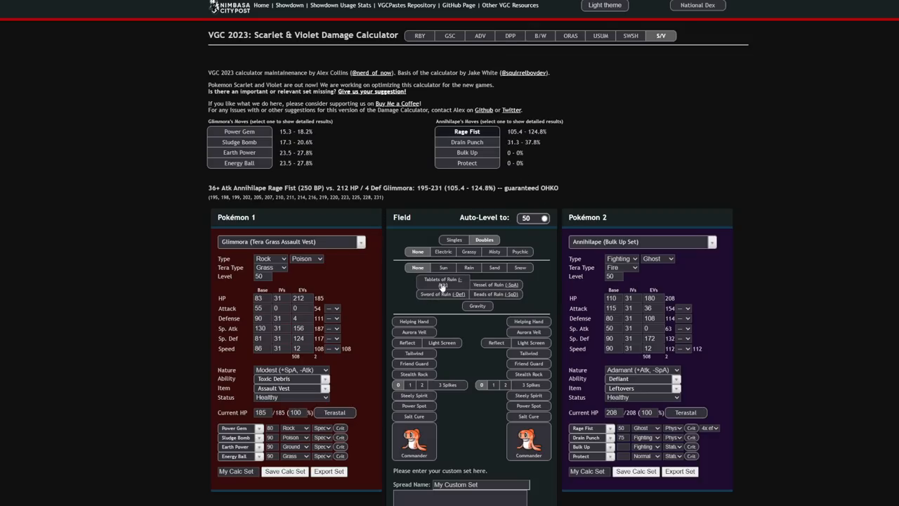
{"action": "left_click", "coordinate": [440, 279]}
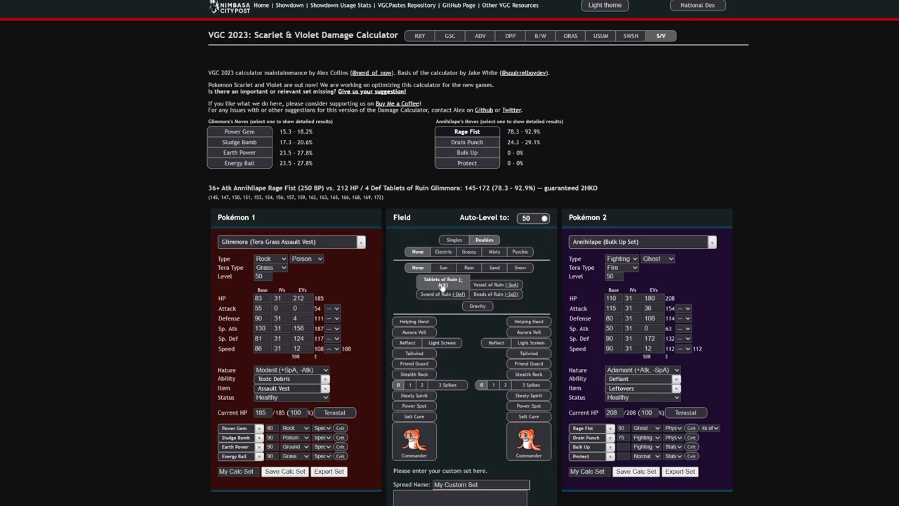
{"action": "left_click", "coordinate": [442, 281]}
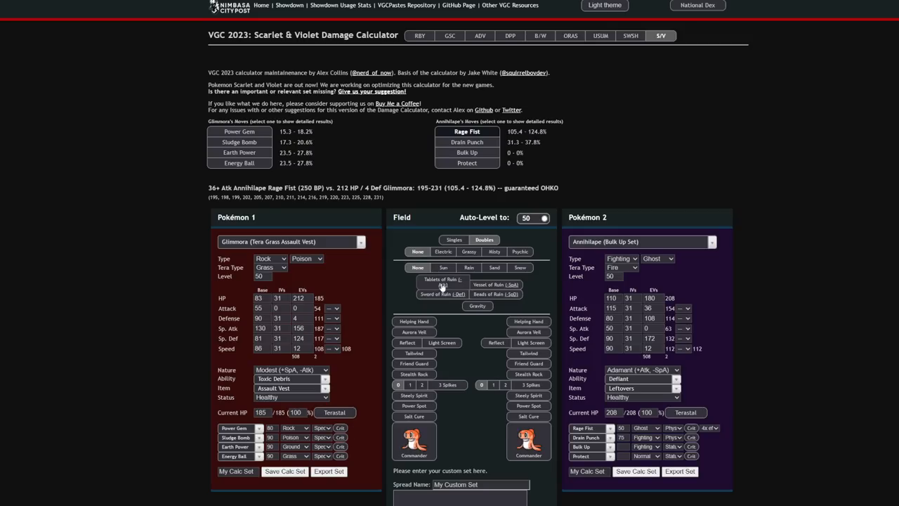
{"action": "left_click", "coordinate": [443, 280]}
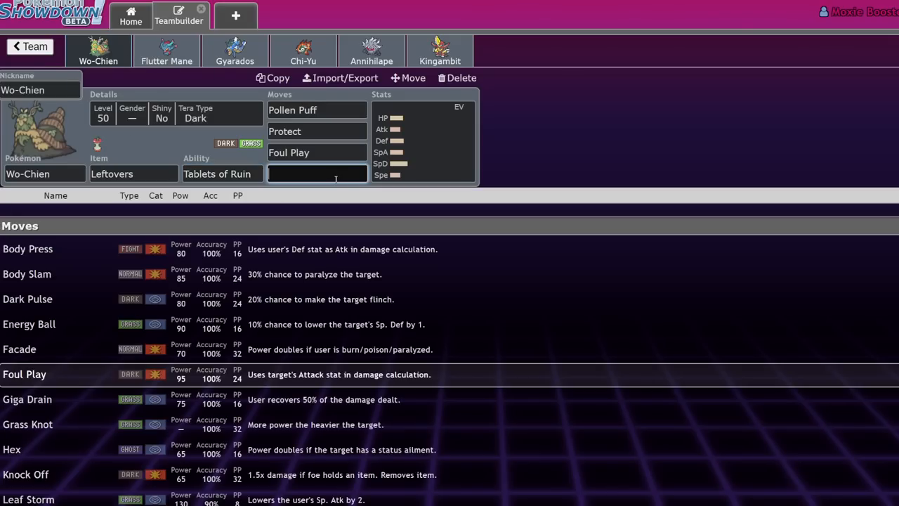
- Pit defensive Leftovers Wo-Chien against Dondozo, showing Wave Crash at 28.1–32.8%
{"action": "type", "text": "lee"}
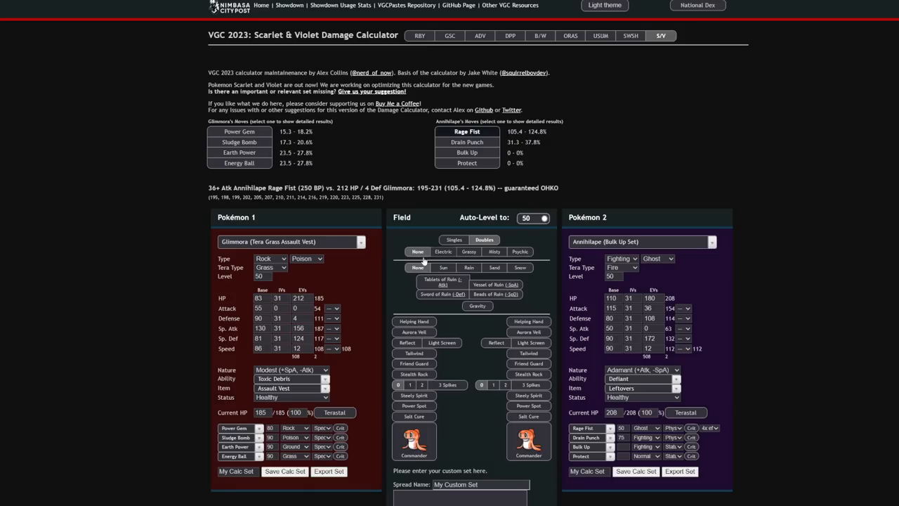
{"action": "left_click", "coordinate": [291, 242]}
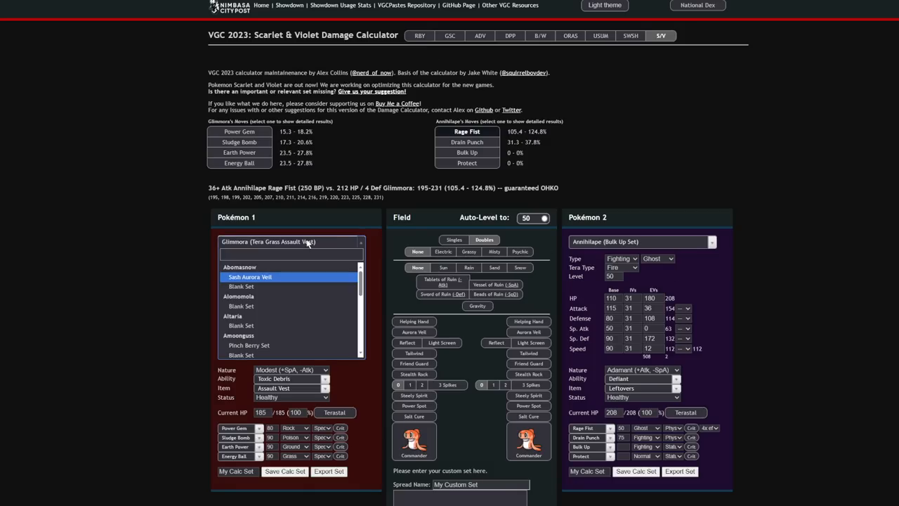
{"action": "scroll", "scroll_direction": "down", "scroll_amount": 3}
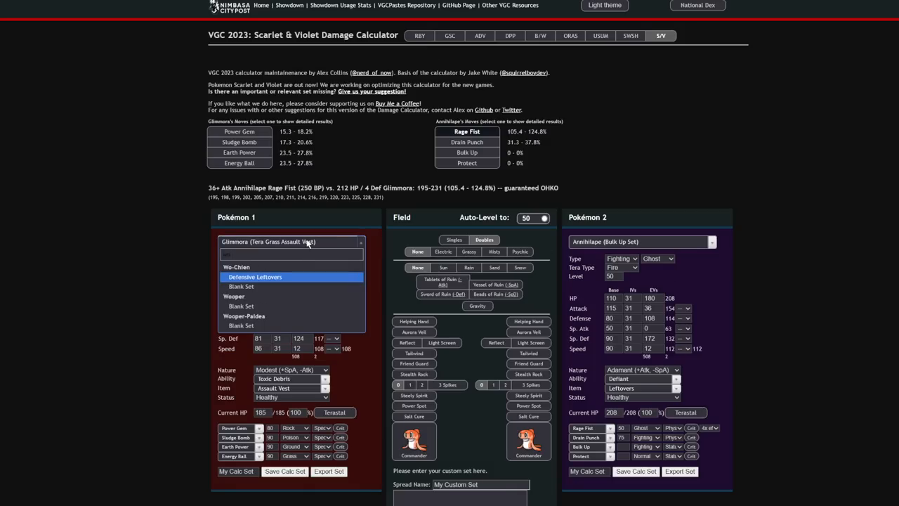
{"action": "left_click", "coordinate": [256, 276]}
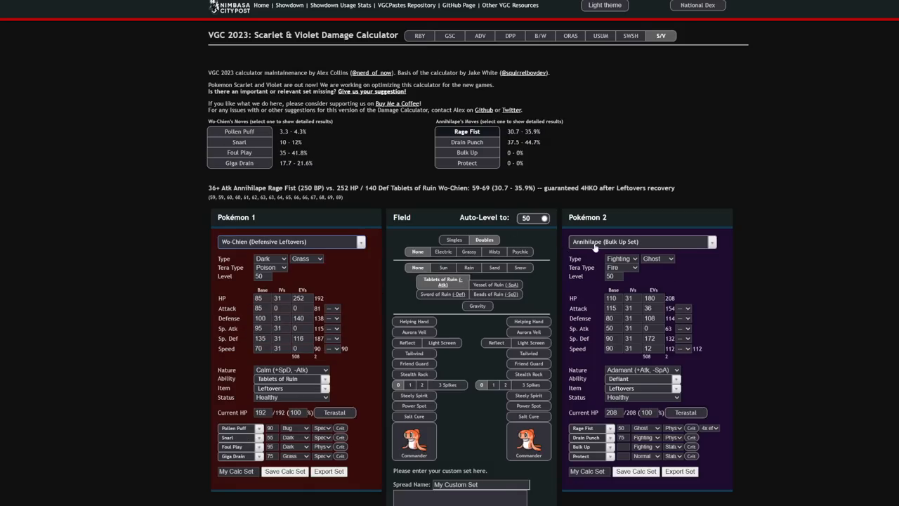
{"action": "left_click", "coordinate": [639, 242]}
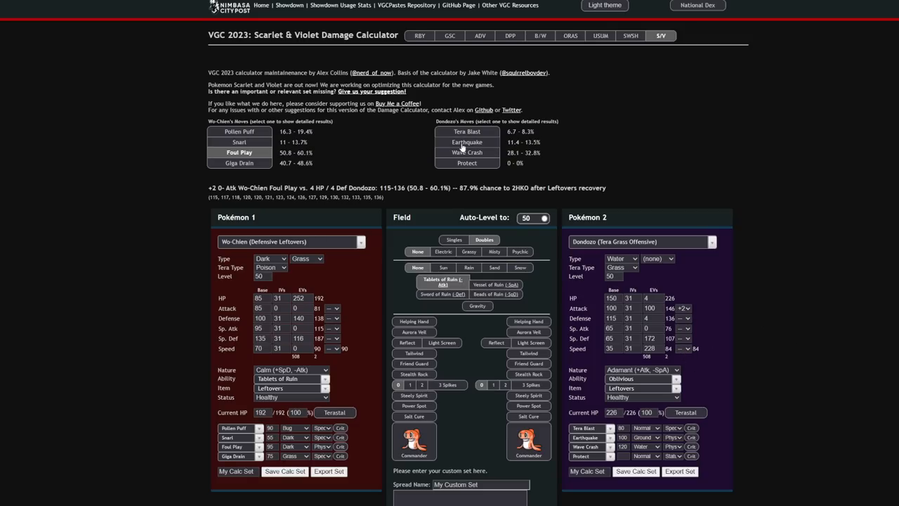
{"action": "left_click", "coordinate": [467, 151]}
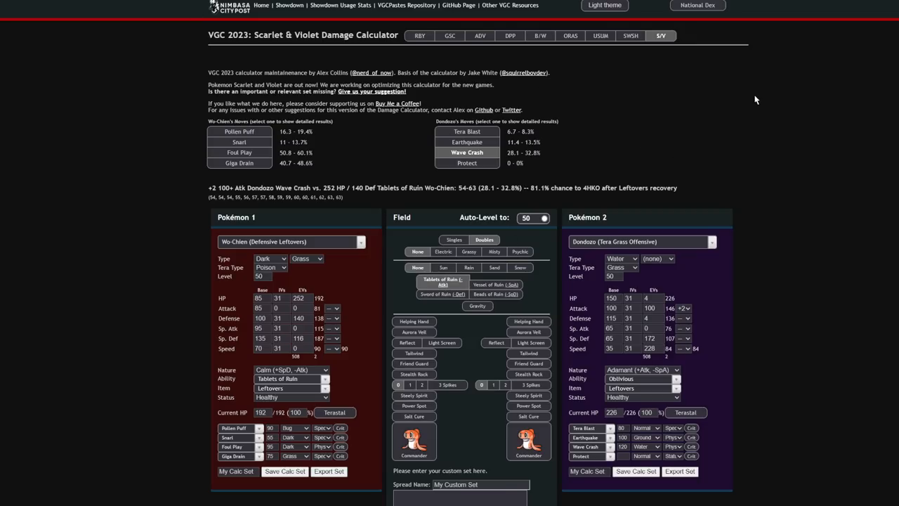
{"action": "mouse_move", "coordinate": [744, 89]}
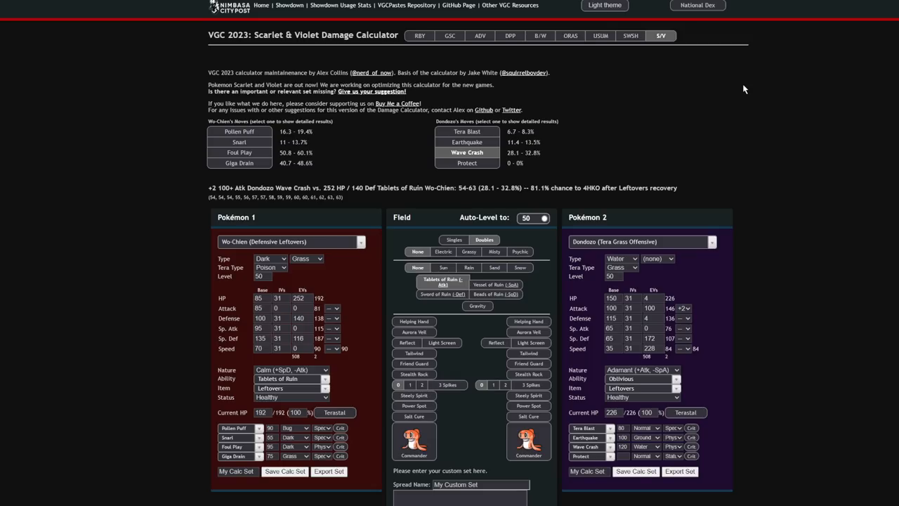
{"action": "mouse_move", "coordinate": [778, 286]}
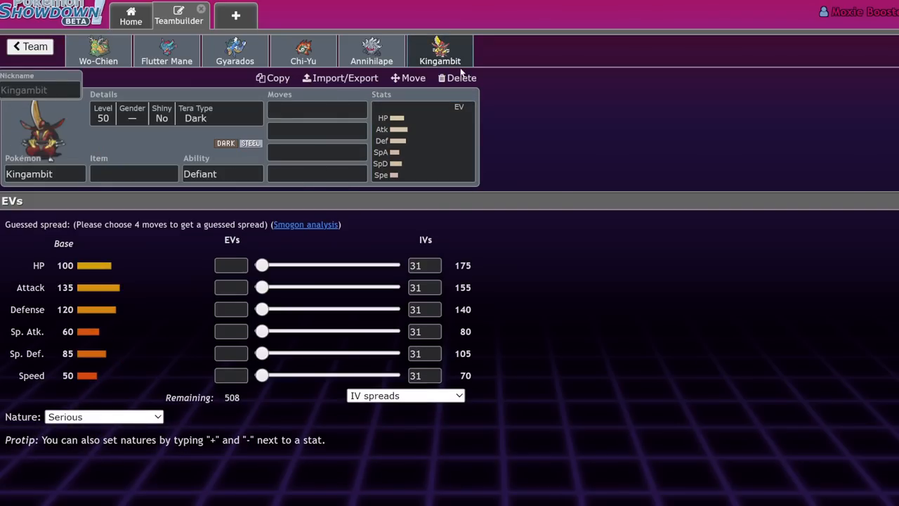
- Delete Annihilape from the Wo-Chien team
{"action": "left_click", "coordinate": [461, 77]}
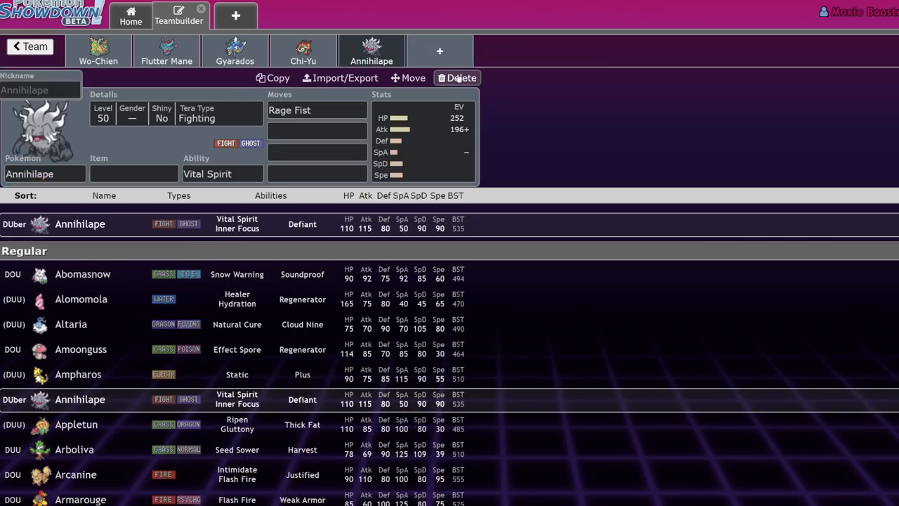
{"action": "left_click", "coordinate": [457, 79]}
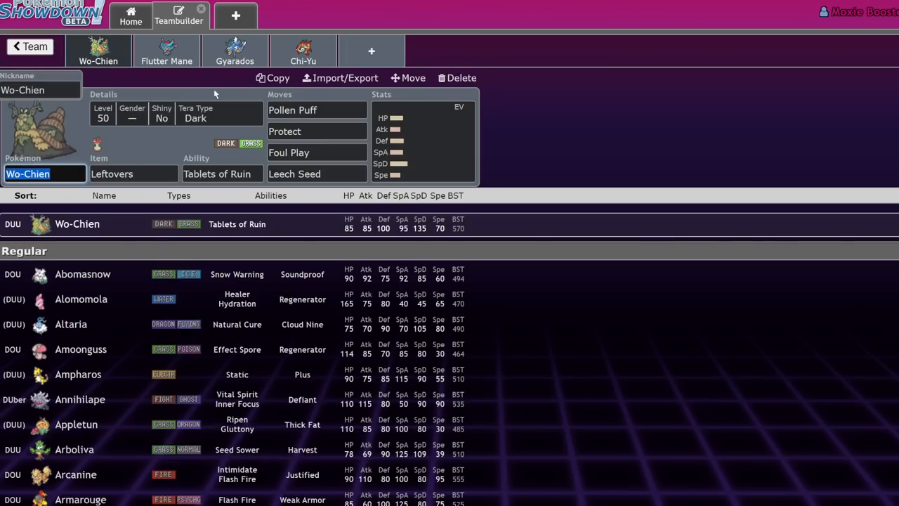
{"action": "mouse_move", "coordinate": [165, 124]}
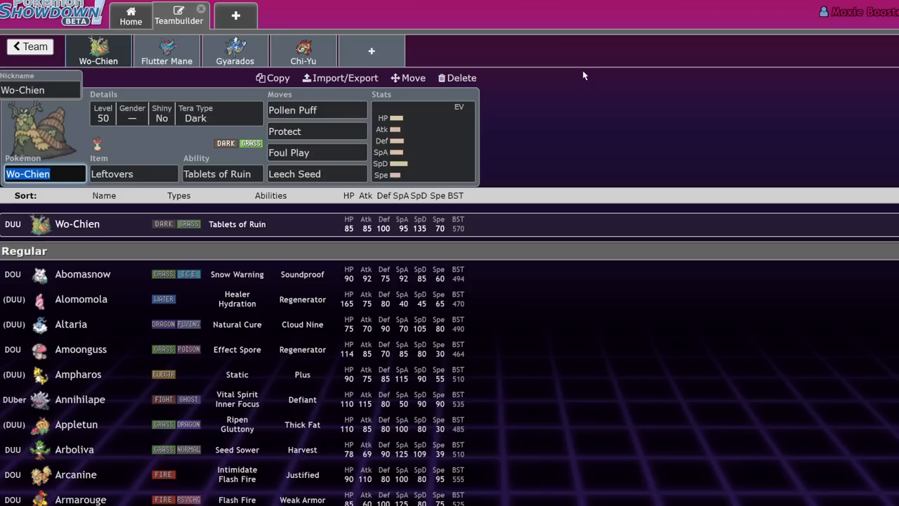
{"action": "mouse_move", "coordinate": [498, 144]}
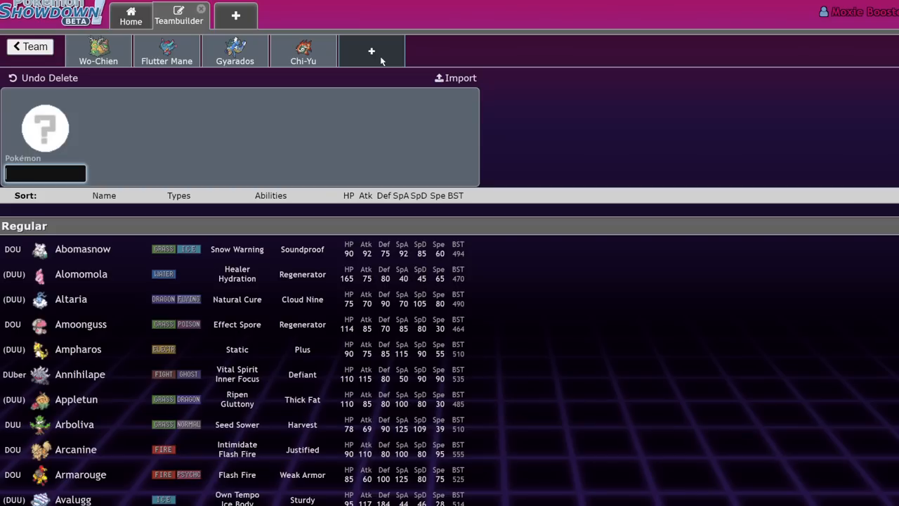
- Review Palafin-Hero, Arcanine and Wo-Chien sets in the Glimmora team, then return to the team list
{"action": "left_click", "coordinate": [30, 46]}
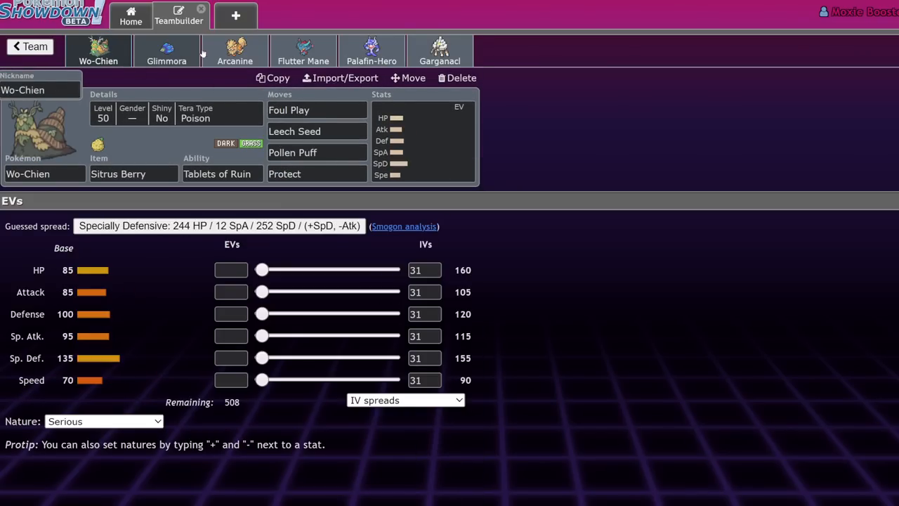
{"action": "left_click", "coordinate": [370, 50]}
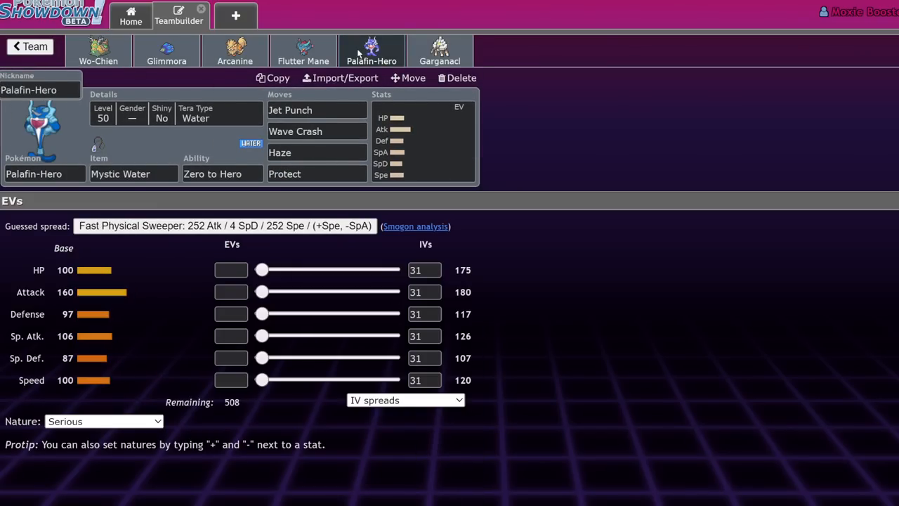
{"action": "left_click", "coordinate": [234, 51]}
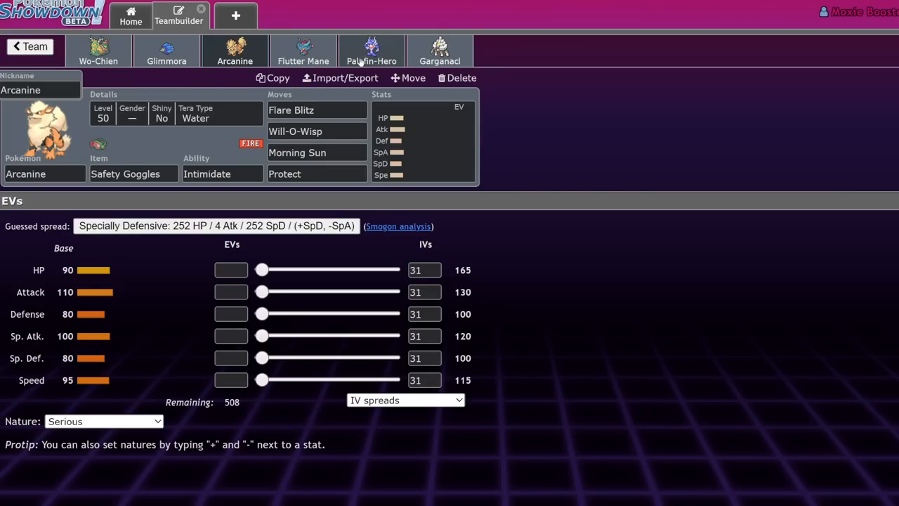
{"action": "left_click", "coordinate": [370, 51]}
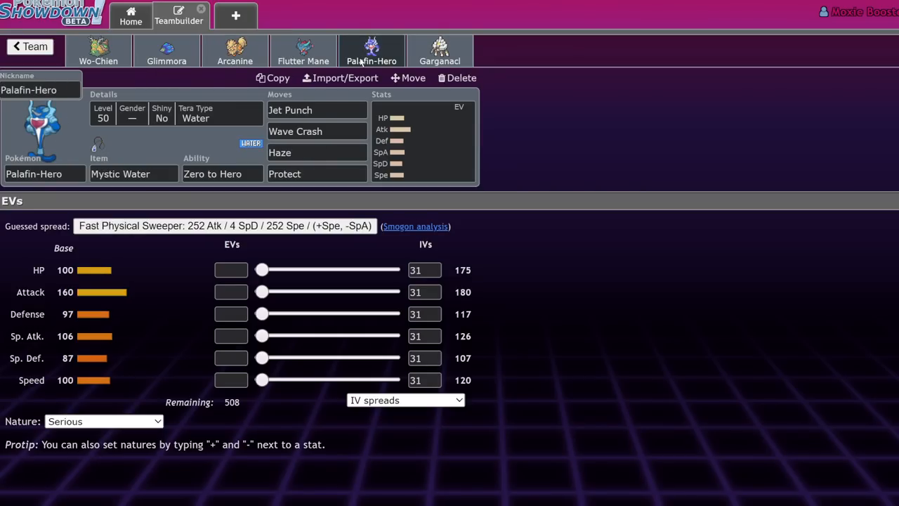
{"action": "left_click", "coordinate": [98, 51]}
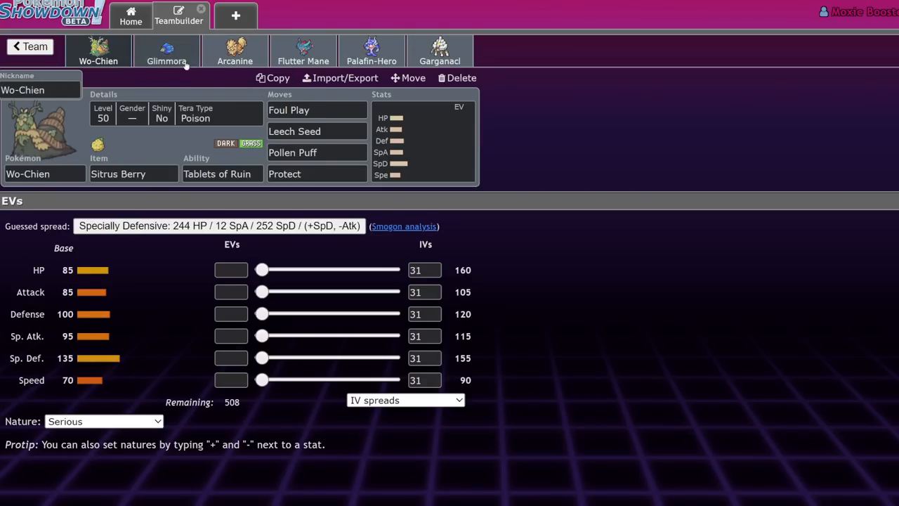
{"action": "left_click", "coordinate": [371, 51]}
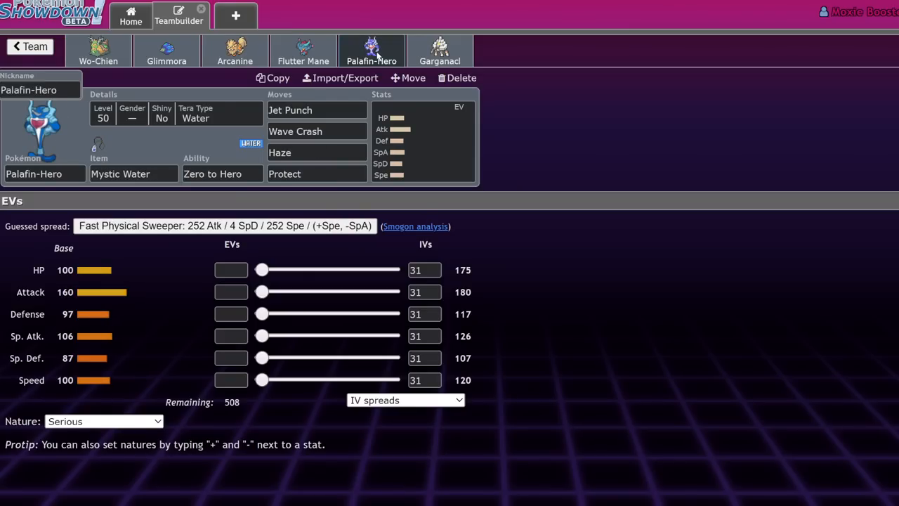
{"action": "mouse_move", "coordinate": [234, 50]}
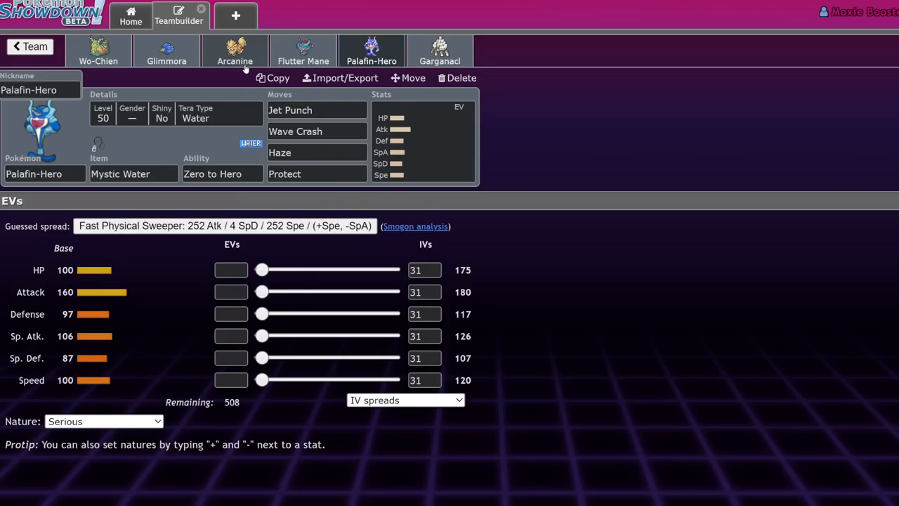
{"action": "mouse_move", "coordinate": [370, 15]}
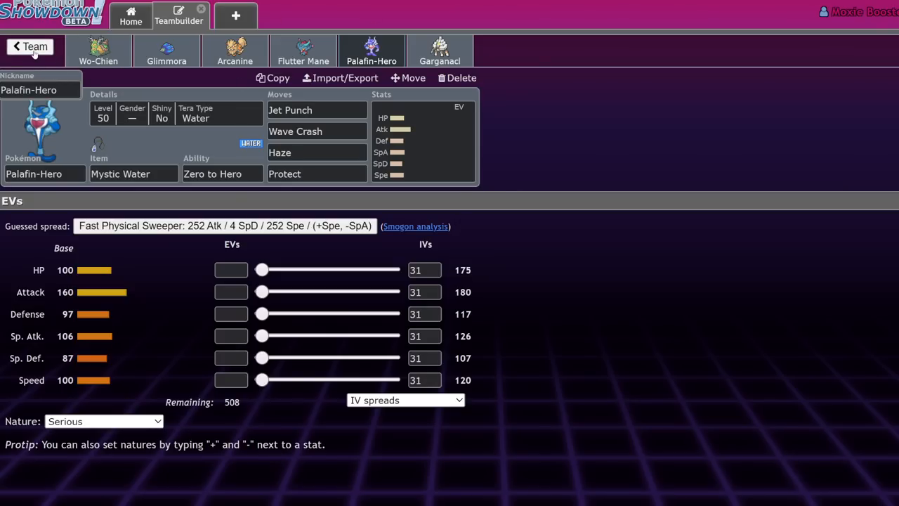
{"action": "left_click", "coordinate": [30, 46]}
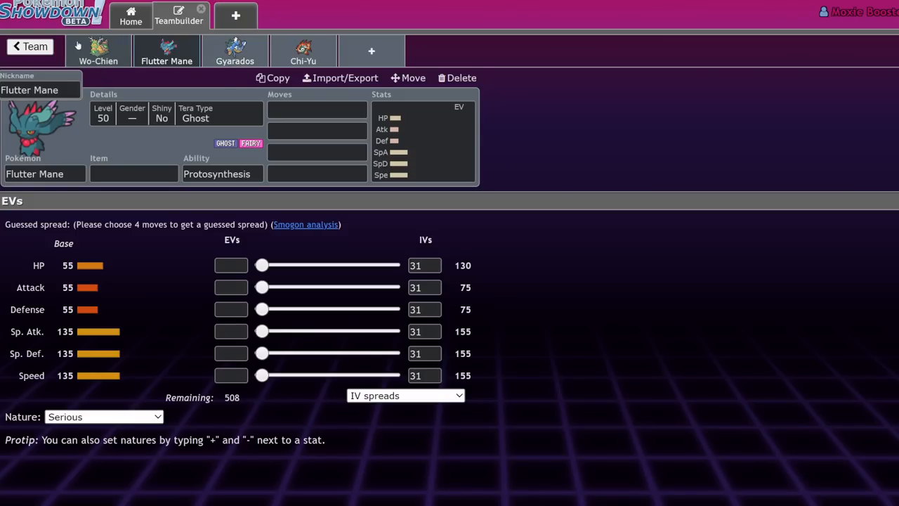
- Reopen the four-member Wo-Chien, Flutter Mane, Gyarados, Chi-Yu team from the Wo-Chien Cores folder
{"action": "left_click", "coordinate": [29, 46]}
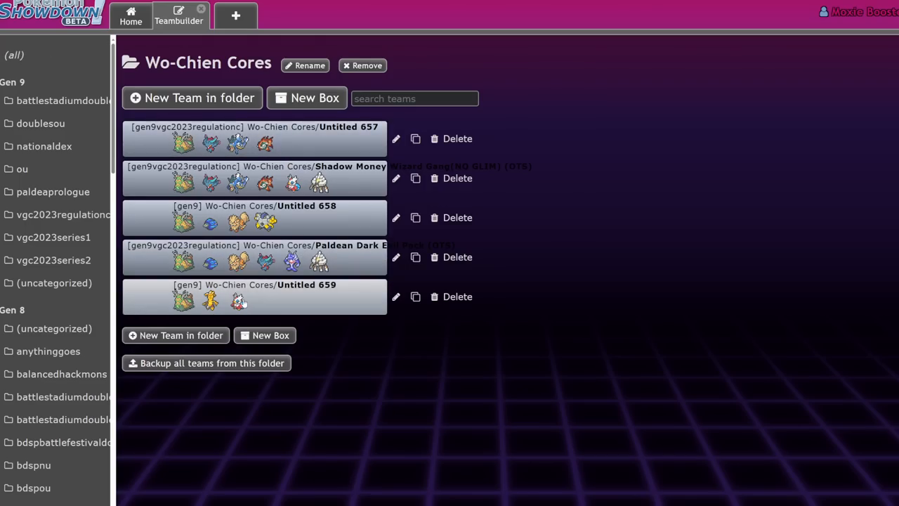
{"action": "left_click", "coordinate": [253, 139]}
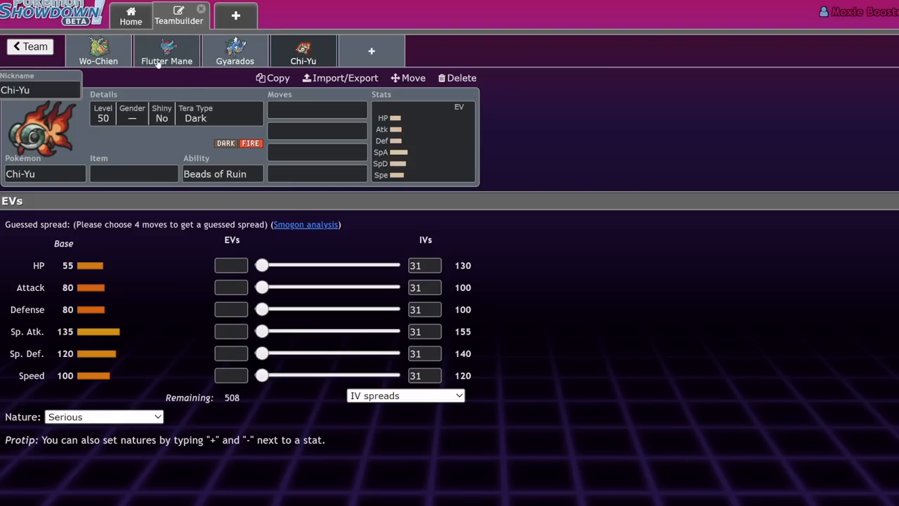
- Set Wo-Chien's Tera Type to Water and Attack IV to 0, then review Flutter Mane and Gyarados
{"action": "left_click", "coordinate": [98, 50]}
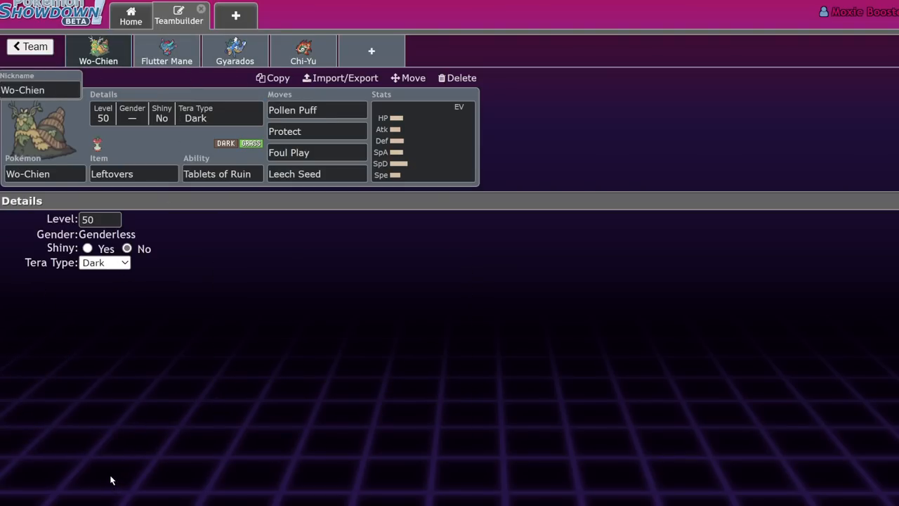
{"action": "mouse_move", "coordinate": [115, 371]}
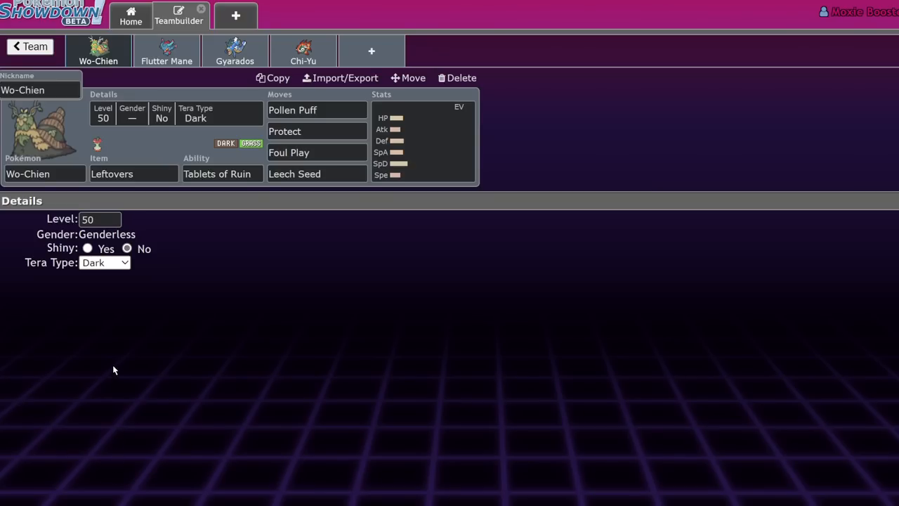
{"action": "mouse_move", "coordinate": [117, 466]}
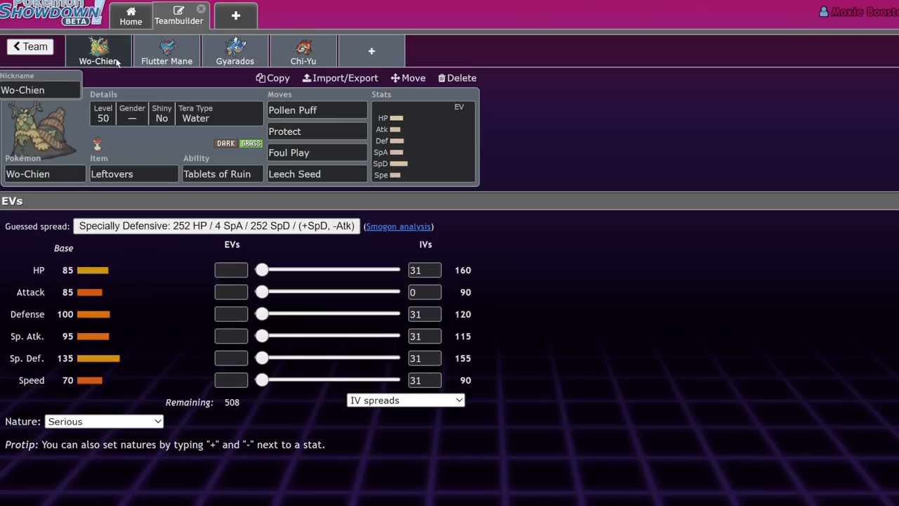
{"action": "mouse_move", "coordinate": [208, 76]}
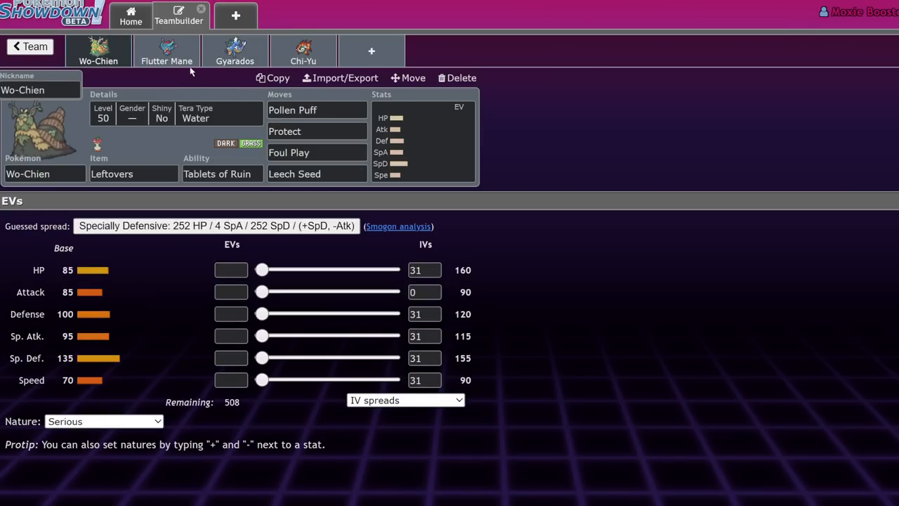
{"action": "left_click", "coordinate": [166, 51]}
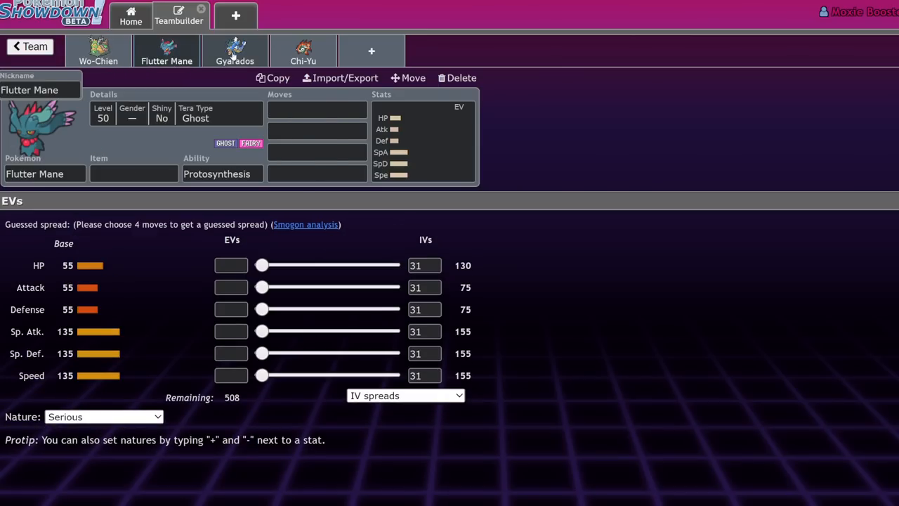
{"action": "left_click", "coordinate": [234, 50]}
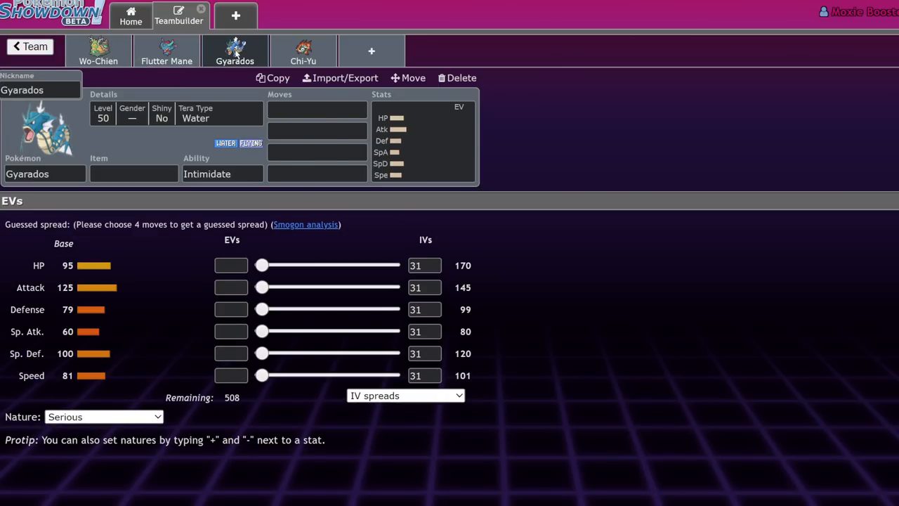
{"action": "left_click", "coordinate": [99, 51]}
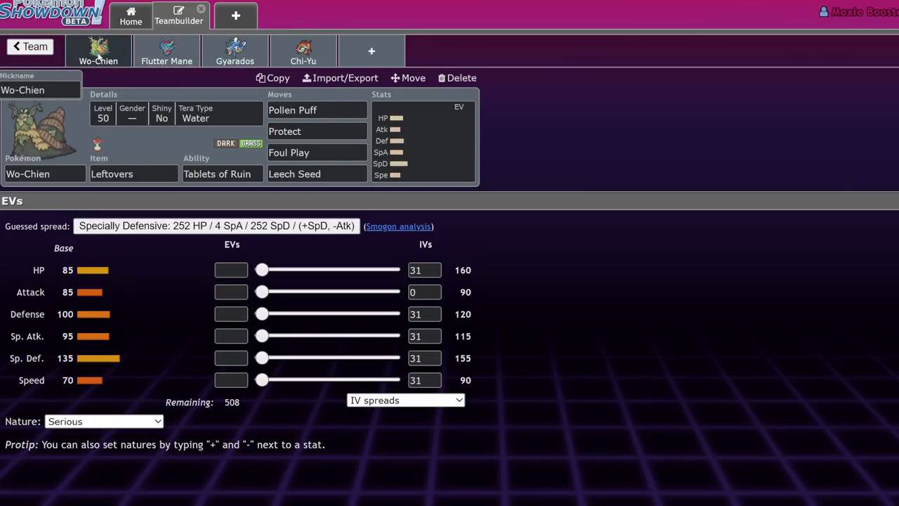
{"action": "mouse_move", "coordinate": [640, 132]}
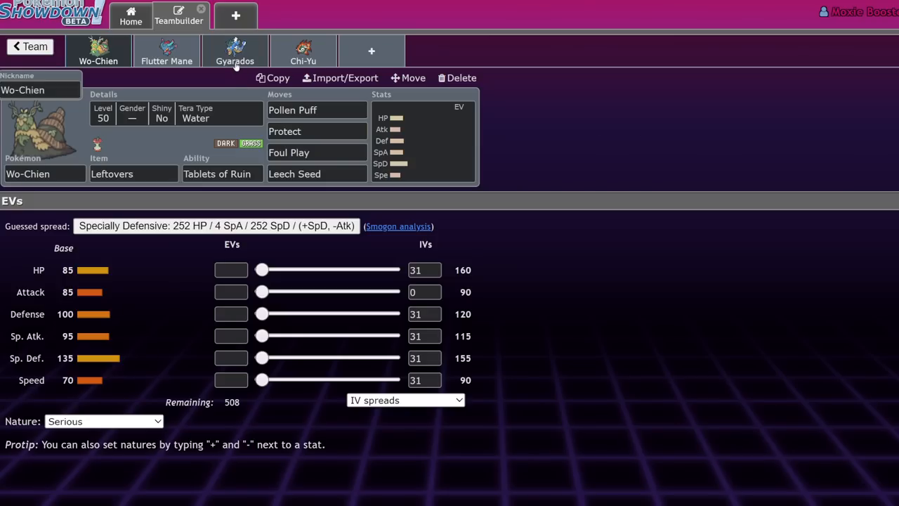
{"action": "left_click", "coordinate": [234, 50]}
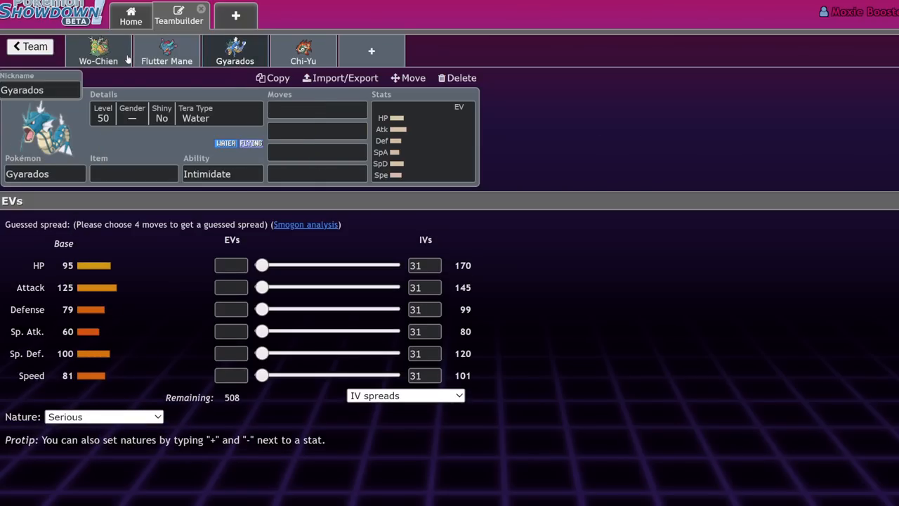
{"action": "left_click", "coordinate": [165, 50]}
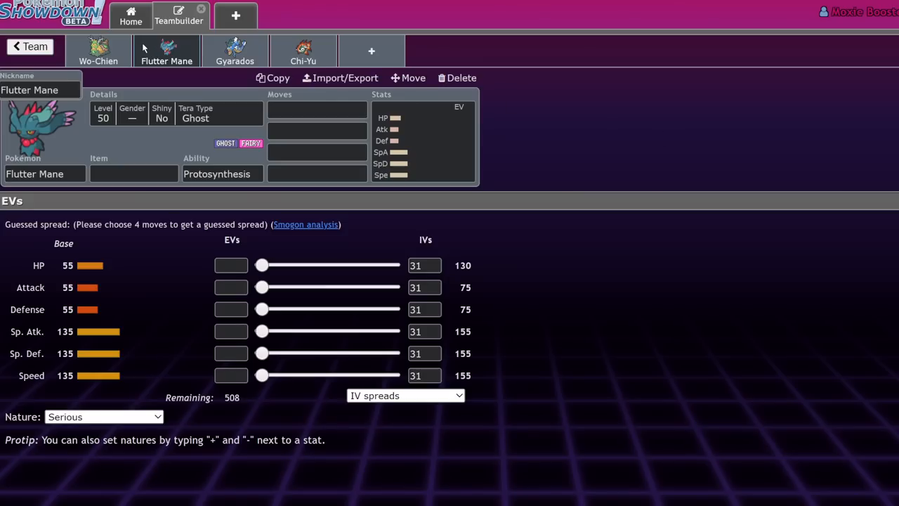
{"action": "mouse_move", "coordinate": [119, 59]}
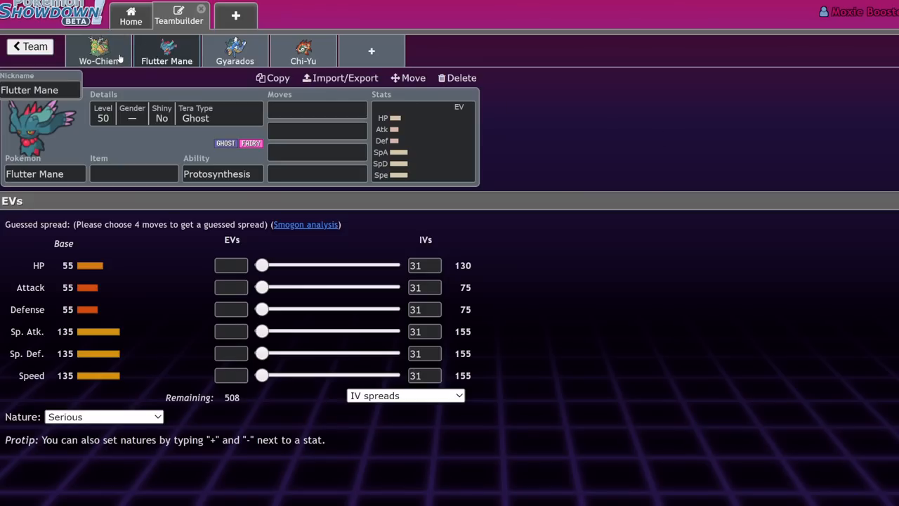
{"action": "mouse_move", "coordinate": [333, 104]}
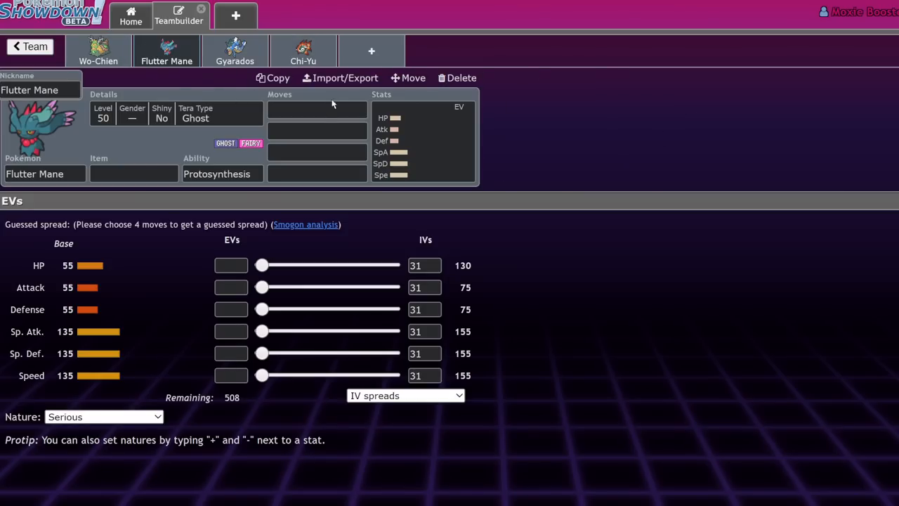
{"action": "mouse_move", "coordinate": [460, 198]}
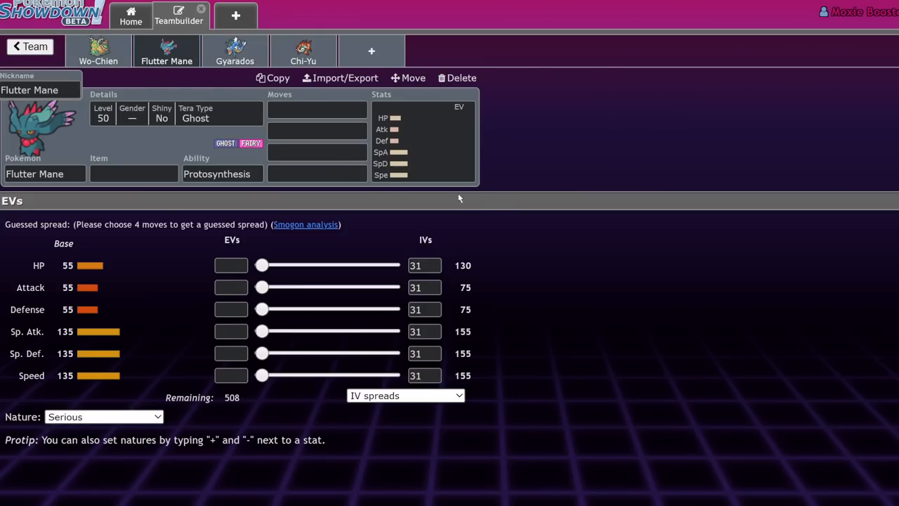
{"action": "mouse_move", "coordinate": [98, 50]}
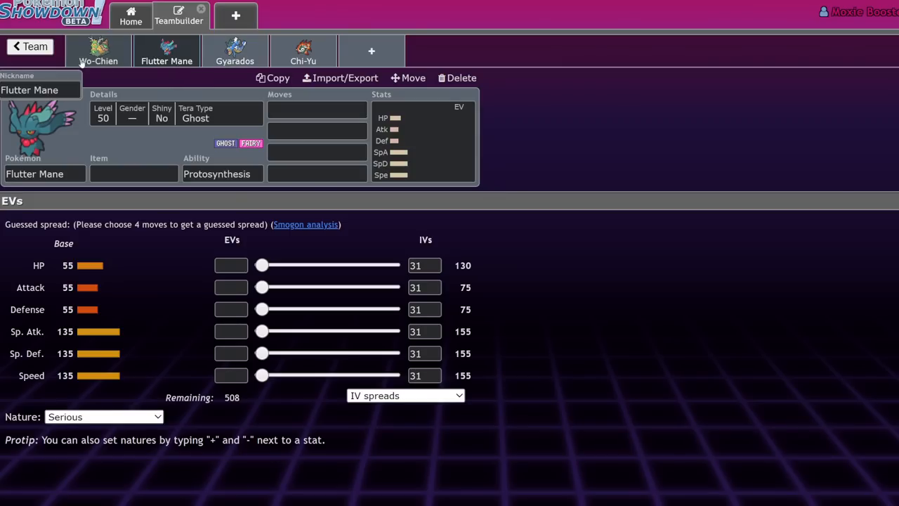
- Give Gyarados Safety Goggles with Thunder Wave, Taunt, Waterfall and Protect, then show Chi-Yu's empty set
{"action": "left_click", "coordinate": [98, 50]}
{"action": "type", "text": "th"}
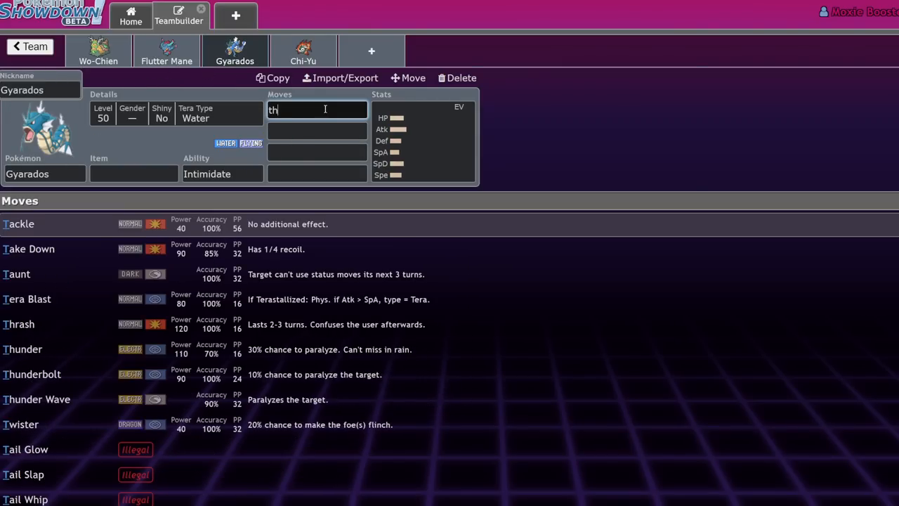
{"action": "left_click", "coordinate": [37, 399]}
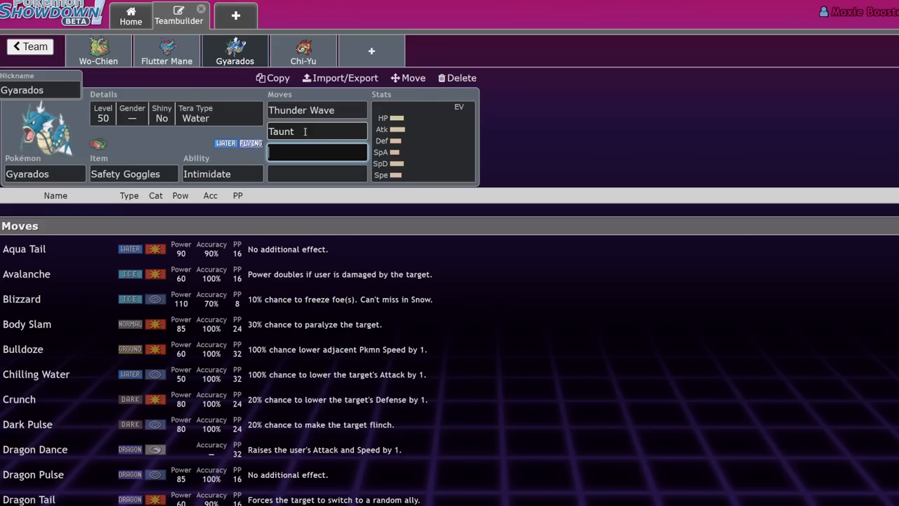
{"action": "type", "text": "wa"}
{"action": "left_click", "coordinate": [316, 174]}
{"action": "type", "text": "pro"}
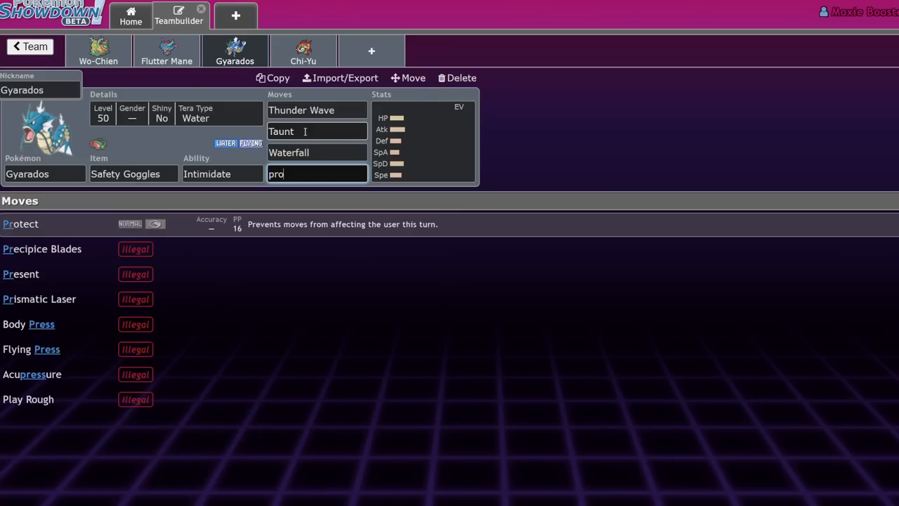
{"action": "left_click", "coordinate": [19, 223]}
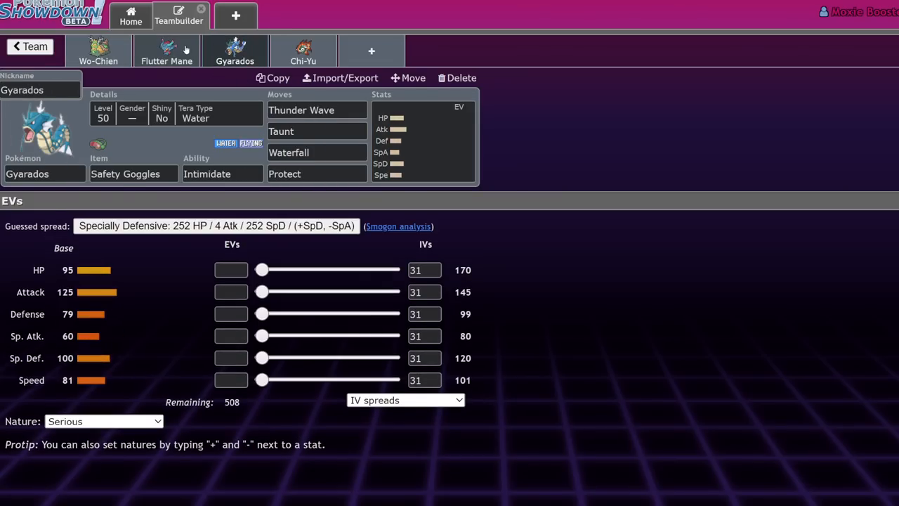
{"action": "left_click", "coordinate": [303, 51]}
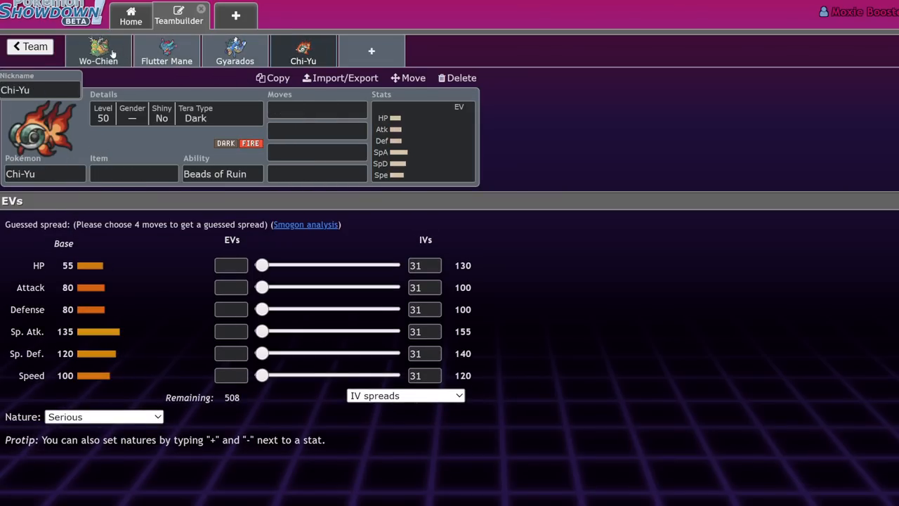
{"action": "mouse_move", "coordinate": [188, 70]}
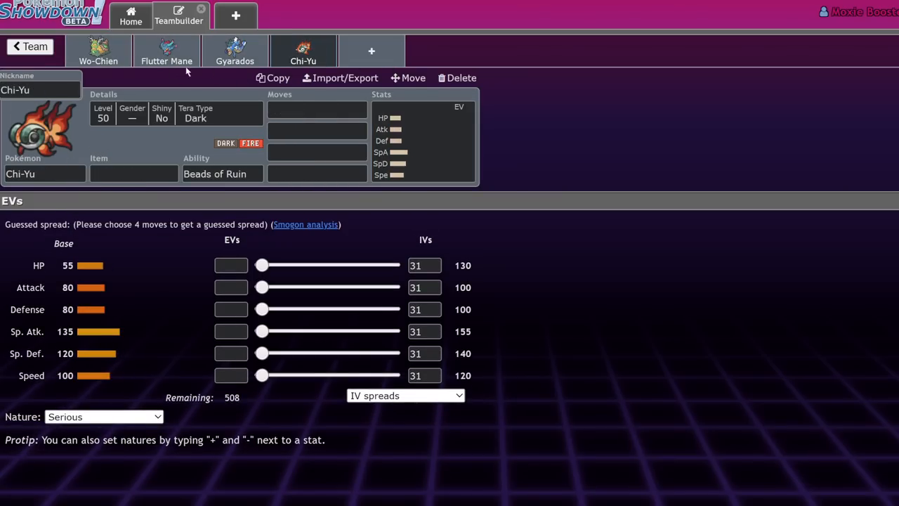
{"action": "left_click", "coordinate": [166, 51]}
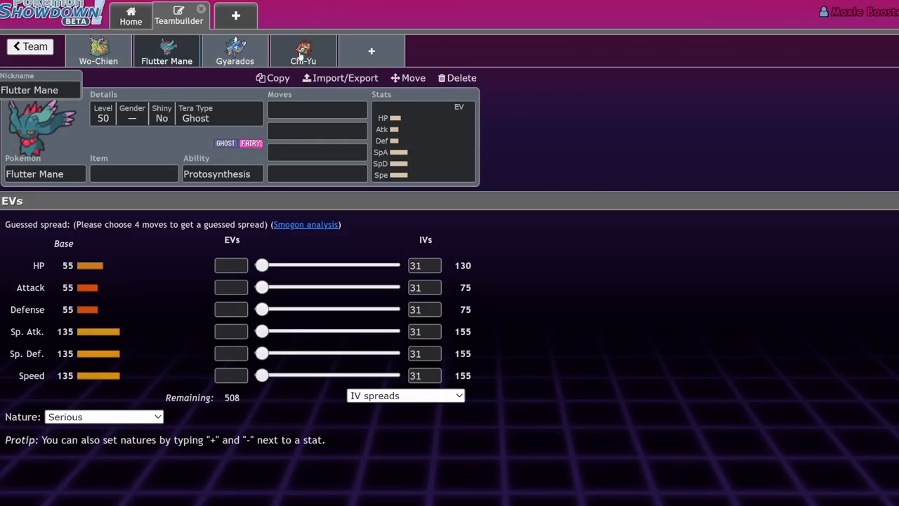
{"action": "left_click", "coordinate": [234, 50]}
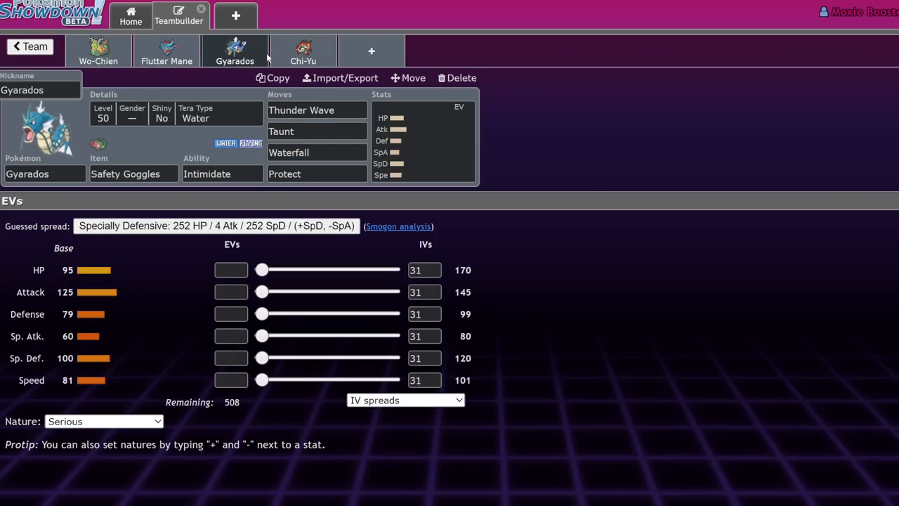
{"action": "left_click", "coordinate": [165, 50]}
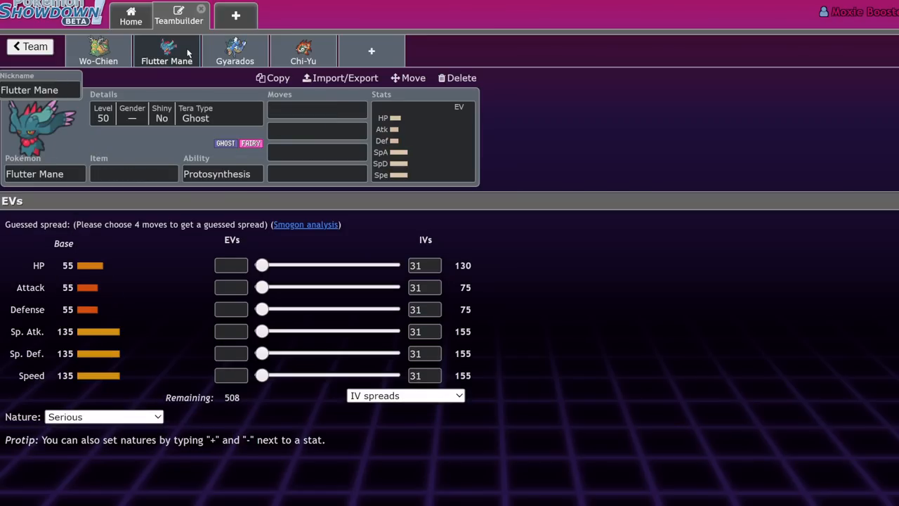
{"action": "mouse_move", "coordinate": [166, 59]}
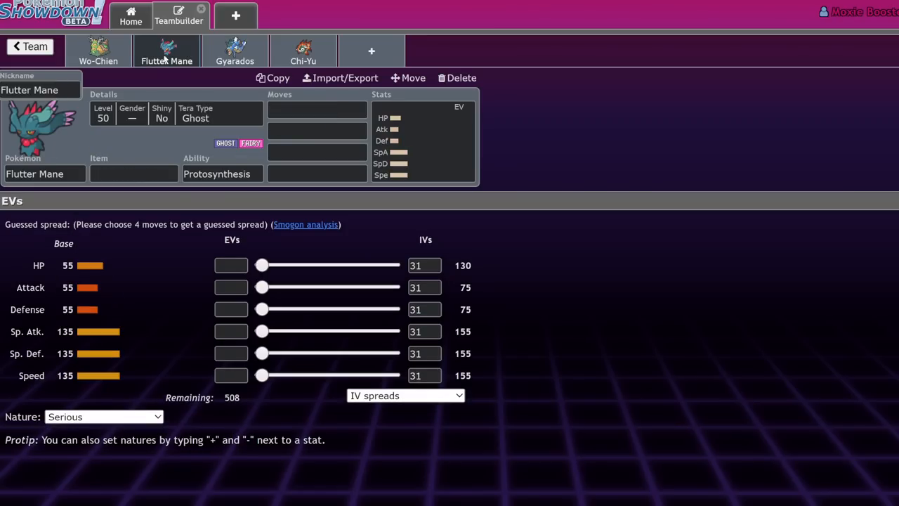
{"action": "left_click", "coordinate": [99, 51]}
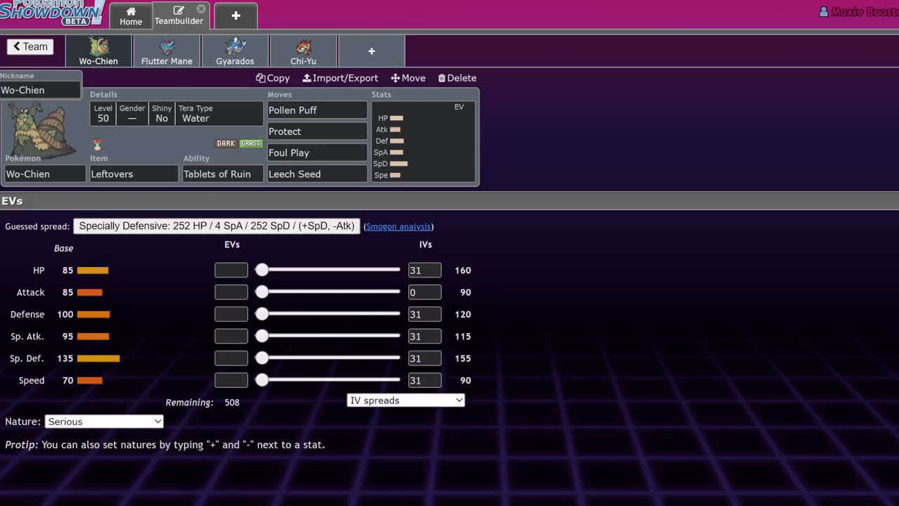
{"action": "left_click", "coordinate": [234, 51]}
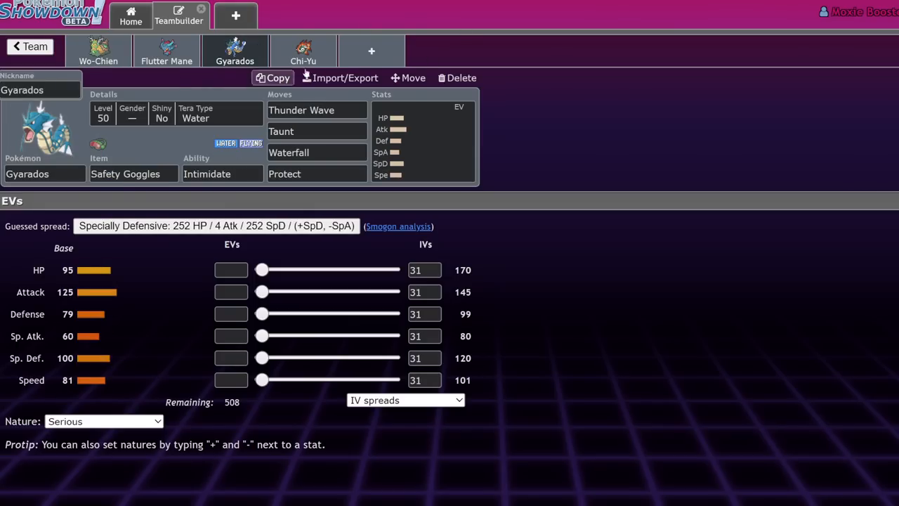
{"action": "mouse_move", "coordinate": [304, 56]}
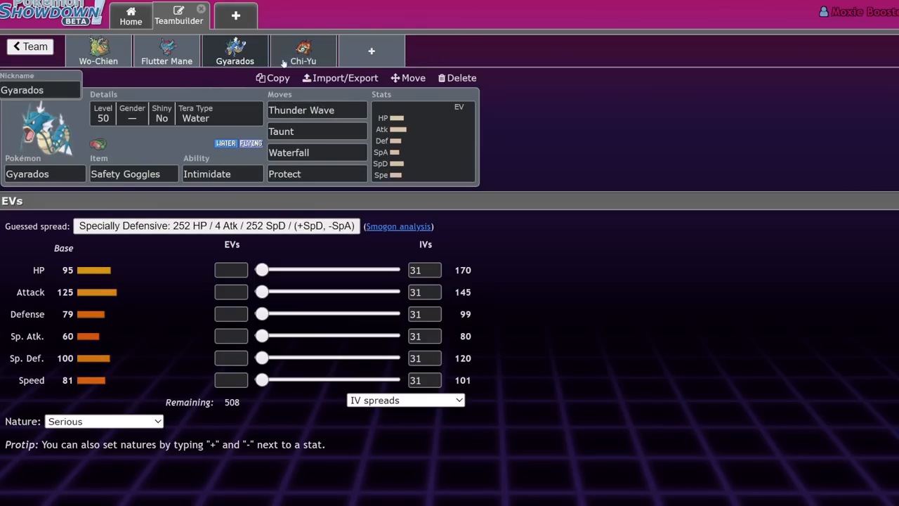
{"action": "left_click", "coordinate": [303, 51]}
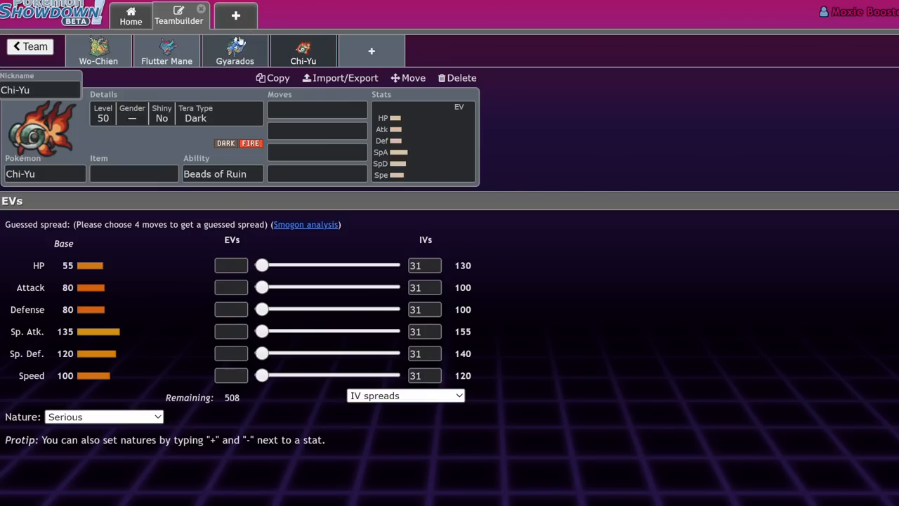
{"action": "left_click", "coordinate": [98, 50]}
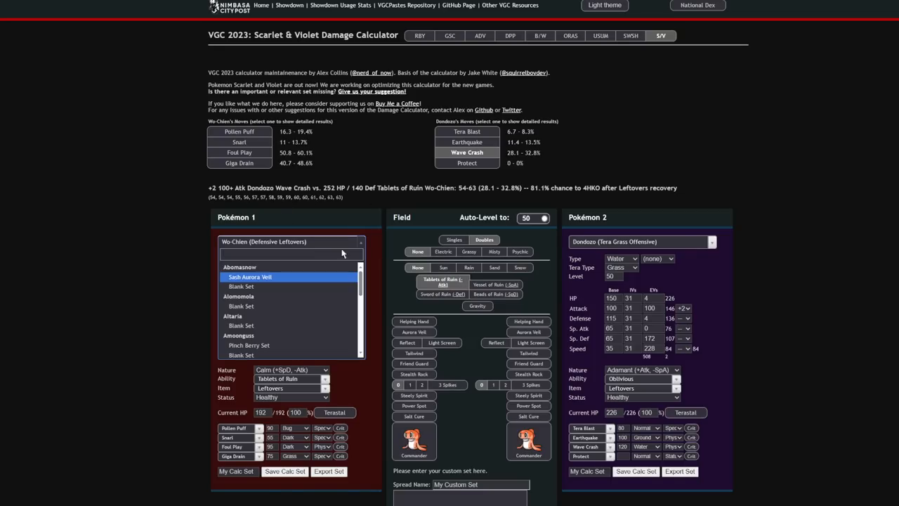
{"action": "mouse_move", "coordinate": [312, 241]}
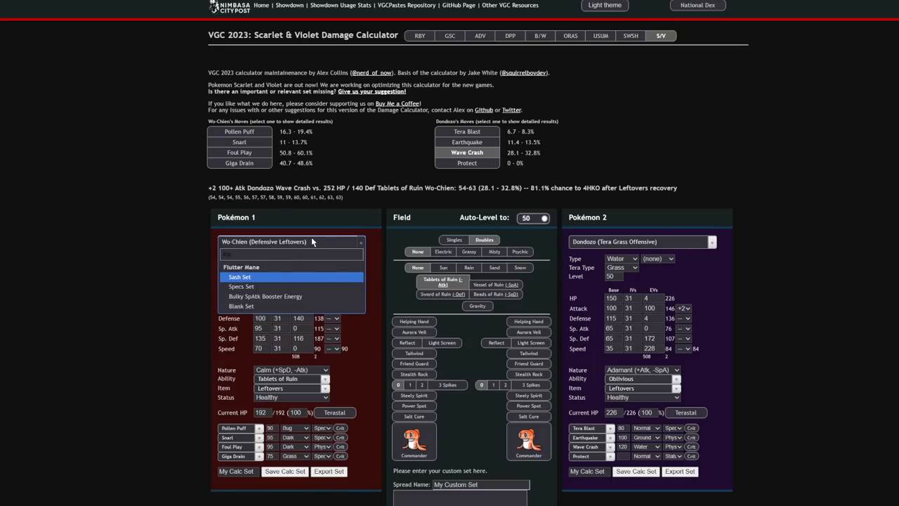
{"action": "mouse_move", "coordinate": [273, 295]}
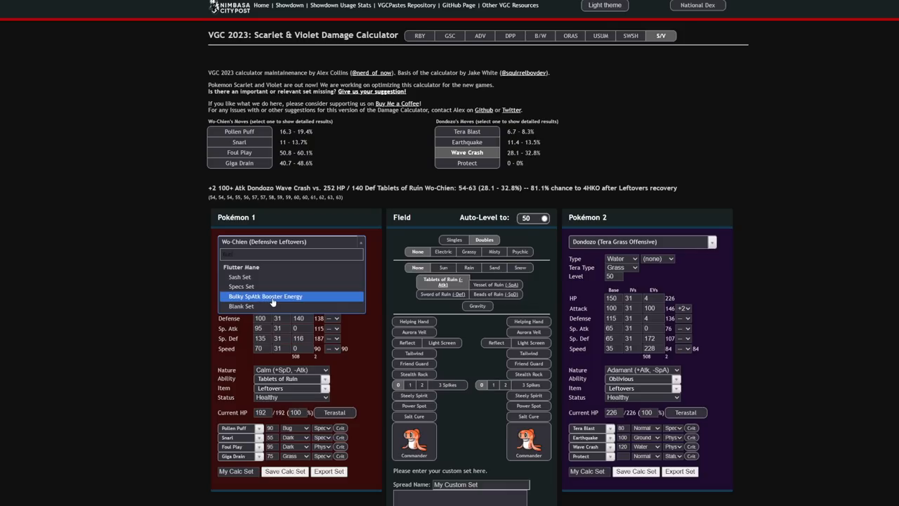
- Load Booster Energy Flutter Mane against Assault Vest Kingambit at +2 Attack and check Iron Head's OHKO
{"action": "left_click", "coordinate": [266, 295]}
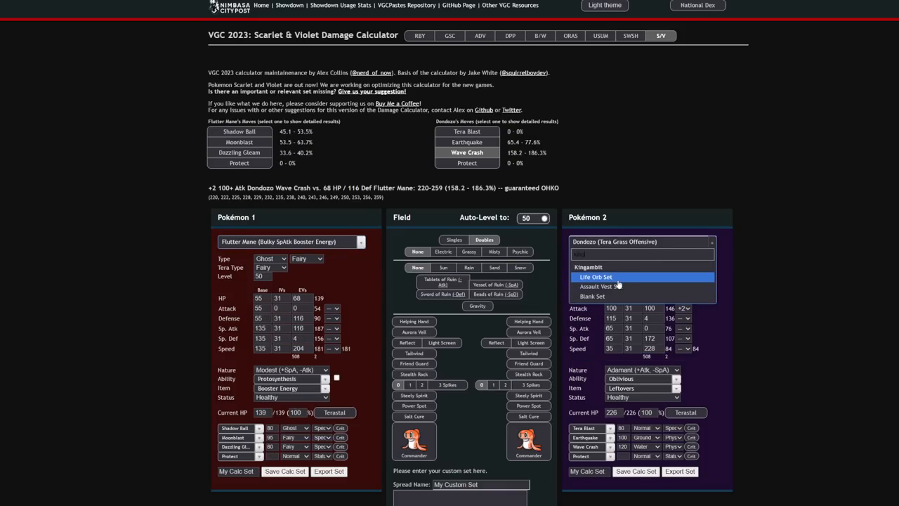
{"action": "mouse_move", "coordinate": [601, 286]}
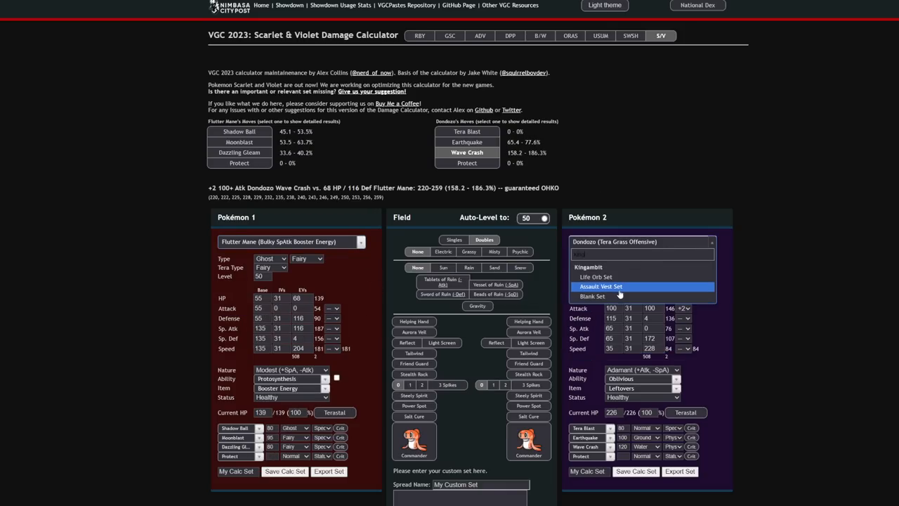
{"action": "left_click", "coordinate": [601, 287]}
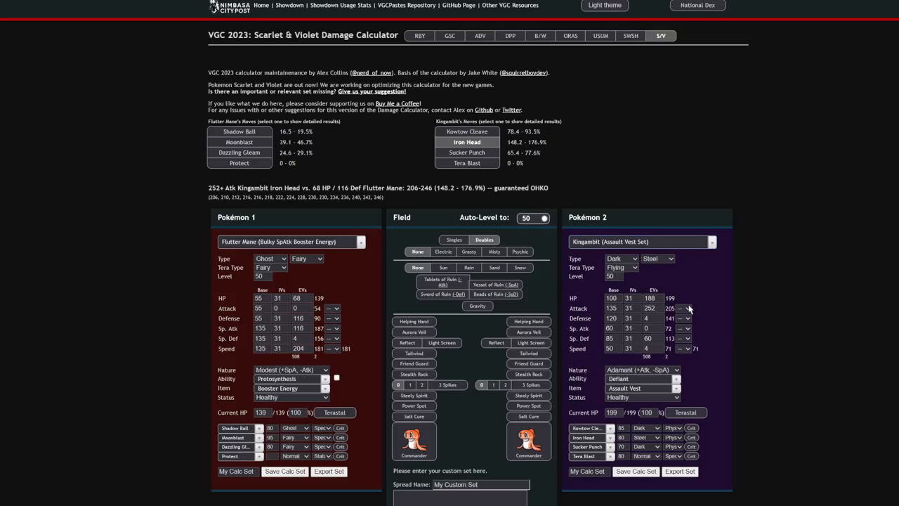
{"action": "left_click", "coordinate": [689, 309]}
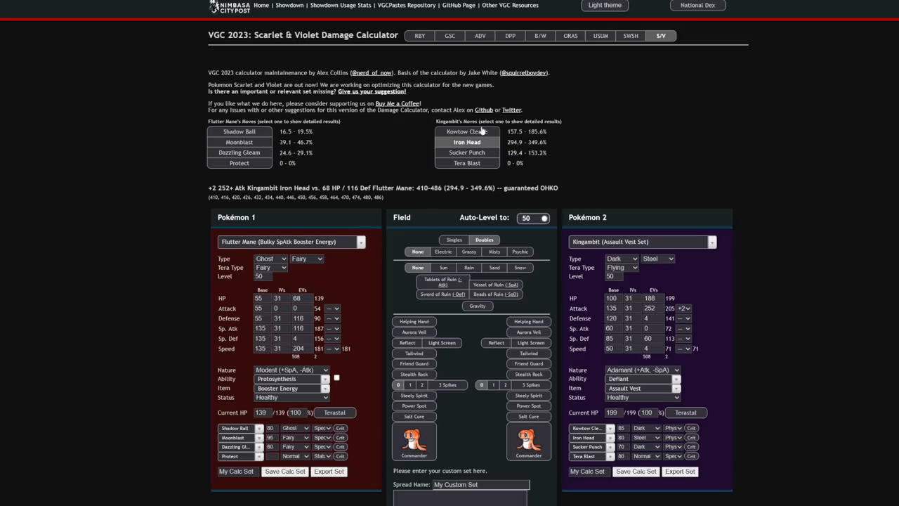
{"action": "left_click", "coordinate": [466, 152]}
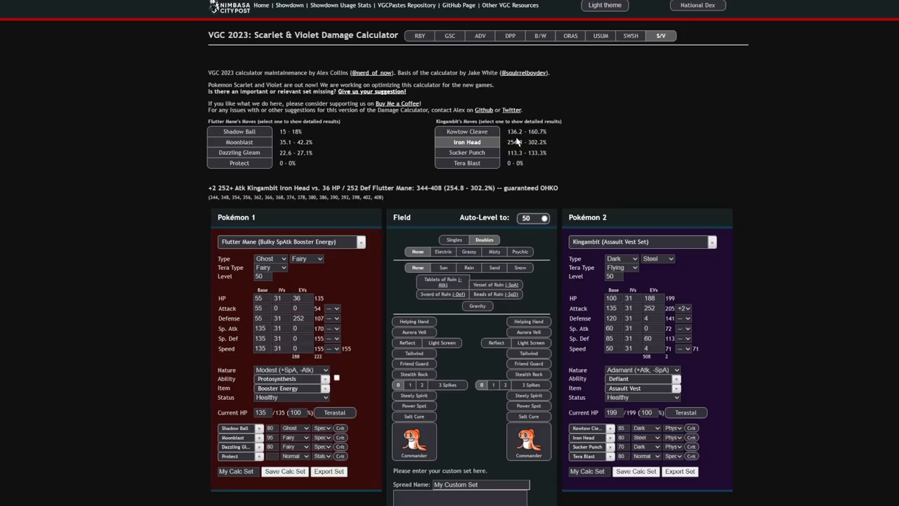
- With 44 HP / 252 Def Flutter Mane, check Sucker Punch, enable Tablets of Ruin and see Moonblast's 35.1–42.2%
{"action": "left_click", "coordinate": [466, 152]}
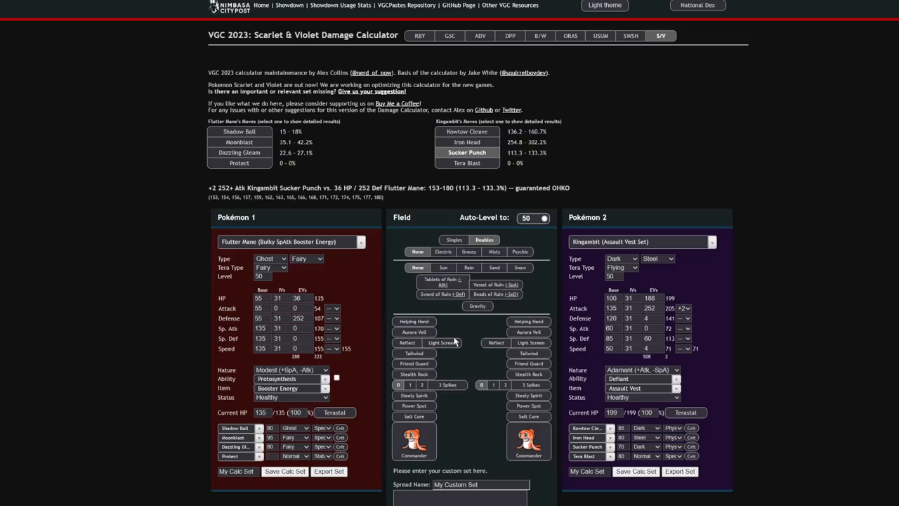
{"action": "left_click", "coordinate": [441, 281]}
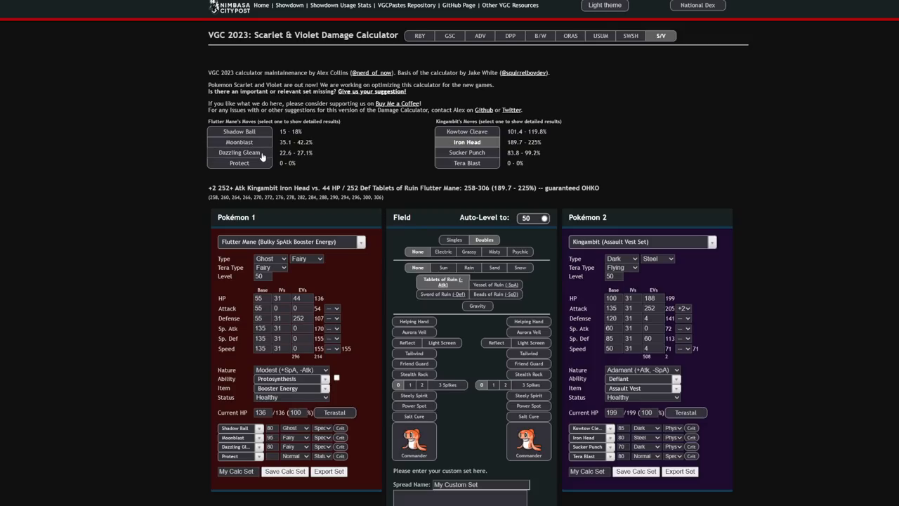
{"action": "left_click", "coordinate": [239, 142]}
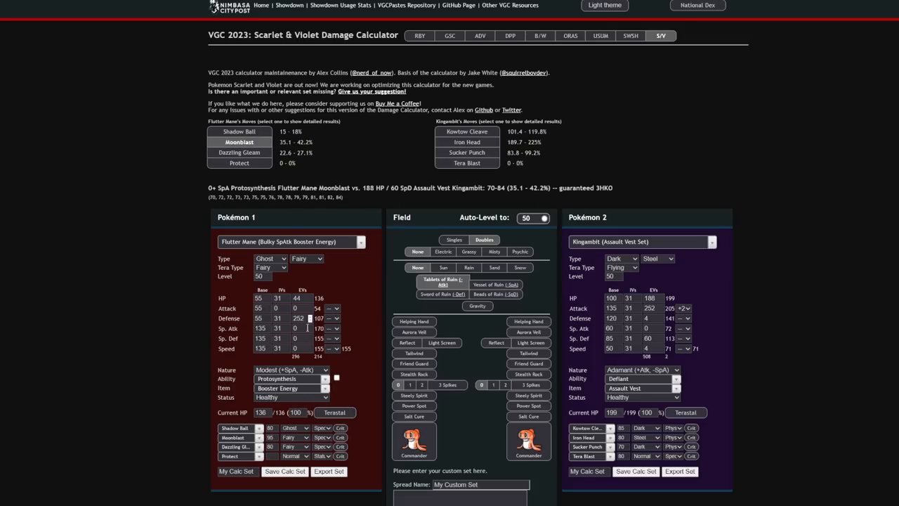
- Recheck Iron Head and Moonblast, then remove Kingambit's Assault Vest
{"action": "left_click", "coordinate": [298, 328]}
{"action": "type", "text": "36"}
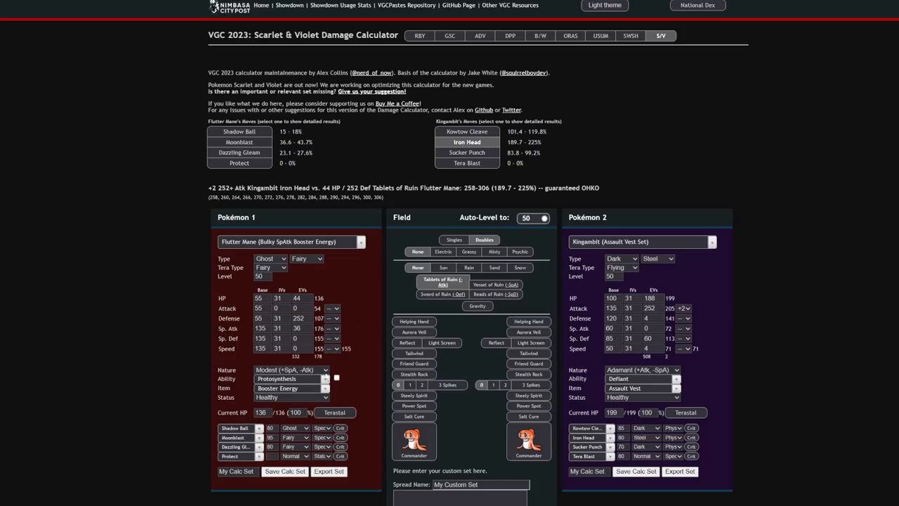
{"action": "left_click", "coordinate": [239, 141]}
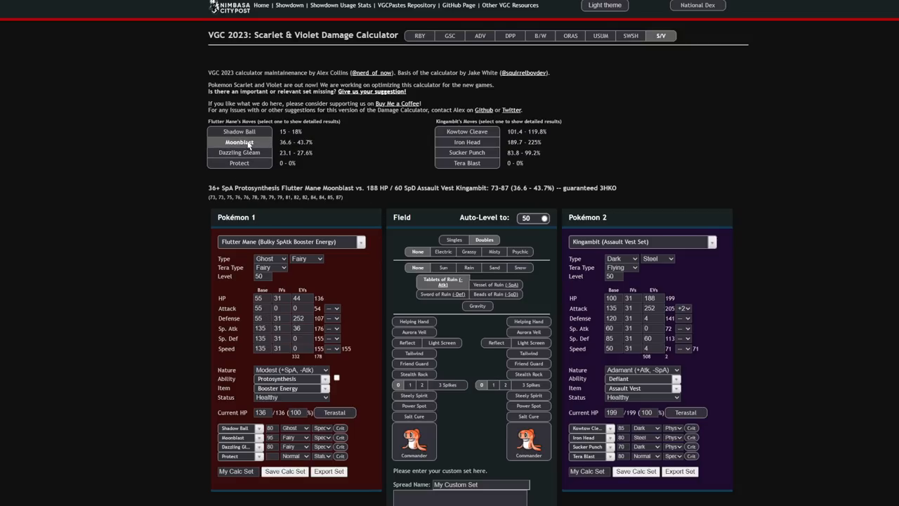
{"action": "left_click", "coordinate": [623, 388]}
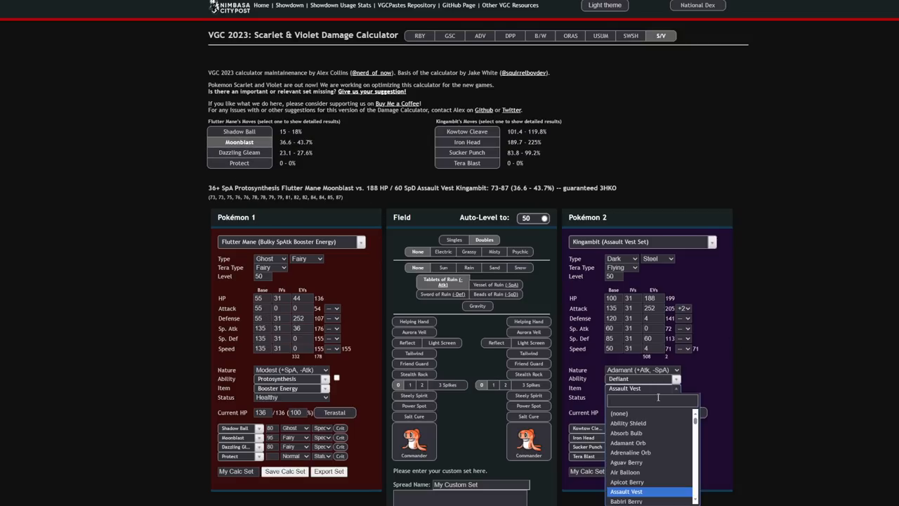
{"action": "left_click", "coordinate": [618, 413]}
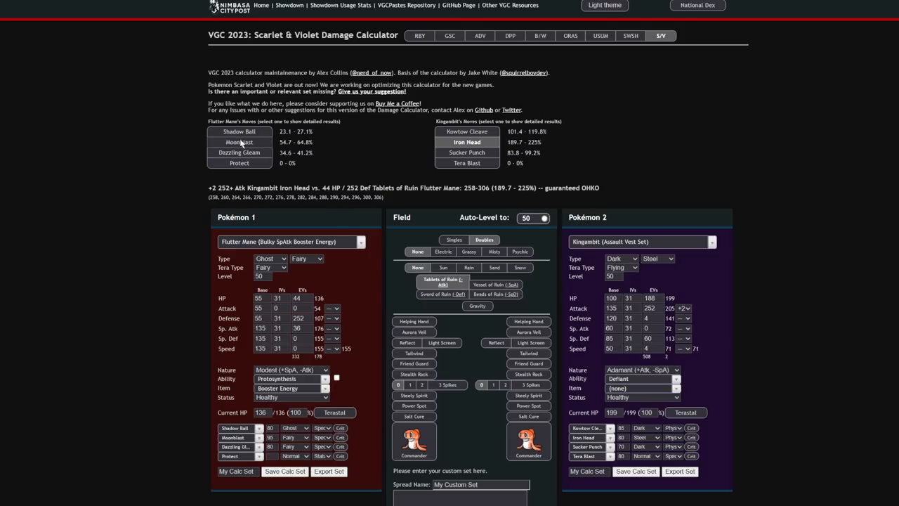
- Terastallize Flutter Mane into Fairy, see Dazzling Gleam do 46.2–55.2%, and return to Showdown
{"action": "left_click", "coordinate": [238, 142]}
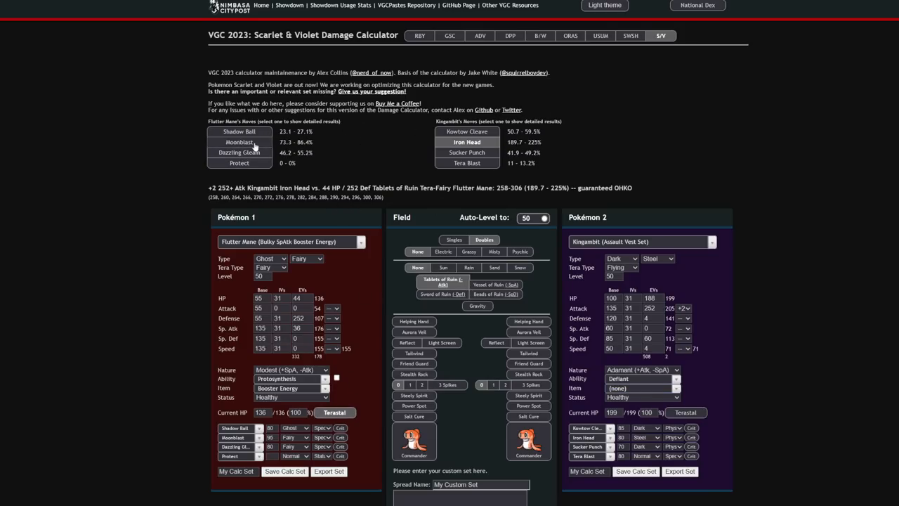
{"action": "left_click", "coordinate": [466, 151]}
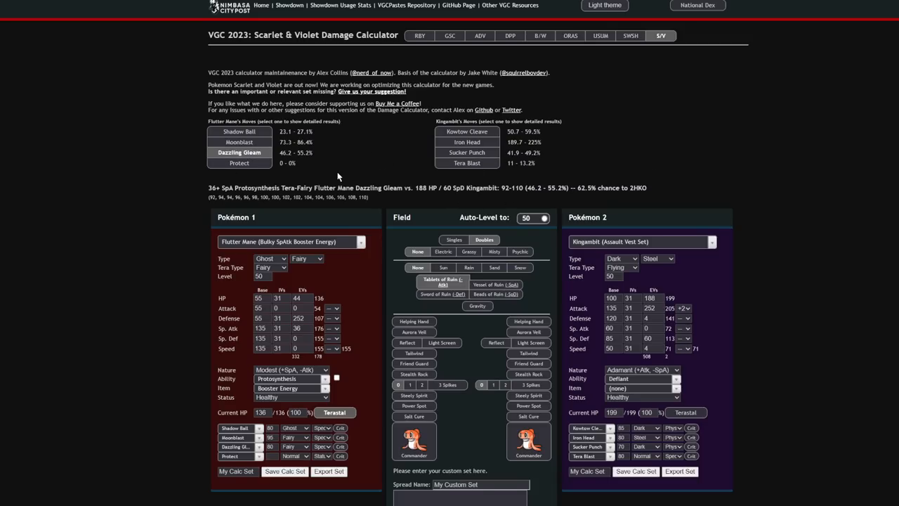
{"action": "left_click", "coordinate": [238, 142]}
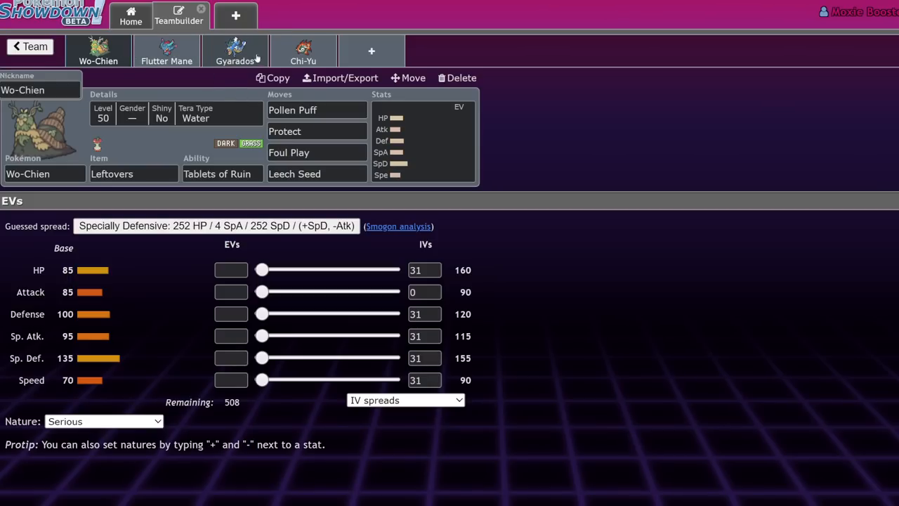
- Give Chi-Yu a Focus Sash and confirm its Beads of Ruin ability
{"action": "left_click", "coordinate": [303, 50]}
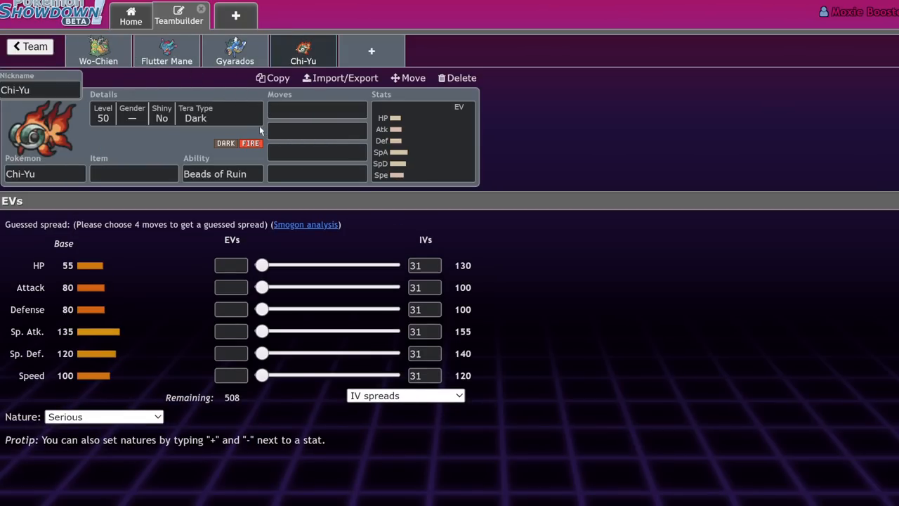
{"action": "left_click", "coordinate": [165, 51]}
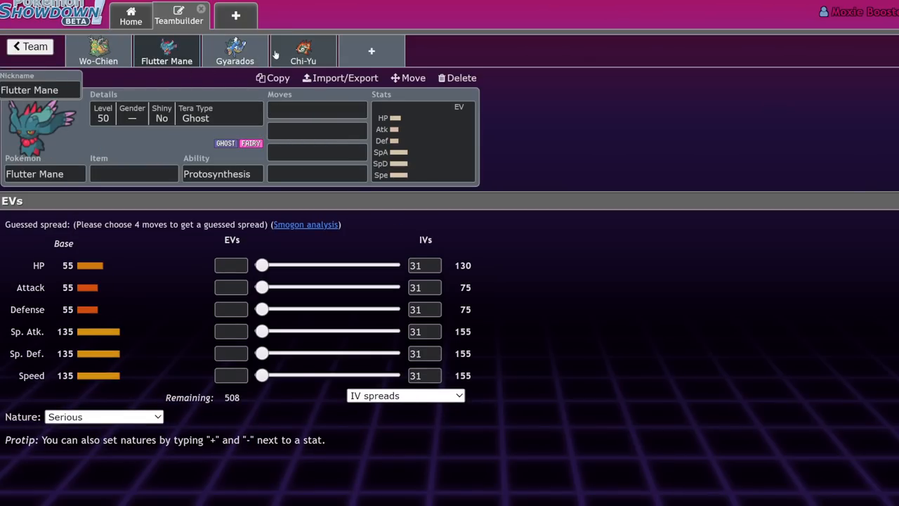
{"action": "left_click", "coordinate": [98, 51]}
{"action": "type", "text": "sas"}
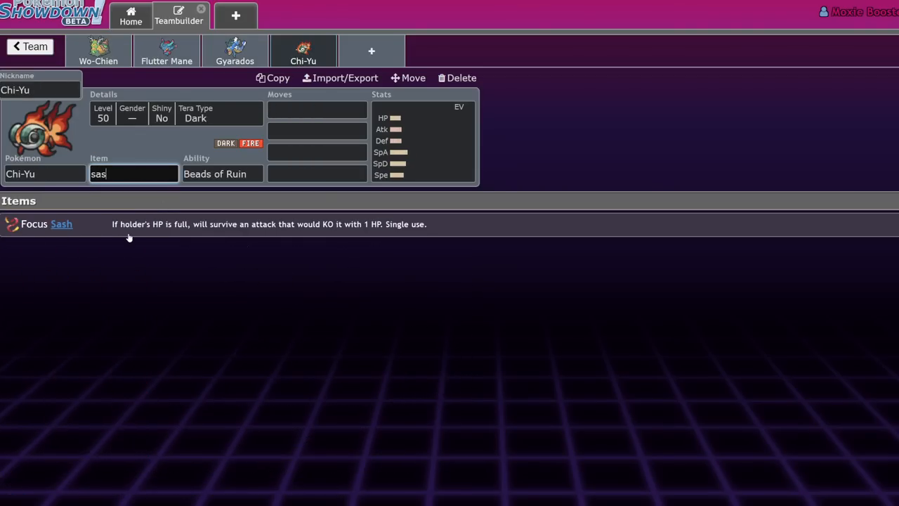
{"action": "left_click", "coordinate": [62, 223]}
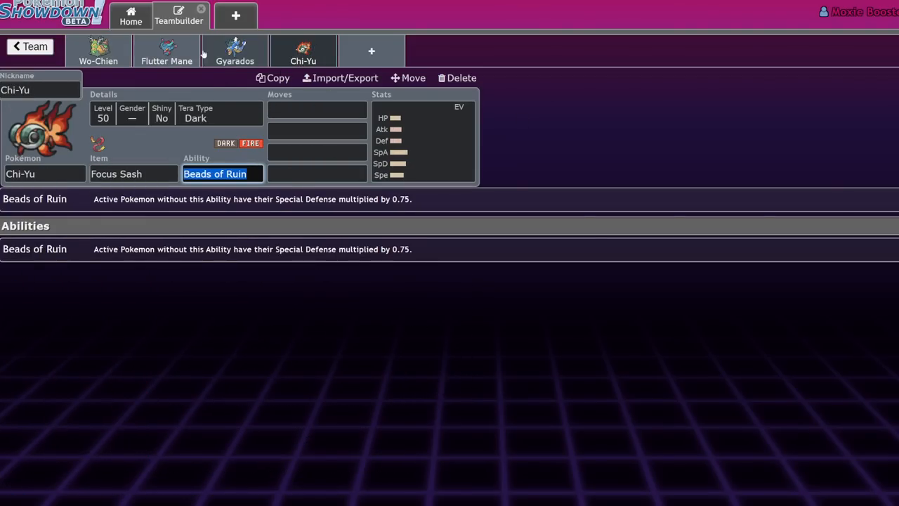
- Review Wo-Chien's and Chi-Yu's stat spreads, then go back to the saved teams list
{"action": "left_click", "coordinate": [99, 50]}
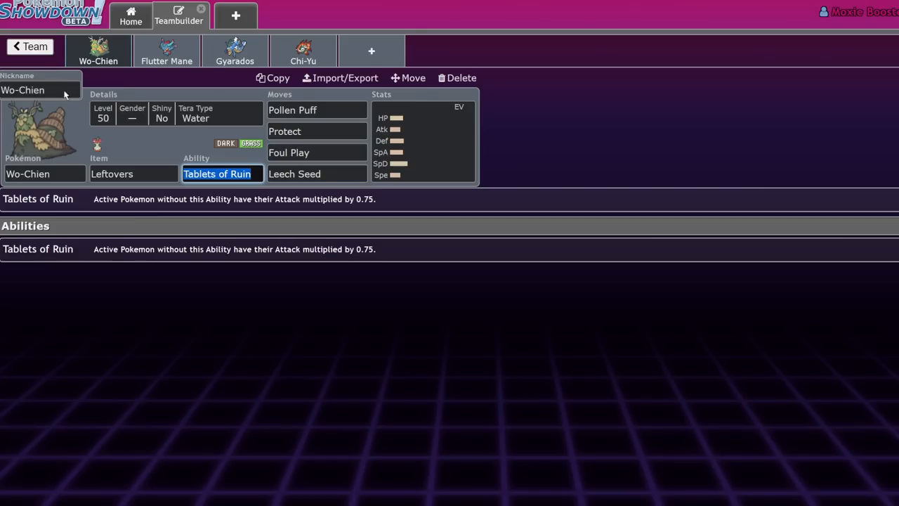
{"action": "mouse_move", "coordinate": [303, 50]}
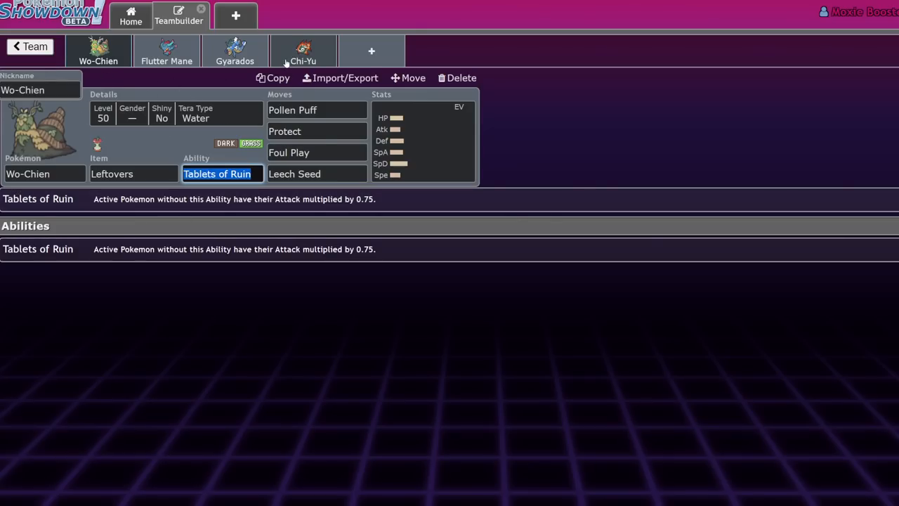
{"action": "left_click", "coordinate": [304, 50]}
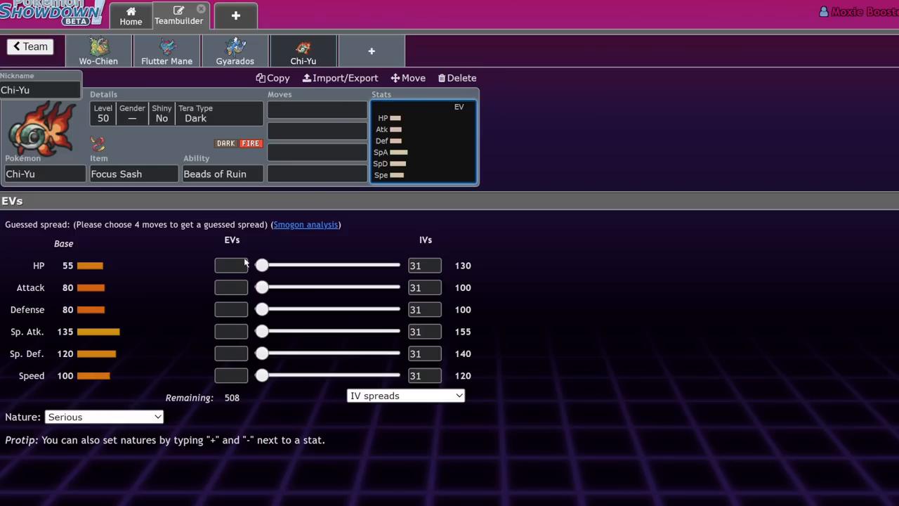
{"action": "mouse_move", "coordinate": [76, 292]}
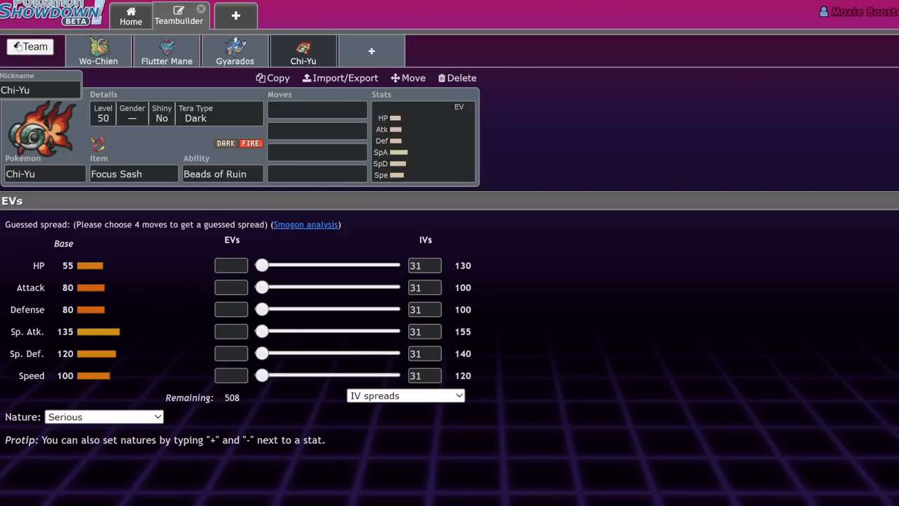
{"action": "left_click", "coordinate": [30, 46]}
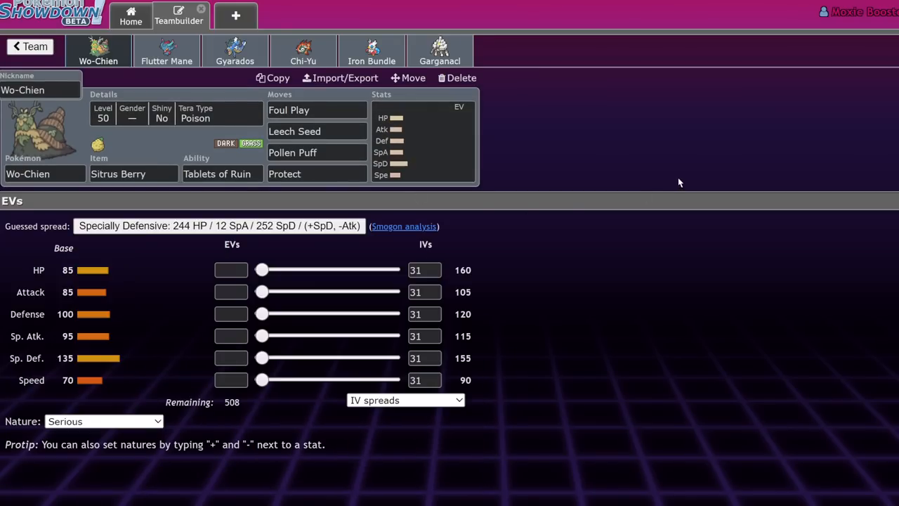
- Review the sets of Garganacl, Wo-Chien, Flutter Mane, Chi-Yu and Iron Bundle in the six-member team
{"action": "left_click", "coordinate": [440, 51]}
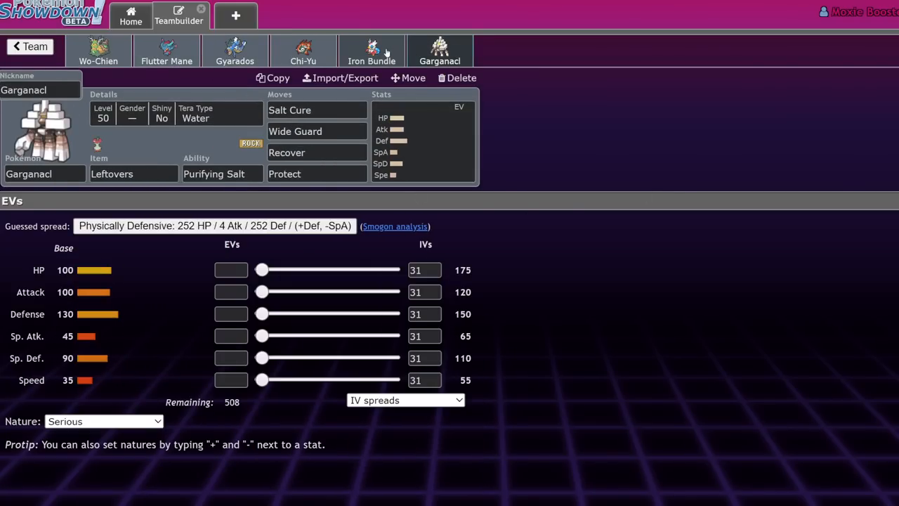
{"action": "left_click", "coordinate": [99, 50]}
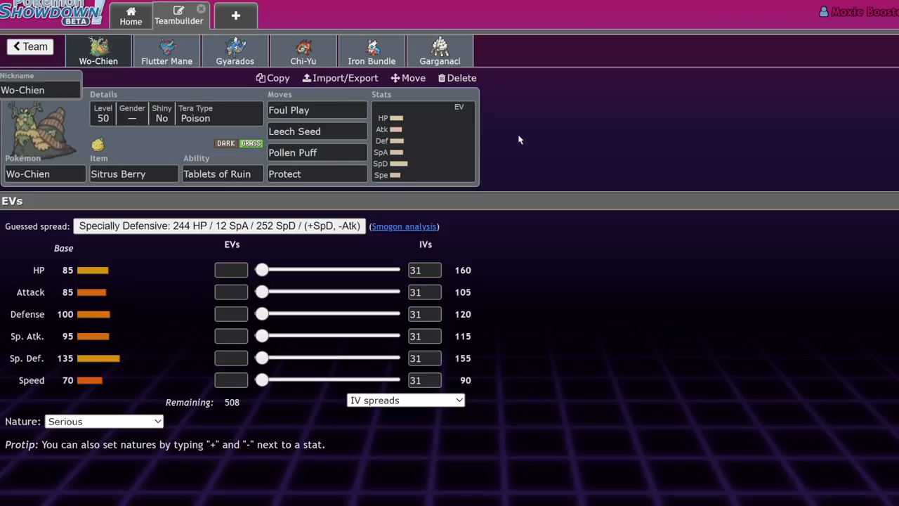
{"action": "left_click", "coordinate": [166, 50]}
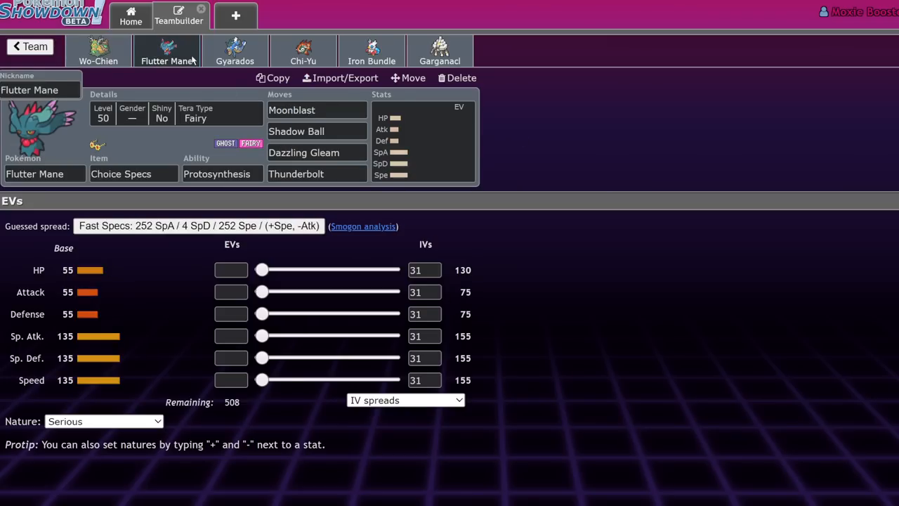
{"action": "mouse_move", "coordinate": [567, 115]}
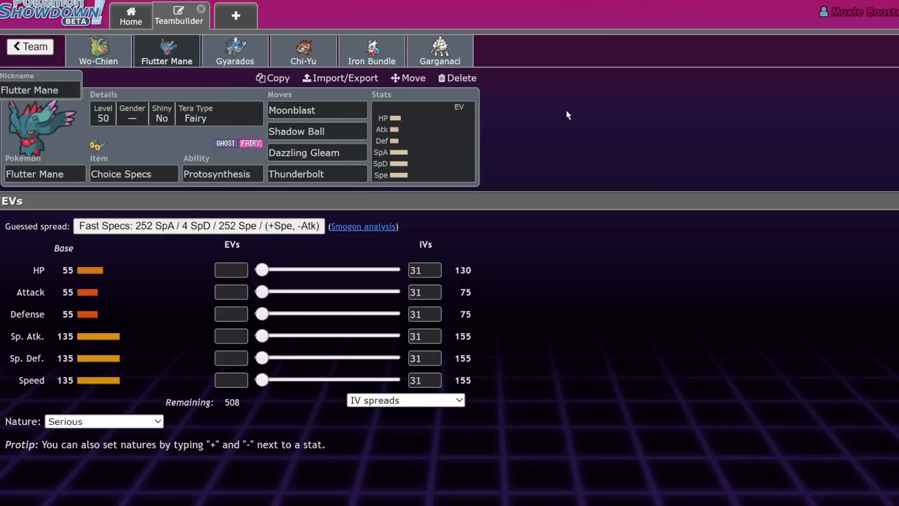
{"action": "left_click", "coordinate": [99, 51]}
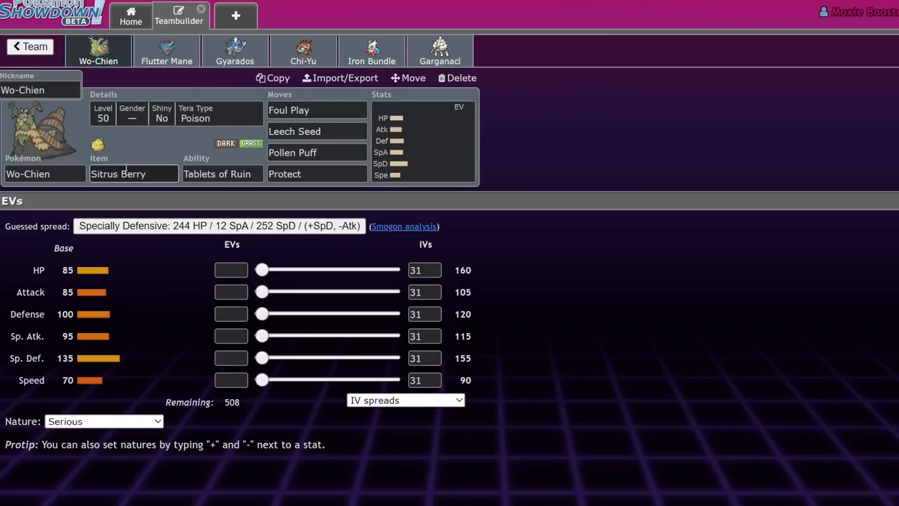
{"action": "left_click", "coordinate": [166, 51]}
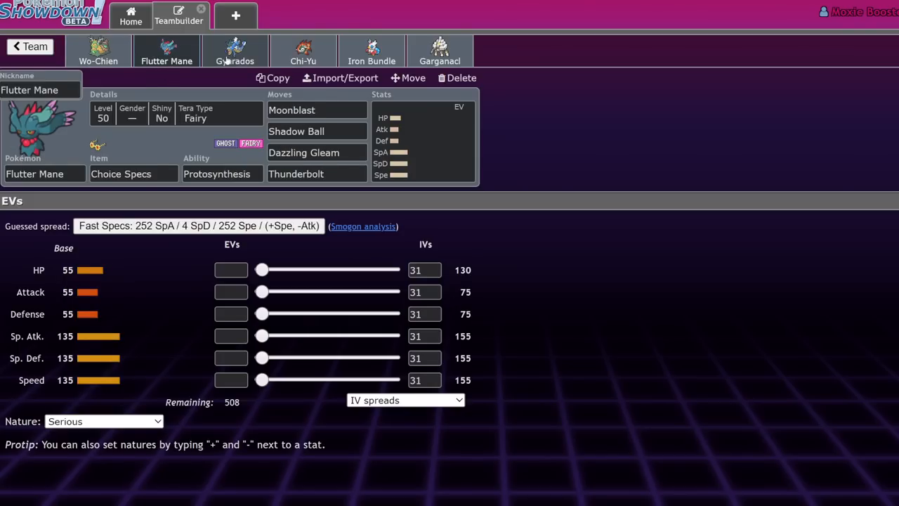
{"action": "left_click", "coordinate": [304, 51]}
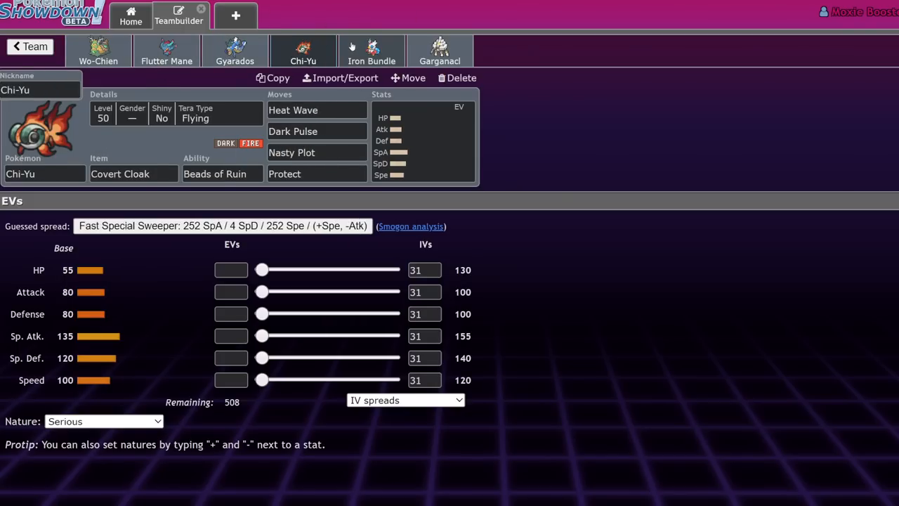
{"action": "left_click", "coordinate": [441, 51]}
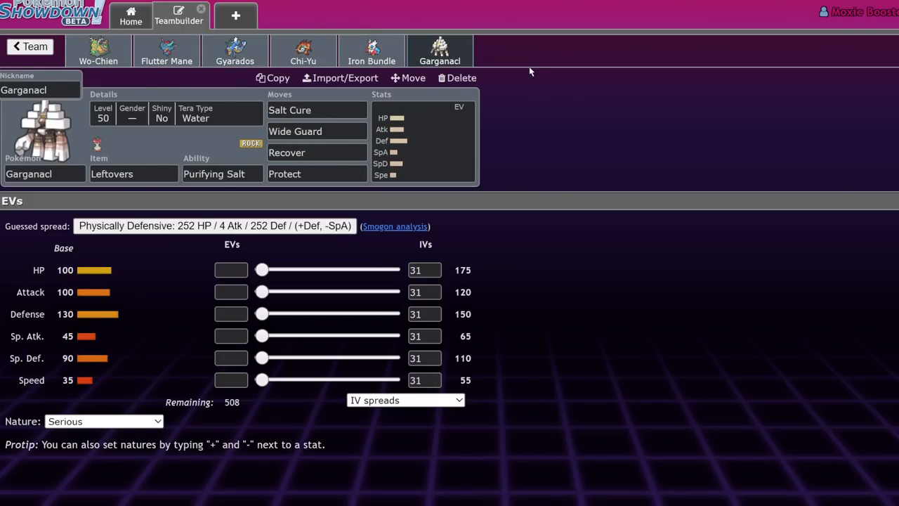
{"action": "left_click", "coordinate": [371, 50]}
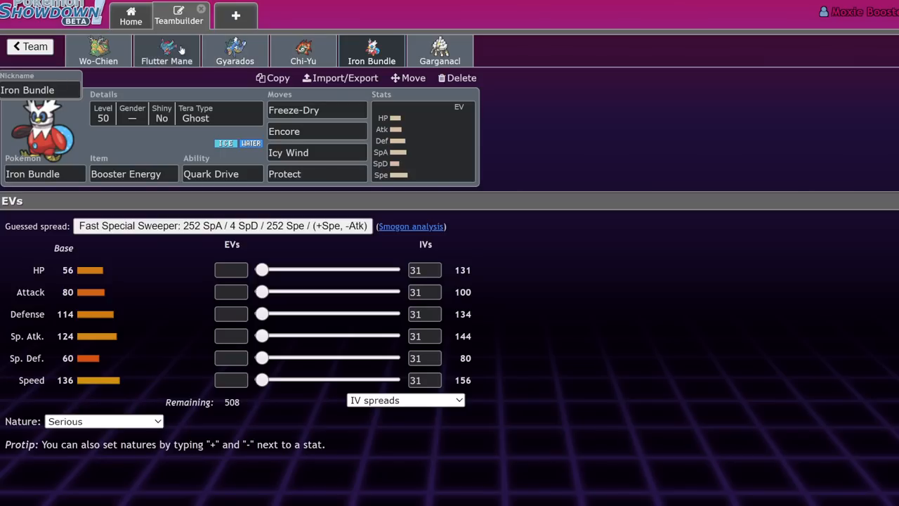
{"action": "left_click", "coordinate": [304, 50]}
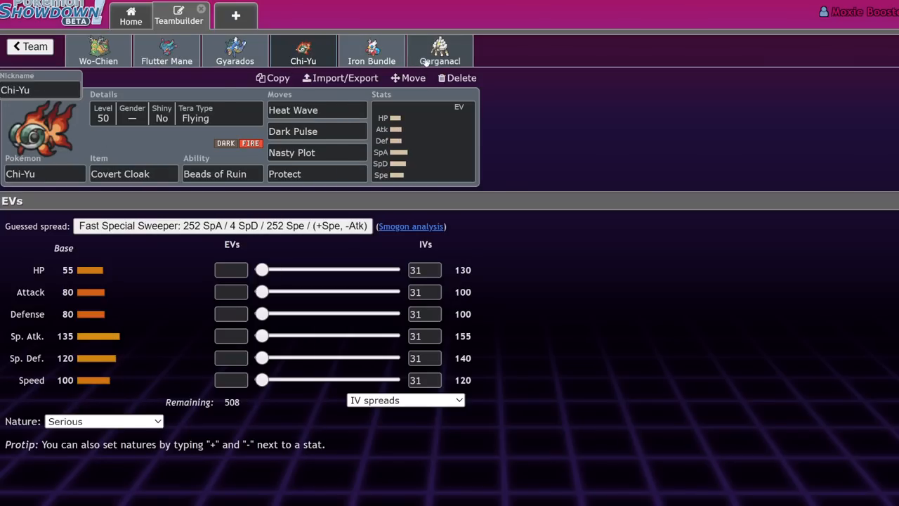
- Set Garganacl's Tera Type to Flying in its details
{"action": "left_click", "coordinate": [440, 50]}
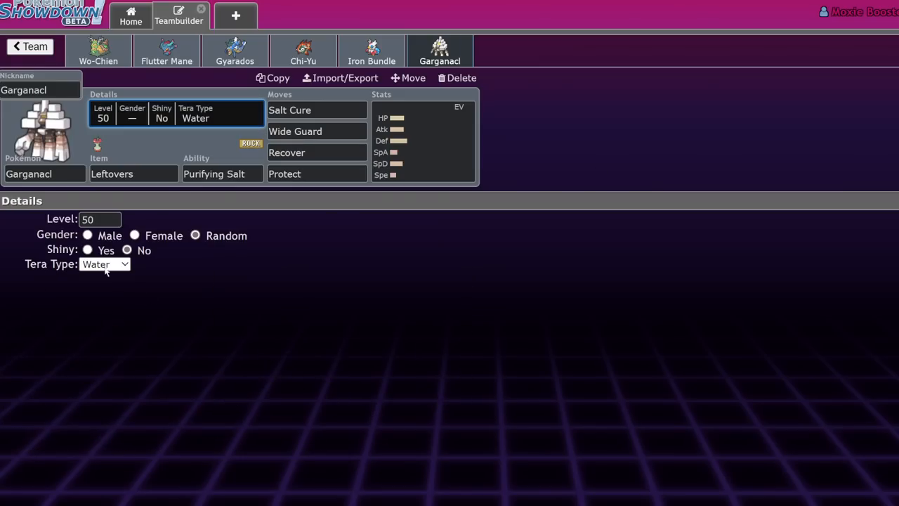
{"action": "left_click", "coordinate": [105, 264]}
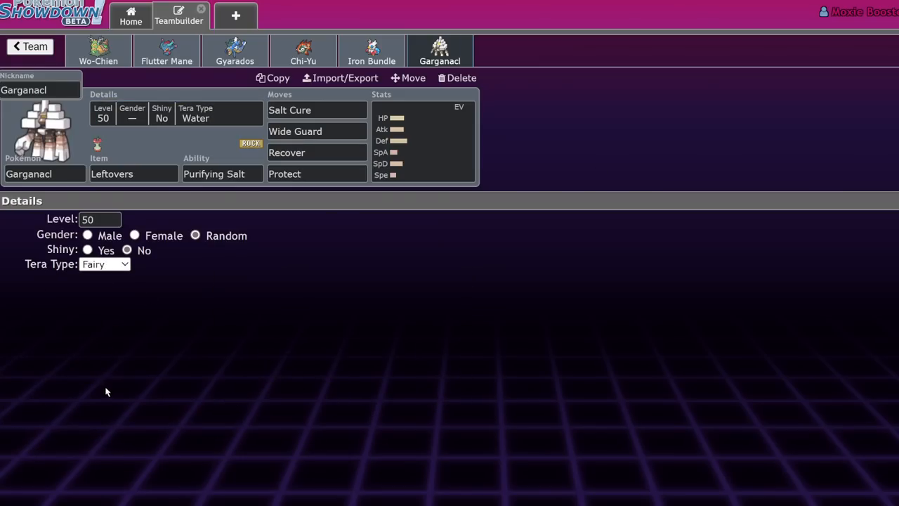
{"action": "left_click", "coordinate": [104, 264]}
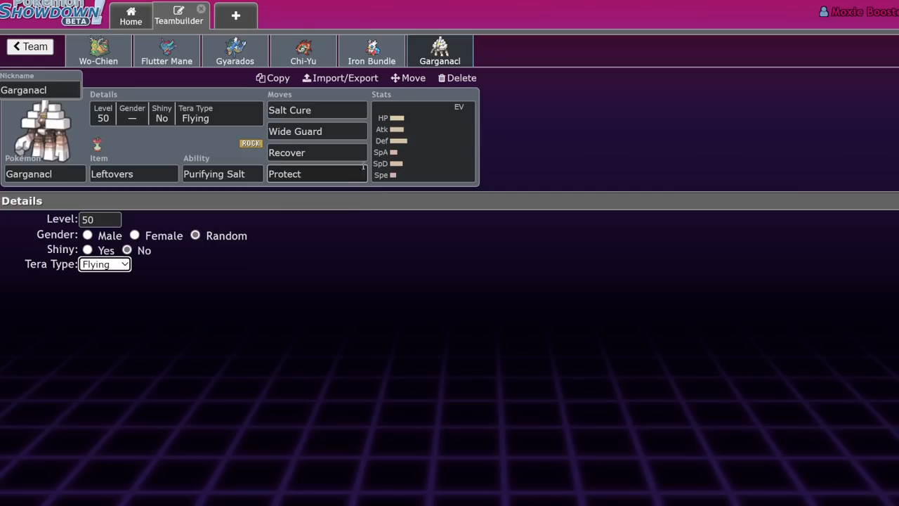
{"action": "left_click", "coordinate": [234, 51]}
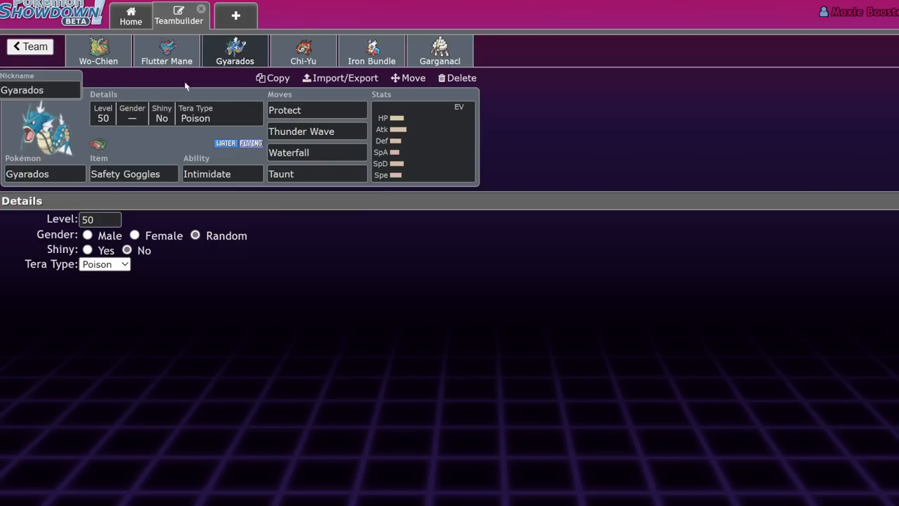
{"action": "left_click", "coordinate": [441, 50]}
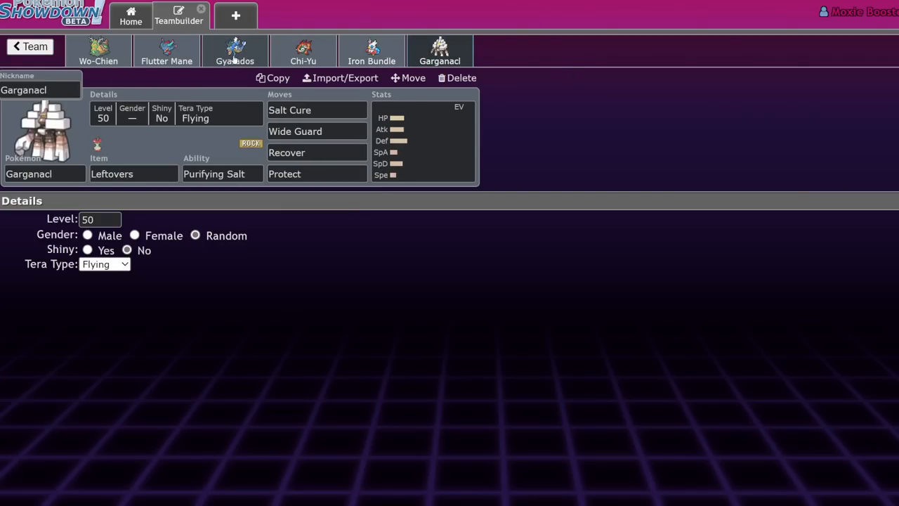
- Check Flutter Mane's, Garganacl's and Wo-Chien's details and Wo-Chien's abilities, then return to the folder list
{"action": "left_click", "coordinate": [165, 50]}
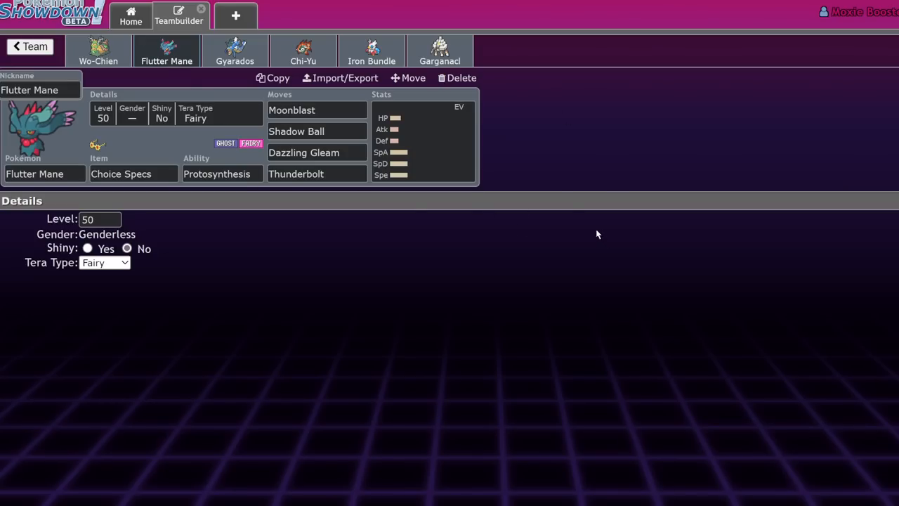
{"action": "mouse_move", "coordinate": [457, 58]}
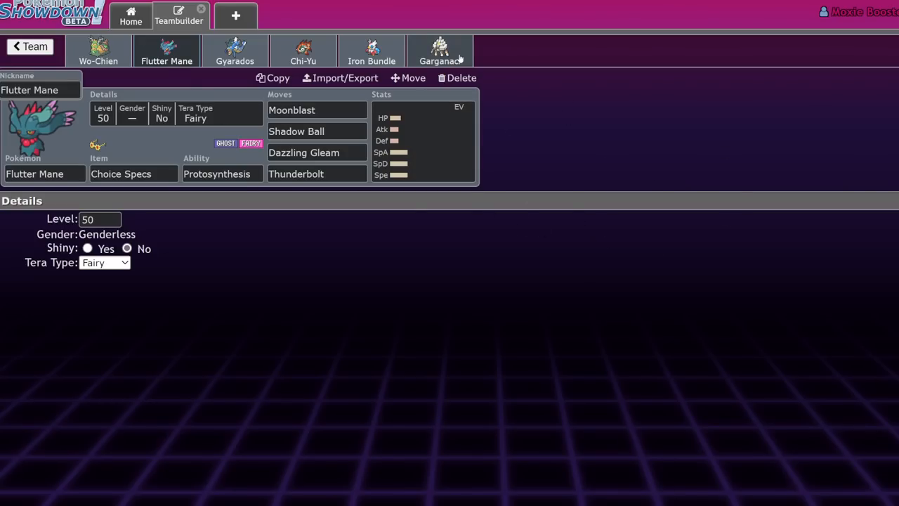
{"action": "left_click", "coordinate": [440, 51]}
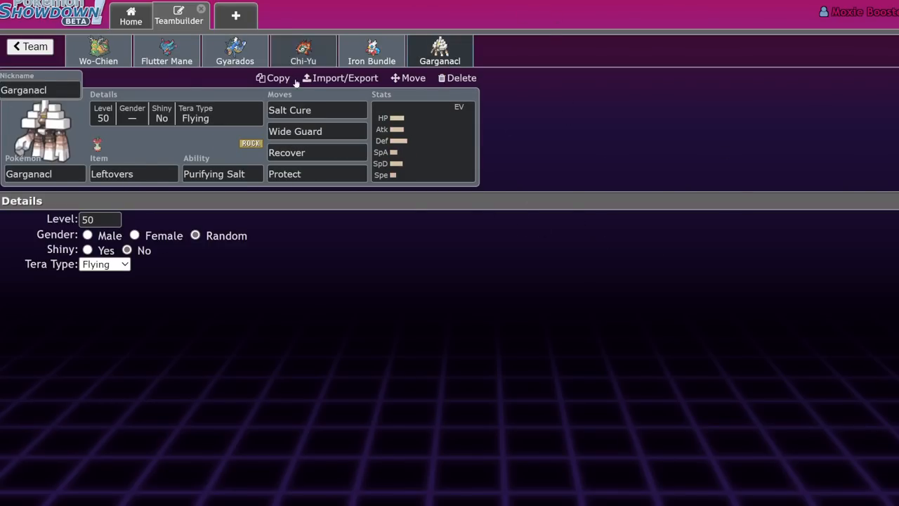
{"action": "mouse_move", "coordinate": [494, 54]}
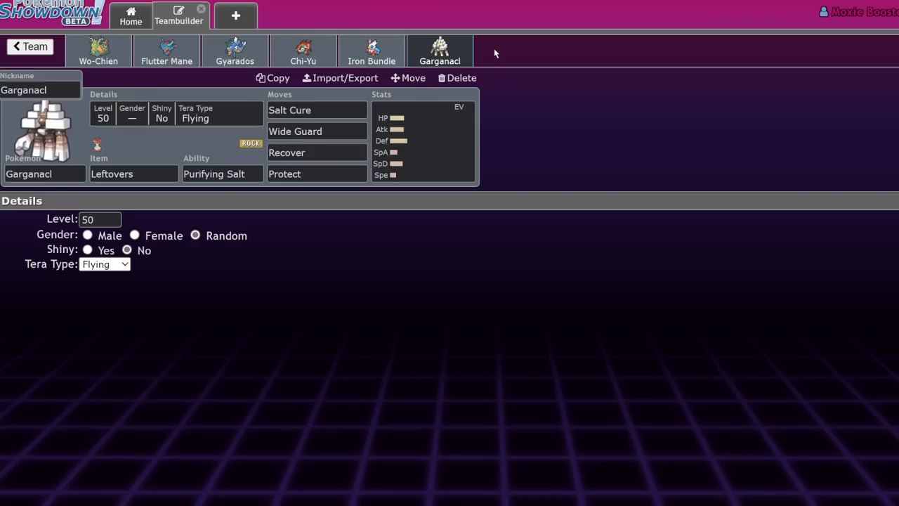
{"action": "left_click", "coordinate": [98, 51]}
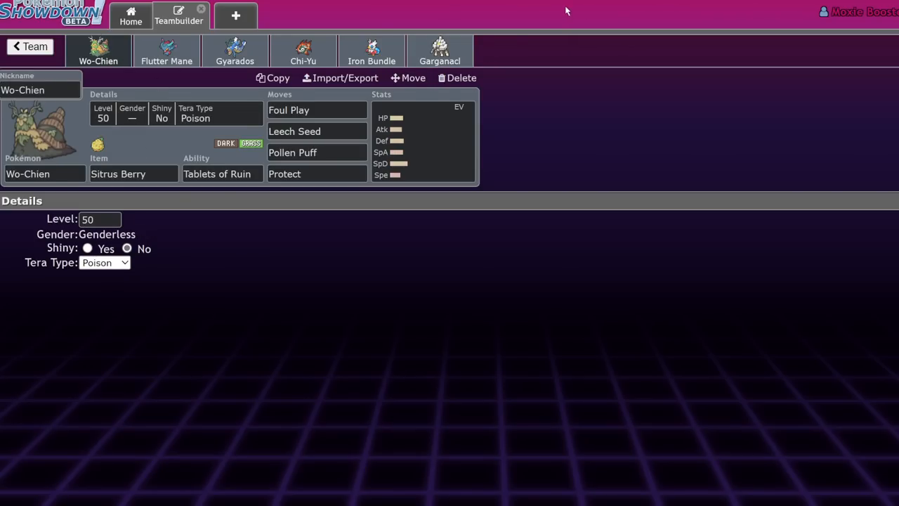
{"action": "mouse_move", "coordinate": [497, 205]}
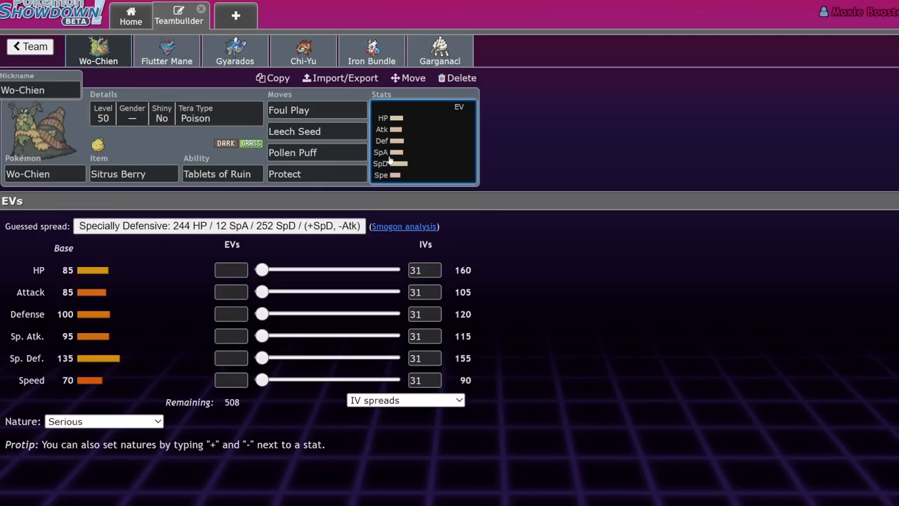
{"action": "mouse_move", "coordinate": [654, 241]}
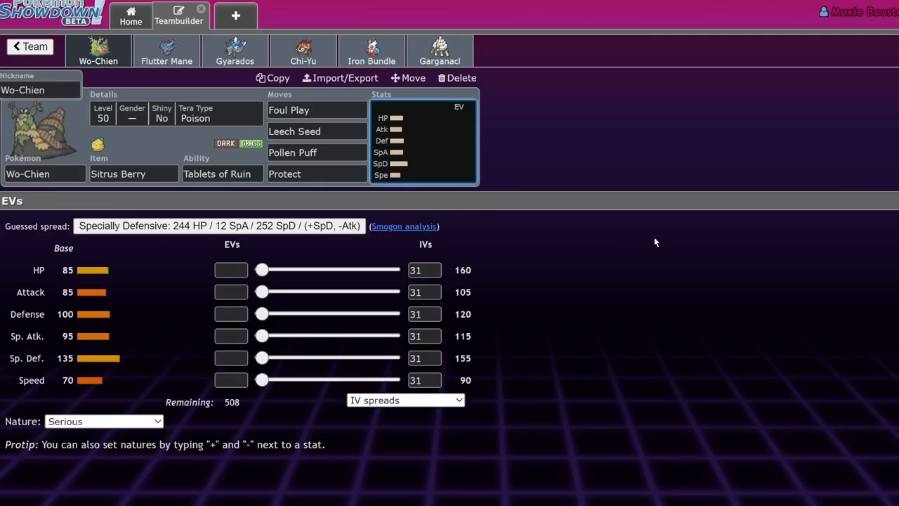
{"action": "mouse_move", "coordinate": [371, 96]}
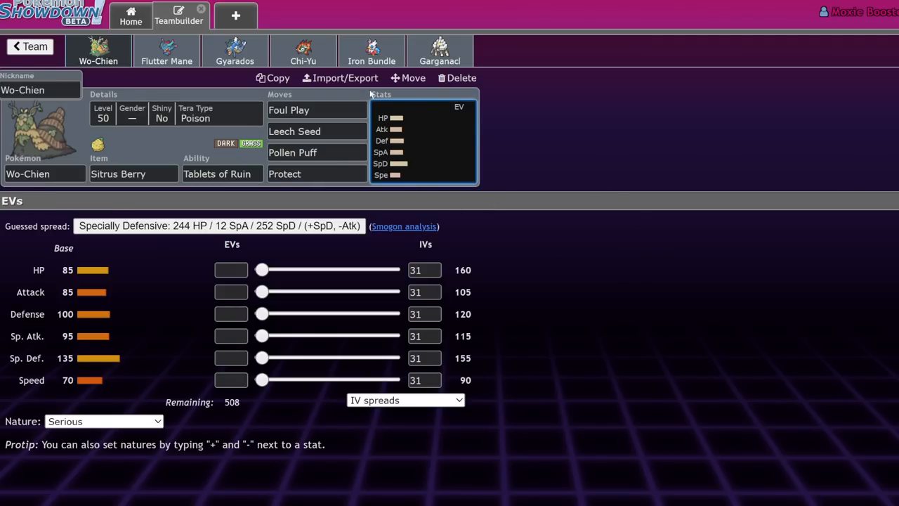
{"action": "left_click", "coordinate": [303, 50]}
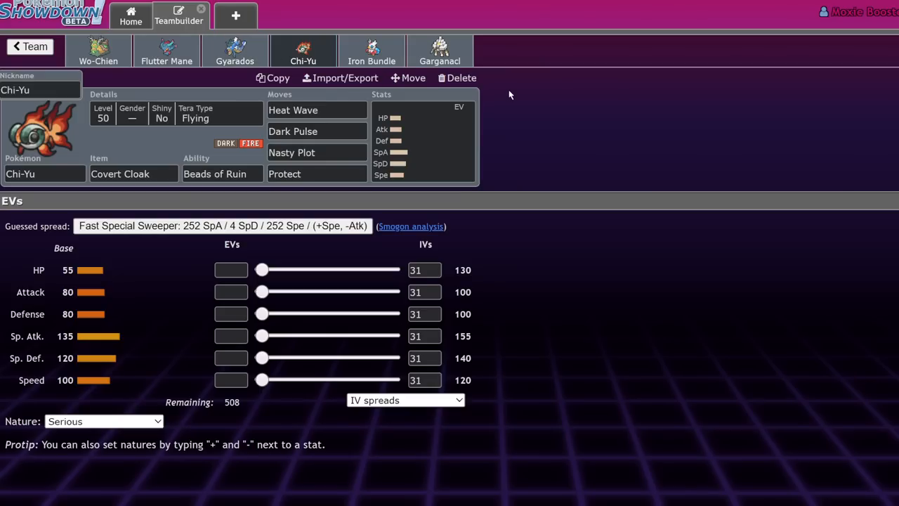
{"action": "mouse_move", "coordinate": [129, 62]}
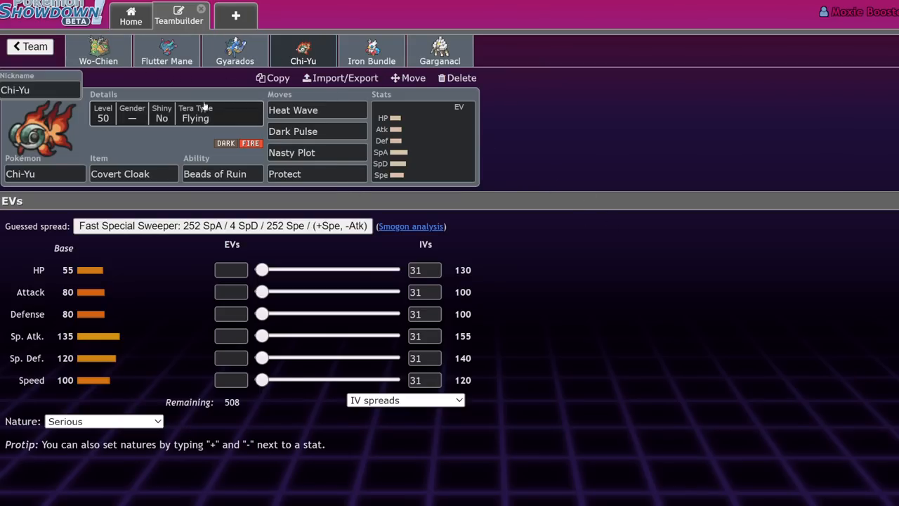
{"action": "left_click", "coordinate": [98, 50]}
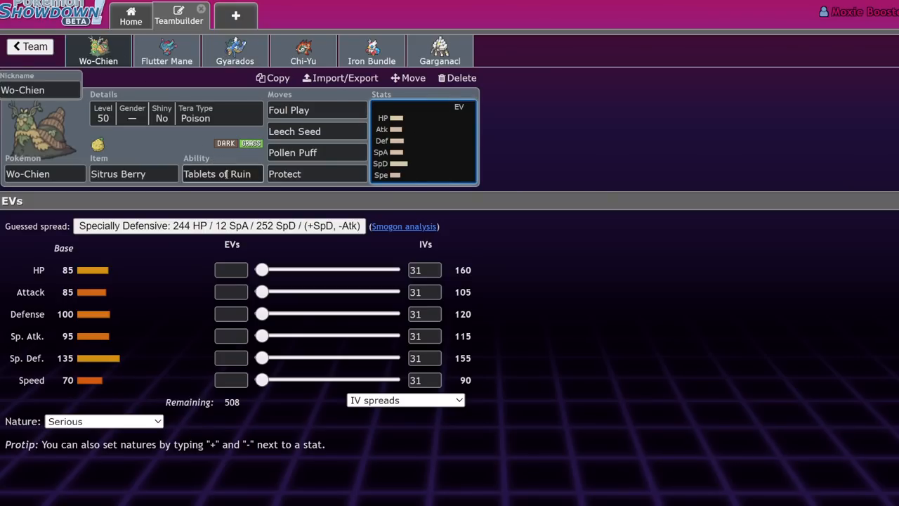
{"action": "left_click", "coordinate": [222, 174]}
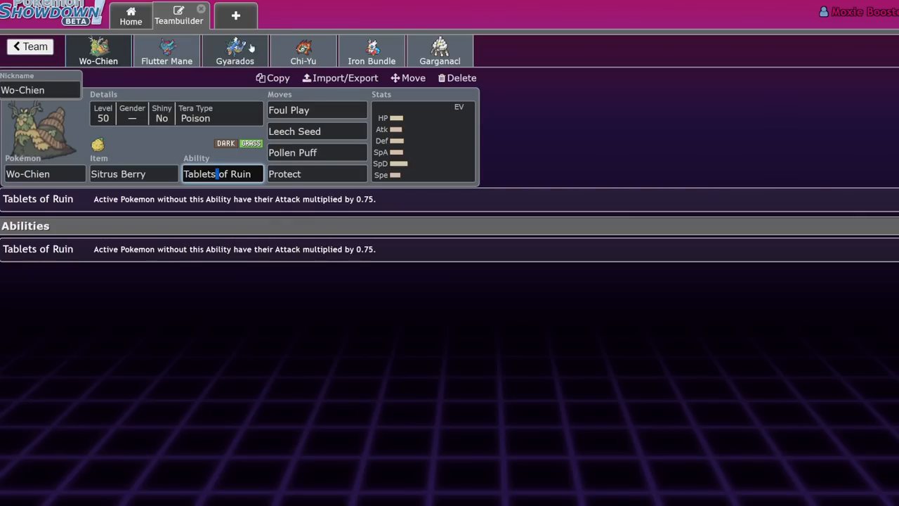
{"action": "left_click", "coordinate": [29, 46]}
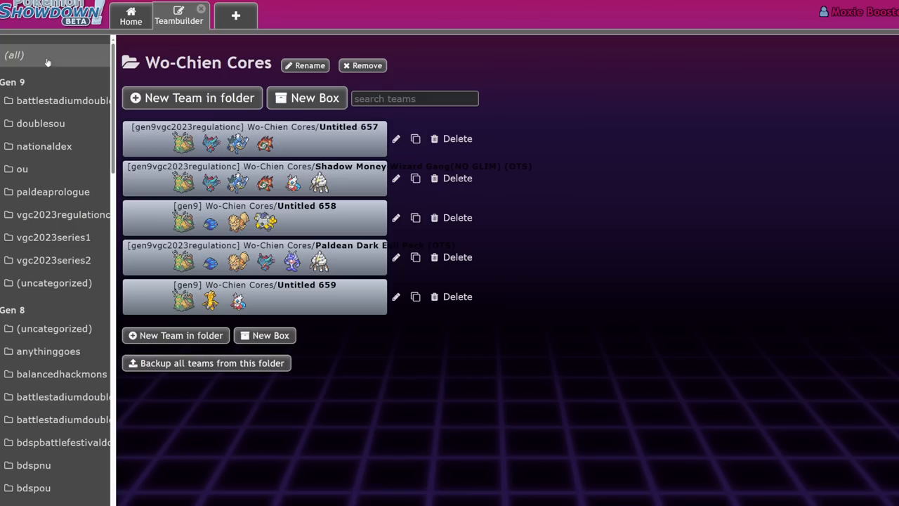
- Open the Wo-Chien, Glimmora, Arcanine, Iron Hands team, look over its sets and delete Iron Hands
{"action": "left_click", "coordinate": [254, 218]}
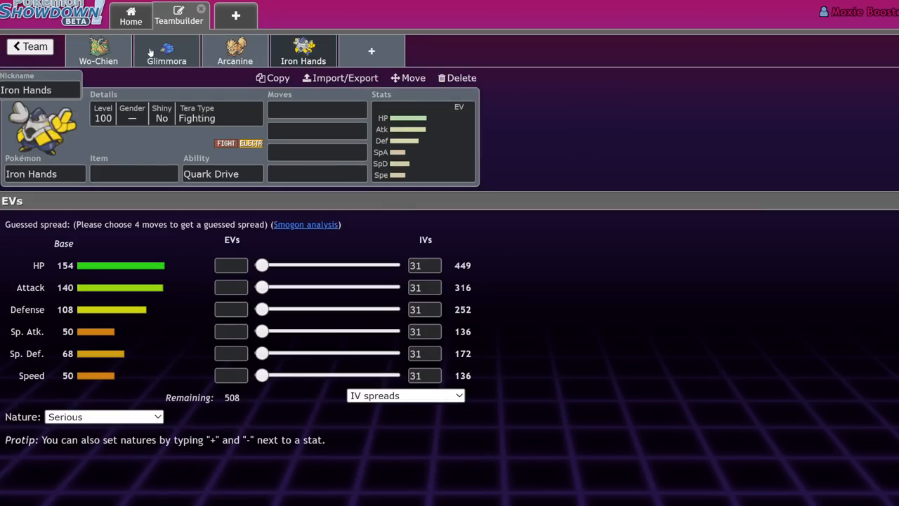
{"action": "left_click", "coordinate": [98, 51]}
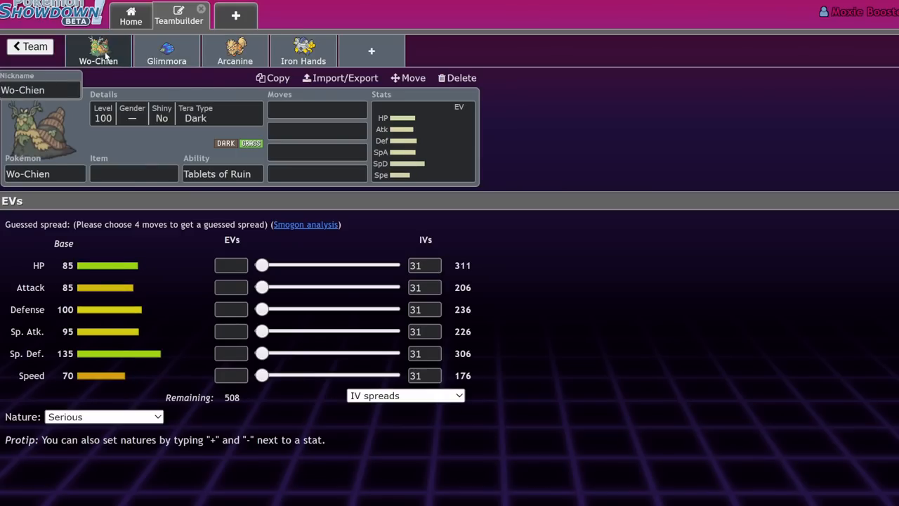
{"action": "left_click", "coordinate": [303, 50]}
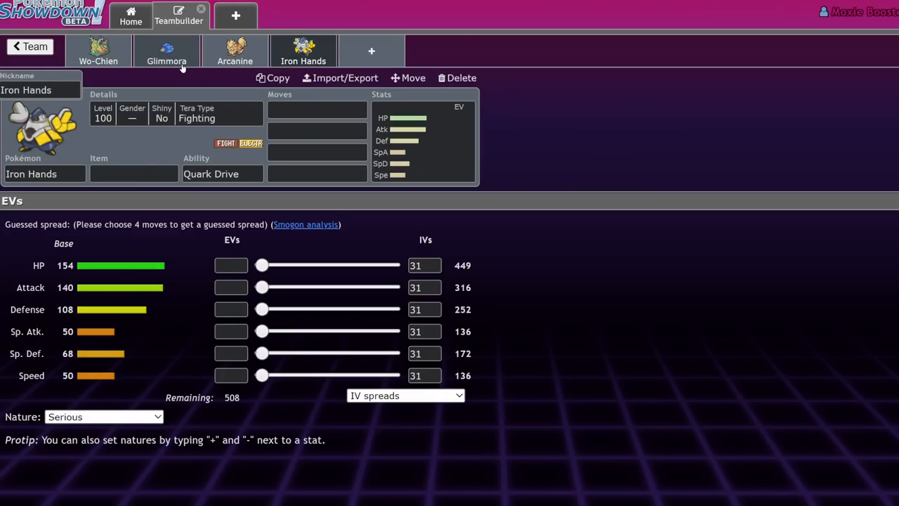
{"action": "left_click", "coordinate": [235, 51]}
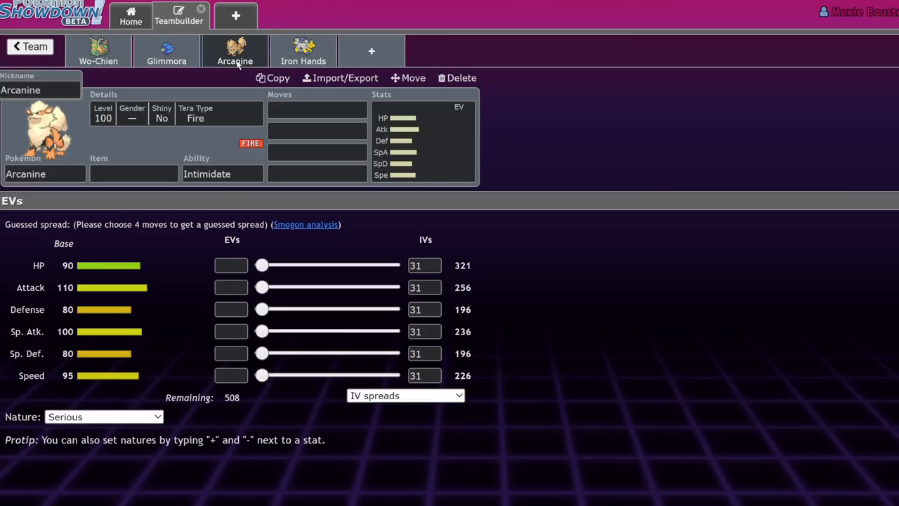
{"action": "left_click", "coordinate": [303, 50]}
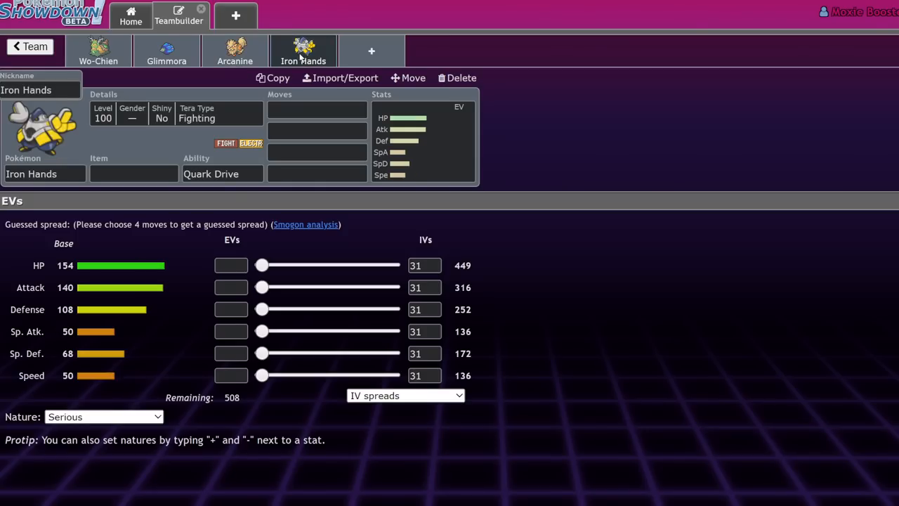
{"action": "left_click", "coordinate": [165, 50]}
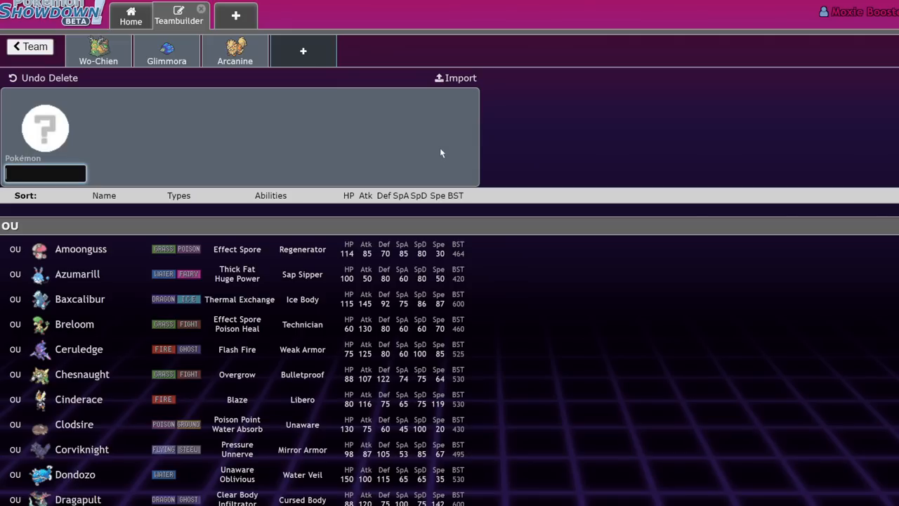
{"action": "mouse_move", "coordinate": [286, 76]}
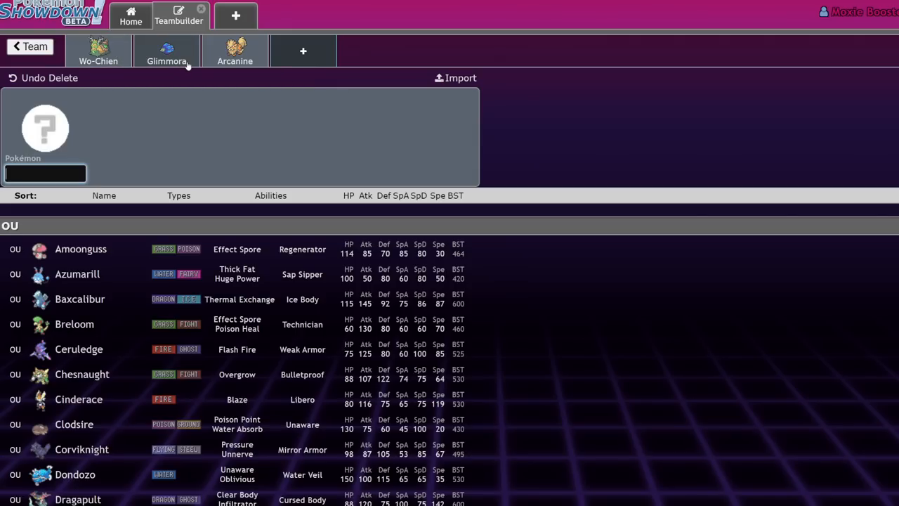
- Give Arcanine Safety Goggles and lower its Attack IV to 0
{"action": "left_click", "coordinate": [235, 51]}
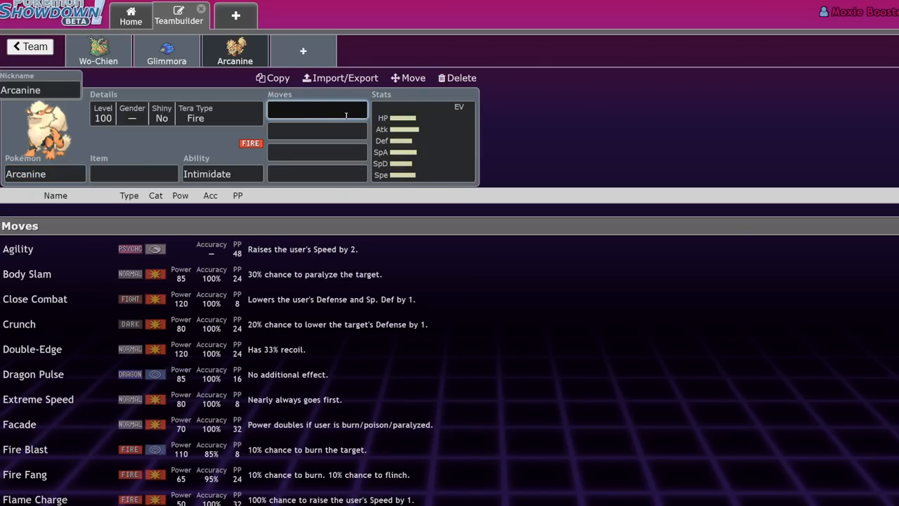
{"action": "type", "text": "safe"}
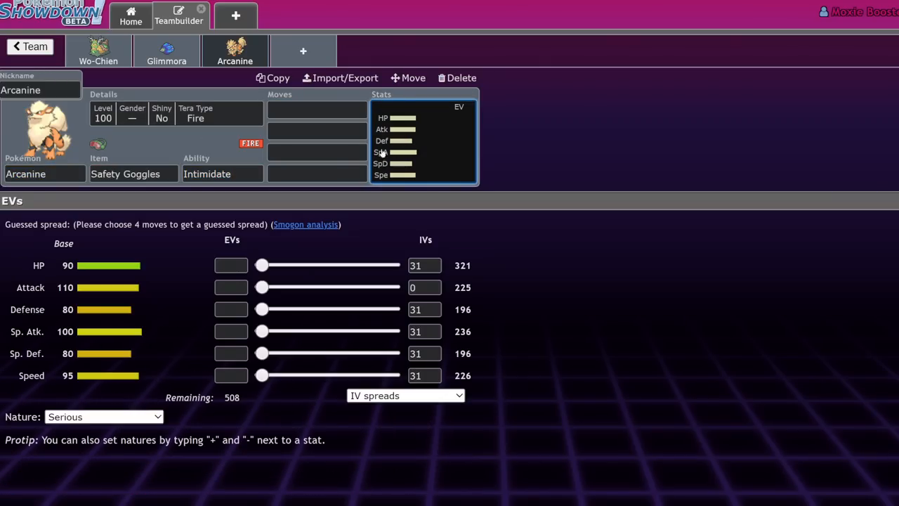
{"action": "left_click", "coordinate": [317, 132]}
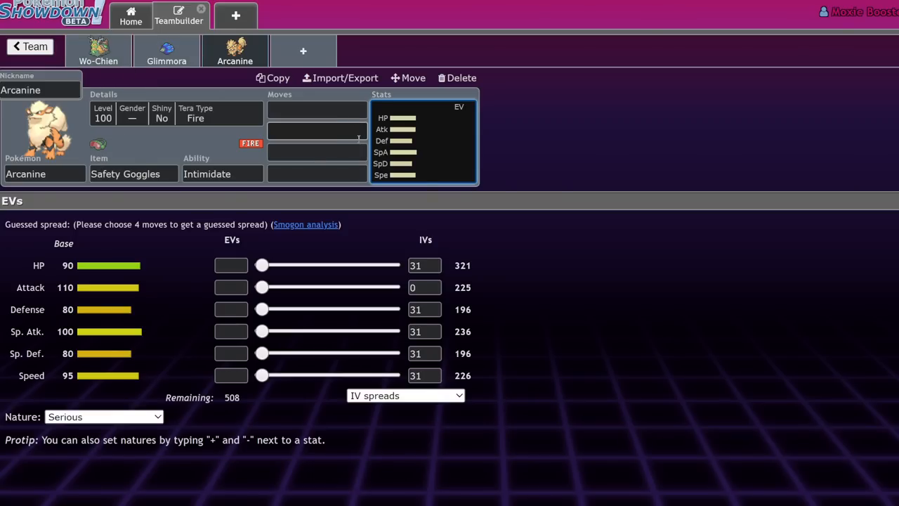
{"action": "left_click", "coordinate": [99, 51]}
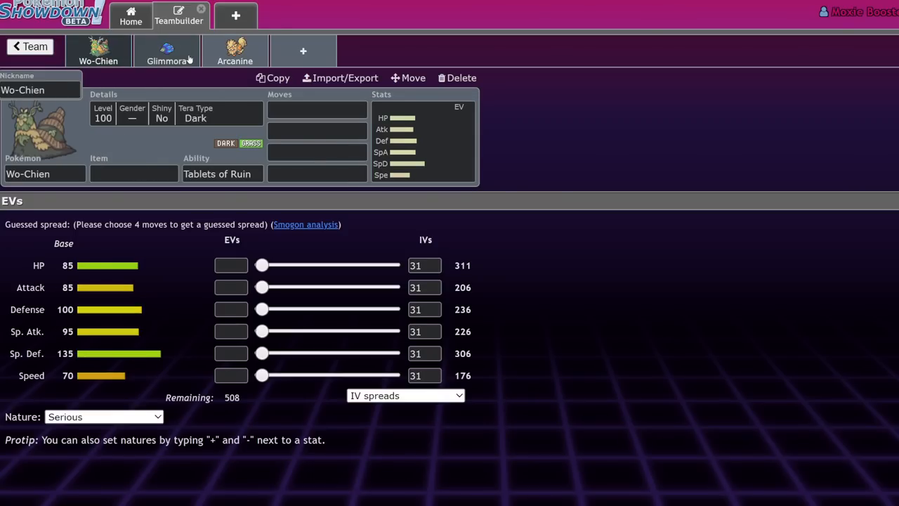
- Teach Glimmora Mortal Spin, check its abilities, and set Wo-Chien's Attack IV to 0
{"action": "left_click", "coordinate": [166, 51]}
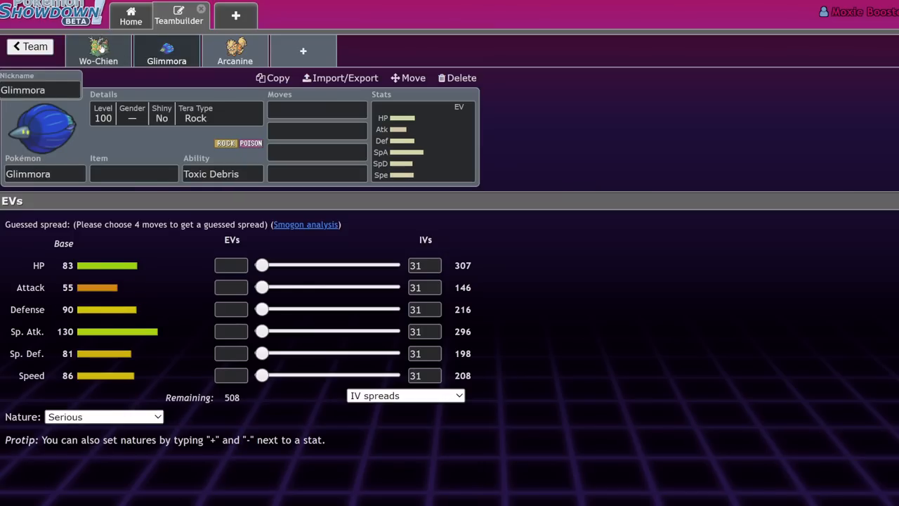
{"action": "left_click", "coordinate": [99, 51]}
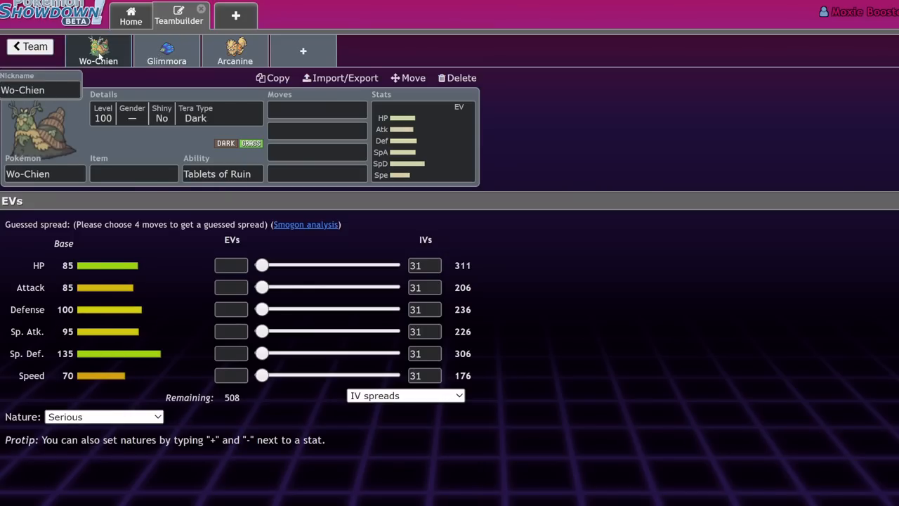
{"action": "mouse_move", "coordinate": [396, 99]}
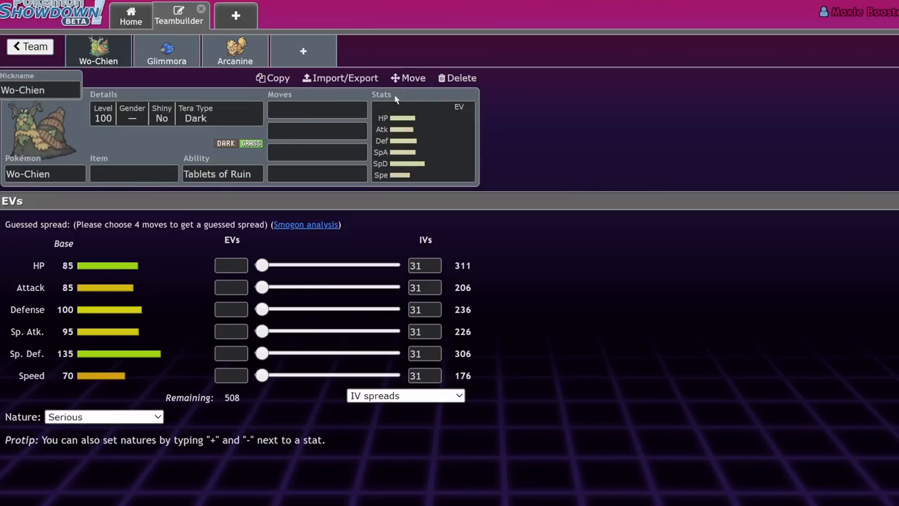
{"action": "left_click", "coordinate": [166, 51]}
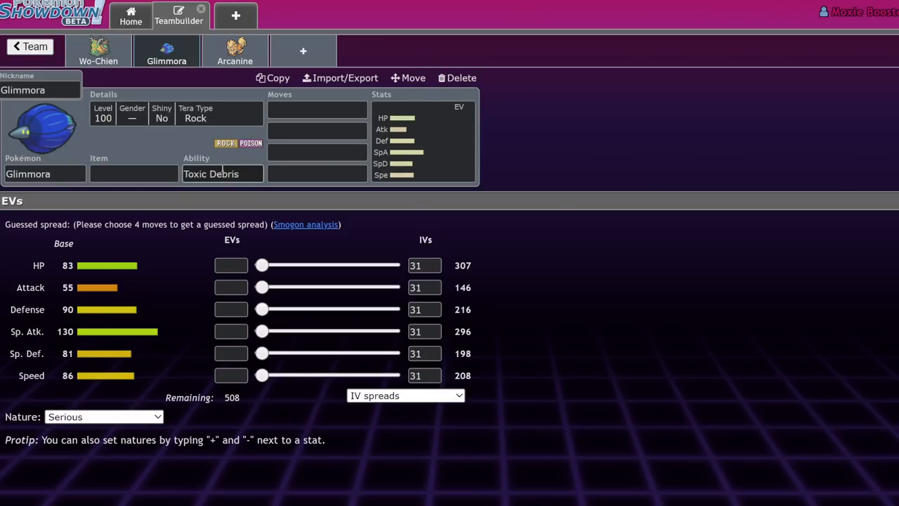
{"action": "left_click", "coordinate": [318, 109]}
{"action": "type", "text": "Mortal Spin"}
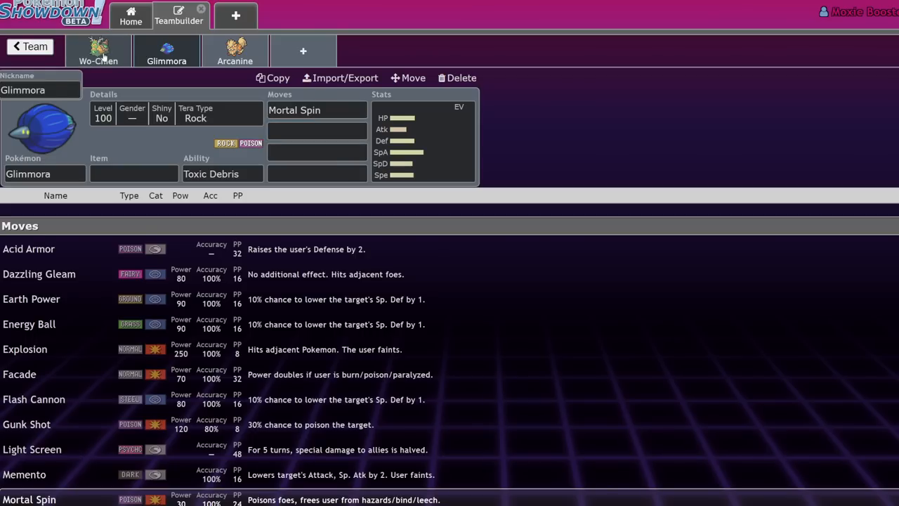
{"action": "left_click", "coordinate": [316, 131]}
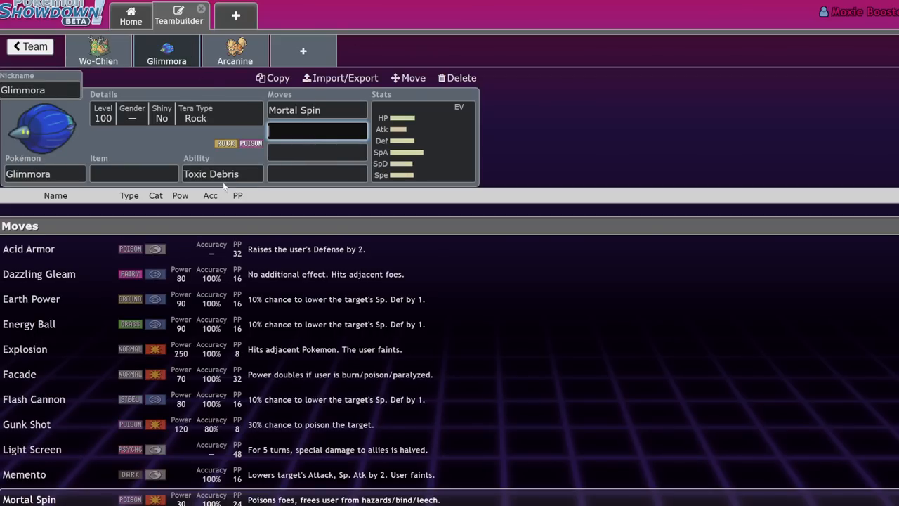
{"action": "left_click", "coordinate": [222, 174]}
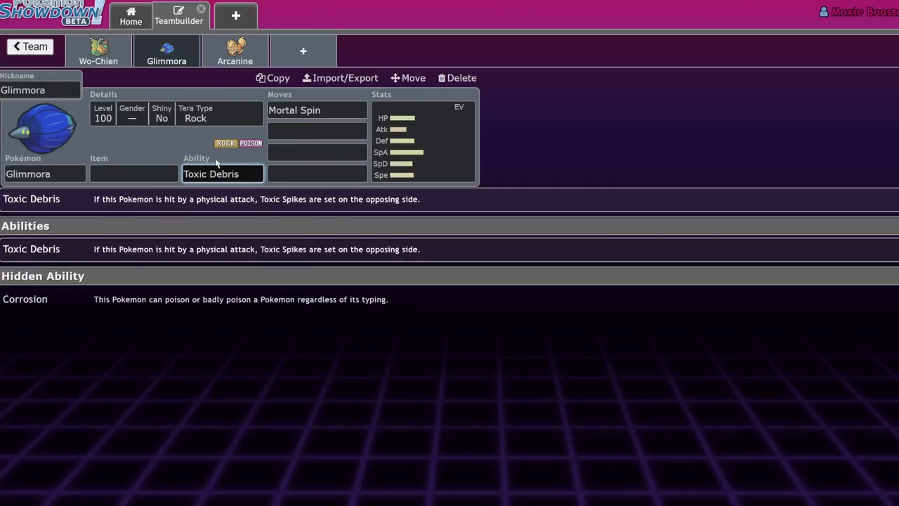
{"action": "mouse_move", "coordinate": [508, 140]}
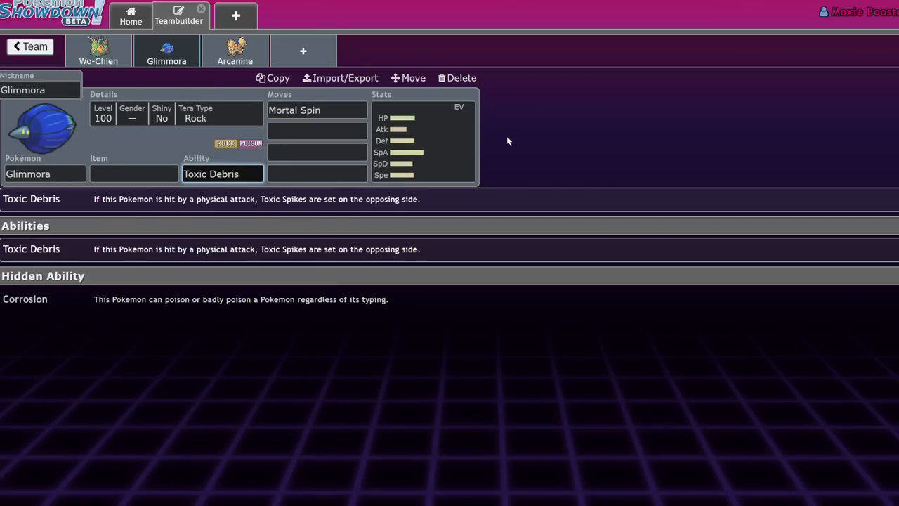
{"action": "left_click", "coordinate": [98, 51]}
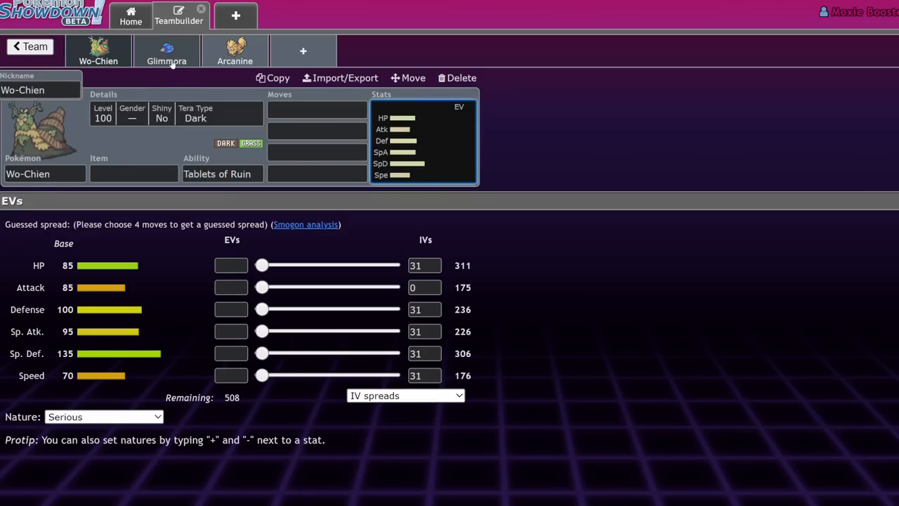
- Fill Wo-Chien's remaining move slots with Leech Seed and Pollen Puff
{"action": "type", "text": "lee"}
{"action": "left_click", "coordinate": [316, 131]}
{"action": "type", "text": "poll"}
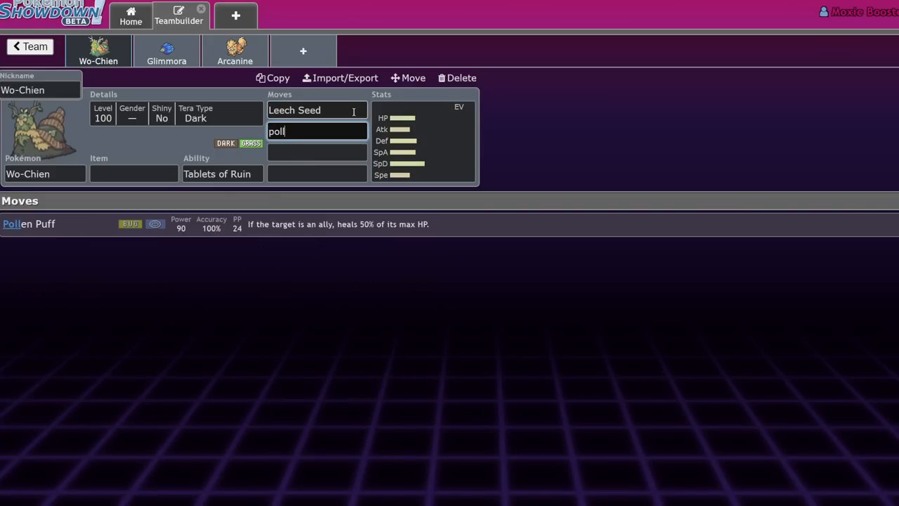
{"action": "left_click", "coordinate": [292, 132]}
{"action": "type", "text": "Foul Play"}
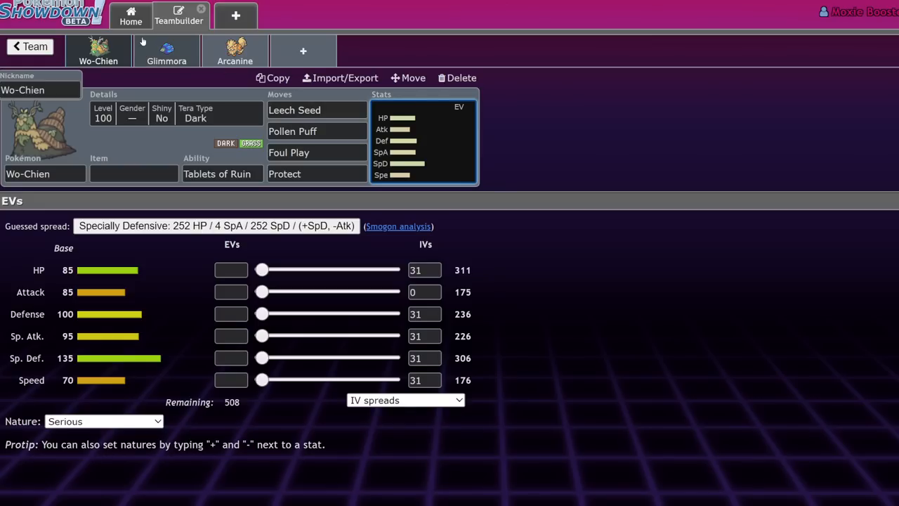
- Check Glimmora's and Wo-Chien's sets, then bring up the finished six-member team
{"action": "left_click", "coordinate": [166, 50]}
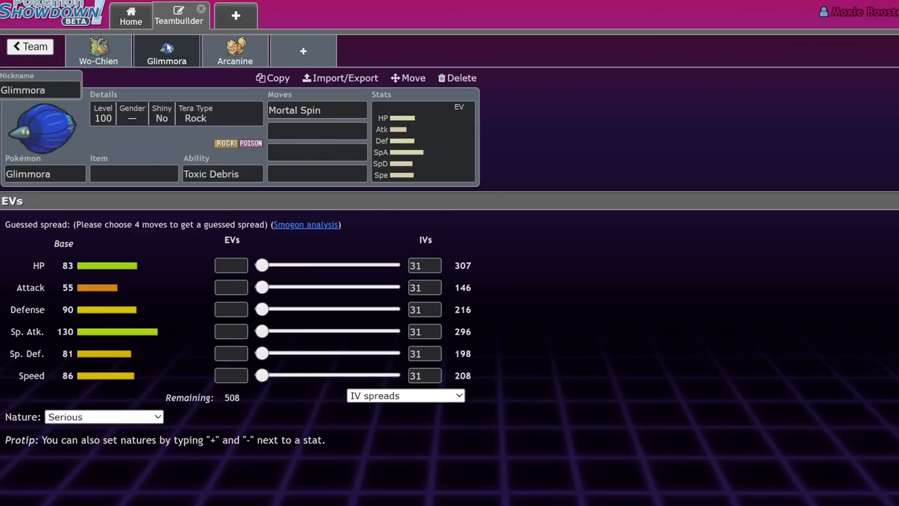
{"action": "left_click", "coordinate": [99, 51]}
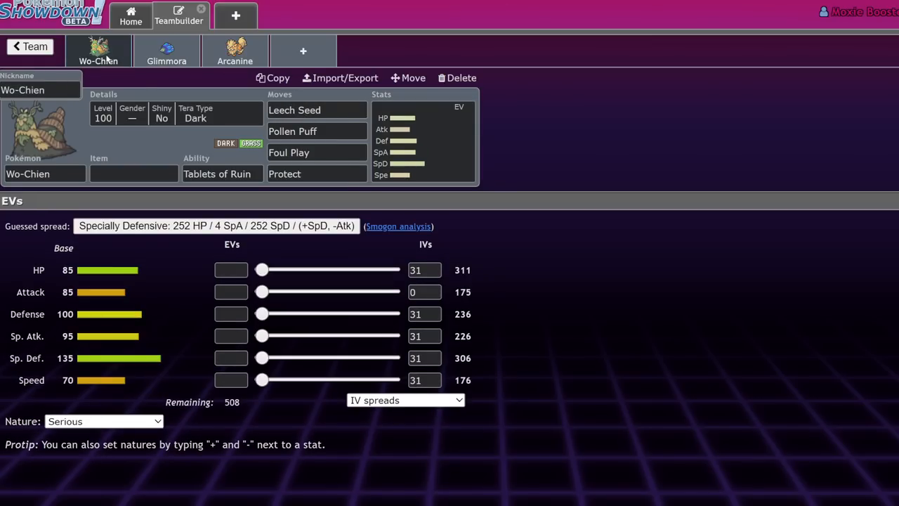
{"action": "left_click", "coordinate": [30, 46]}
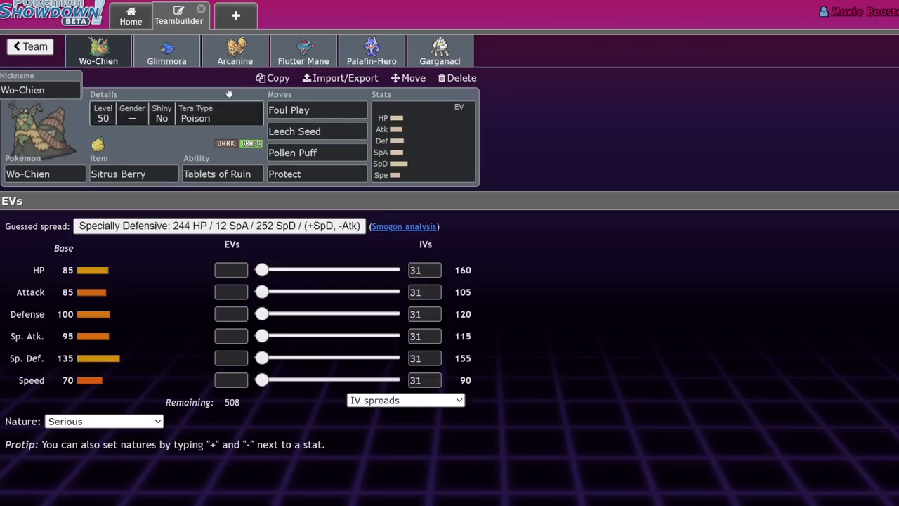
- Flip through Garganacl, Wo-Chien, Glimmora, Arcanine and Flutter Mane's sets
{"action": "left_click", "coordinate": [440, 51]}
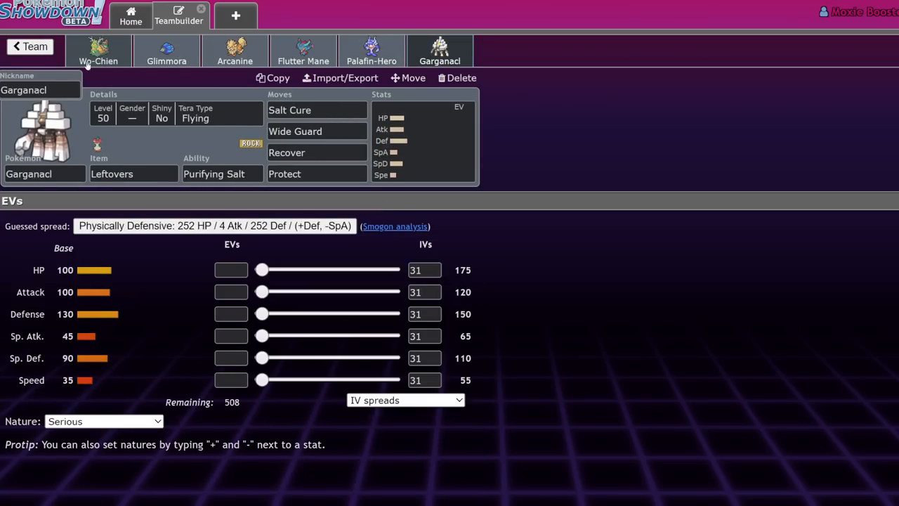
{"action": "left_click", "coordinate": [98, 50]}
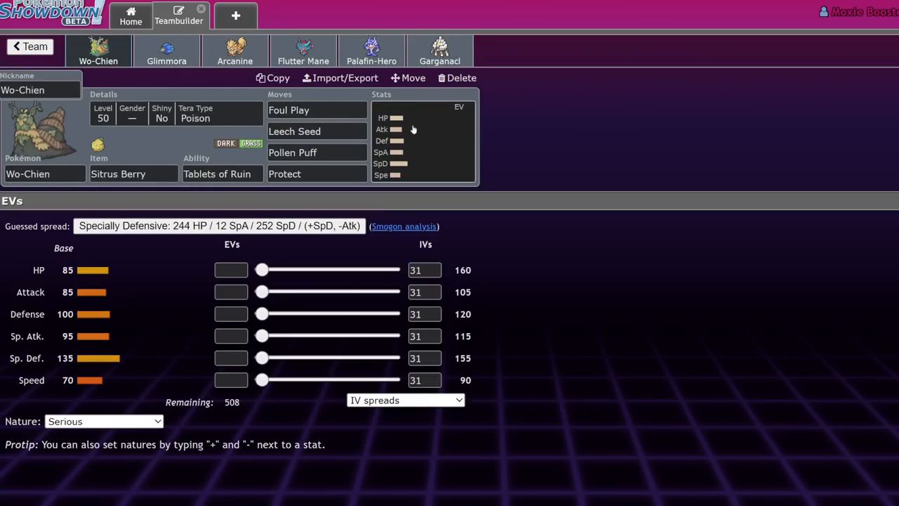
{"action": "left_click", "coordinate": [166, 50]}
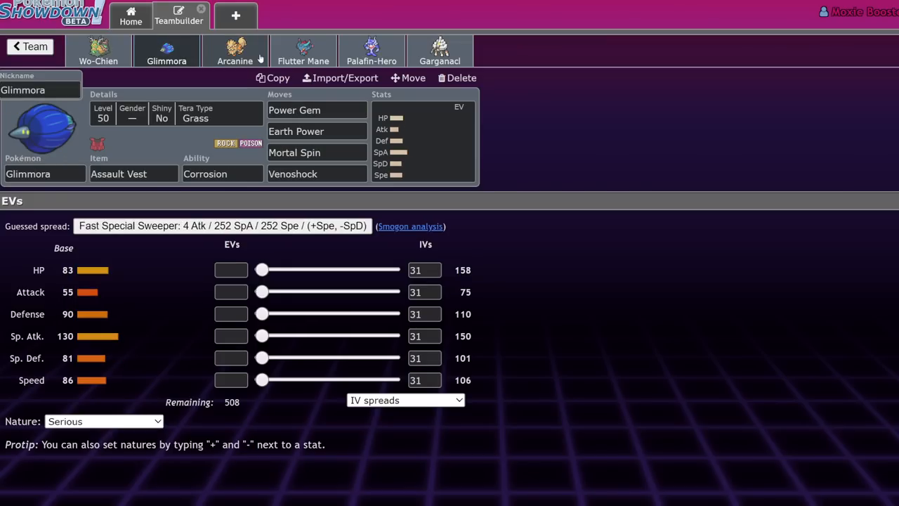
{"action": "left_click", "coordinate": [234, 51]}
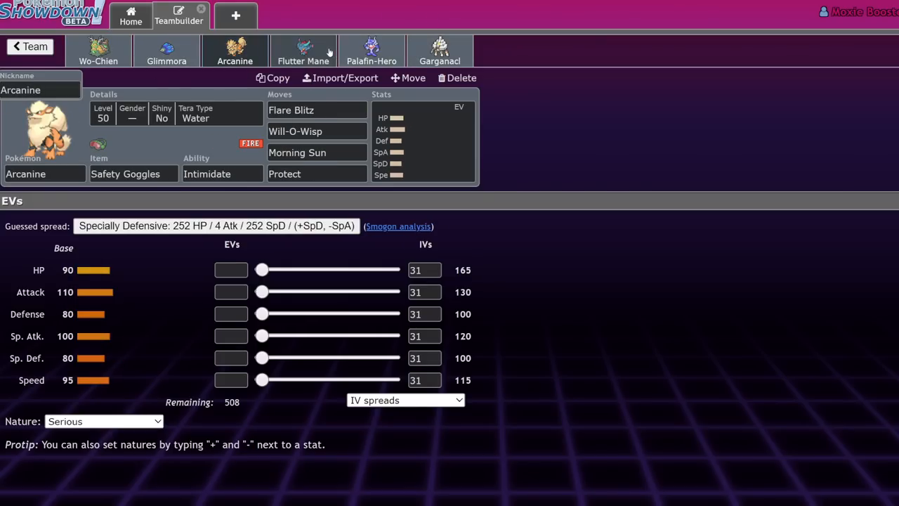
{"action": "mouse_move", "coordinate": [316, 49]}
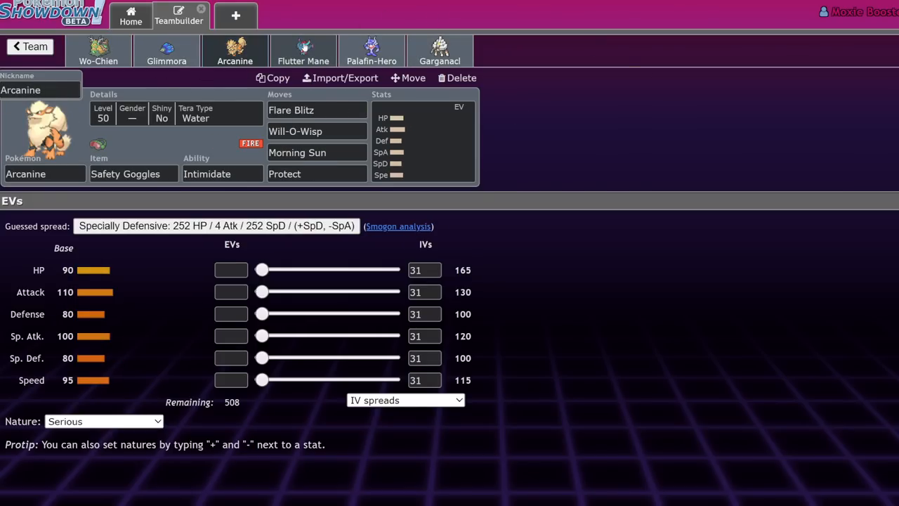
{"action": "left_click", "coordinate": [440, 50]}
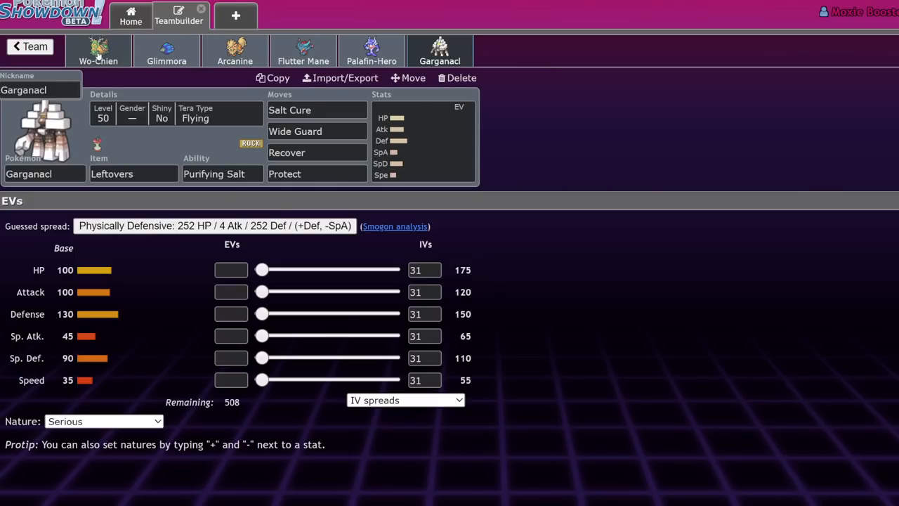
{"action": "left_click", "coordinate": [166, 50]}
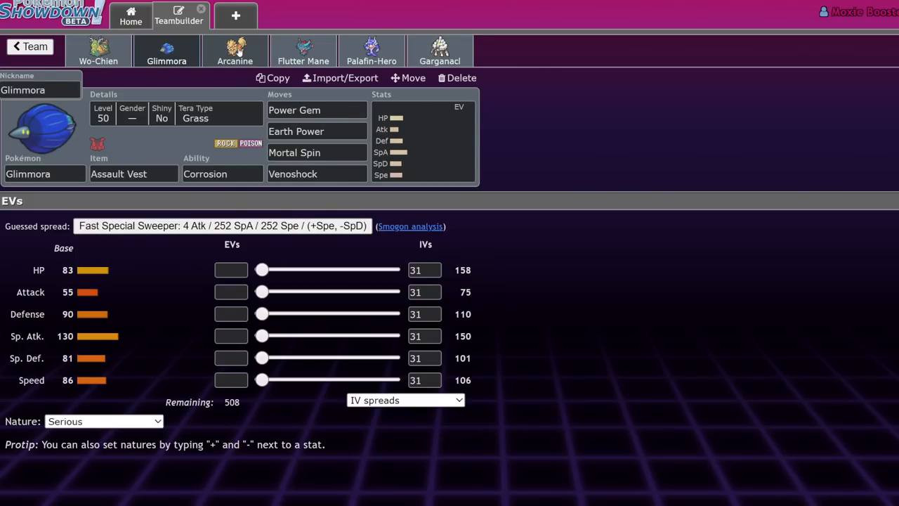
{"action": "left_click", "coordinate": [303, 50]}
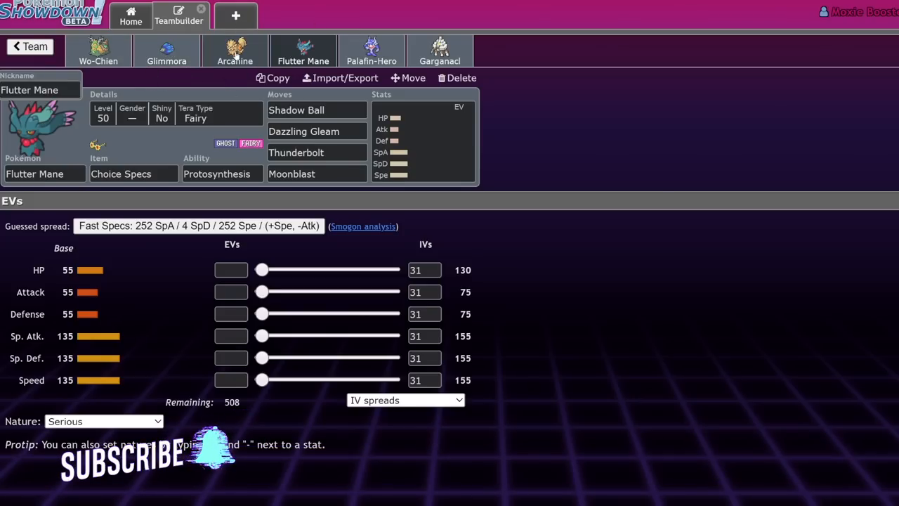
- Compare Glimmora's set against Arcanine's several times
{"action": "left_click", "coordinate": [166, 51]}
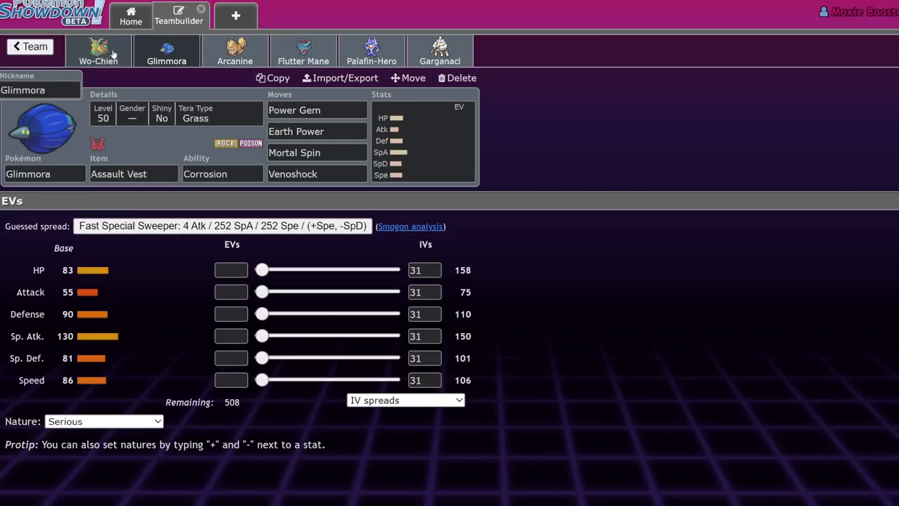
{"action": "left_click", "coordinate": [234, 50]}
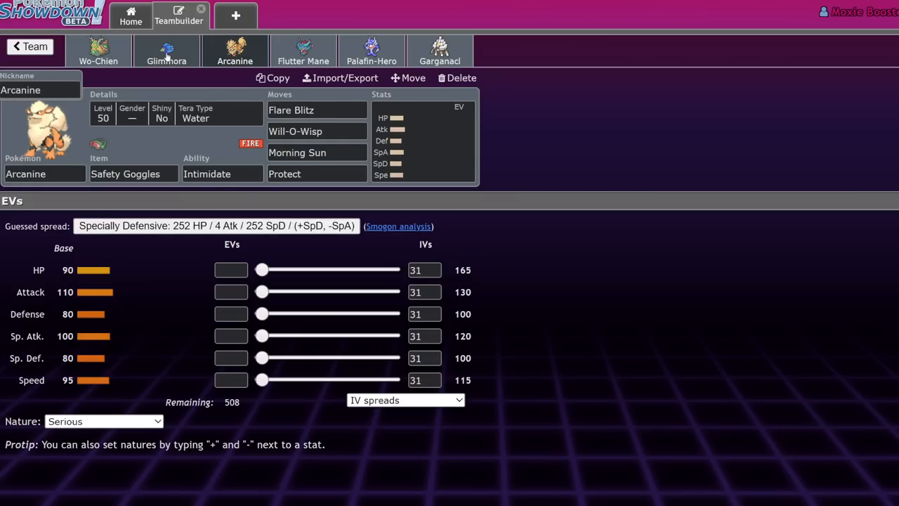
{"action": "left_click", "coordinate": [166, 51]}
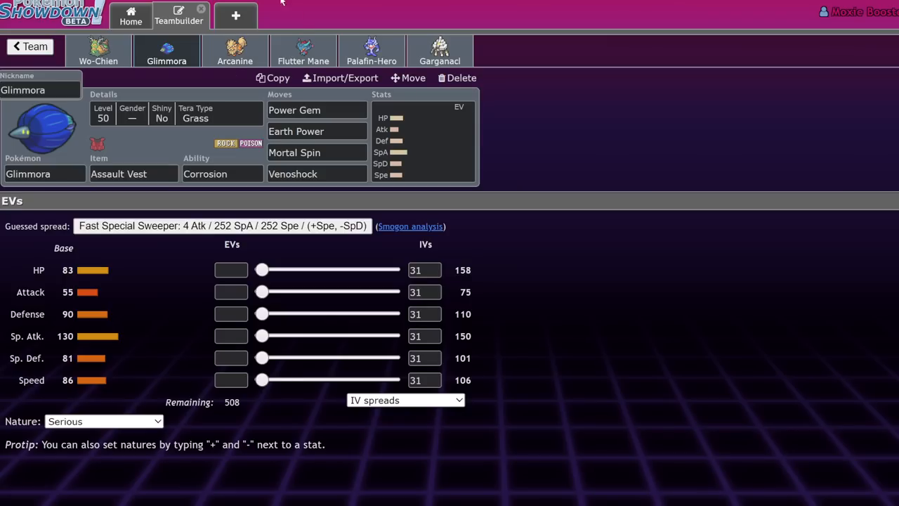
{"action": "mouse_move", "coordinate": [177, 64]}
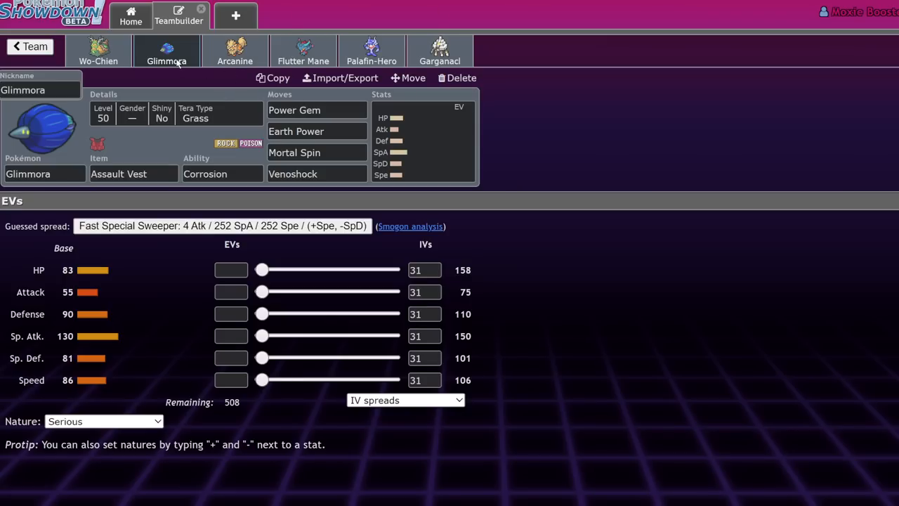
{"action": "mouse_move", "coordinate": [205, 79]}
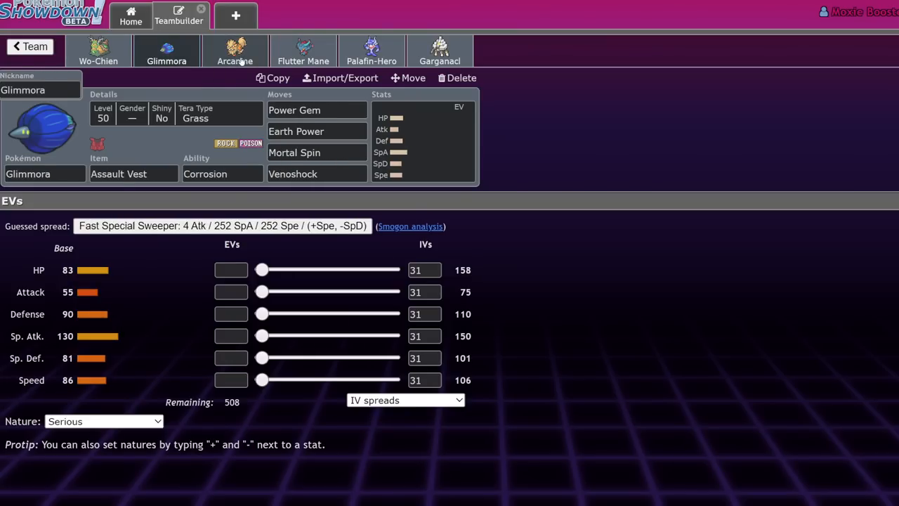
{"action": "left_click", "coordinate": [234, 50]}
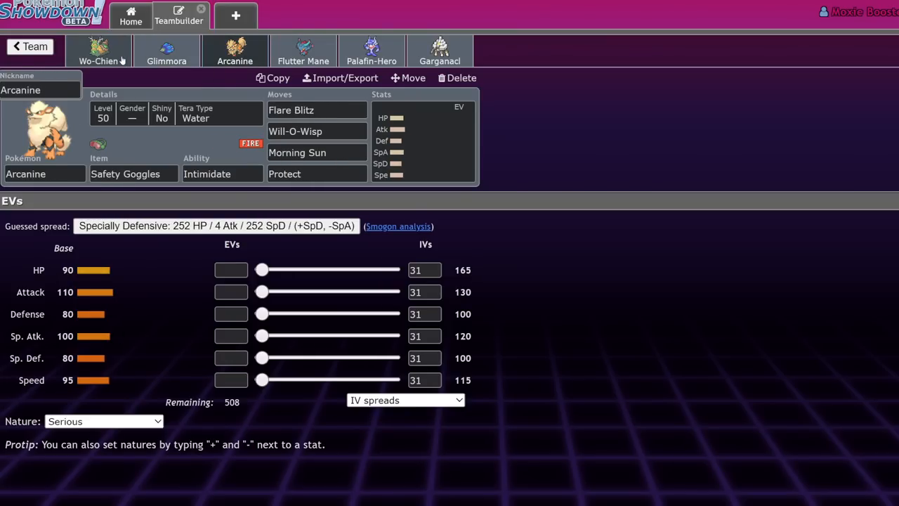
{"action": "left_click", "coordinate": [166, 51]}
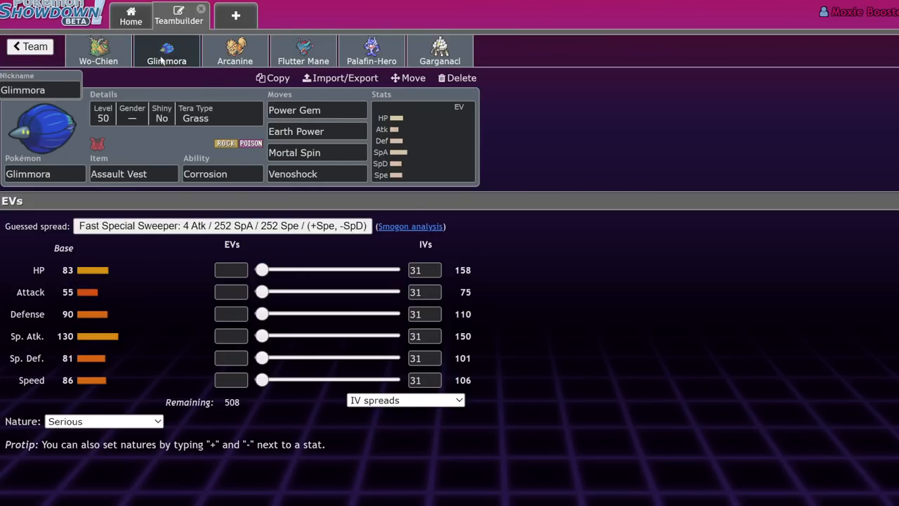
{"action": "mouse_move", "coordinate": [128, 142]}
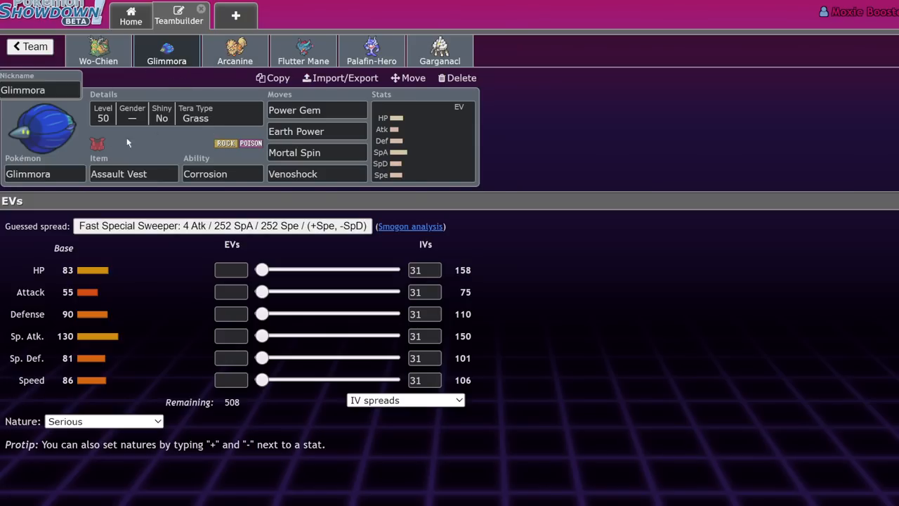
- Compare Glimmora with Wo-Chien, then list Glimmora's abilities Corrosion and Toxic Debris
{"action": "left_click", "coordinate": [98, 50]}
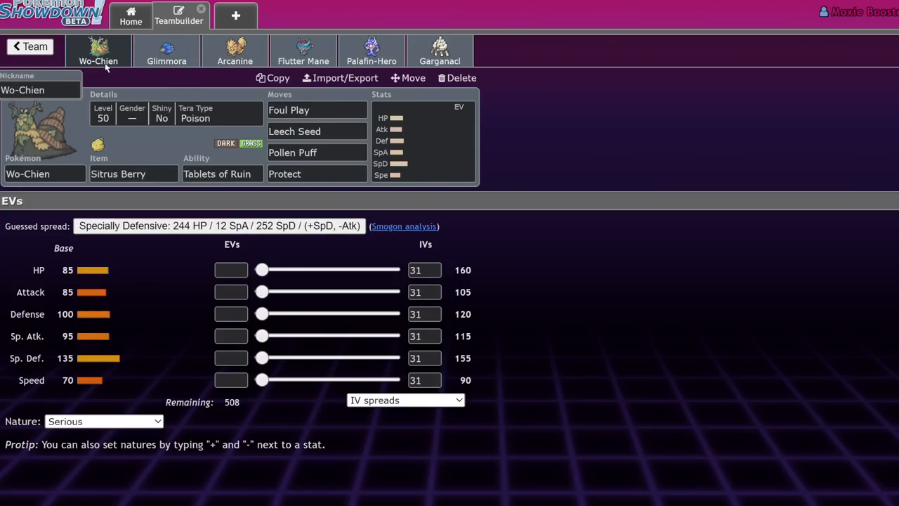
{"action": "left_click", "coordinate": [165, 51]}
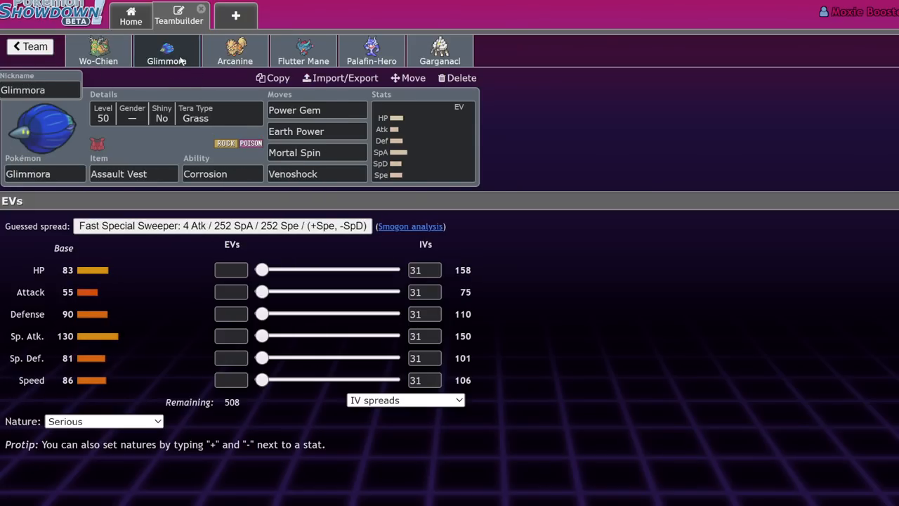
{"action": "left_click", "coordinate": [99, 50]}
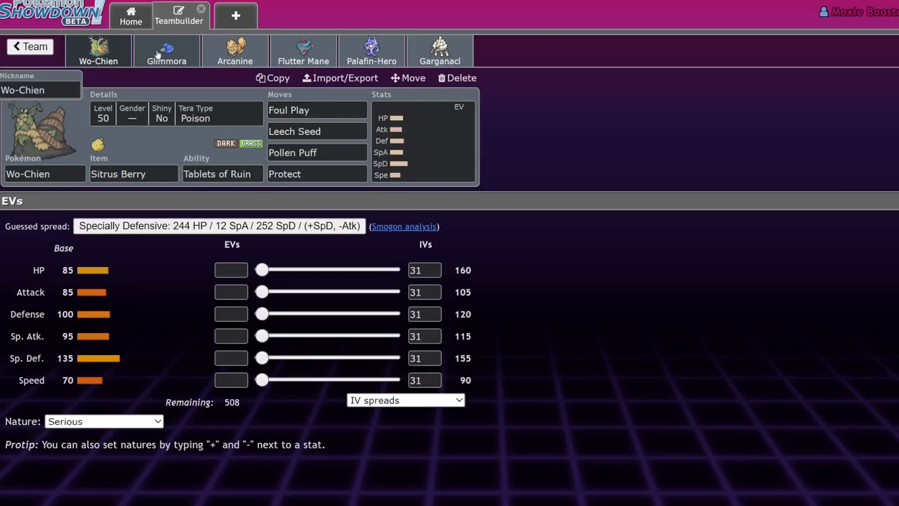
{"action": "left_click", "coordinate": [166, 51]}
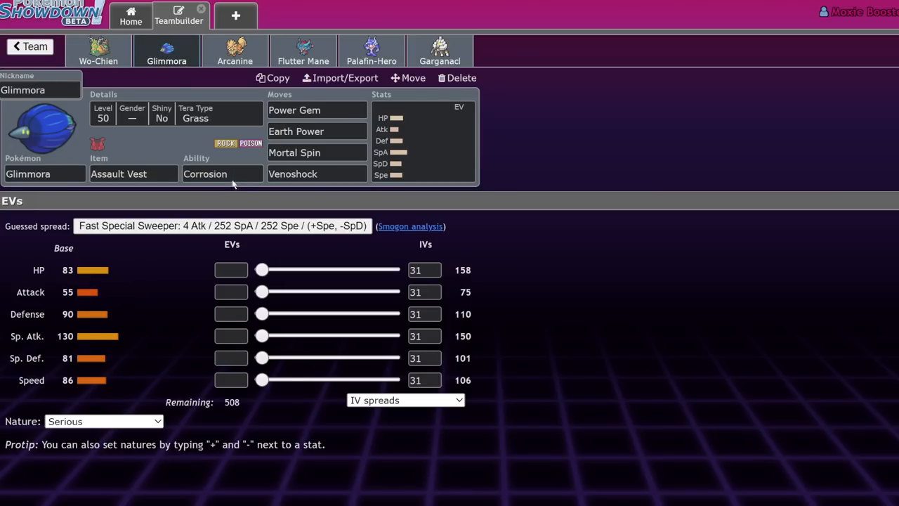
{"action": "left_click", "coordinate": [222, 175]}
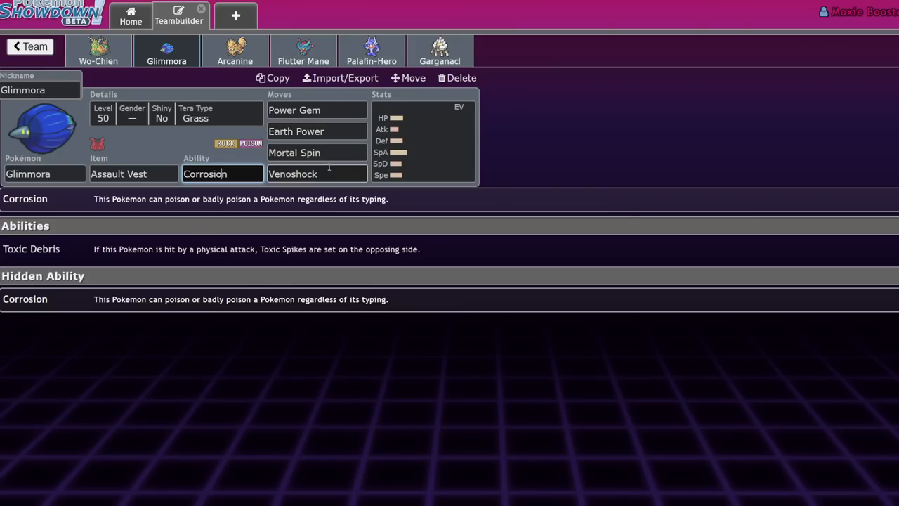
- Compare Glimmora's Venoshock slot options with Wo-Chien's moves, check abilities, then show Glimmora's EV spread
{"action": "left_click", "coordinate": [316, 174]}
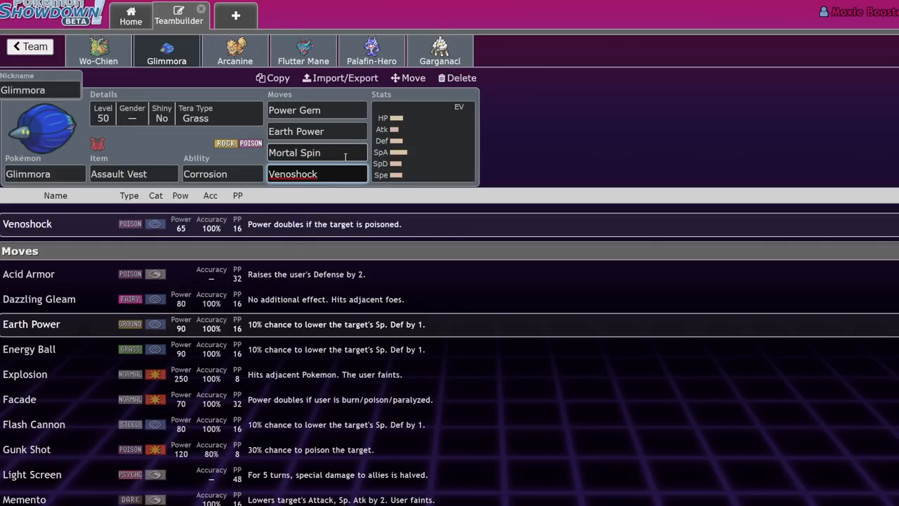
{"action": "left_click", "coordinate": [98, 50]}
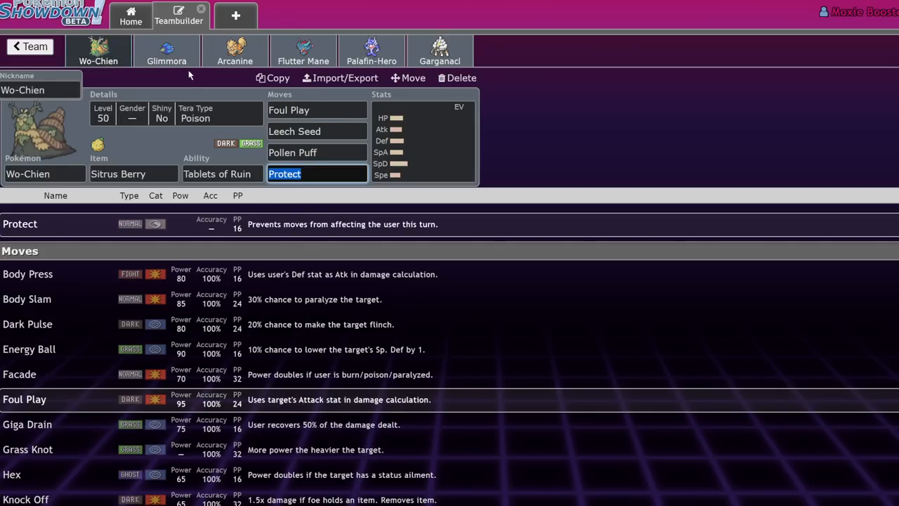
{"action": "left_click", "coordinate": [166, 50]}
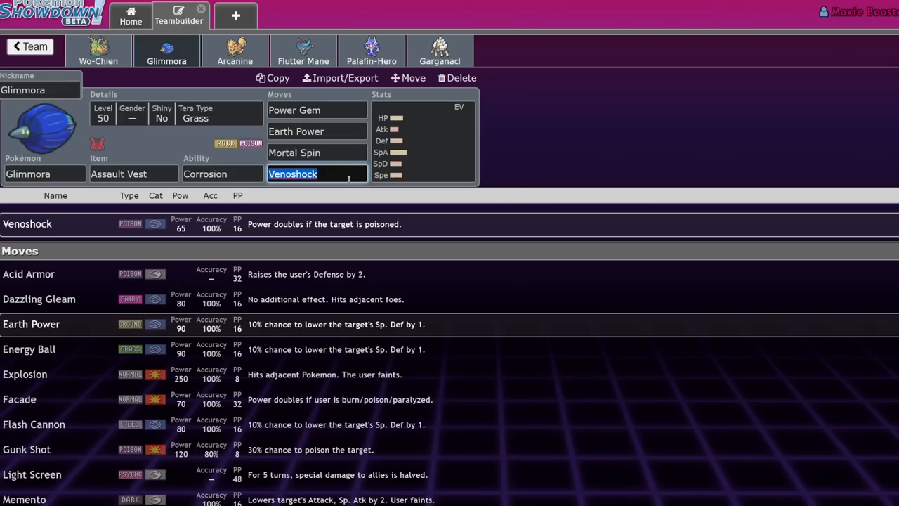
{"action": "left_click", "coordinate": [222, 174]}
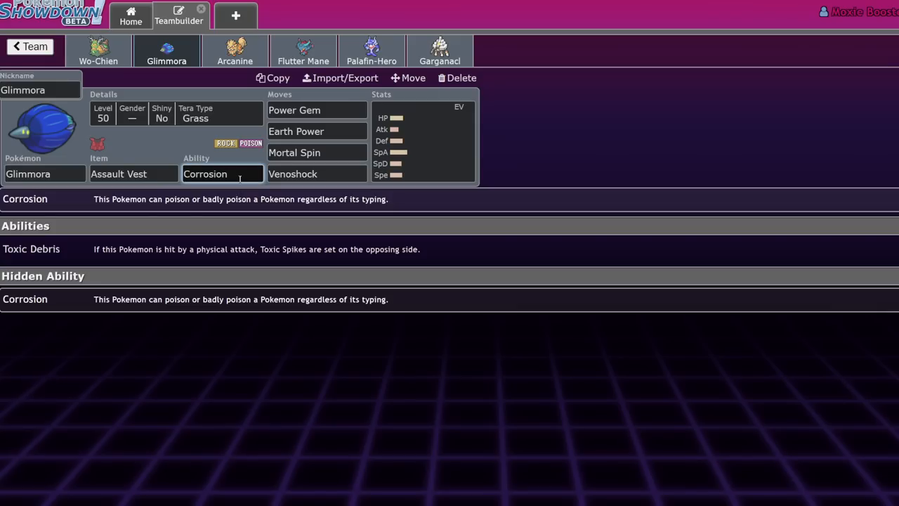
{"action": "mouse_move", "coordinate": [337, 171]}
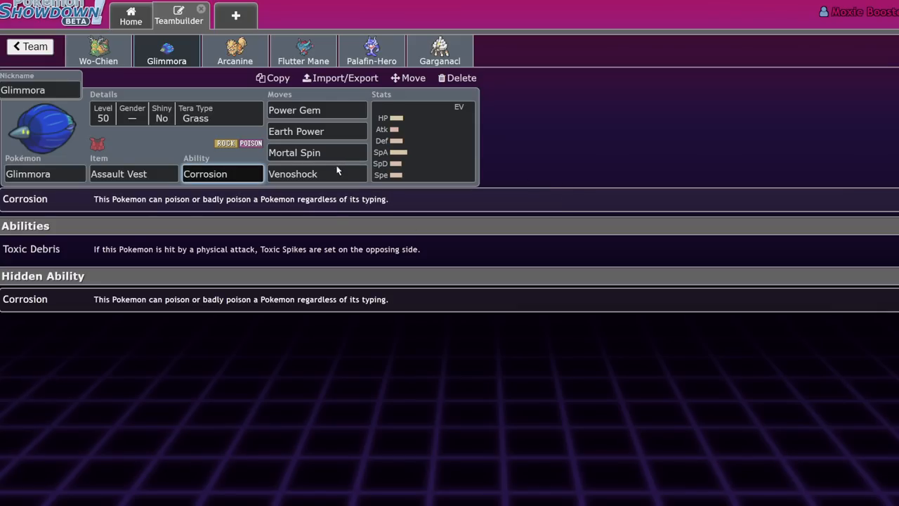
{"action": "left_click", "coordinate": [293, 174]}
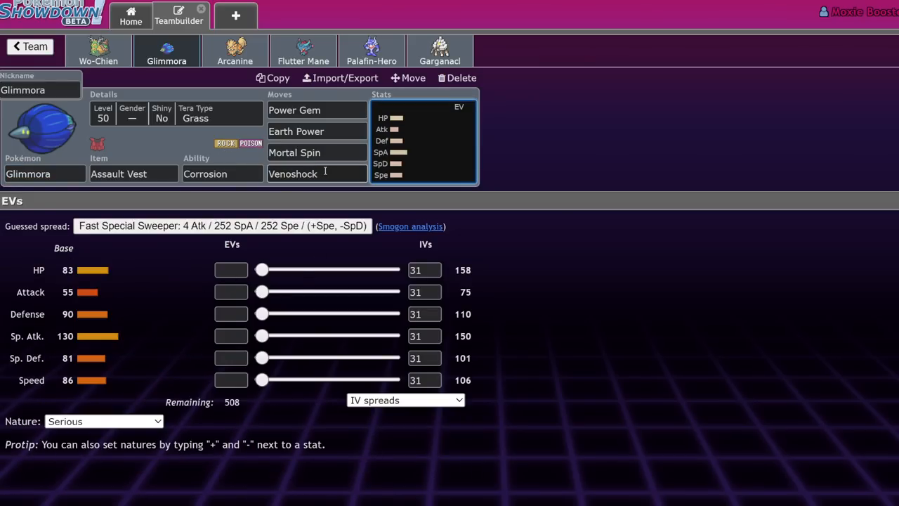
- Look over Arcanine's and Flutter Mane's sets and stat editors
{"action": "left_click", "coordinate": [316, 174]}
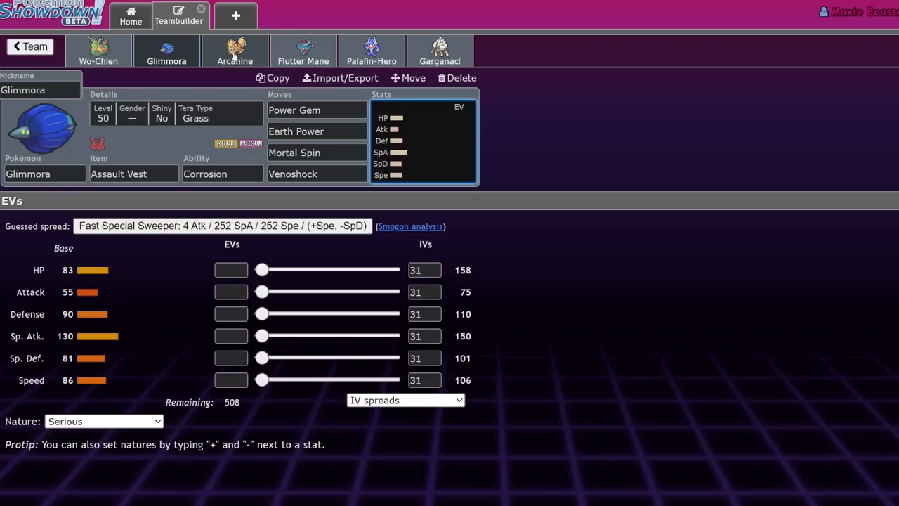
{"action": "left_click", "coordinate": [234, 50]}
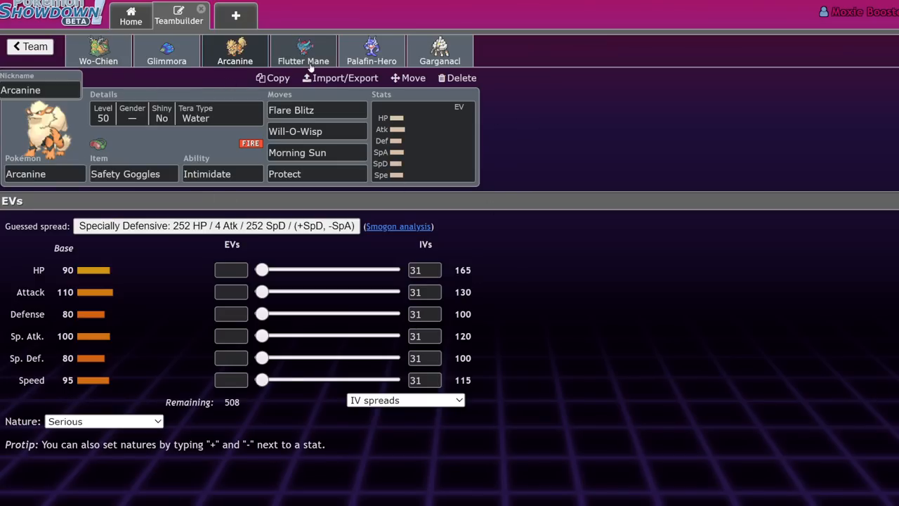
{"action": "left_click", "coordinate": [303, 51]}
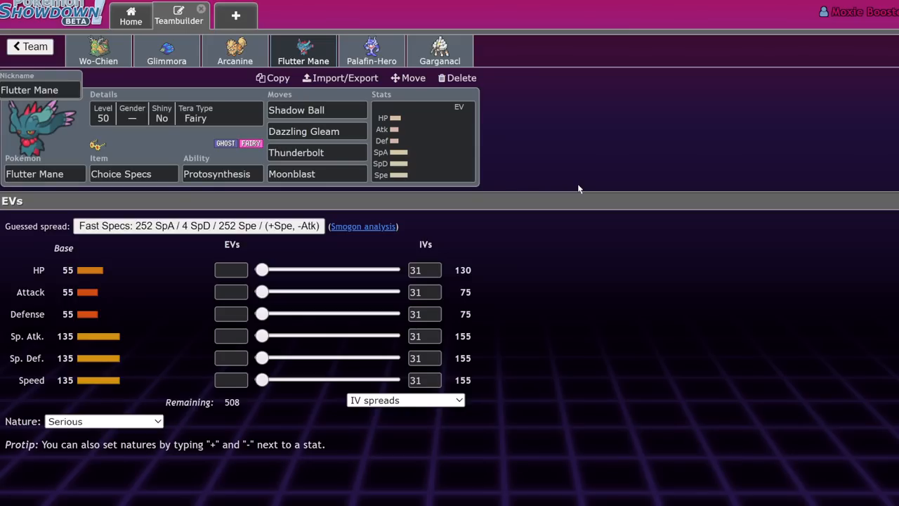
{"action": "left_click", "coordinate": [318, 110]}
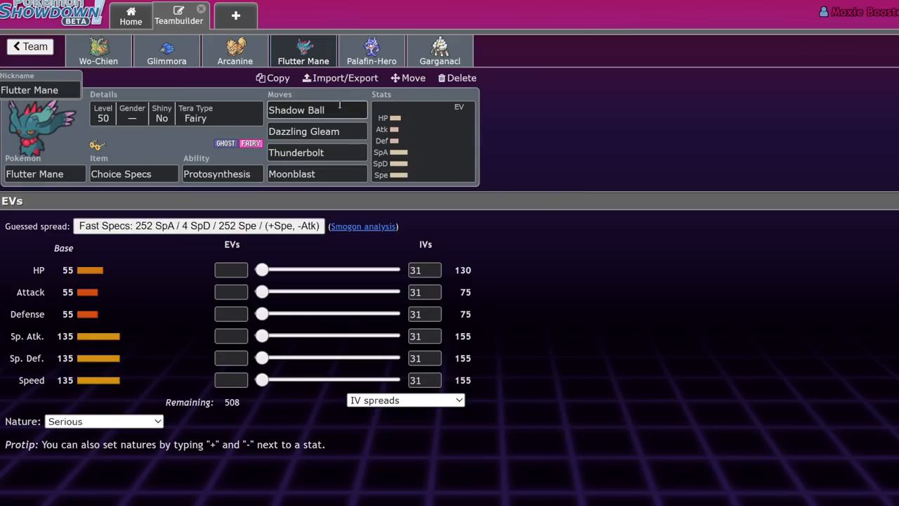
- Check Palafin-Hero and Garganacl, then return to the list of saved teams
{"action": "left_click", "coordinate": [370, 50]}
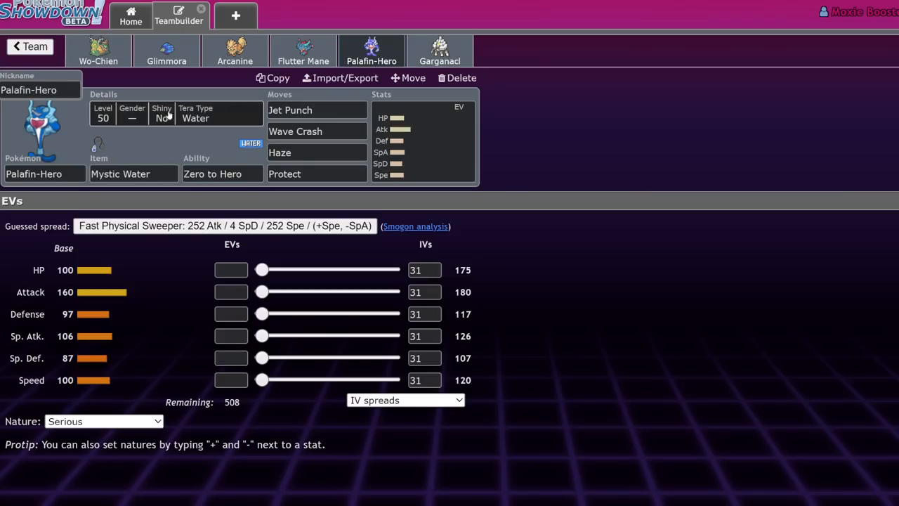
{"action": "left_click", "coordinate": [440, 54]}
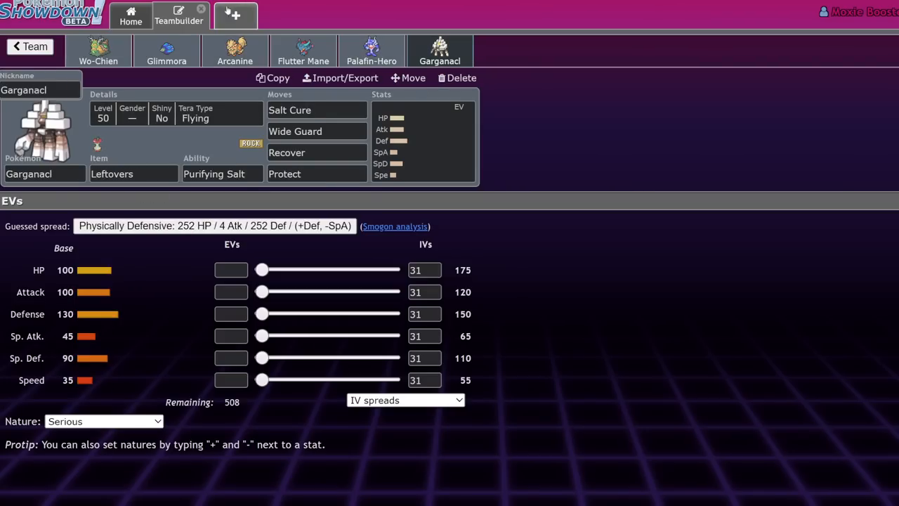
{"action": "left_click", "coordinate": [29, 46]}
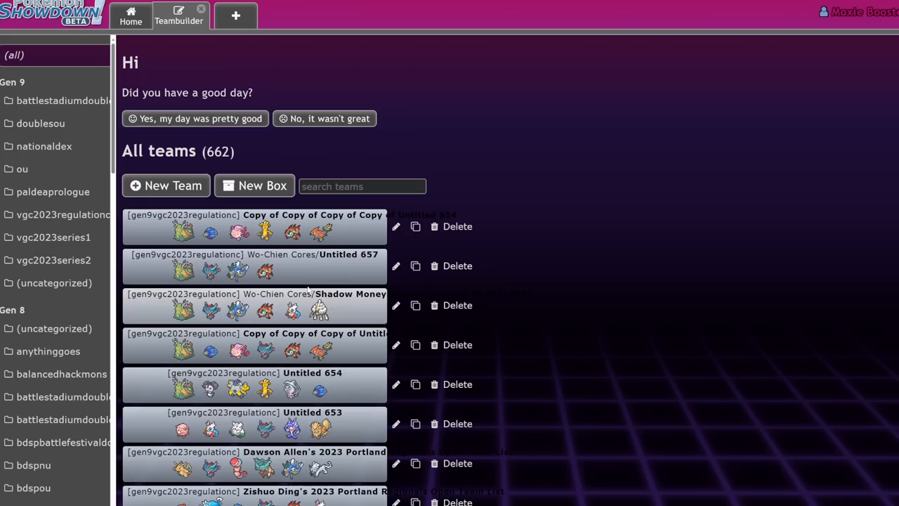
- Open the Wo-Chien, Gholdengo, Iron Bundle team from the folder list
{"action": "scroll", "scroll_direction": "down", "scroll_amount": 3}
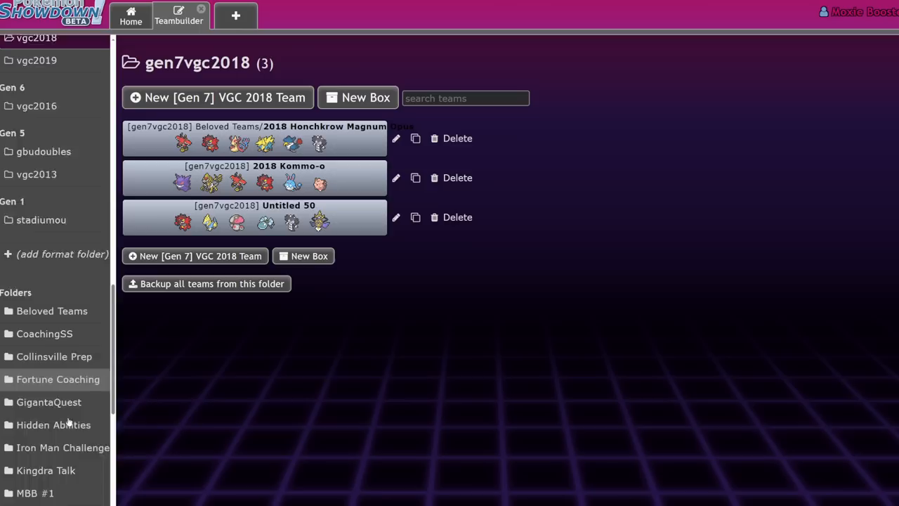
{"action": "left_click", "coordinate": [53, 443]}
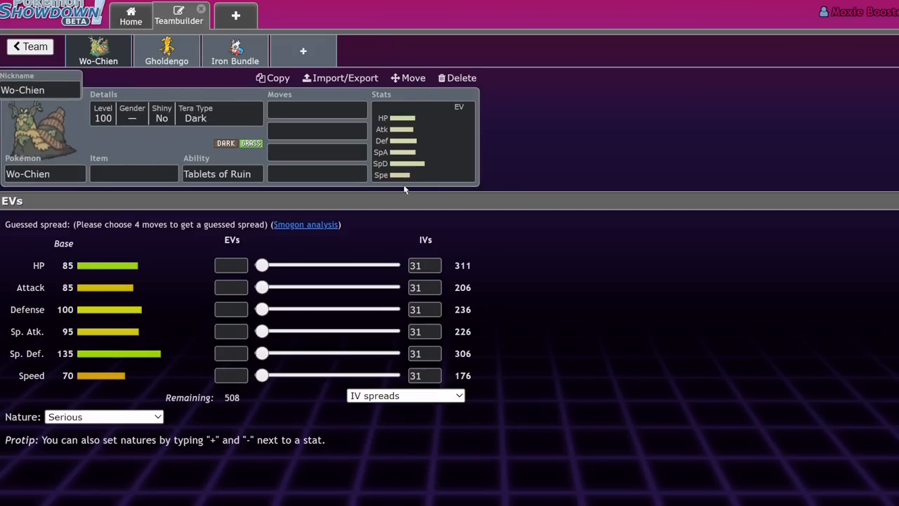
- View Gholdengo's EV spread, glance at Iron Bundle, and return to give Gholdengo 252 HP EVs
{"action": "left_click", "coordinate": [316, 110]}
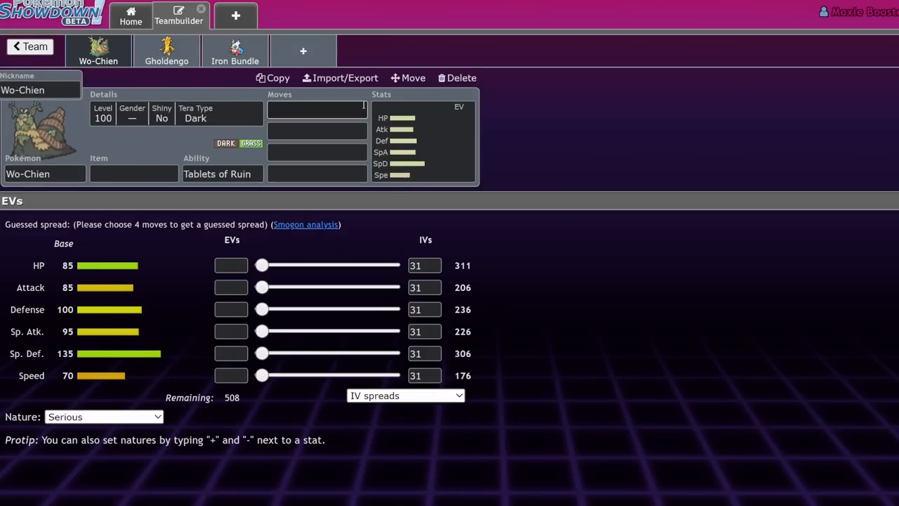
{"action": "left_click", "coordinate": [166, 51]}
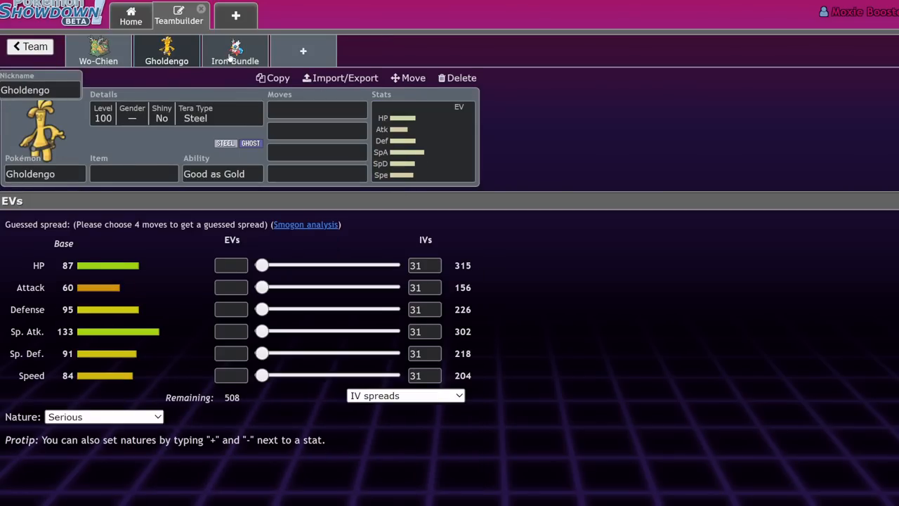
{"action": "left_click", "coordinate": [236, 51]}
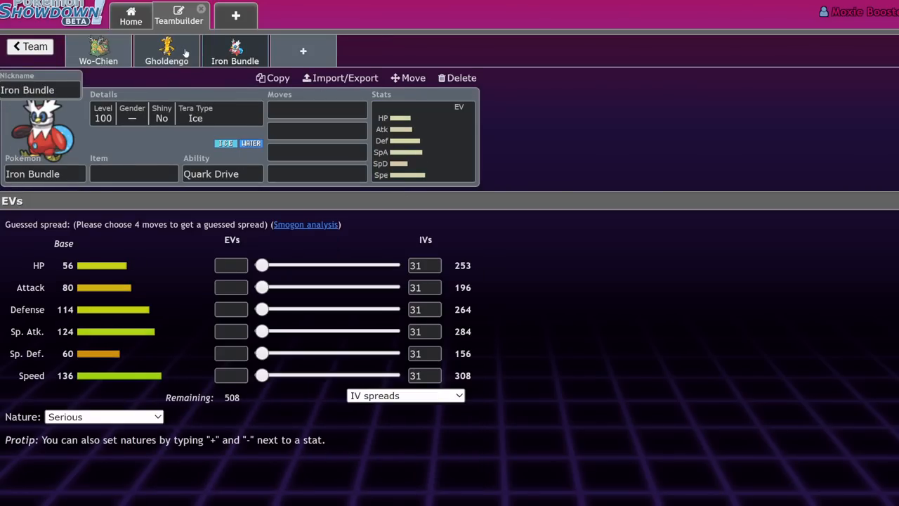
{"action": "left_click", "coordinate": [166, 51]}
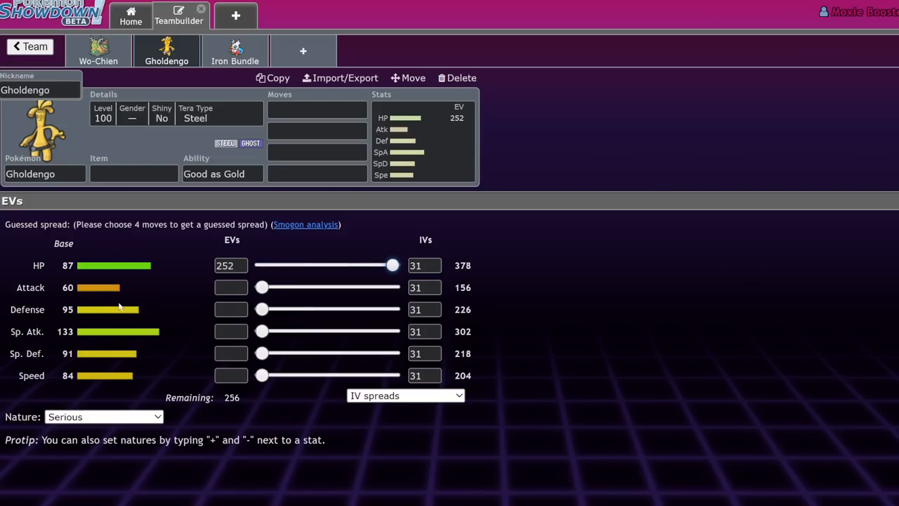
{"action": "mouse_move", "coordinate": [278, 70]}
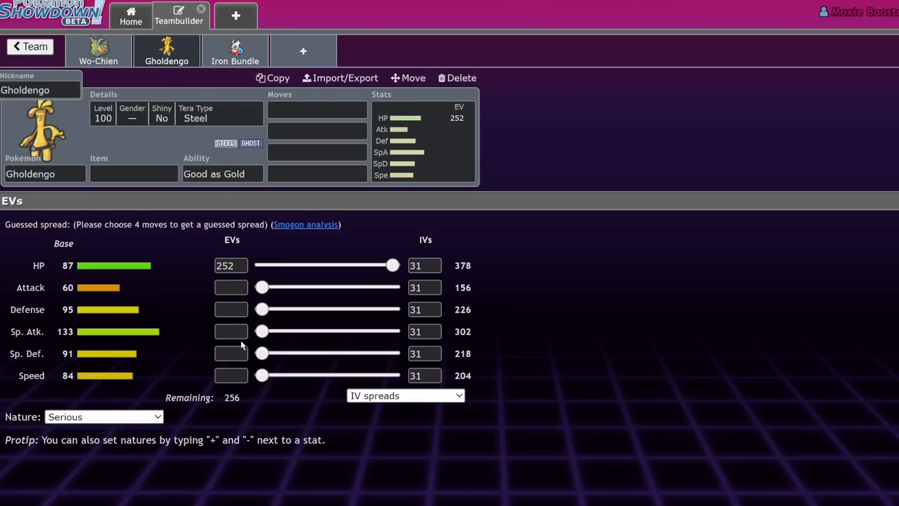
{"action": "mouse_move", "coordinate": [233, 149]}
{"action": "type", "text": "n"}
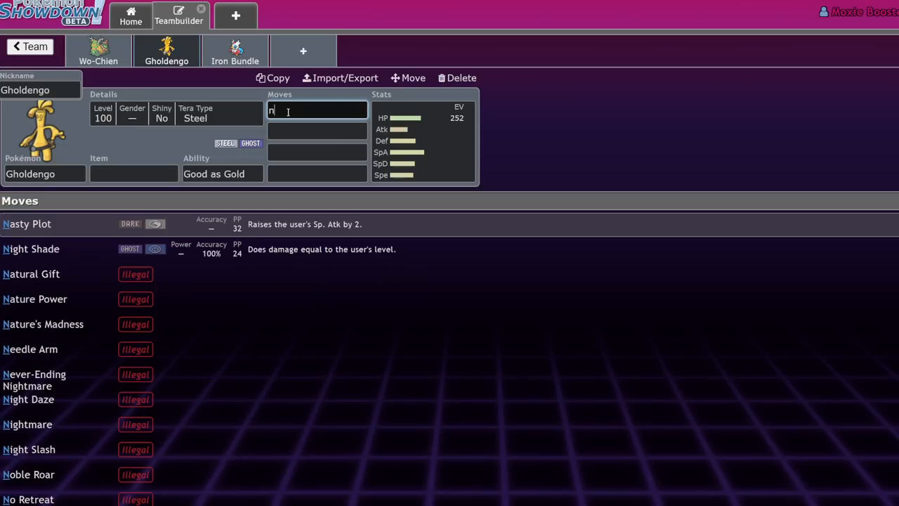
- Give Gholdengo Nasty Plot as its first move and add Pollen Puff to Wo-Chien
{"action": "left_click", "coordinate": [27, 223]}
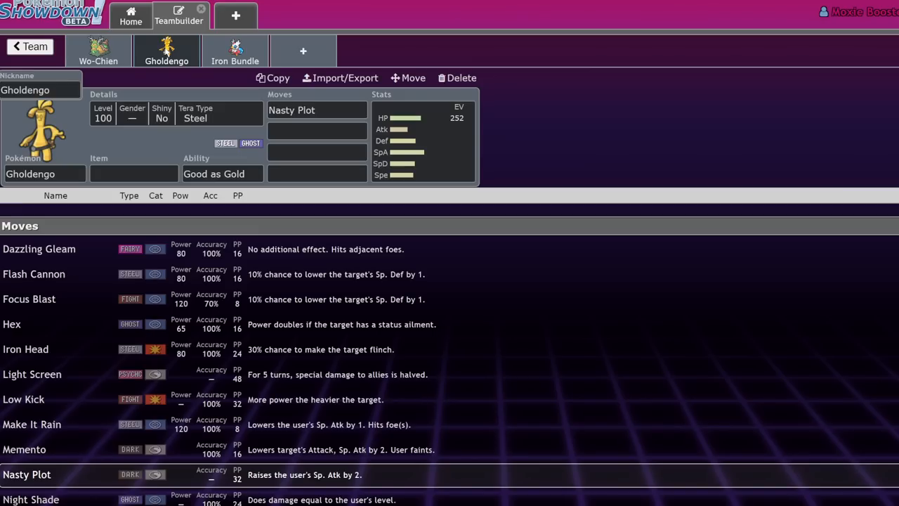
{"action": "left_click", "coordinate": [422, 140]}
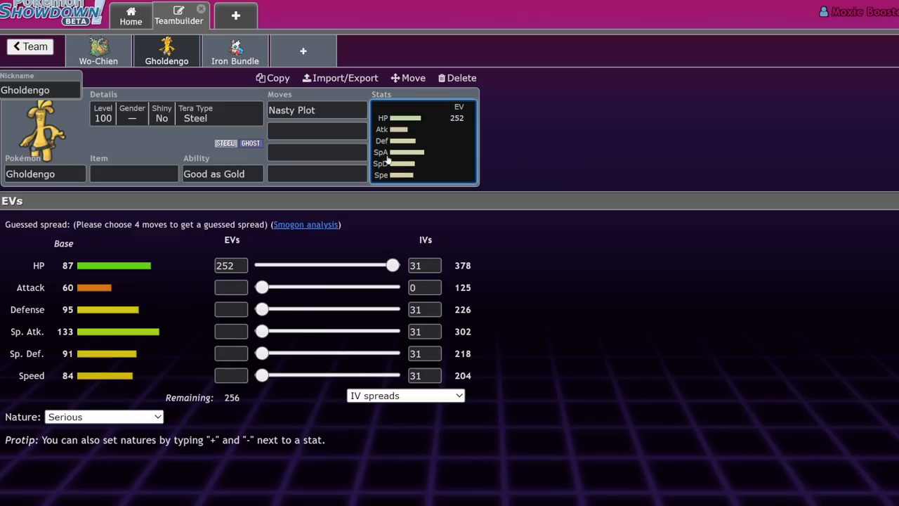
{"action": "left_click", "coordinate": [316, 131]}
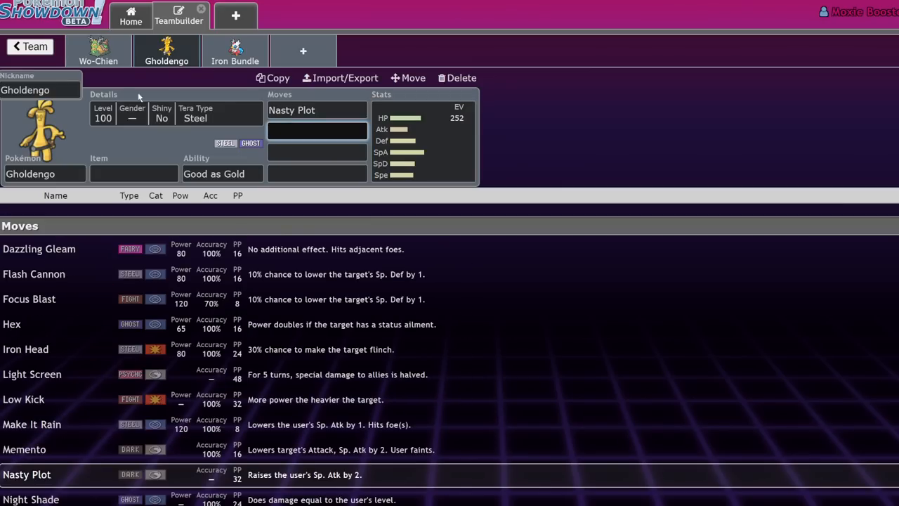
{"action": "left_click", "coordinate": [98, 51]}
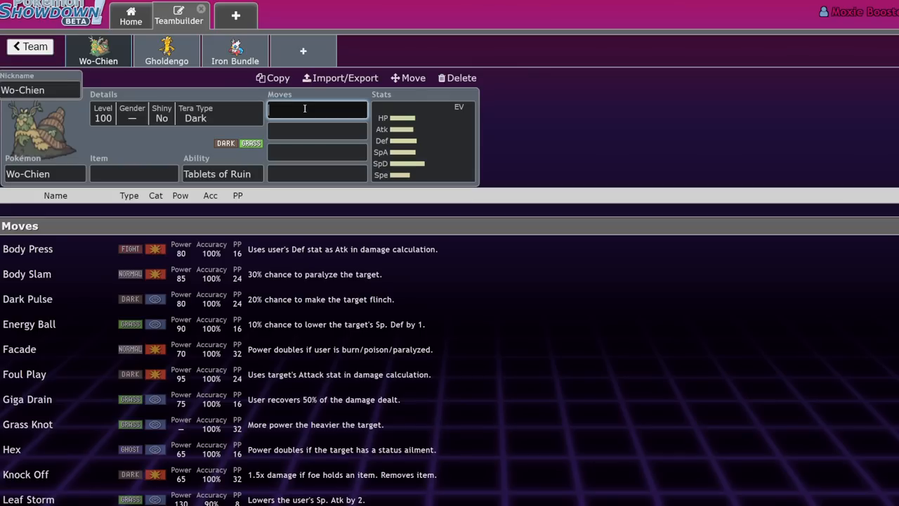
{"action": "left_click", "coordinate": [165, 51]}
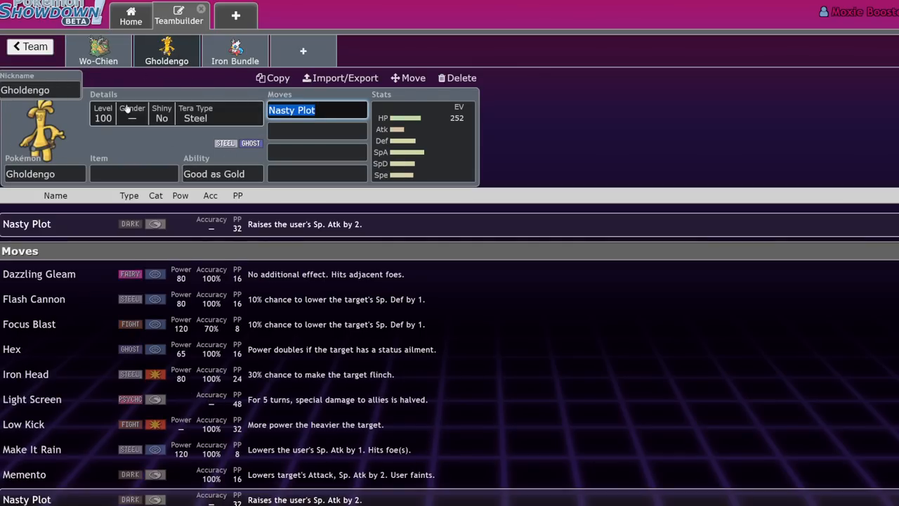
{"action": "left_click", "coordinate": [98, 50]}
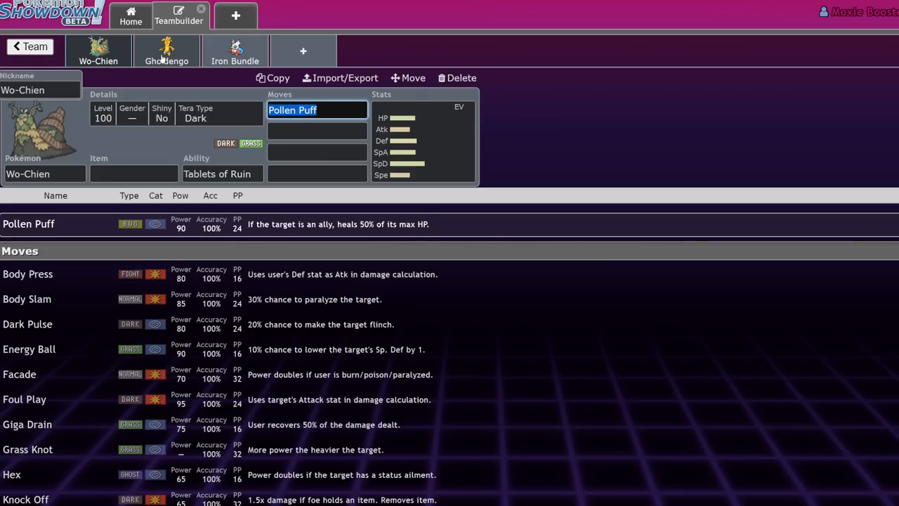
{"action": "mouse_move", "coordinate": [91, 59]}
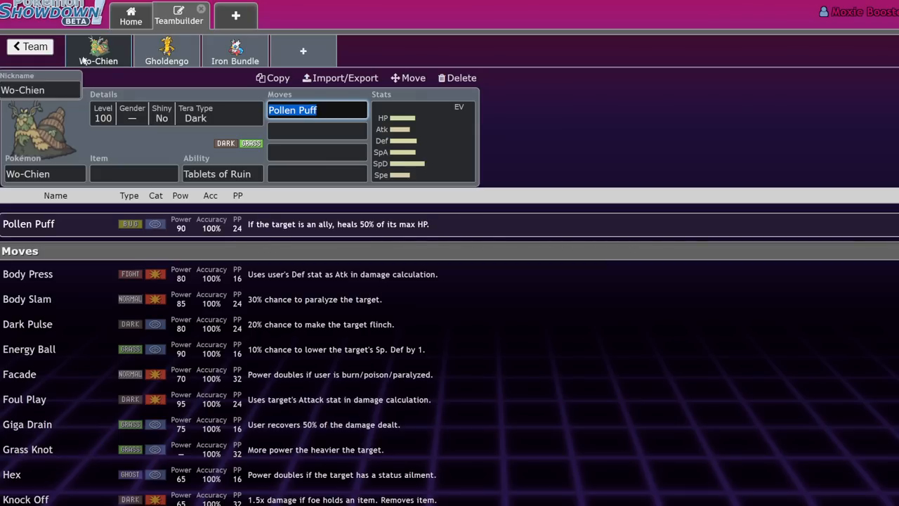
{"action": "left_click", "coordinate": [166, 51]}
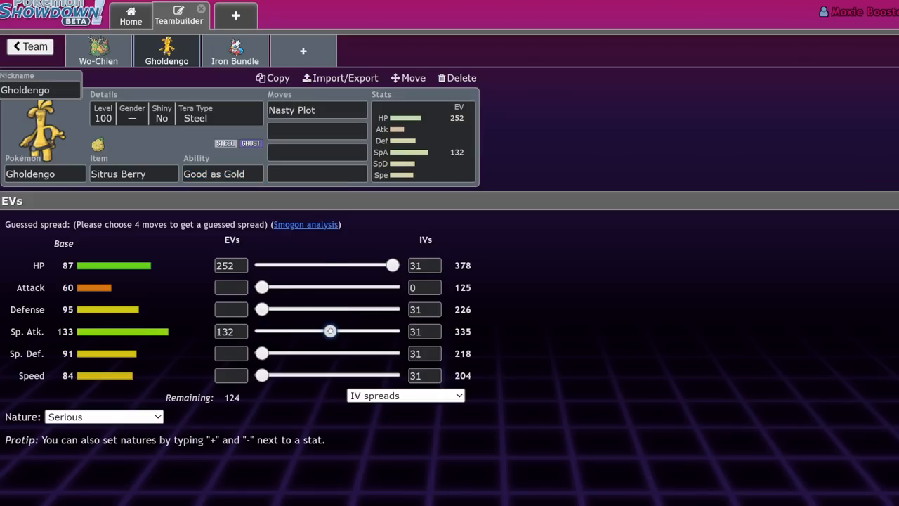
- Set Gholdengo to 140 Sp. Atk EVs, a Modest nature, and 92 EVs moved from Defense to Sp. Def
{"action": "left_click_drag", "start_coordinate": [330, 332], "coordinate": [334, 331]}
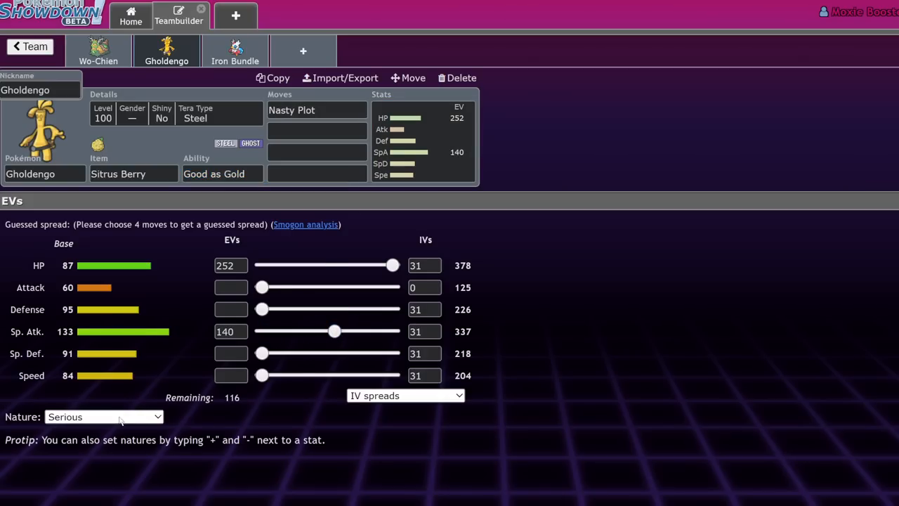
{"action": "left_click", "coordinate": [104, 416]}
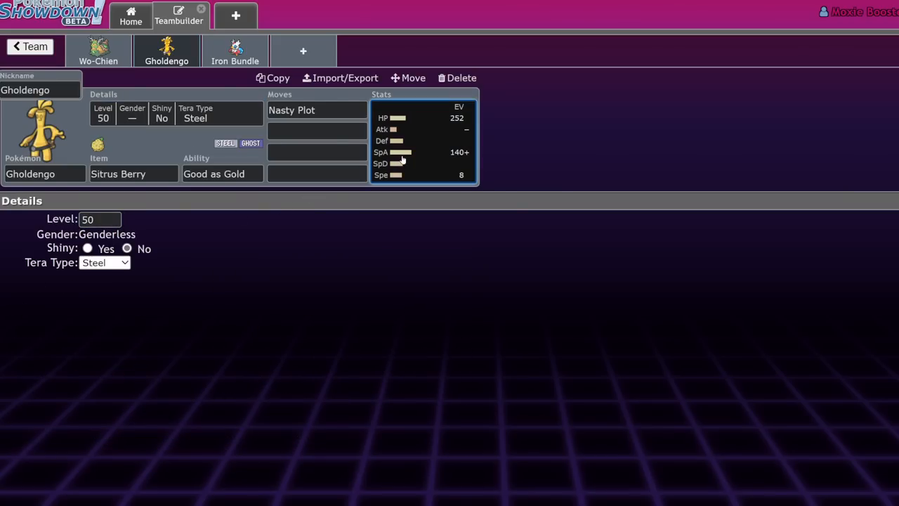
{"action": "left_click", "coordinate": [423, 174]}
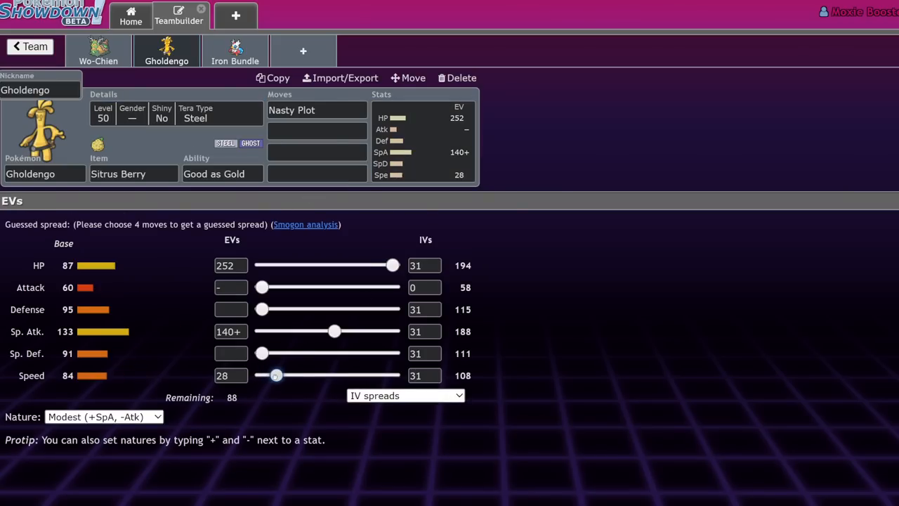
{"action": "left_click_drag", "start_coordinate": [262, 309], "coordinate": [309, 309]}
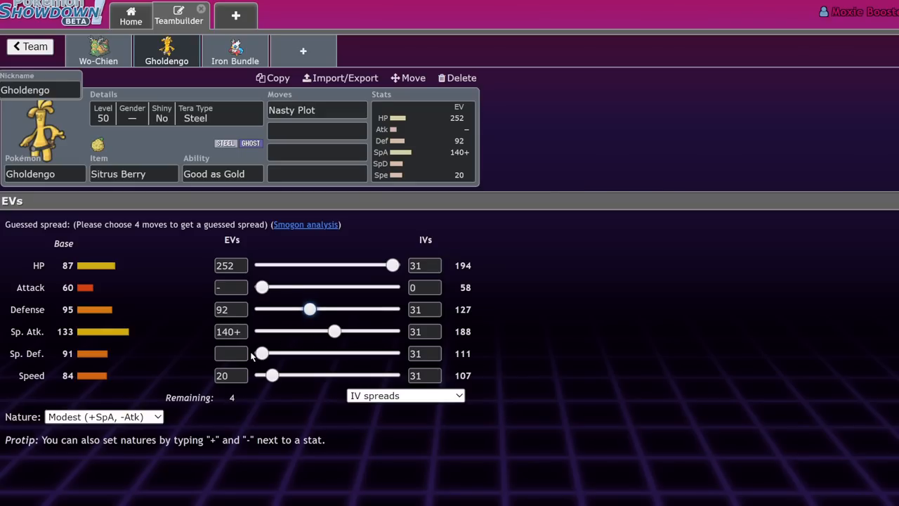
{"action": "left_click_drag", "start_coordinate": [310, 309], "coordinate": [264, 309]}
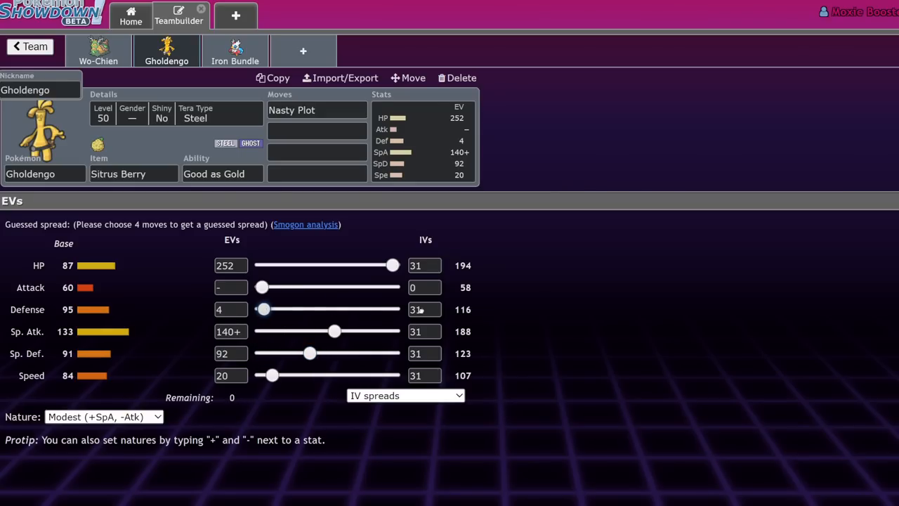
- Start entering Shadow Ball as Gholdengo's next move
{"action": "left_click", "coordinate": [316, 131]}
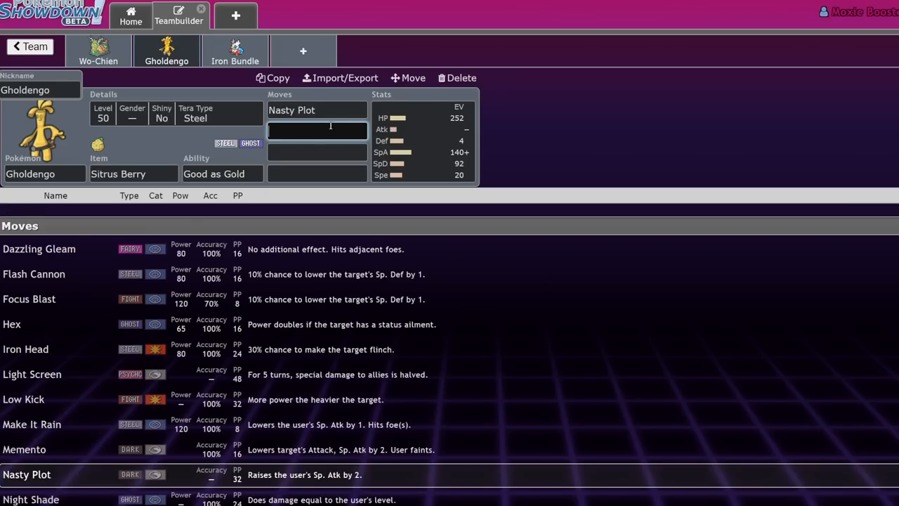
{"action": "type", "text": "sha"}
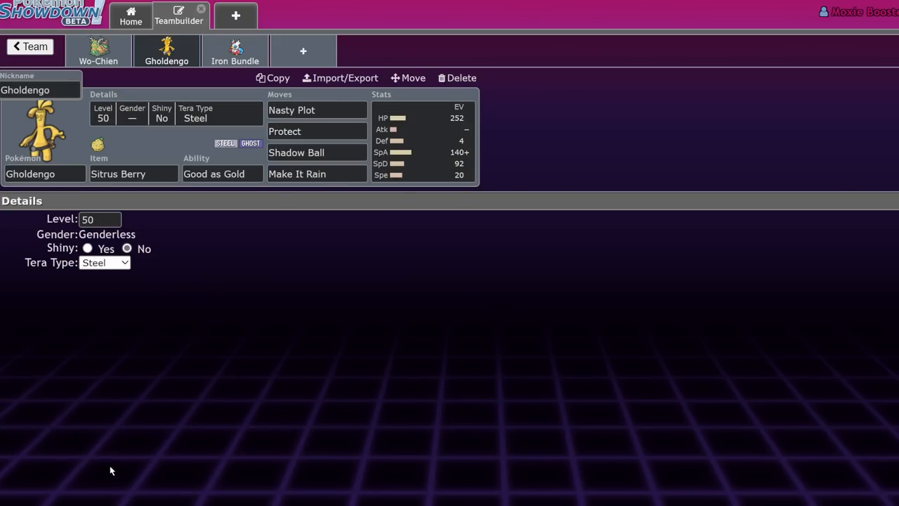
- Set Gholdengo's Tera Type to Water from the overview, then reopen the team from the folder list
{"action": "left_click", "coordinate": [30, 46]}
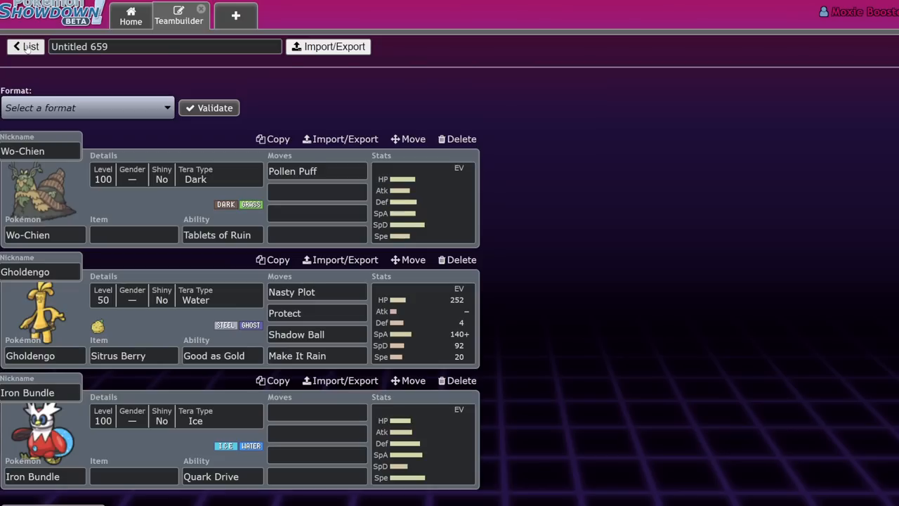
{"action": "left_click", "coordinate": [31, 46]}
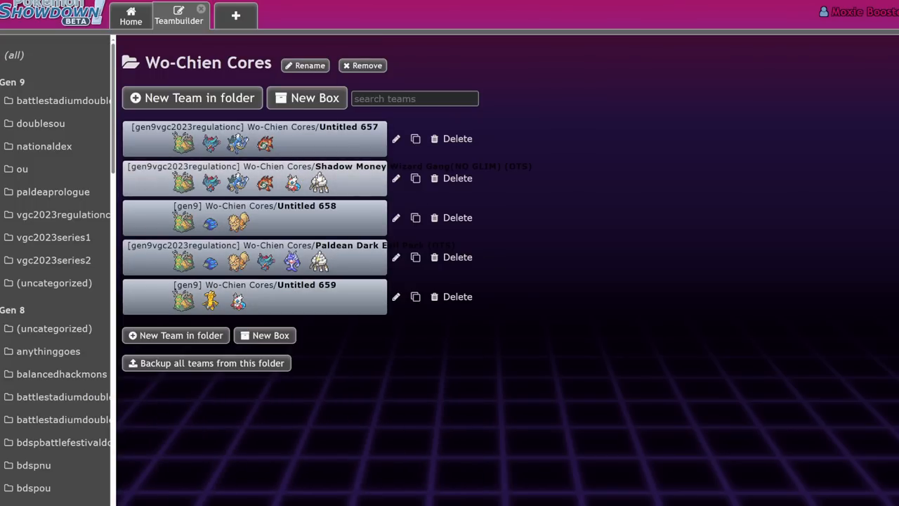
{"action": "left_click", "coordinate": [252, 297]}
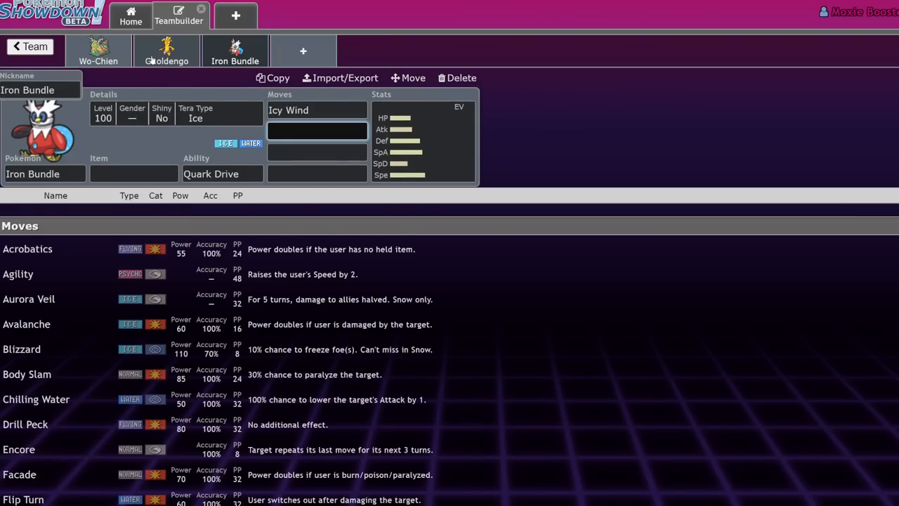
- Give Iron Bundle Hydro Pump as its second move and check Gholdengo's Shadow Ball
{"action": "left_click", "coordinate": [318, 130]}
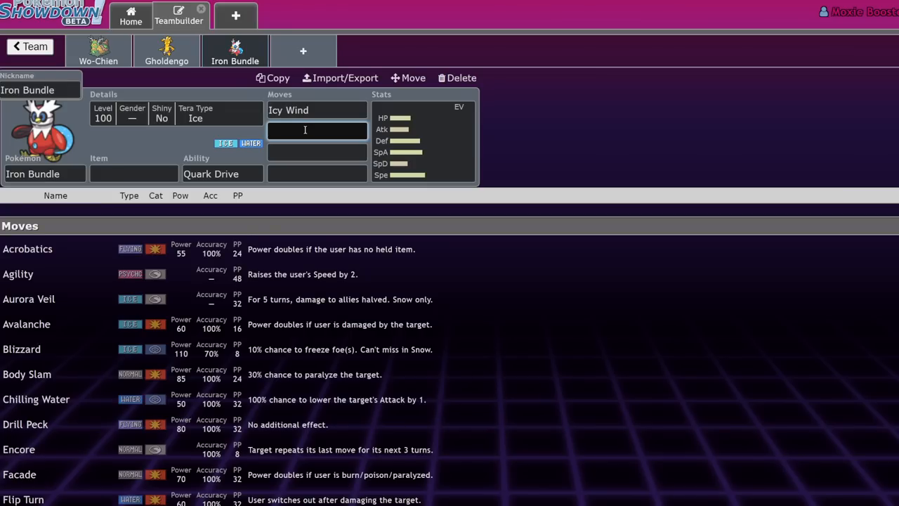
{"action": "type", "text": "Hydro Pump"}
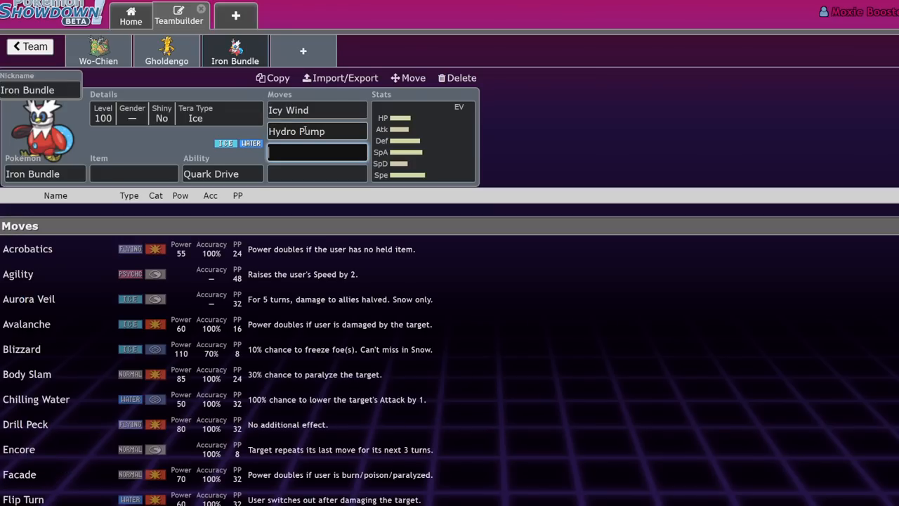
{"action": "left_click", "coordinate": [166, 51]}
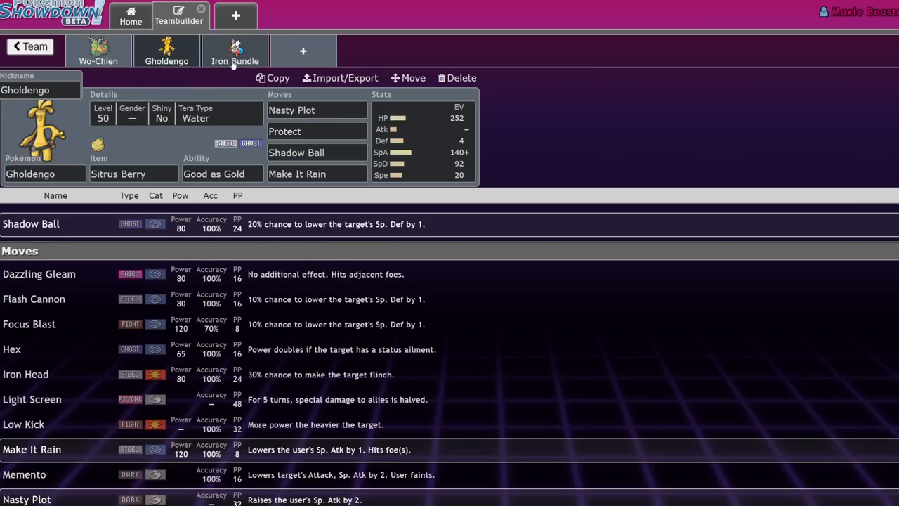
{"action": "left_click", "coordinate": [297, 152]}
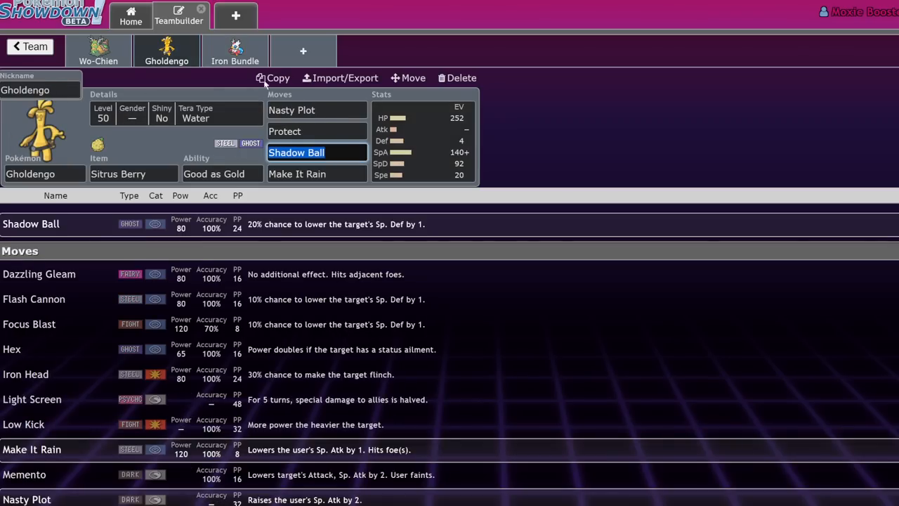
{"action": "left_click", "coordinate": [235, 50]}
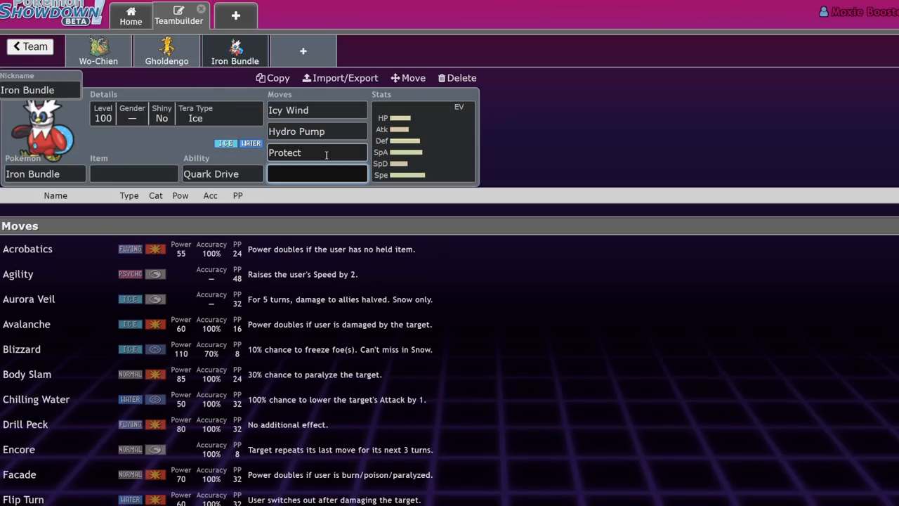
- Read Iron Bundle's ability, compare with Wo-Chien, and confirm Gholdengo's Good as Gold ability
{"action": "left_click", "coordinate": [133, 174]}
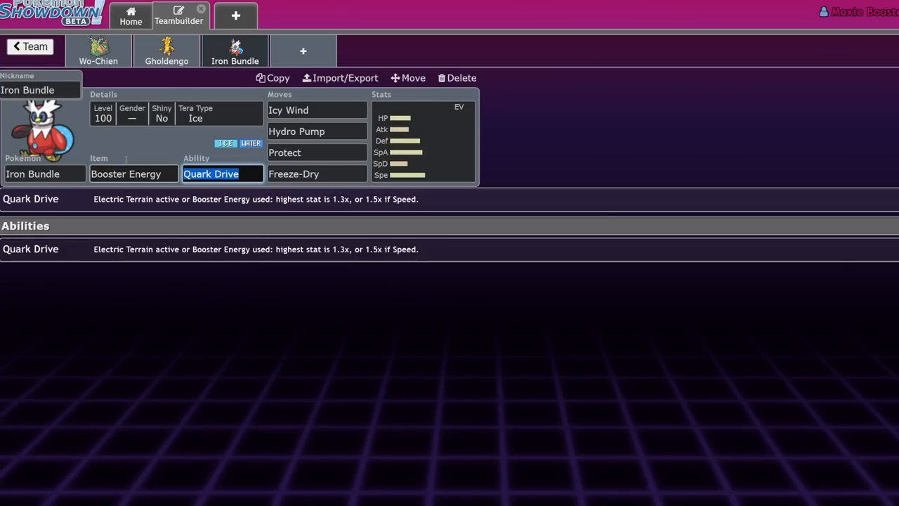
{"action": "left_click", "coordinate": [165, 50]}
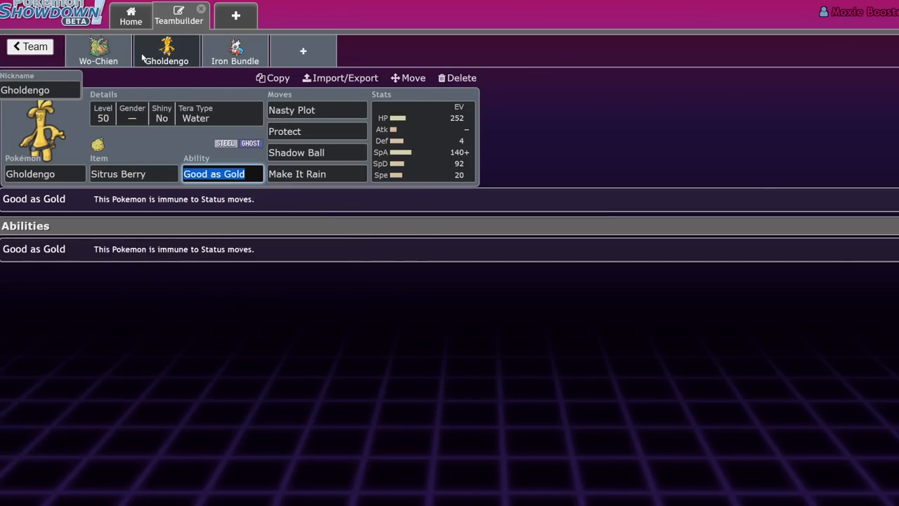
{"action": "left_click", "coordinate": [99, 51]}
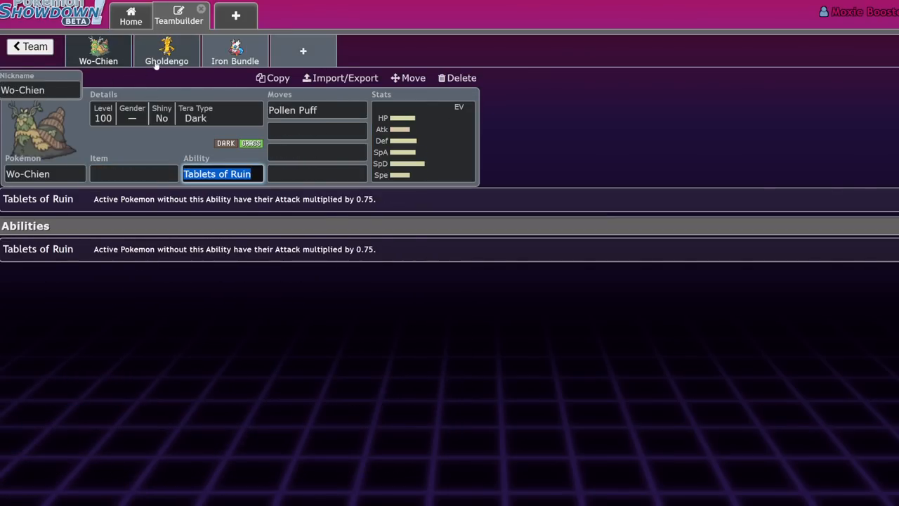
{"action": "left_click", "coordinate": [234, 51]}
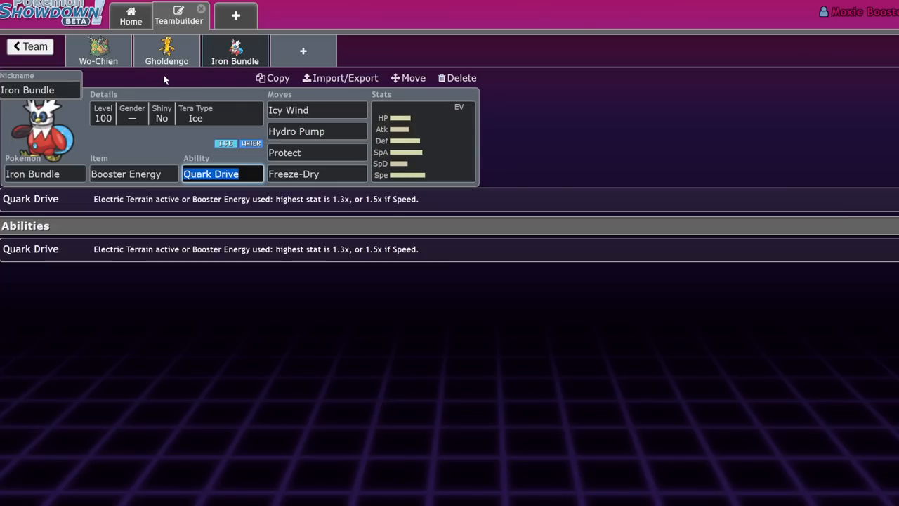
{"action": "left_click", "coordinate": [166, 50]}
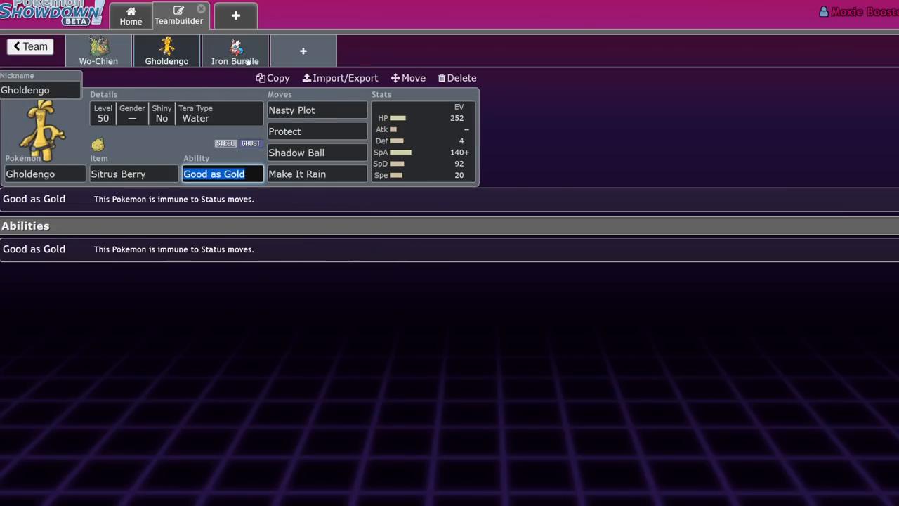
- Review Iron Bundle's and Gholdengo's stat spreads, then leave to the team overview and tournament results page
{"action": "left_click", "coordinate": [235, 51]}
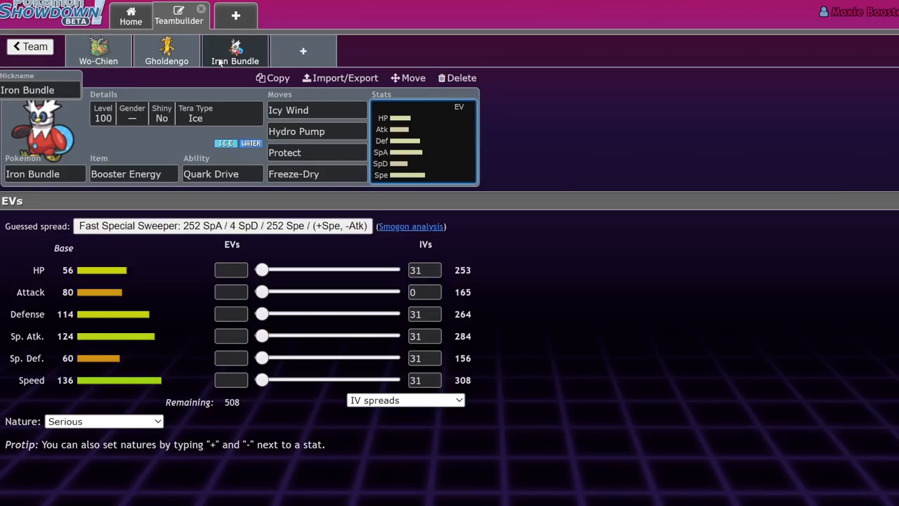
{"action": "mouse_move", "coordinate": [601, 143]}
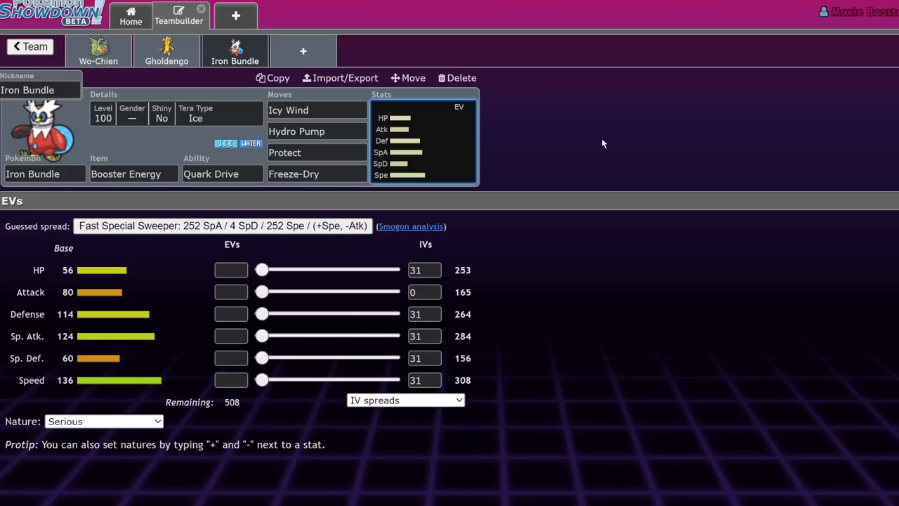
{"action": "mouse_move", "coordinate": [115, 44]}
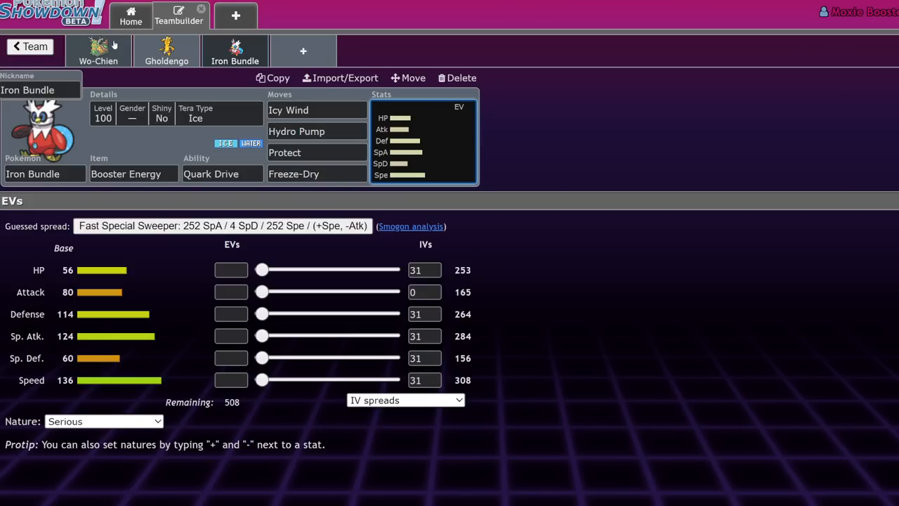
{"action": "left_click", "coordinate": [166, 51]}
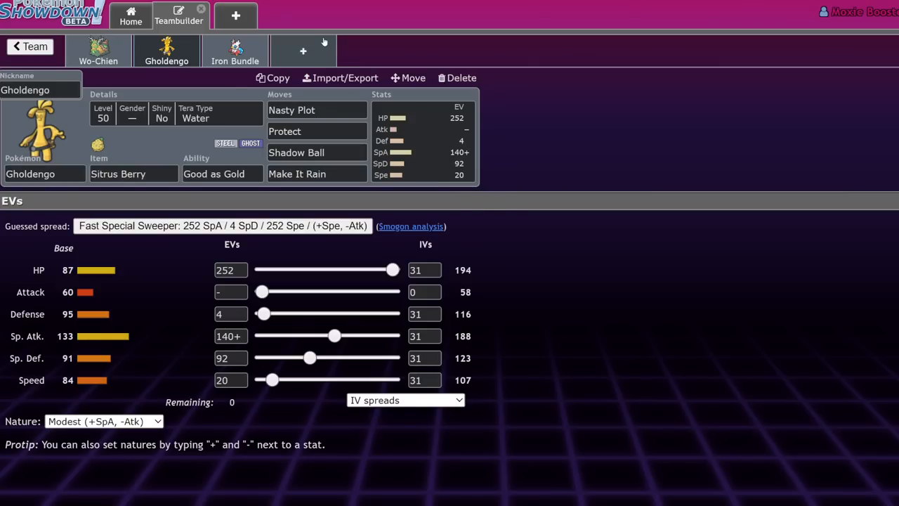
{"action": "left_click", "coordinate": [304, 51]}
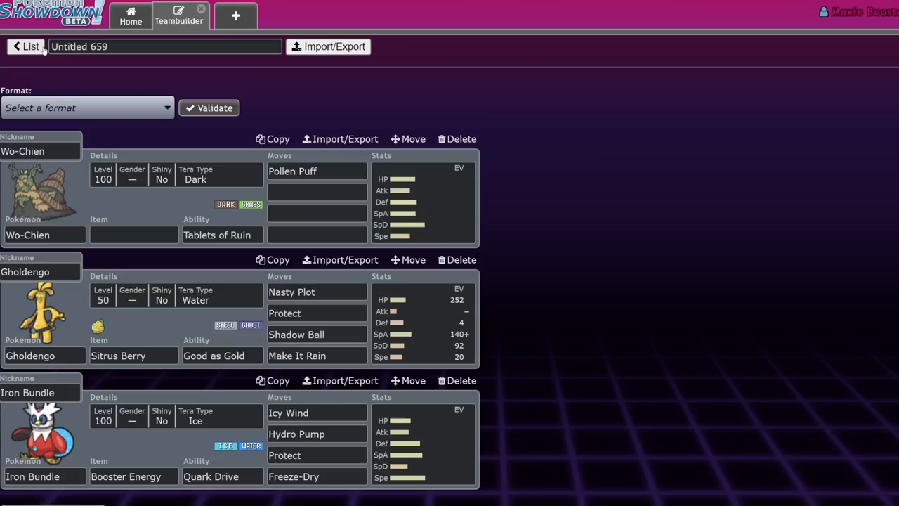
{"action": "left_click", "coordinate": [31, 46]}
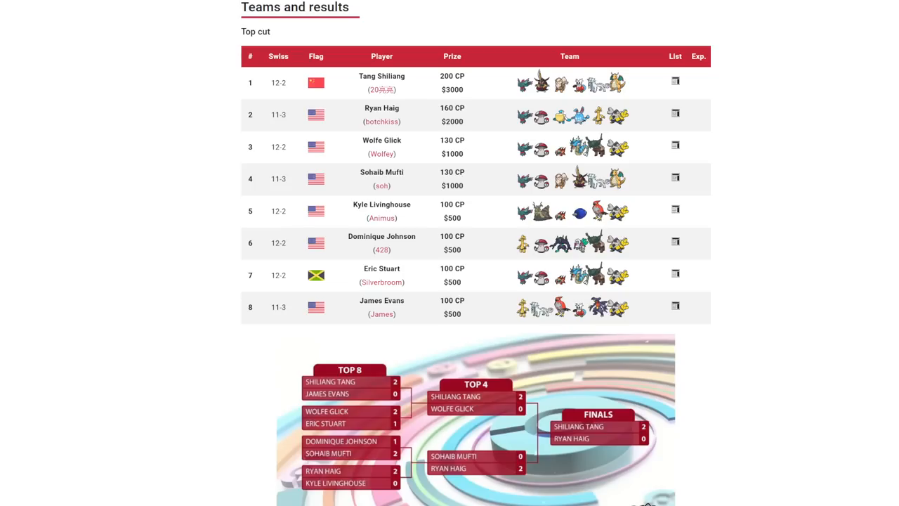
{"action": "mouse_move", "coordinate": [786, 257]}
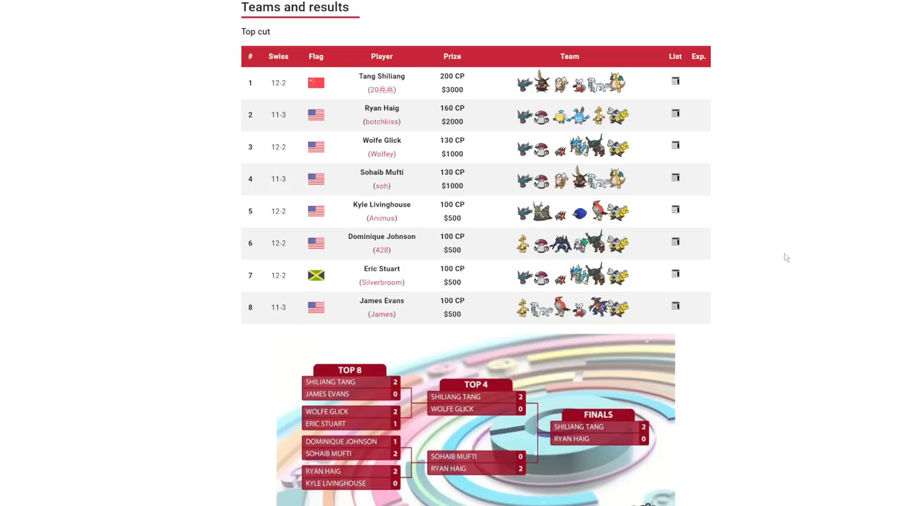
{"action": "mouse_move", "coordinate": [382, 216]}
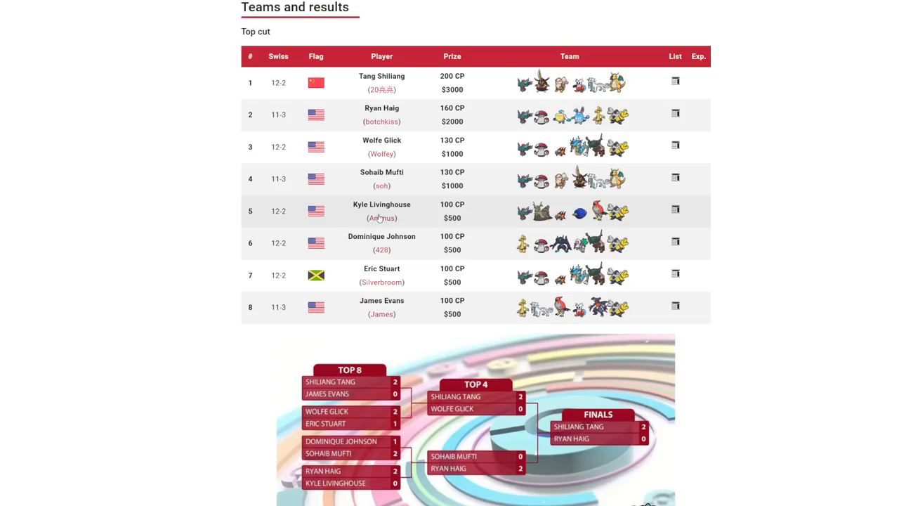
{"action": "mouse_move", "coordinate": [672, 214]}
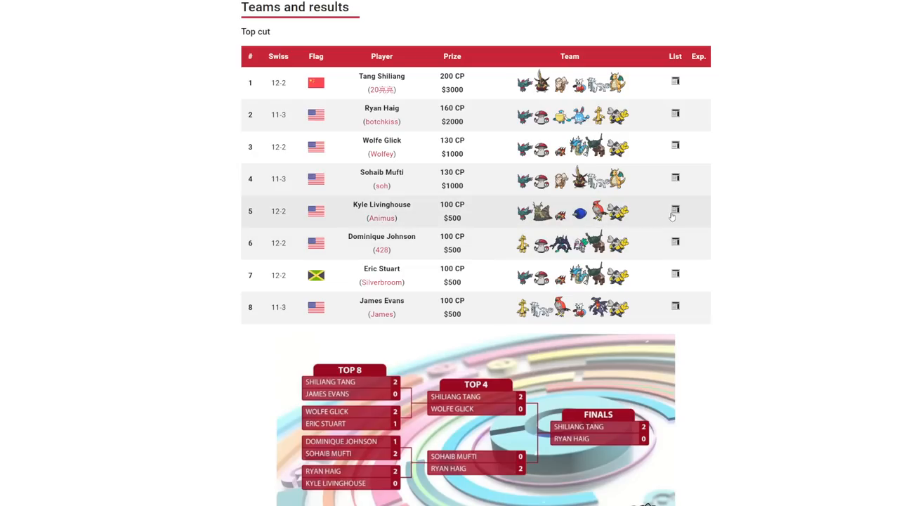
- View the Limitless VGC Teams and results table from top cut to Day 2 Swiss
{"action": "left_click", "coordinate": [675, 211]}
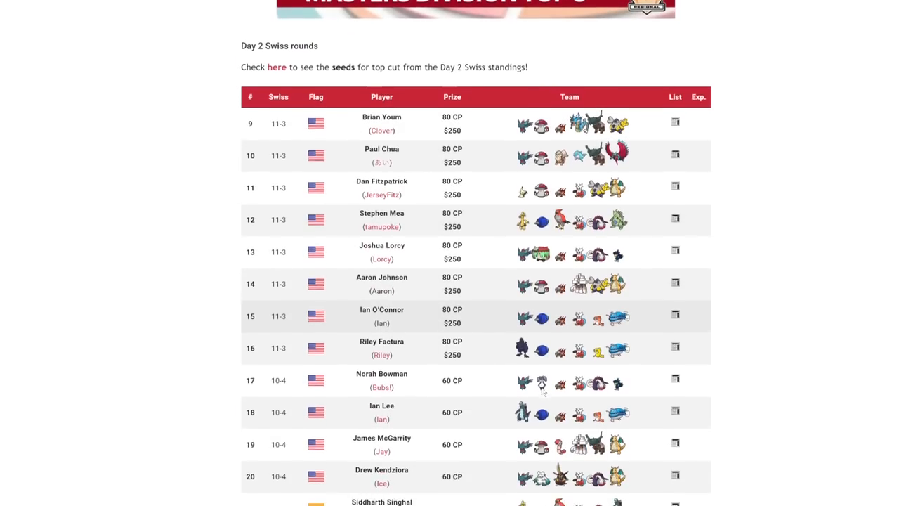
- Scroll the Day 2 Swiss standings and view the 53rd-placed player's Wo-Chien team list
{"action": "scroll", "scroll_direction": "down", "scroll_amount": 3}
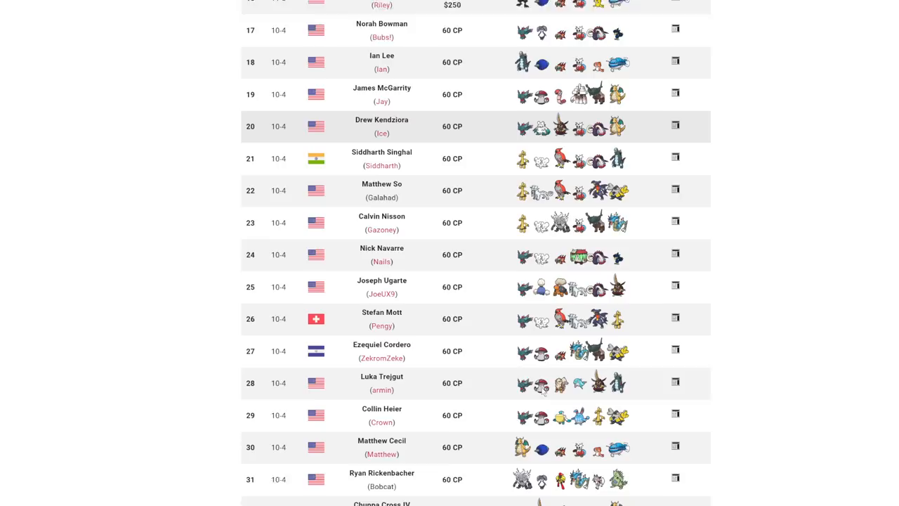
{"action": "scroll", "scroll_direction": "down", "scroll_amount": 3}
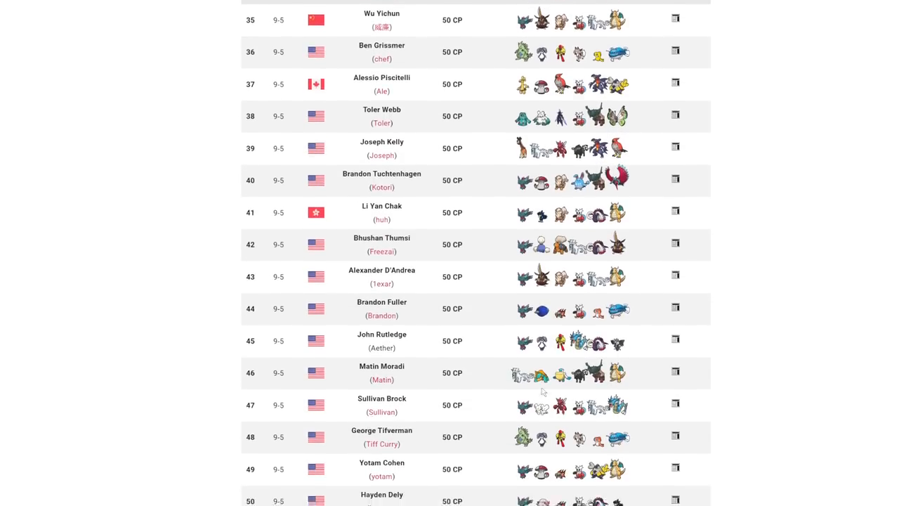
{"action": "scroll", "scroll_direction": "down", "scroll_amount": 3}
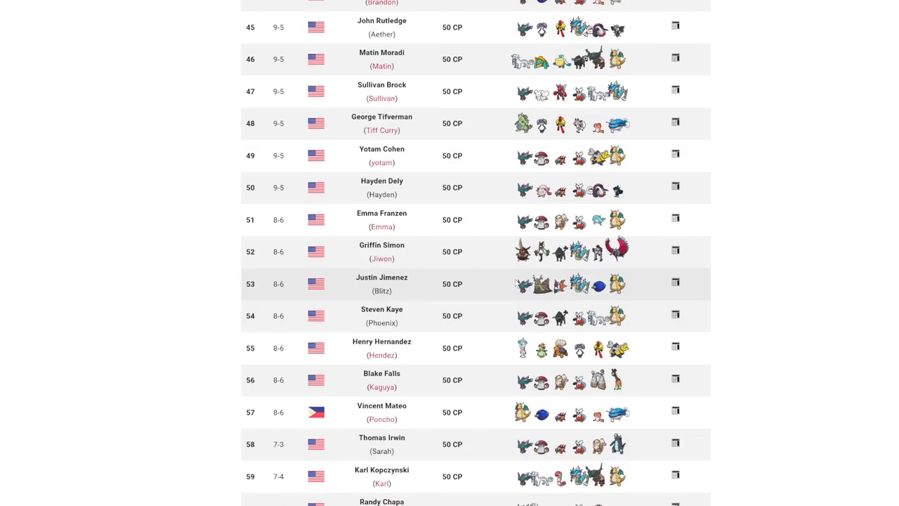
{"action": "mouse_move", "coordinate": [674, 284]}
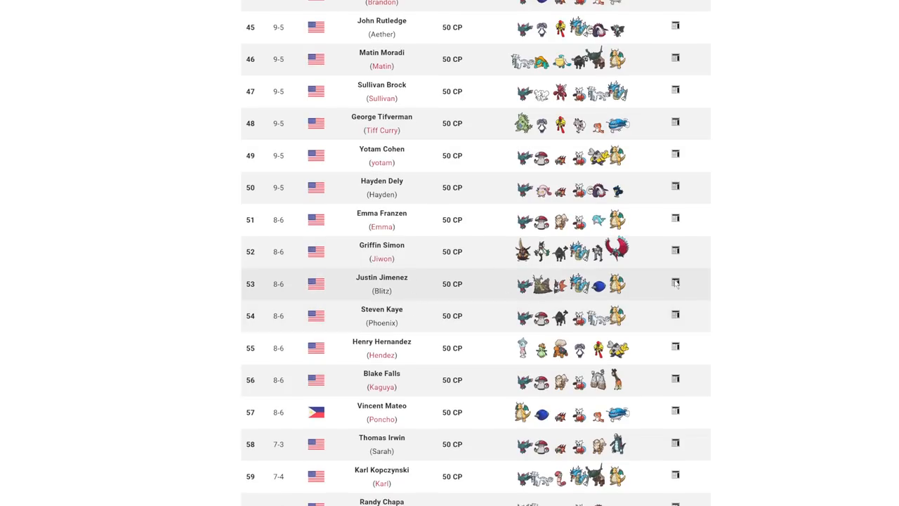
{"action": "left_click", "coordinate": [674, 284]}
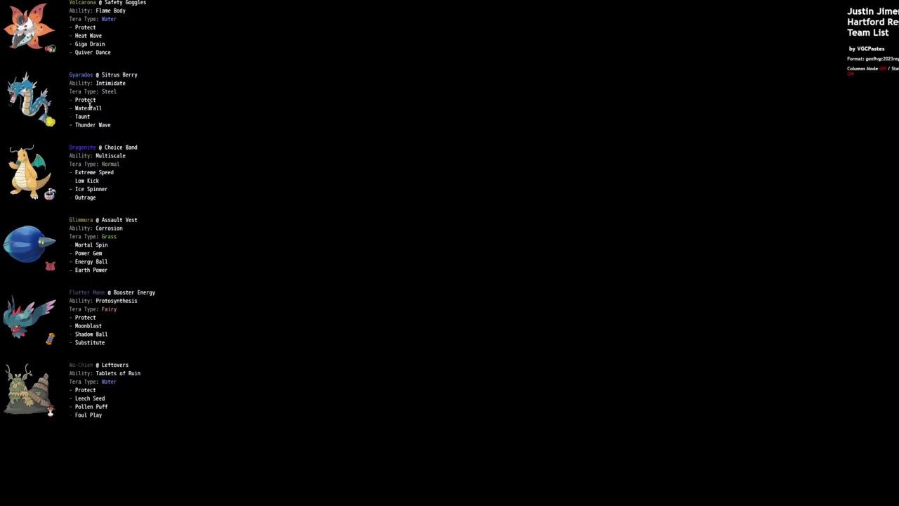
{"action": "mouse_move", "coordinate": [416, 157]}
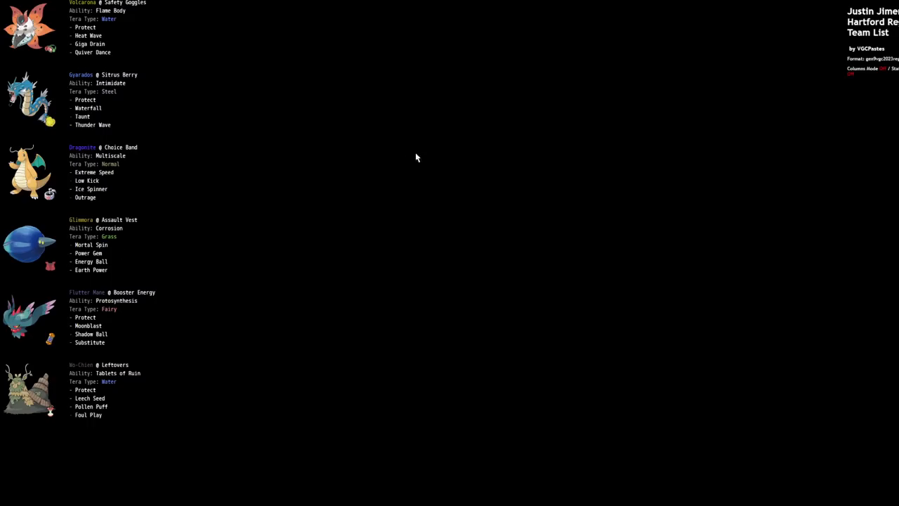
{"action": "mouse_move", "coordinate": [351, 267]}
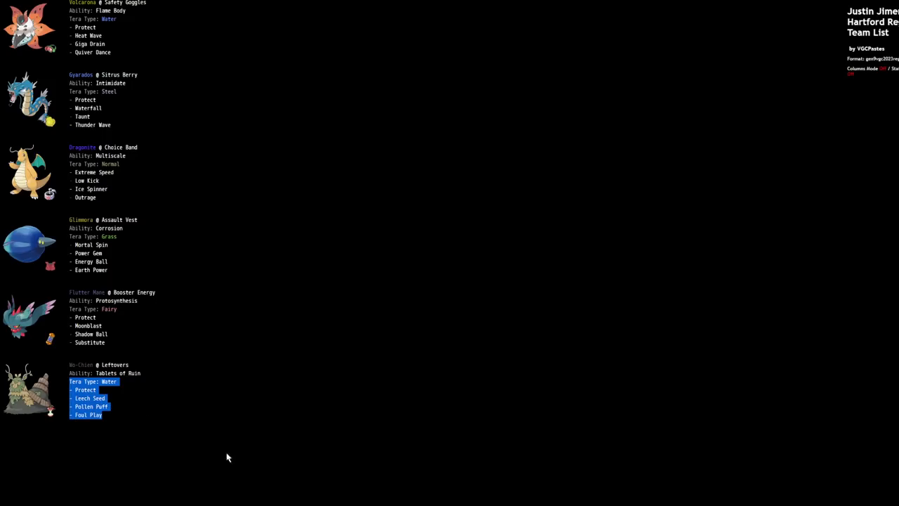
{"action": "left_click", "coordinate": [363, 199]}
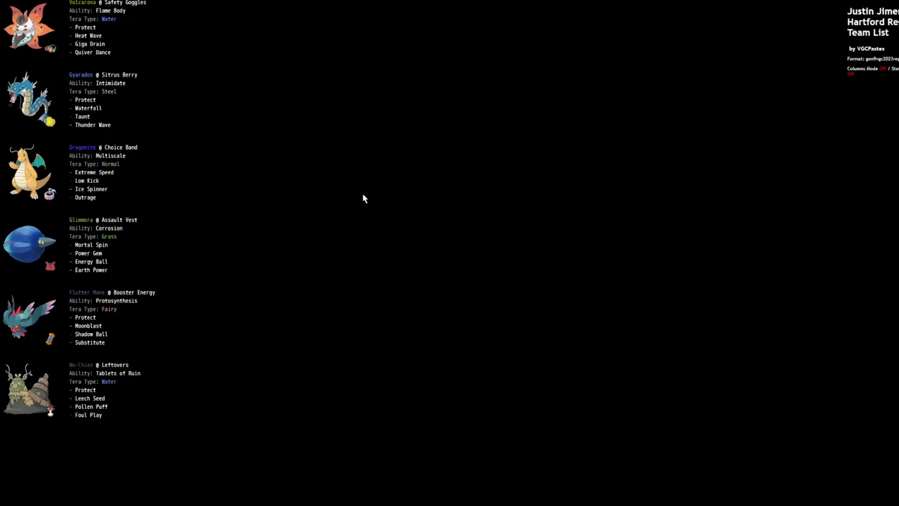
{"action": "left_click", "coordinate": [178, 16]}
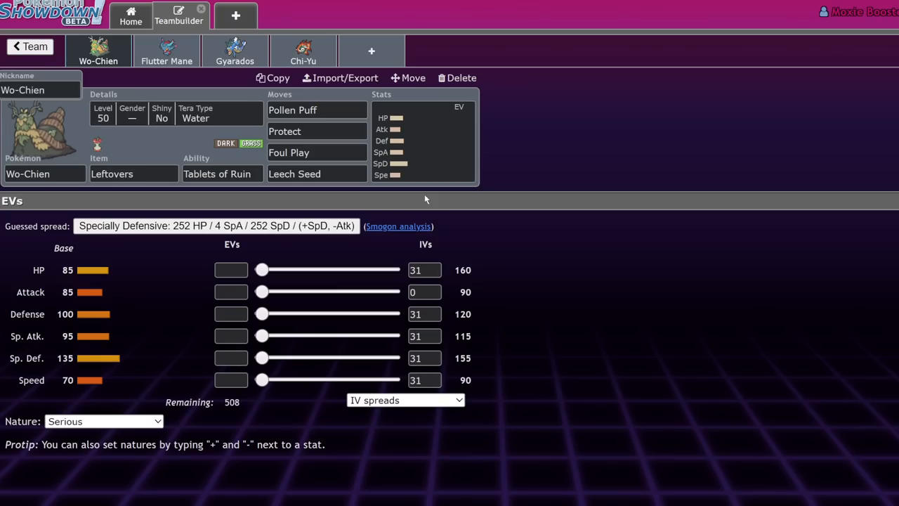
{"action": "mouse_move", "coordinate": [391, 149]}
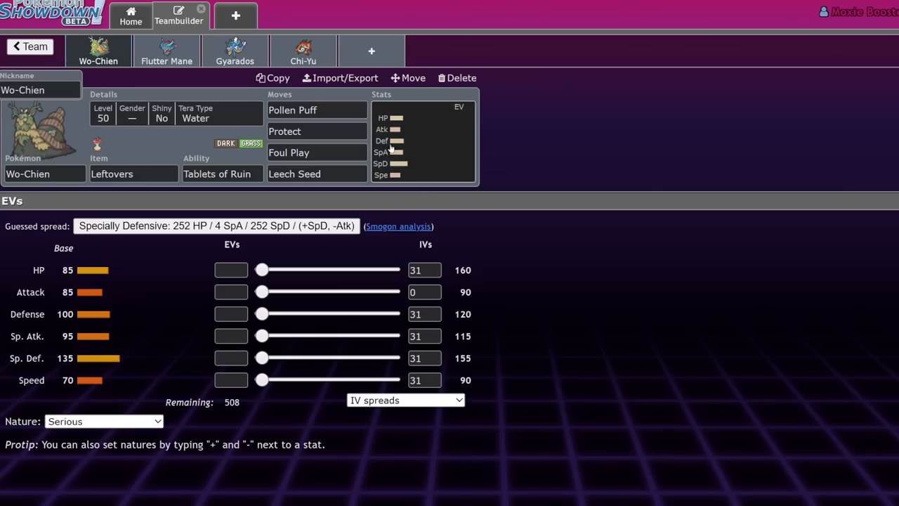
{"action": "mouse_move", "coordinate": [154, 278]}
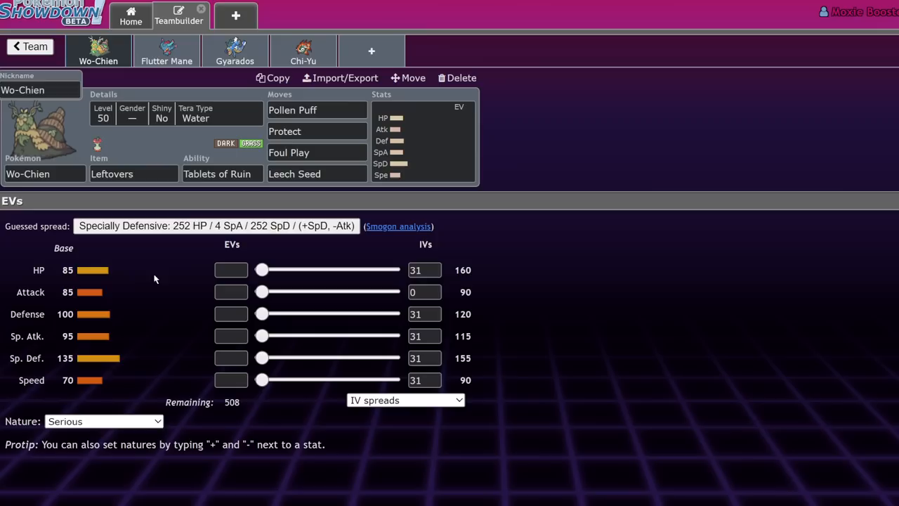
{"action": "mouse_move", "coordinate": [450, 171]}
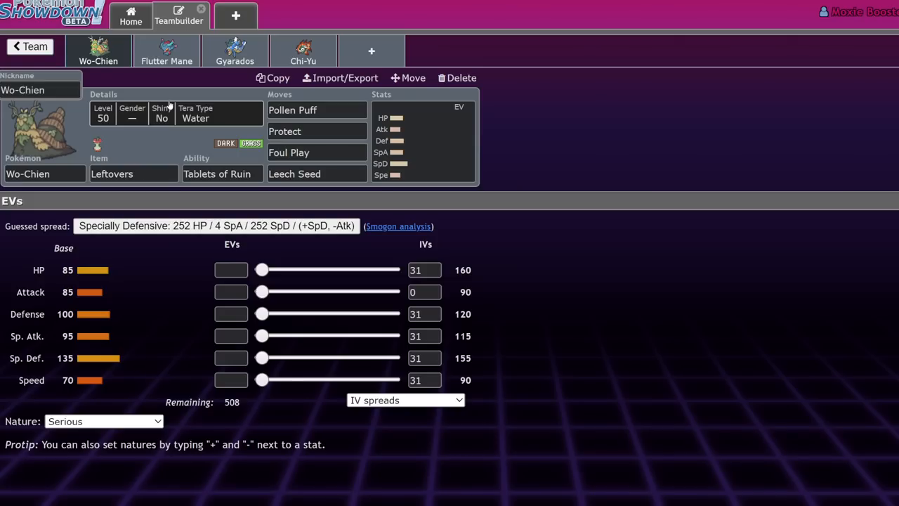
- Glance at Flutter Mane's empty set, then return to Wo-Chien's Leftovers Tera Water set
{"action": "left_click", "coordinate": [166, 50]}
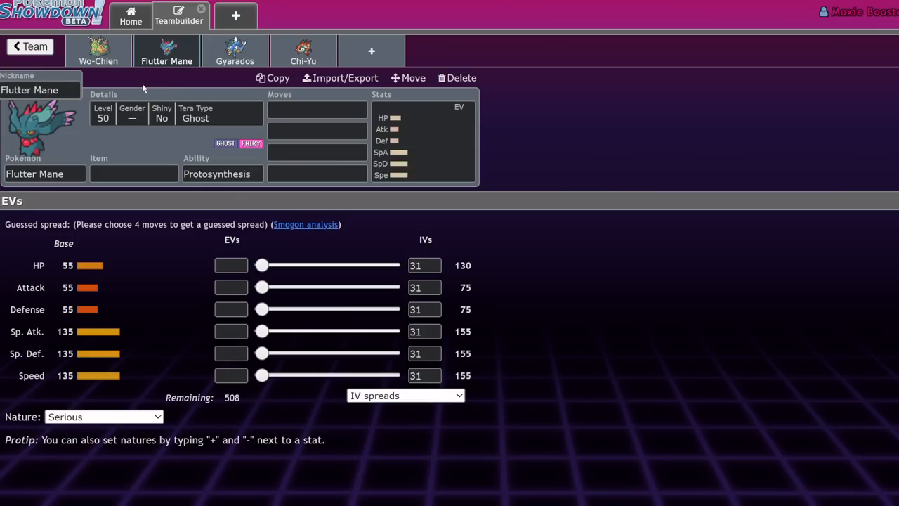
{"action": "left_click", "coordinate": [98, 50]}
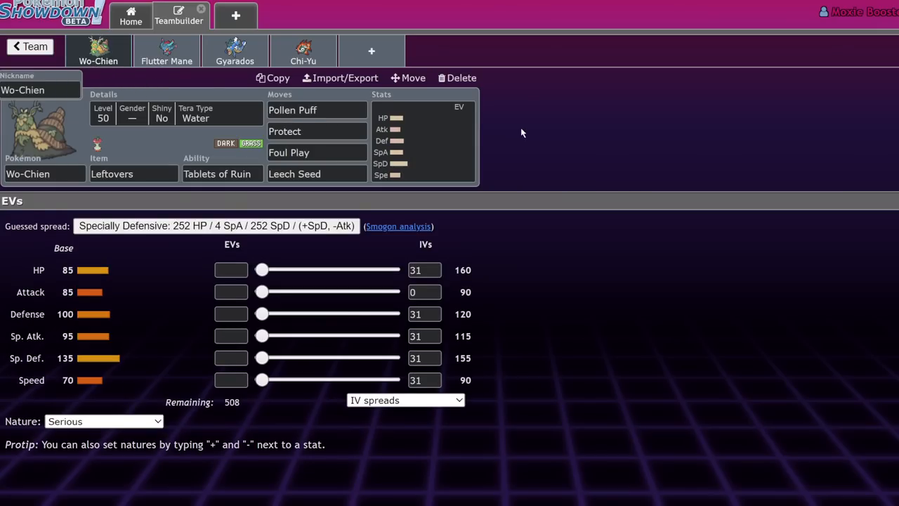
{"action": "mouse_move", "coordinate": [59, 152]}
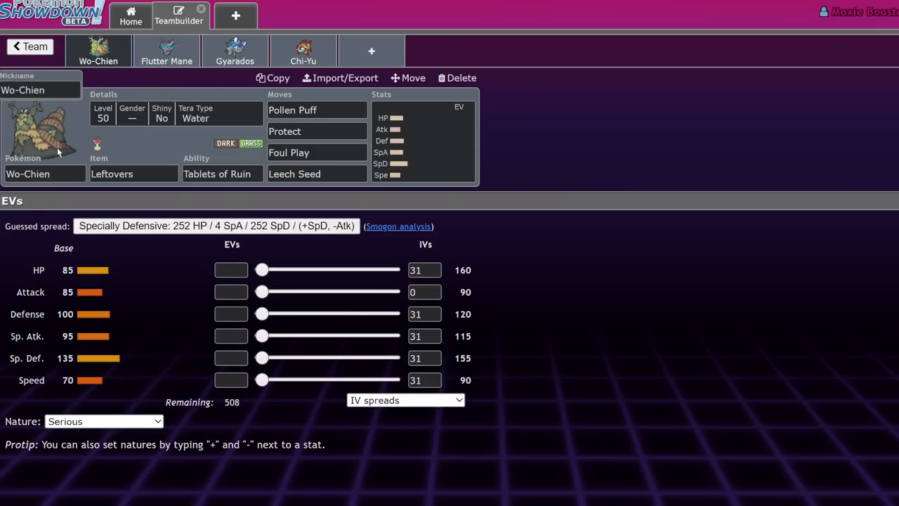